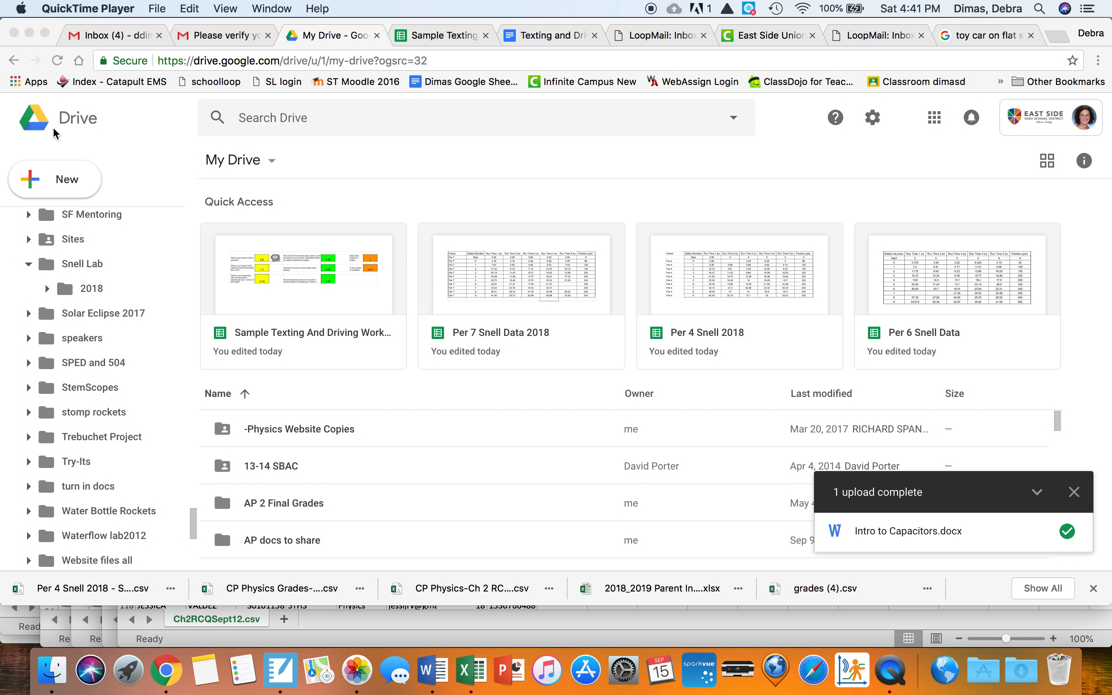
mouse_move(880, 112)
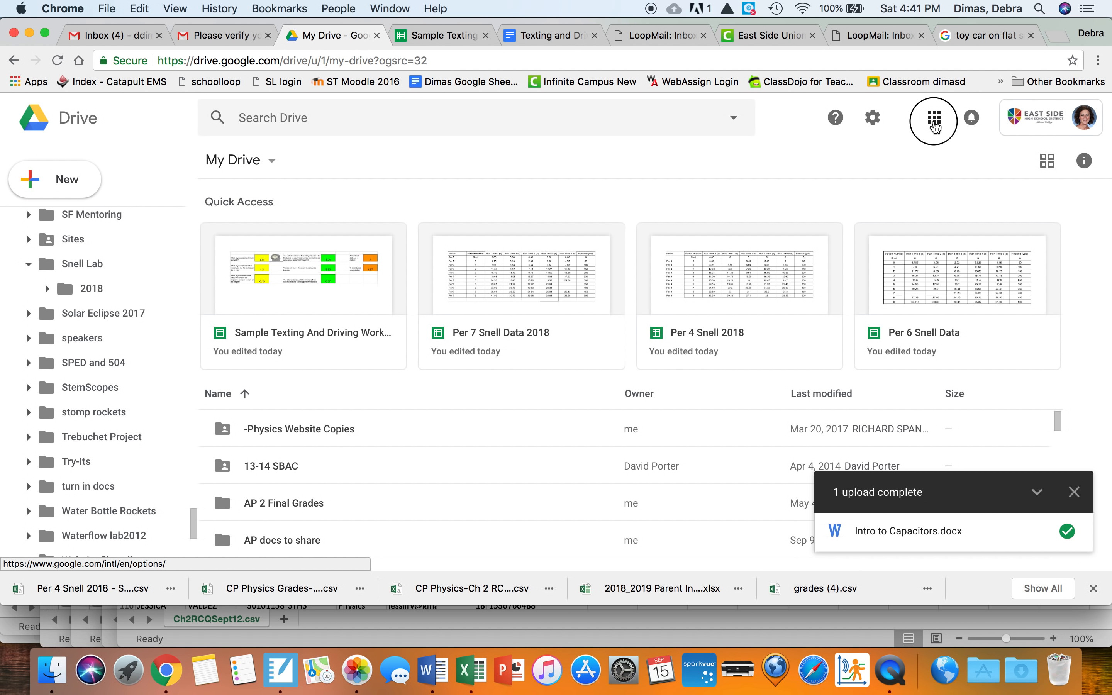
Step: Create a new blank Google Sheets spreadsheet from Drive's New menu
click(933, 118)
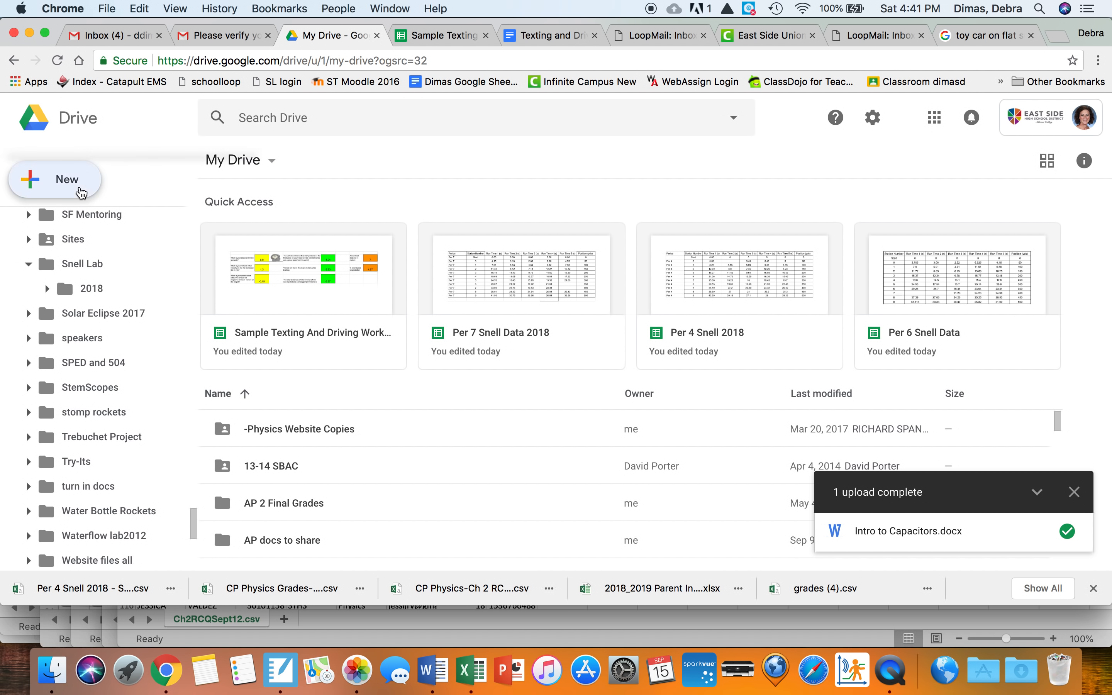
click(56, 179)
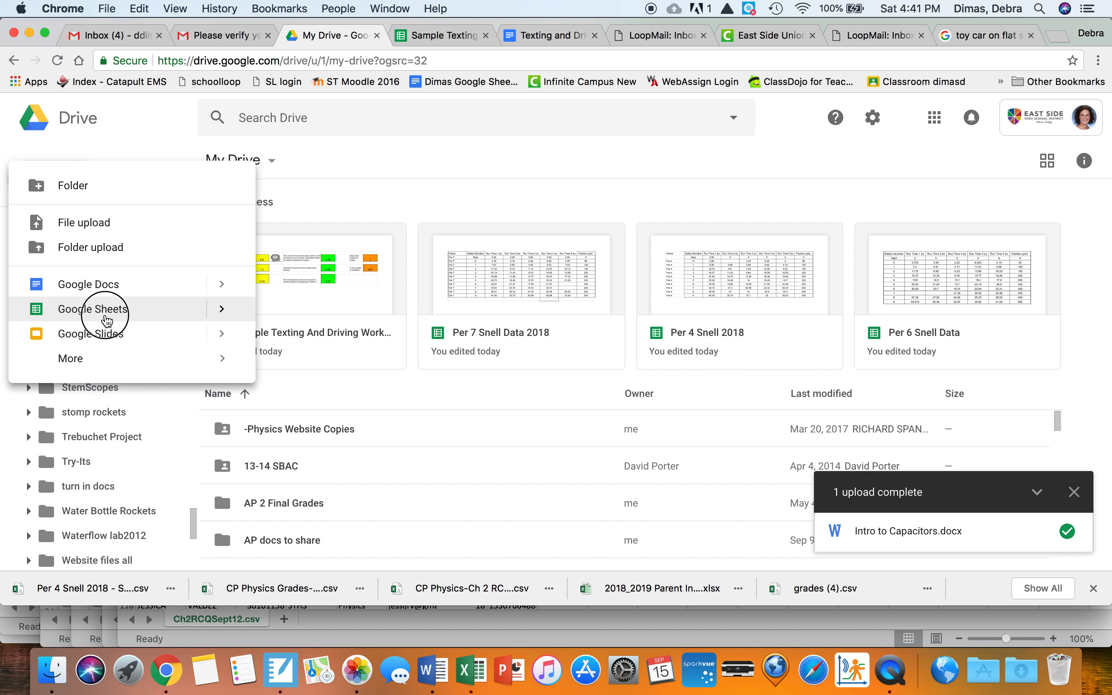
click(92, 308)
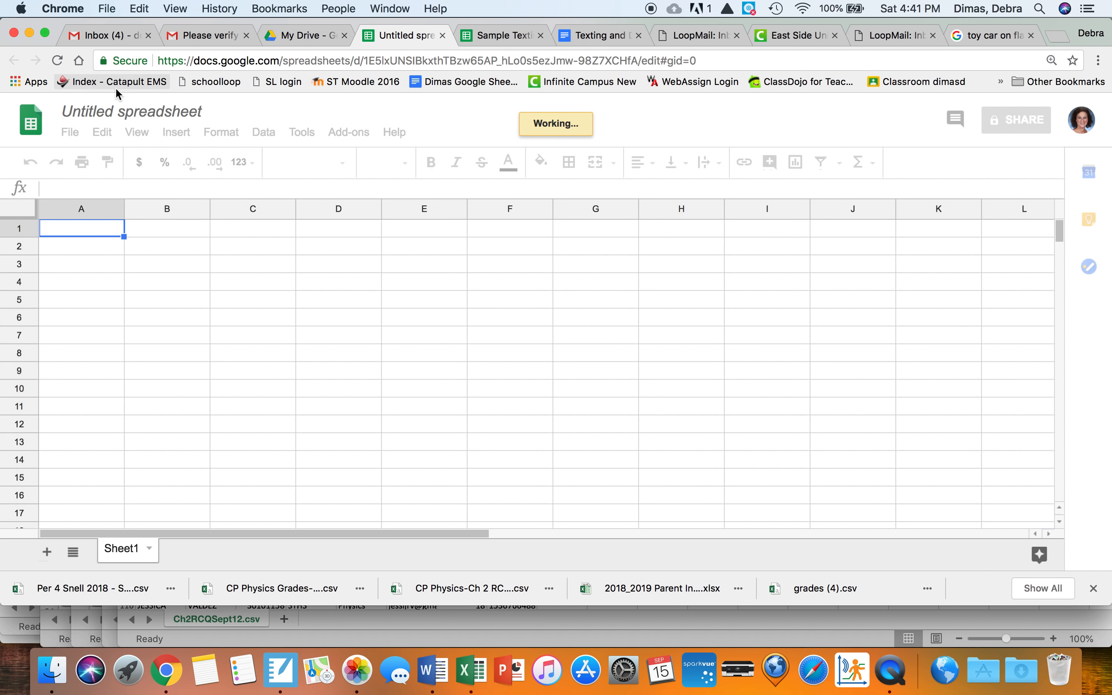
Step: Rename the spreadsheet from Untitled to 'Texting and Driving'
click(131, 111)
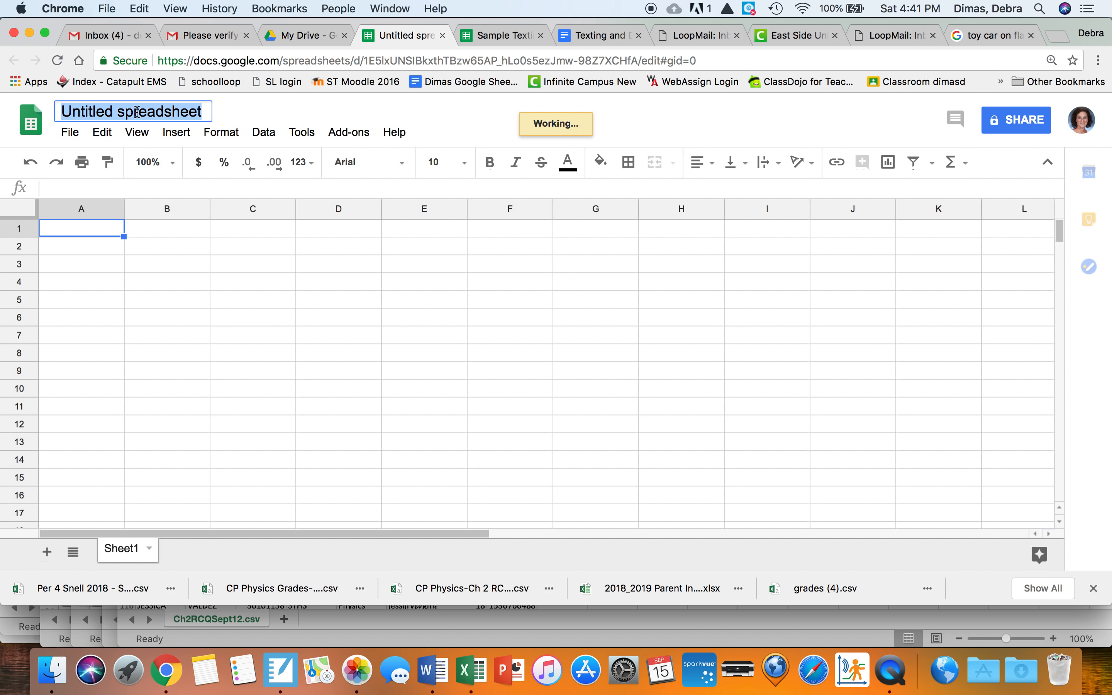
text(Te)
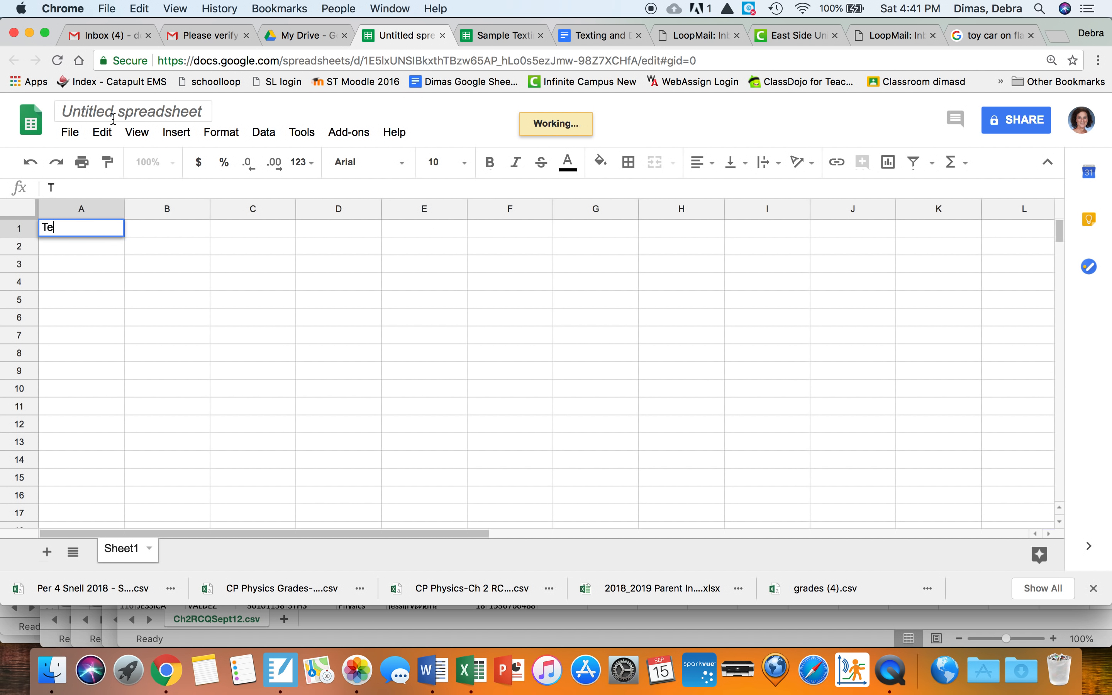
click(133, 111)
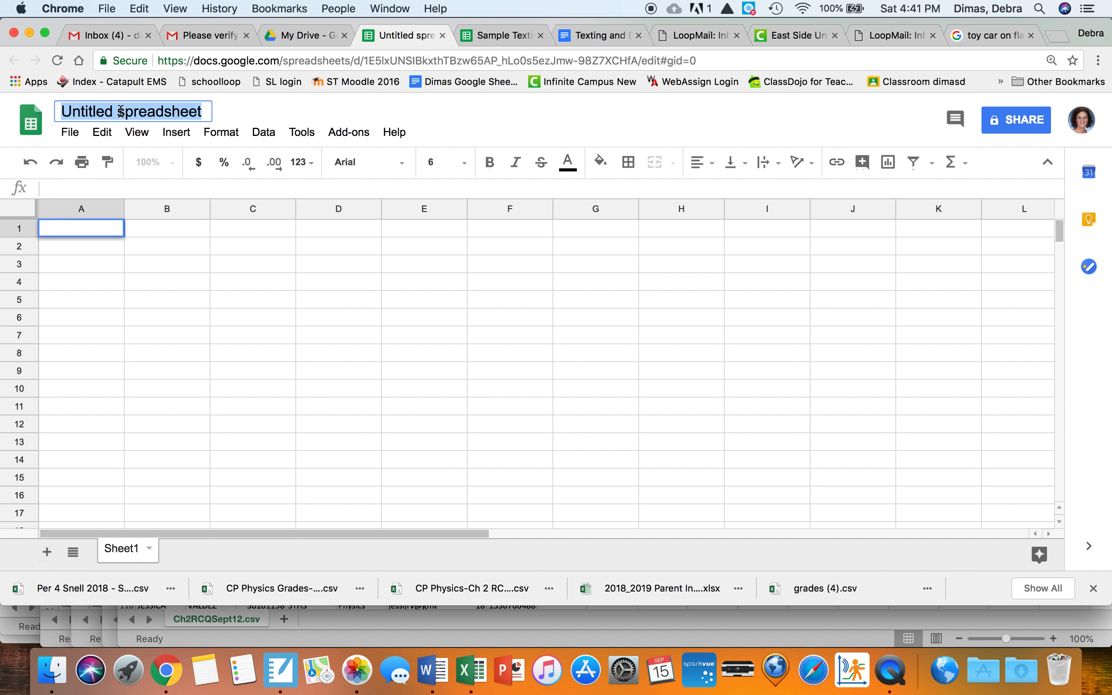
text(Texting and D)
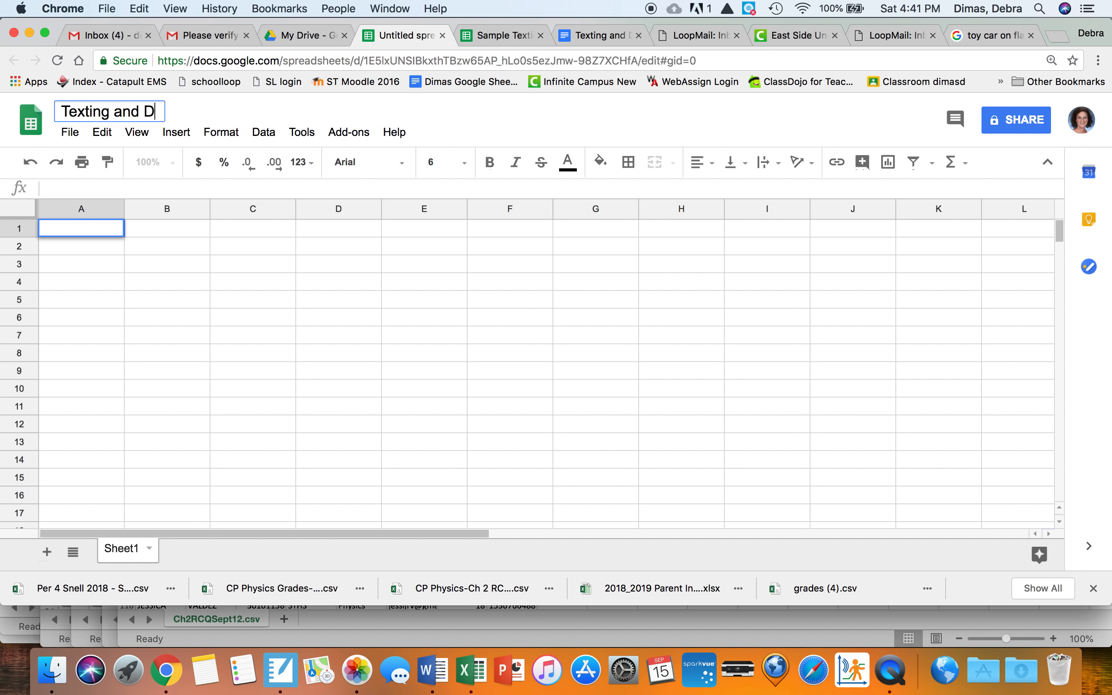
text(riving)
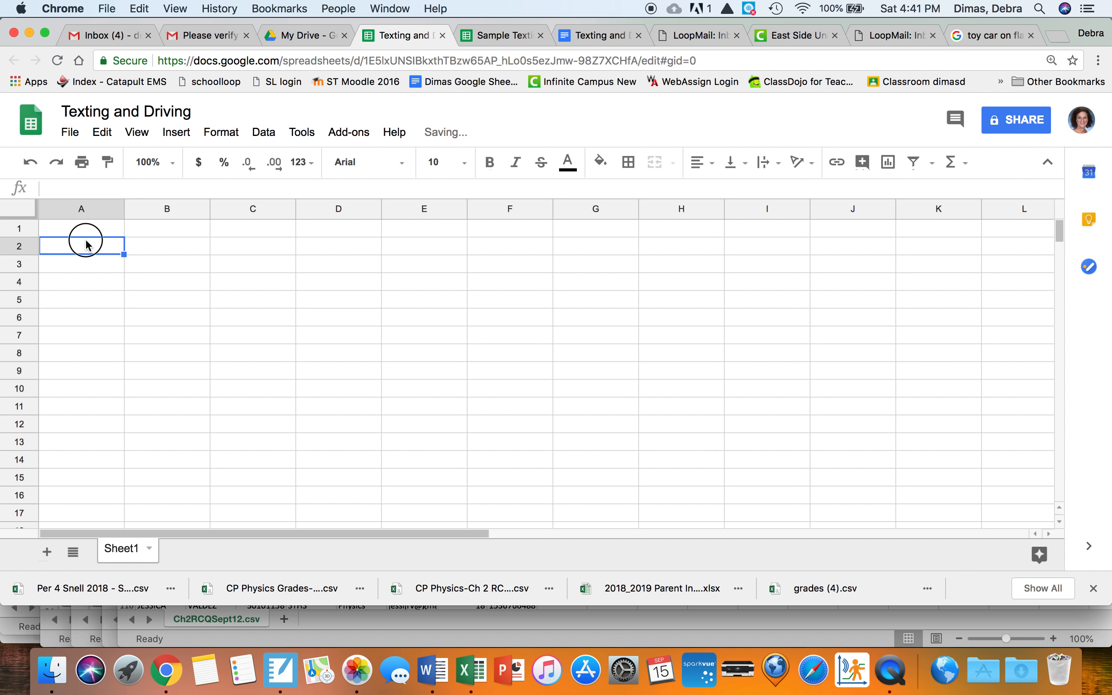
click(598, 35)
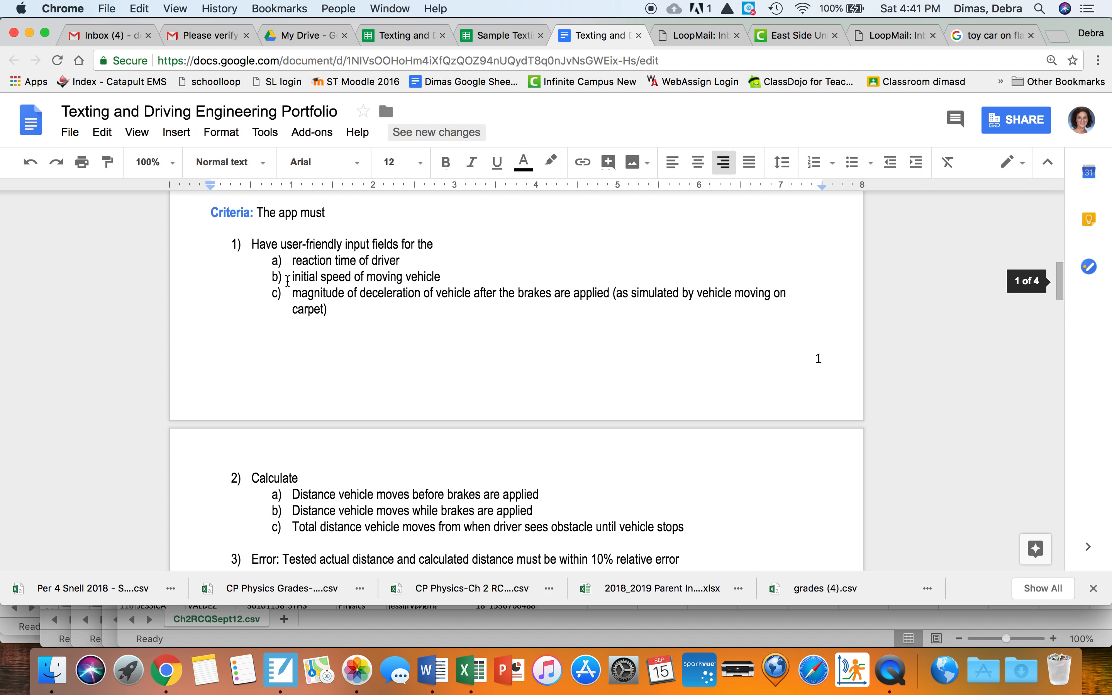
mouse_move(287, 260)
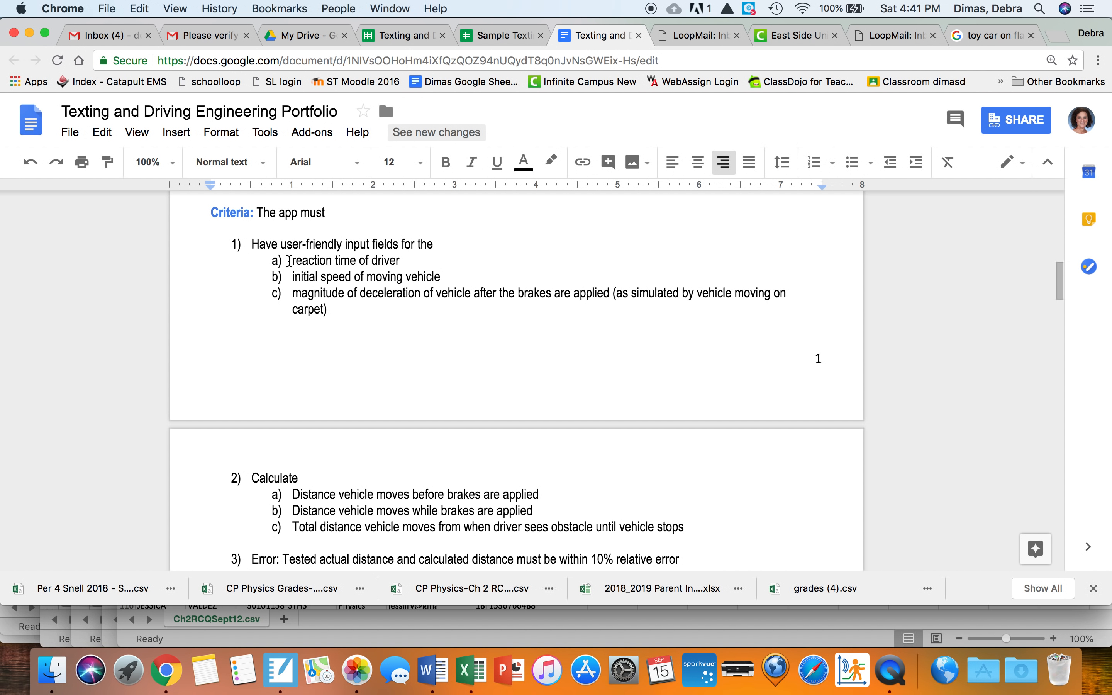
mouse_move(358, 259)
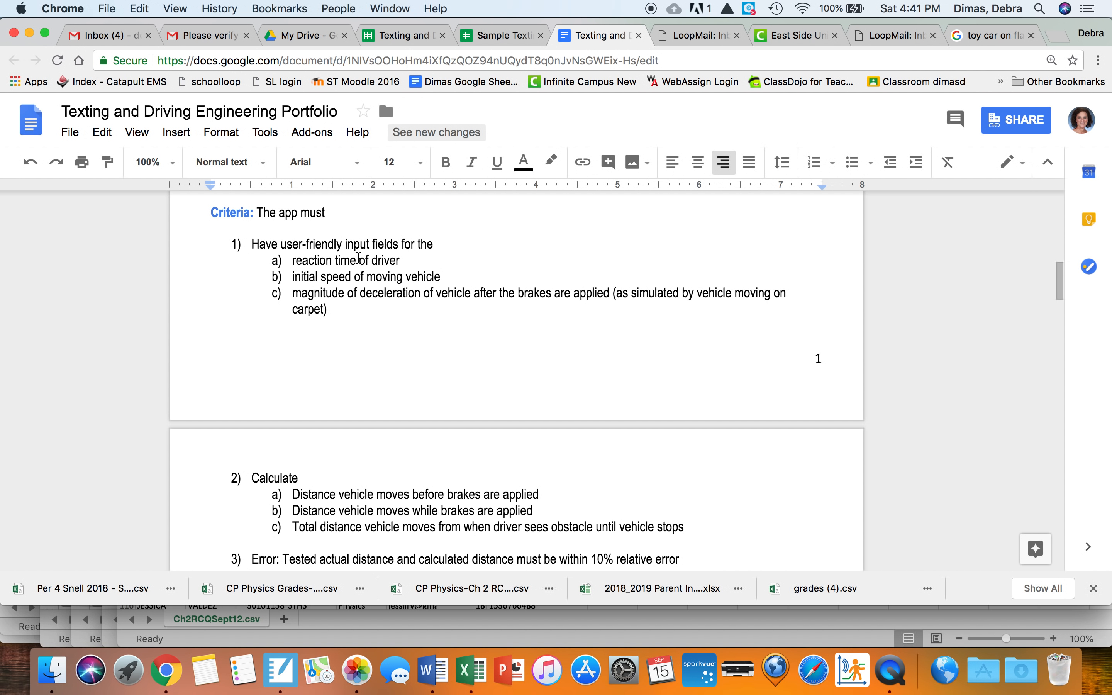
mouse_move(297, 284)
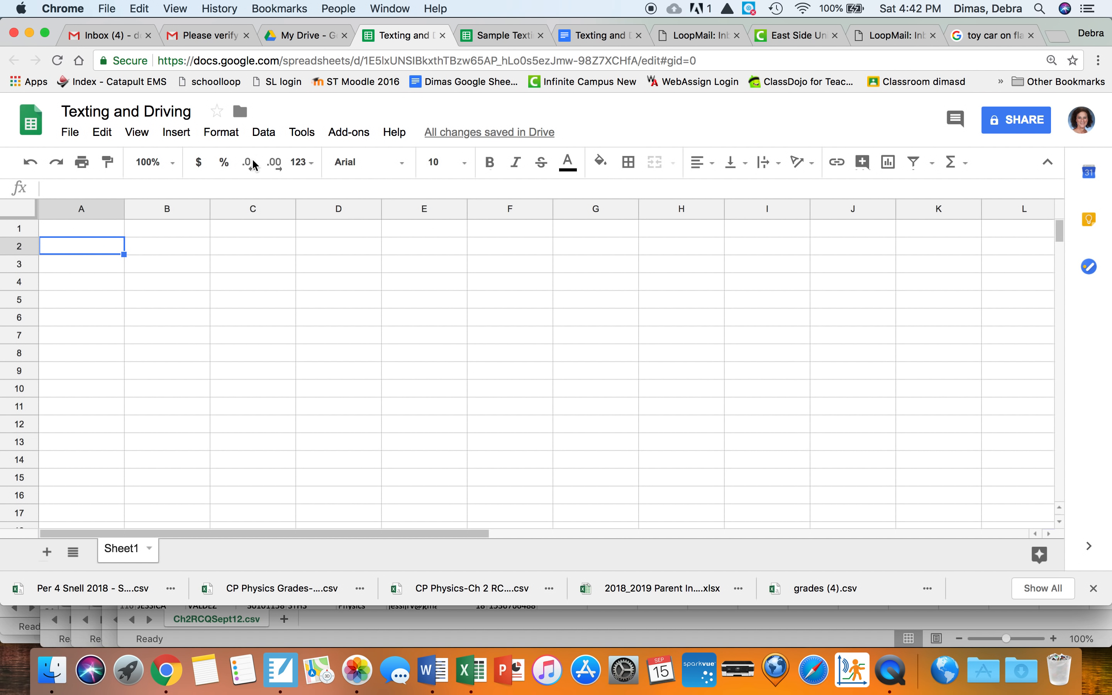
mouse_move(90, 237)
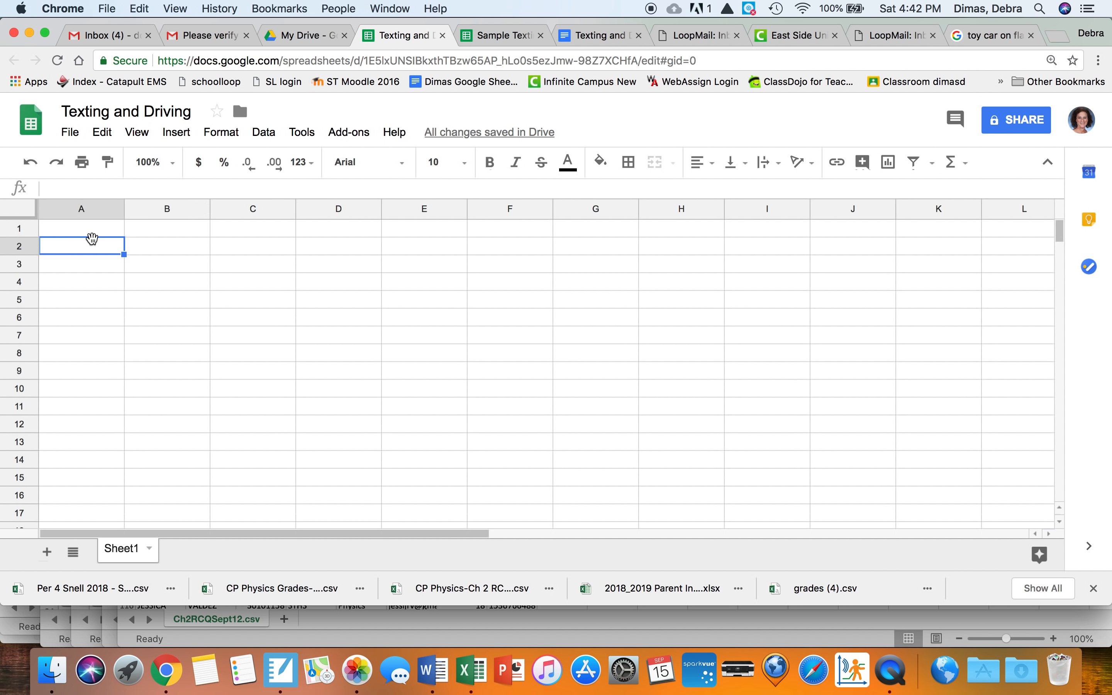
Step: Enter 'What is your reaction time in seconds?' into cell A2
text(What)
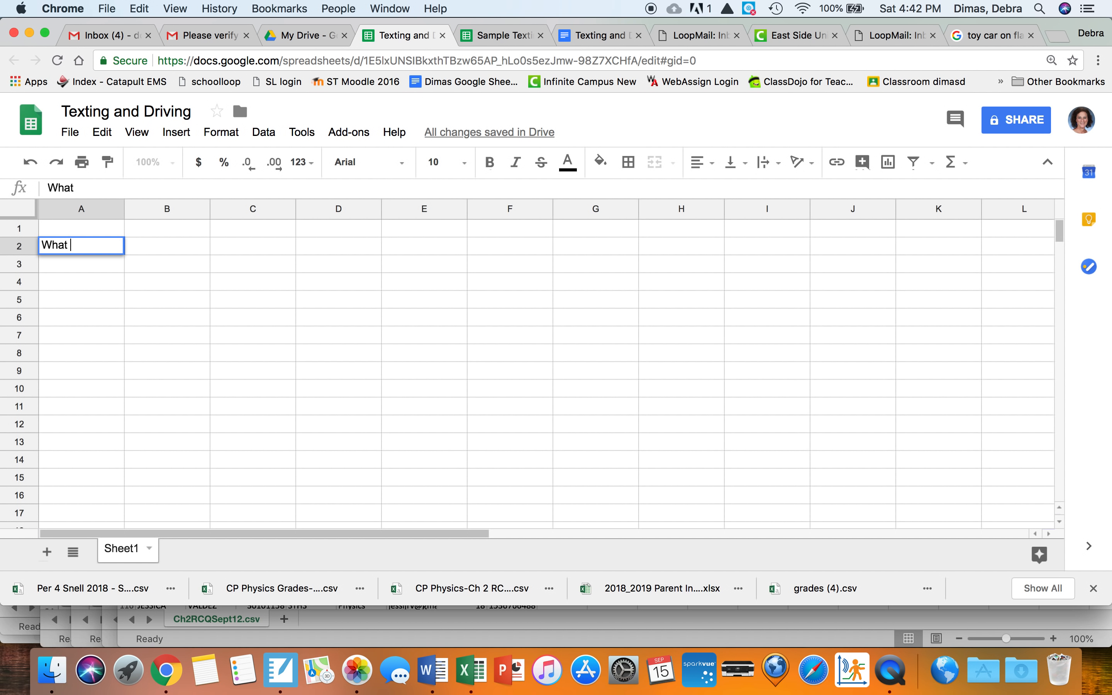
text(is your reac)
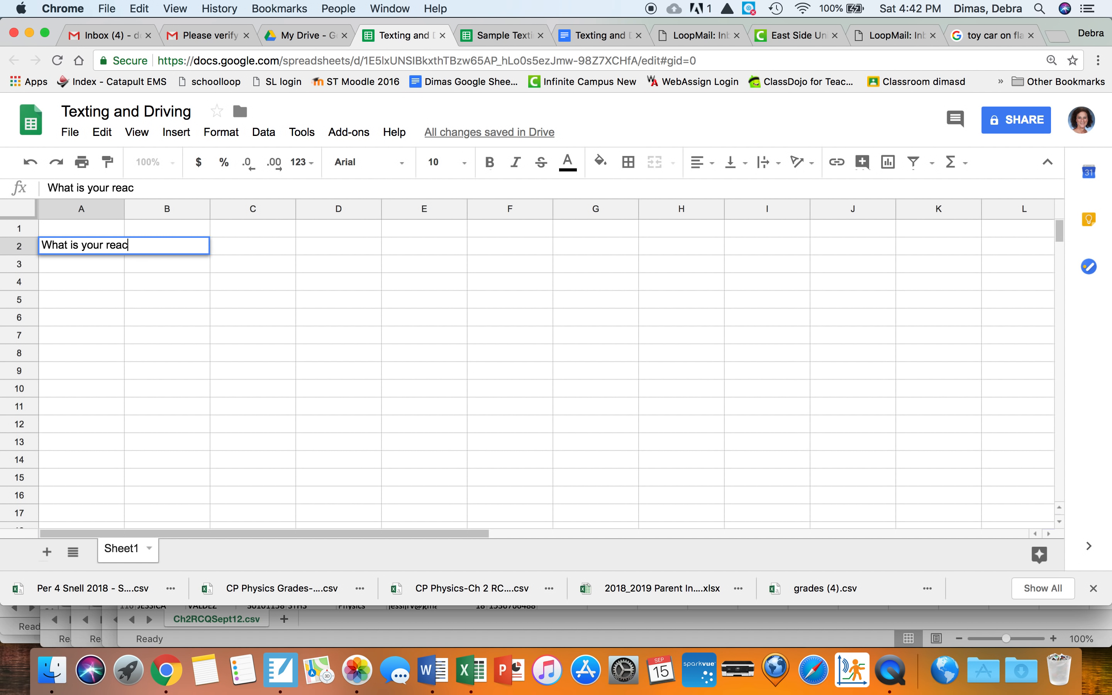
text(tion time in sec)
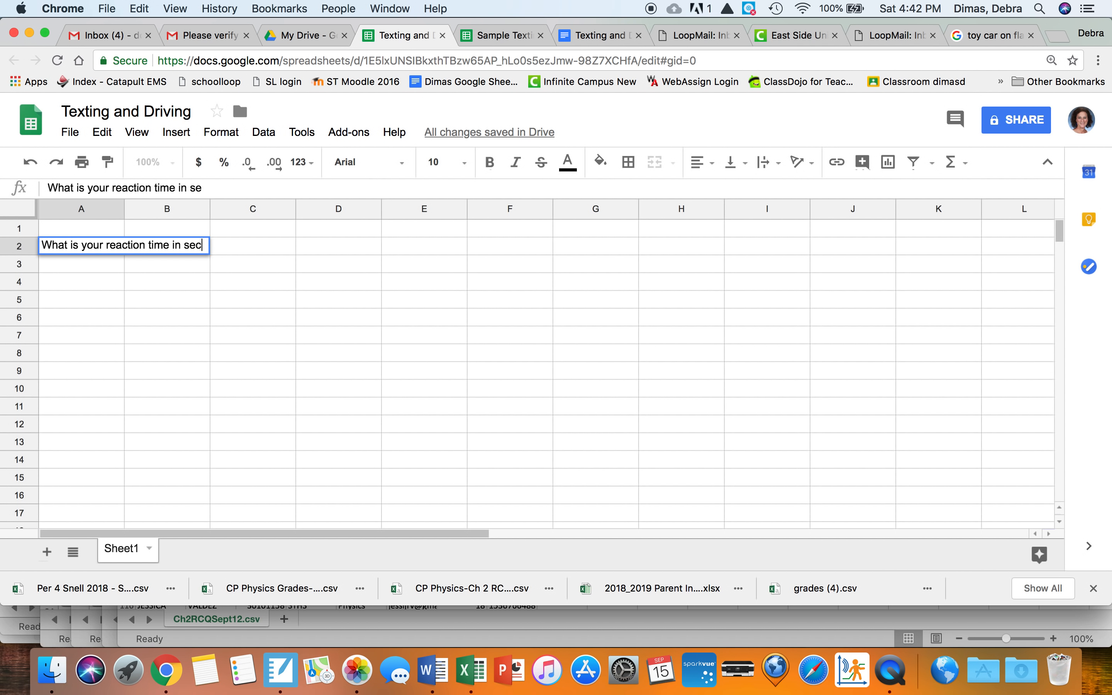
text(onds?)
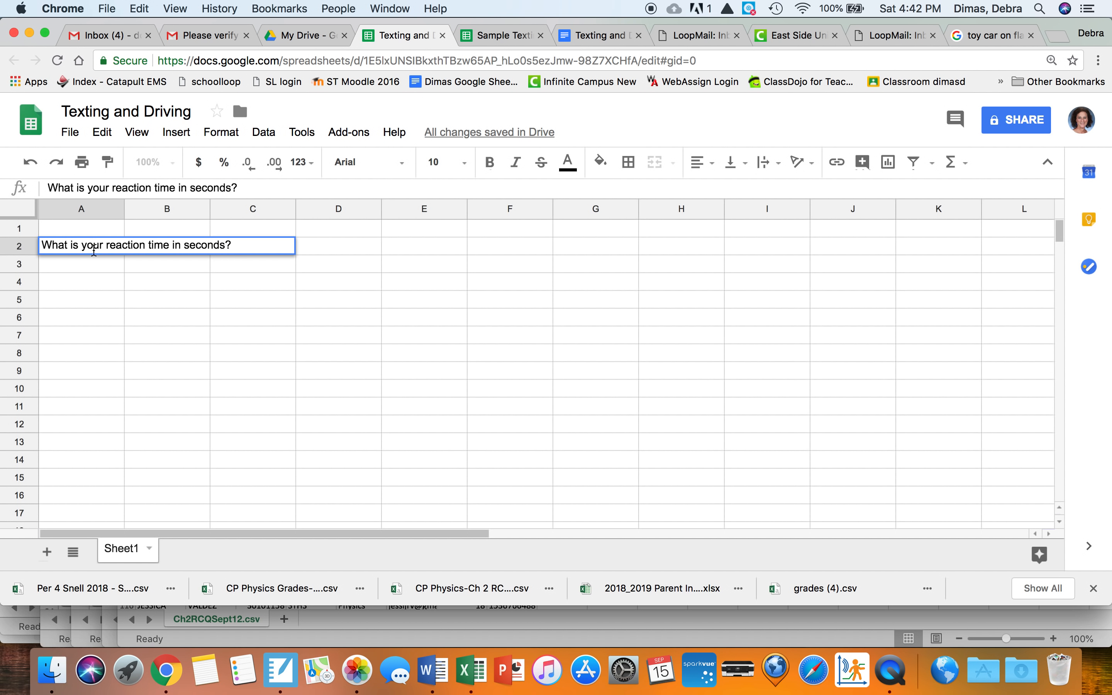
click(81, 281)
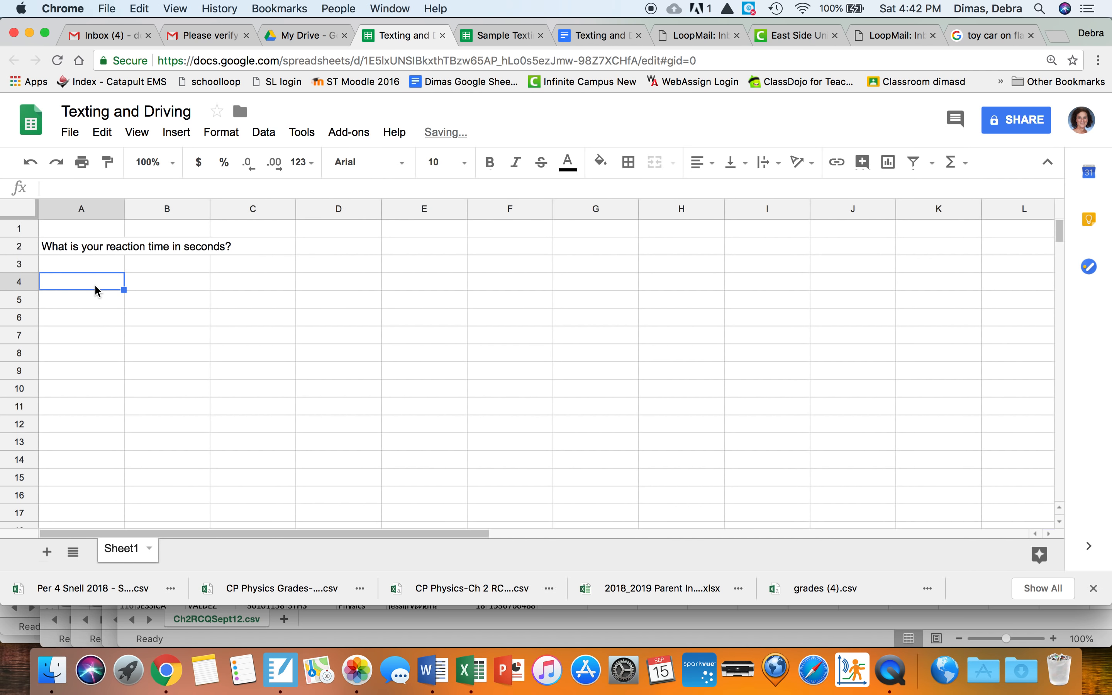
mouse_move(181, 259)
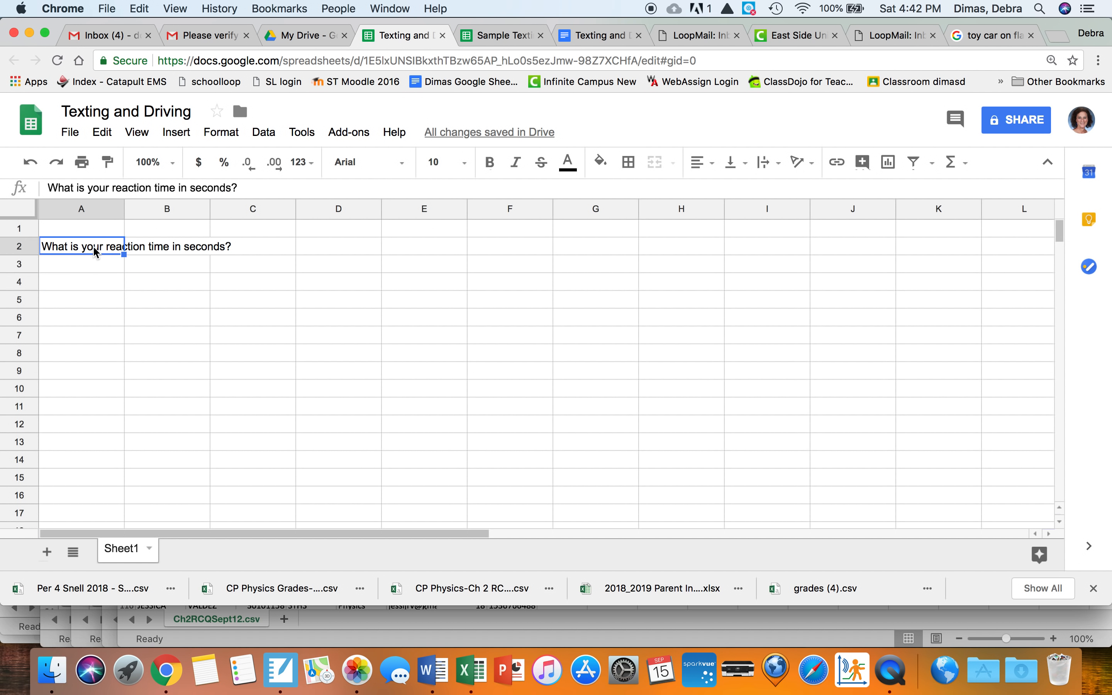
mouse_move(762, 162)
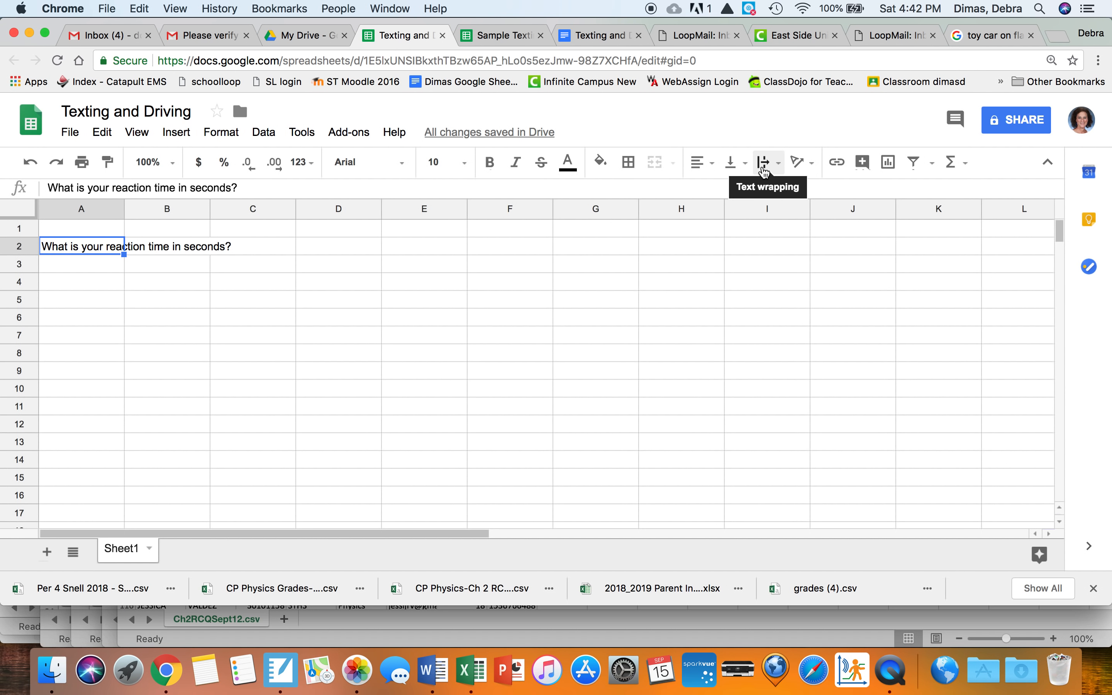
Step: Wrap the A2 question text and select B2 as the answer cell
click(763, 162)
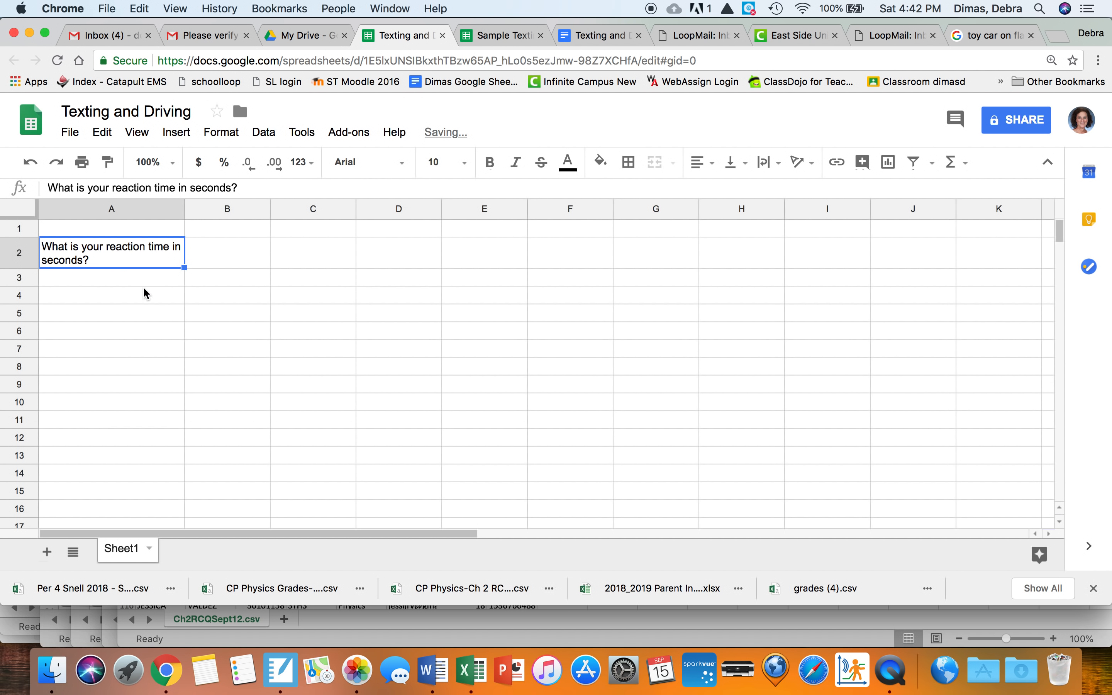
click(227, 253)
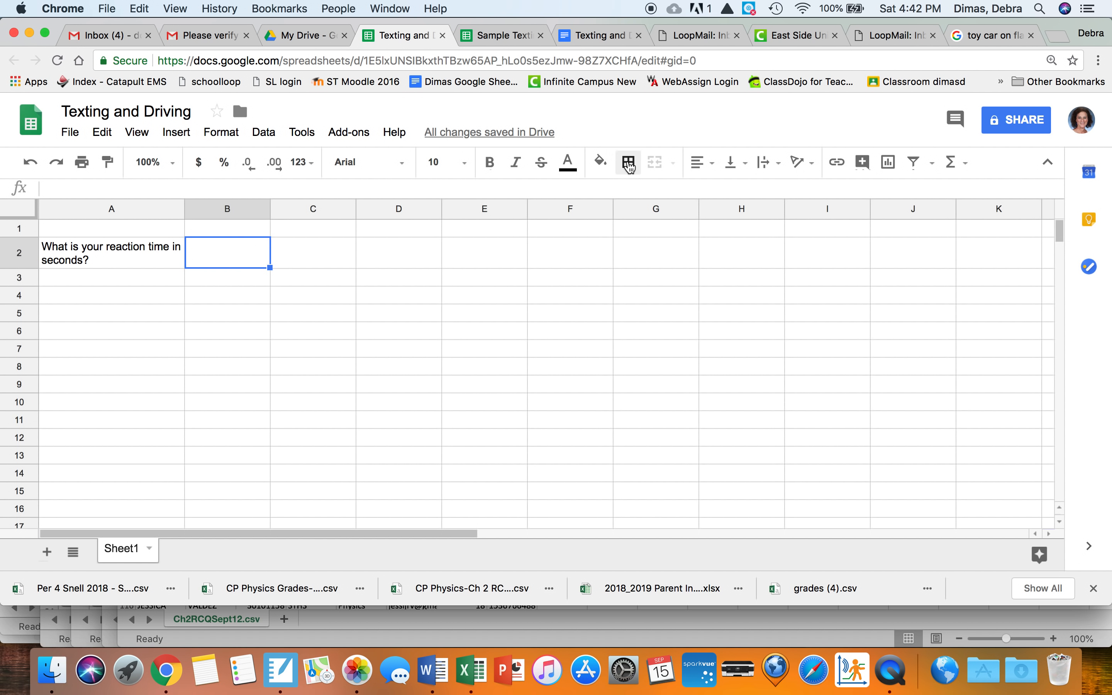
Step: Give answer cell B2 a border and yellow fill, then return to the portfolio document
click(627, 162)
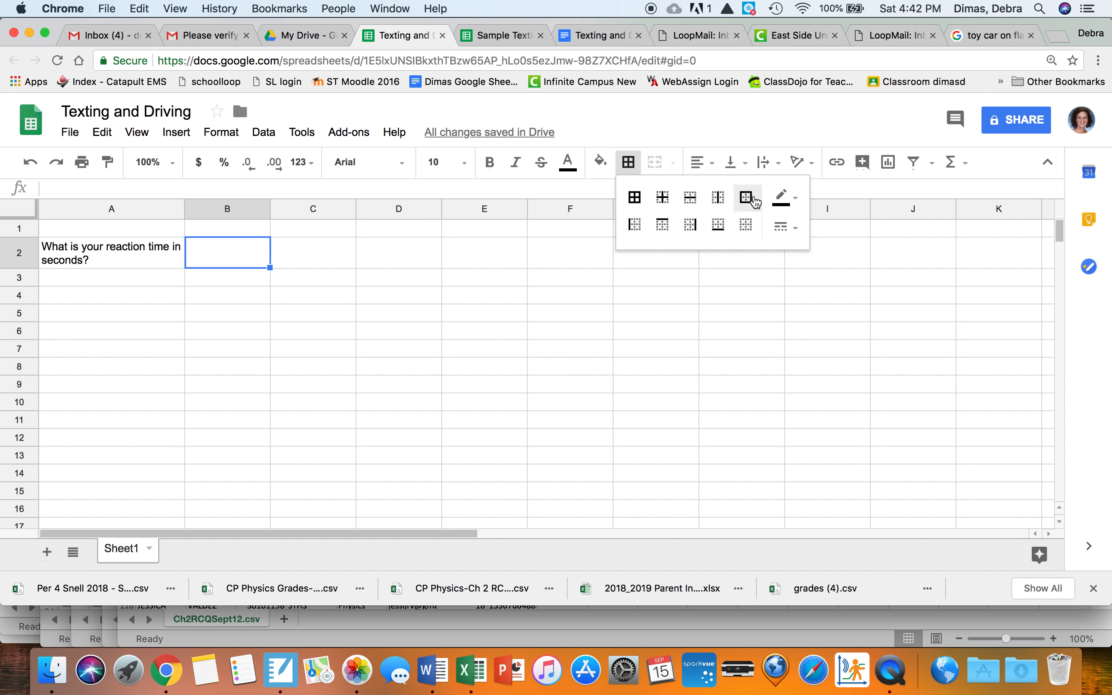
click(600, 162)
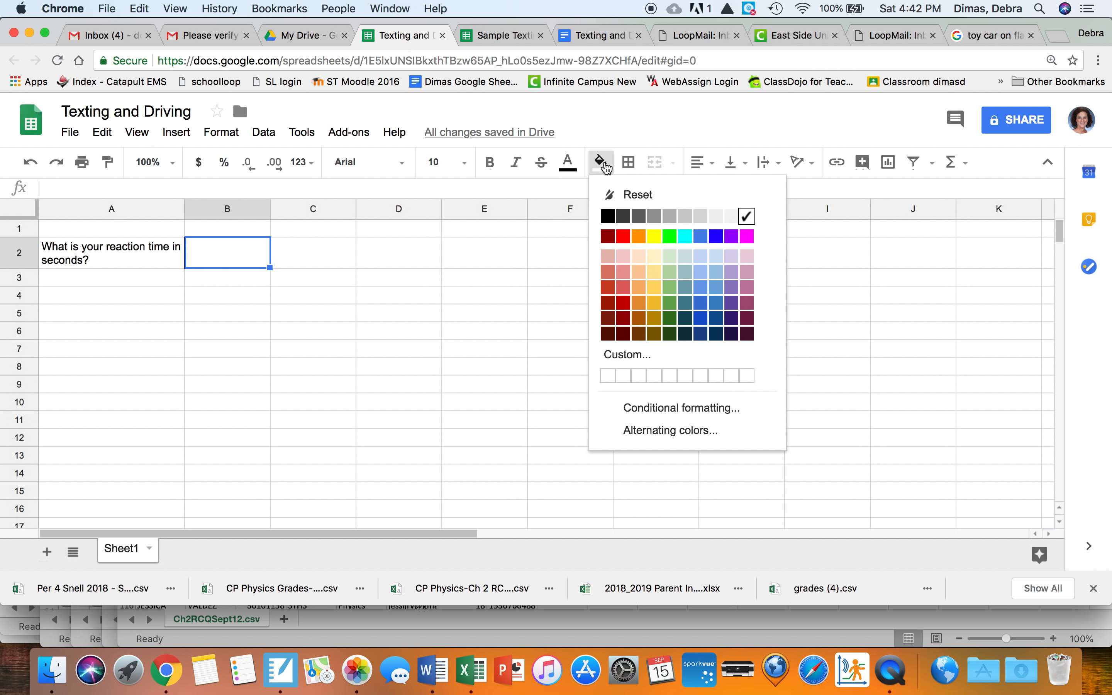
mouse_move(653, 236)
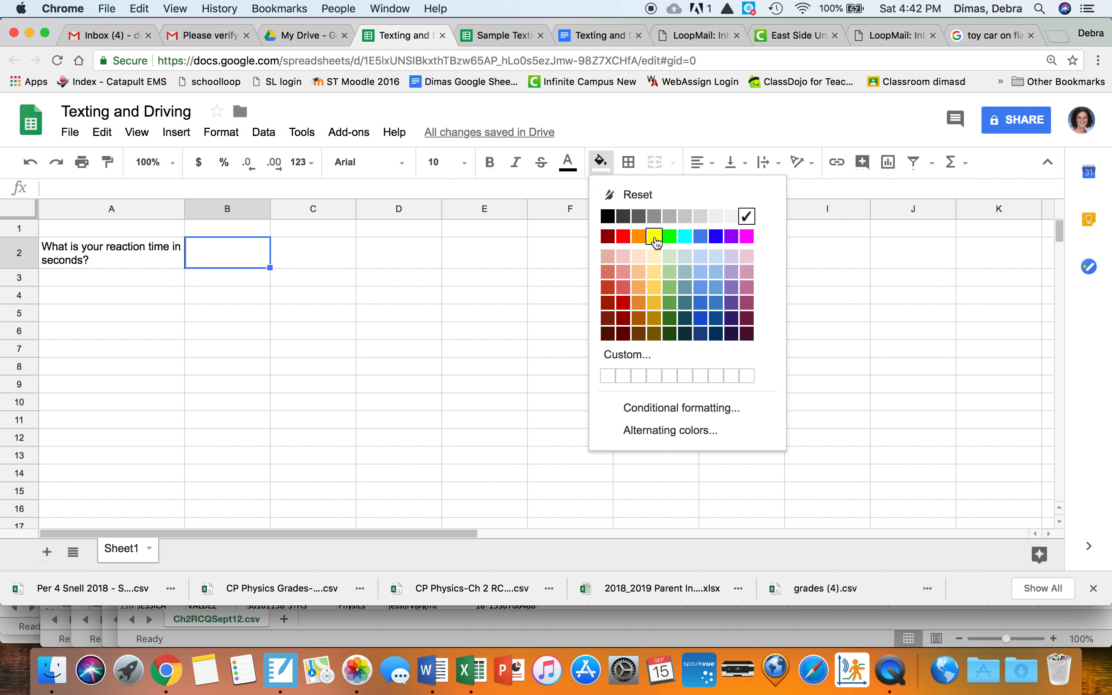
click(654, 237)
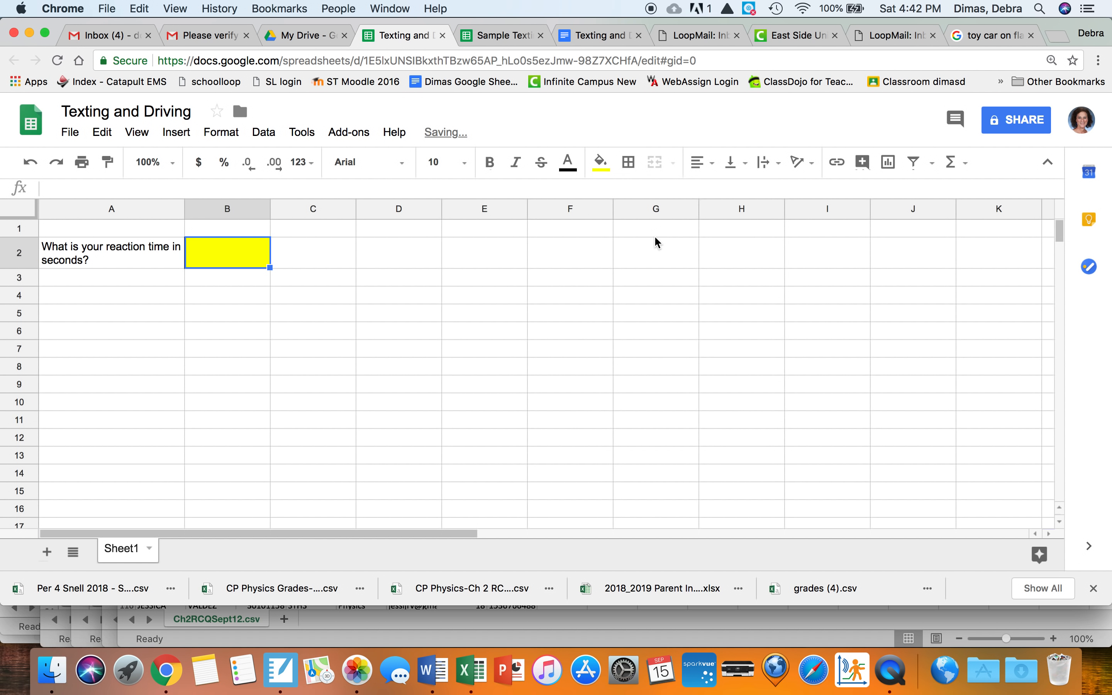
click(227, 313)
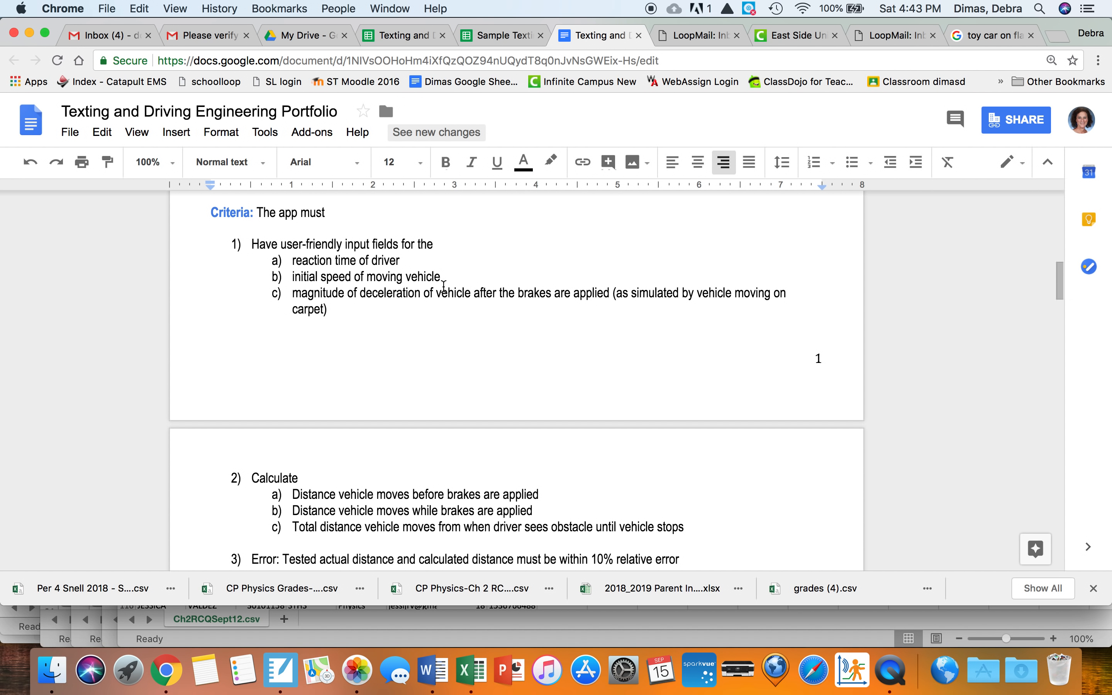
click(404, 35)
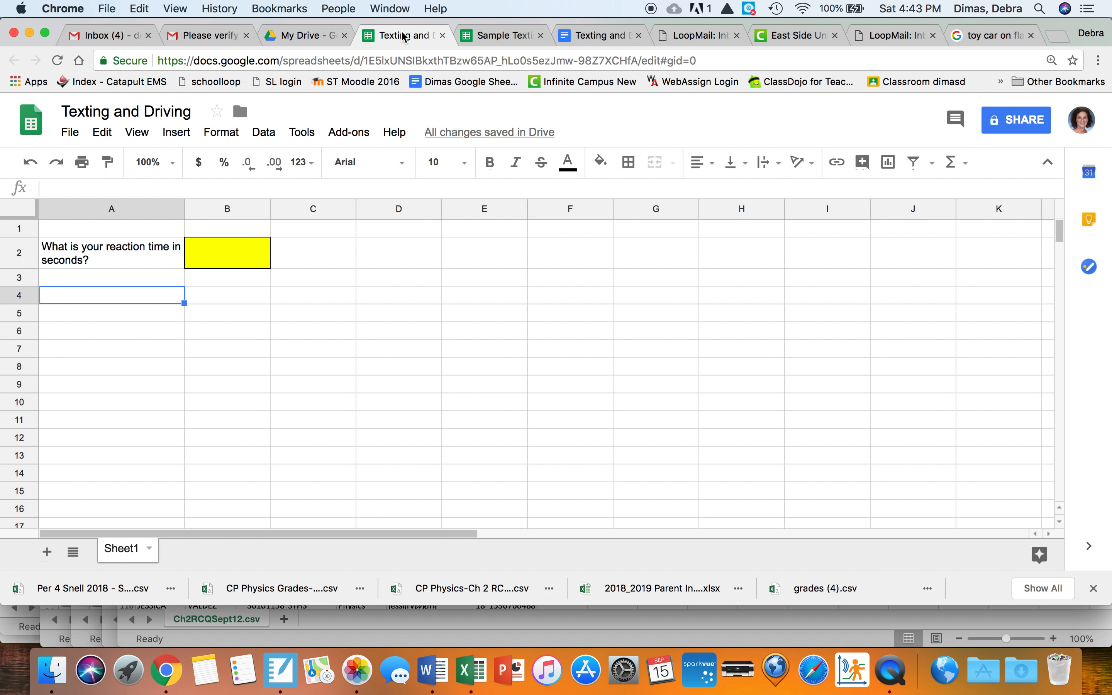
mouse_move(96, 320)
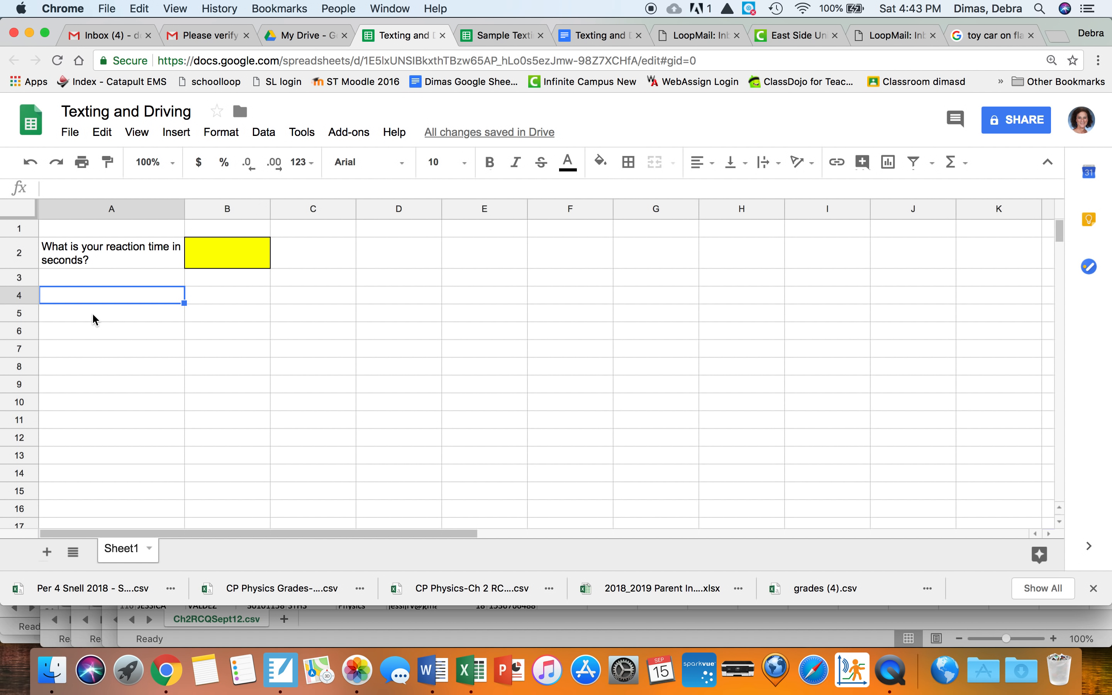
Step: Enter 'What is your vehicle's initial velocity on the flat horizontal tile in m/s?' into A4
text(What is y)
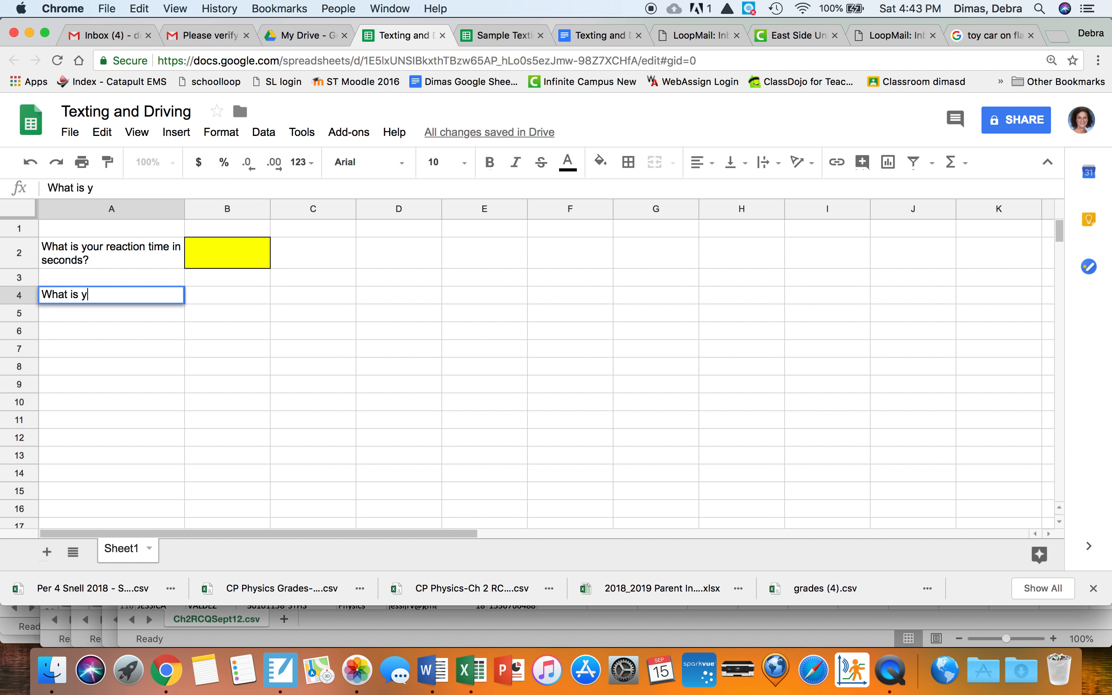
text(our vehicles)
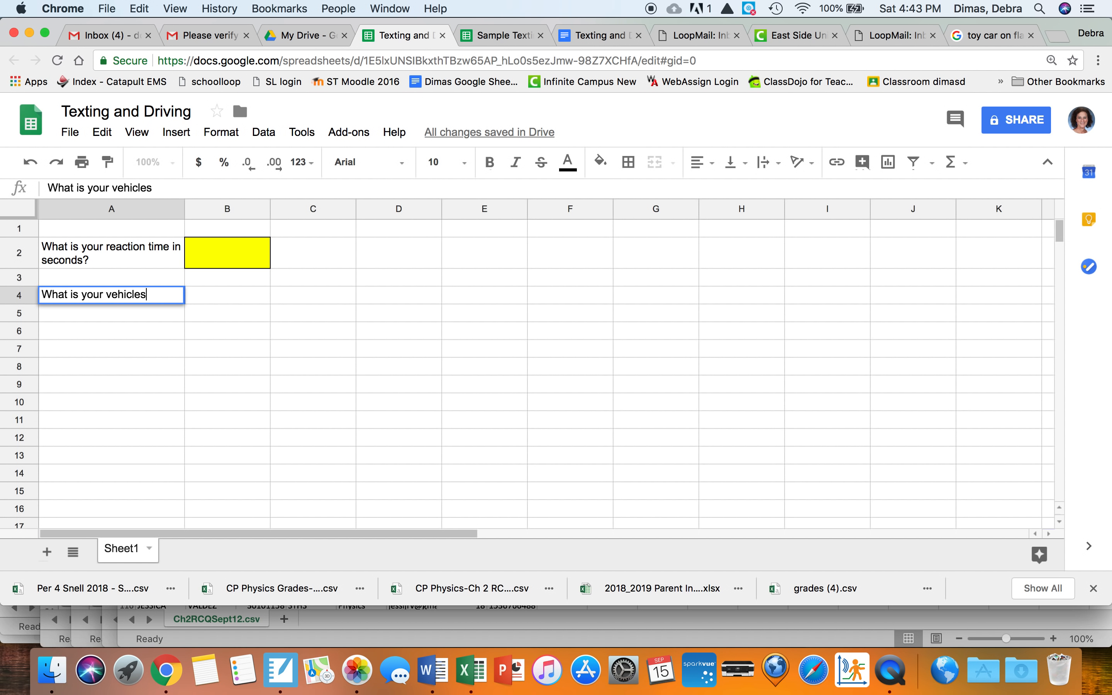
key(Backspace)
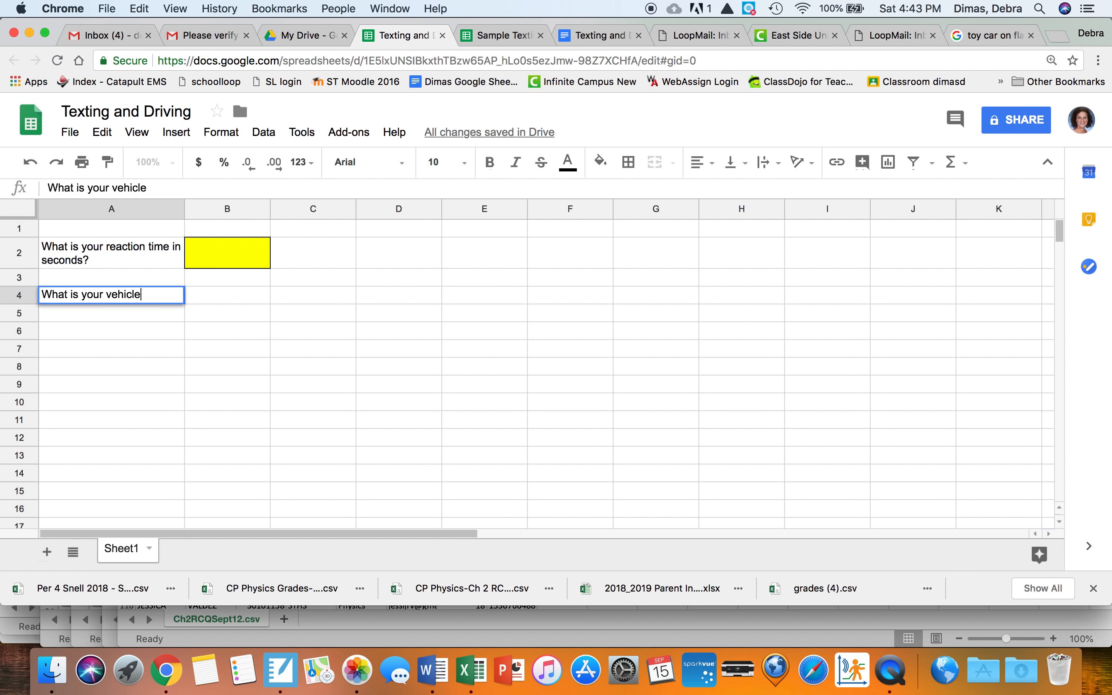
text('s)
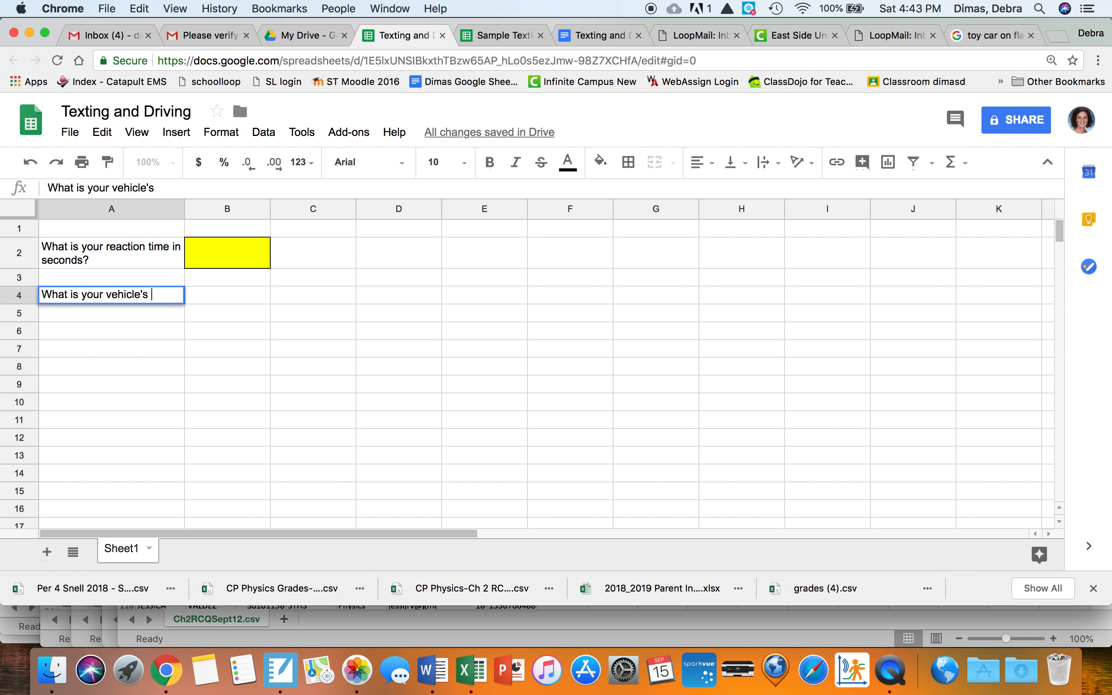
text(initial)
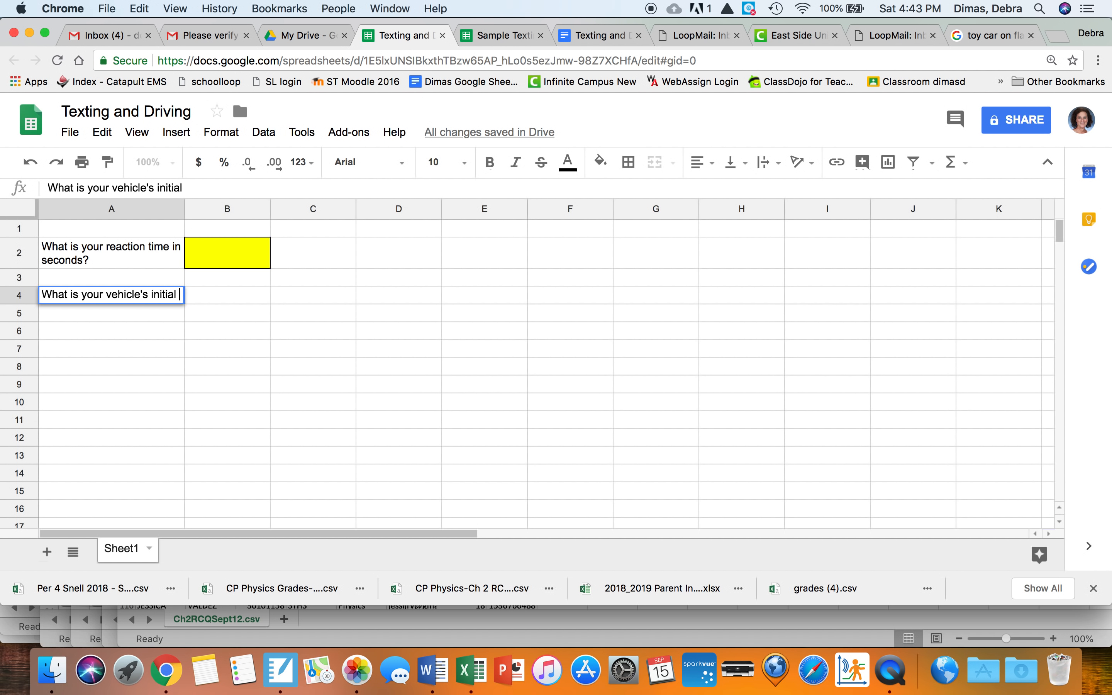
text(ve)
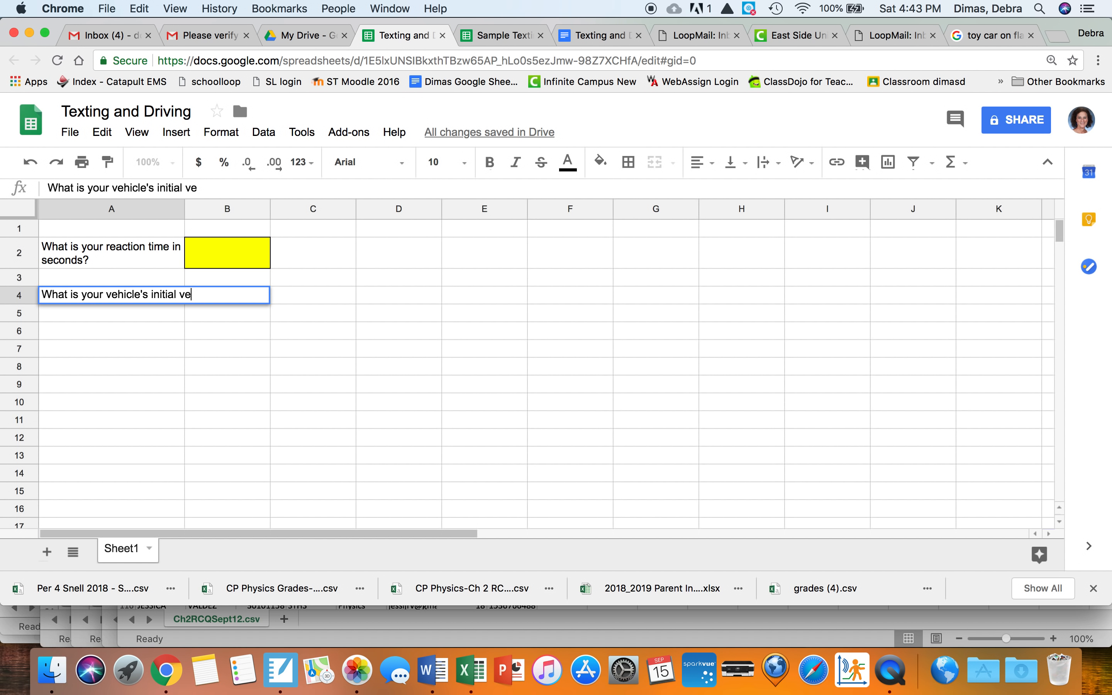
text(locity)
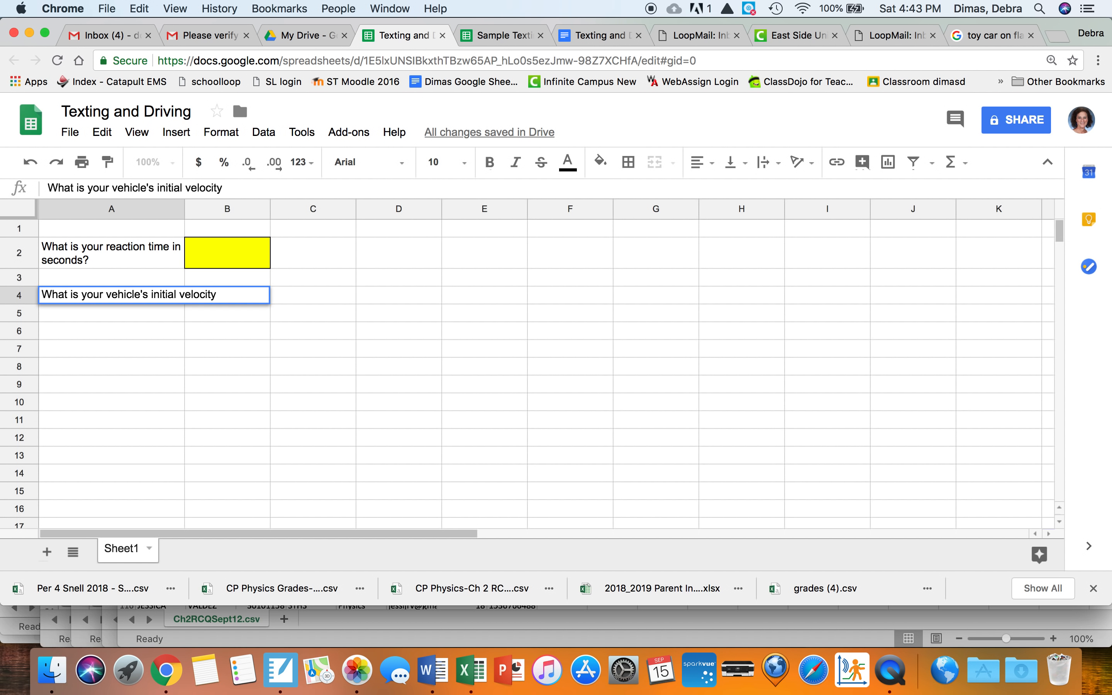
text(o)
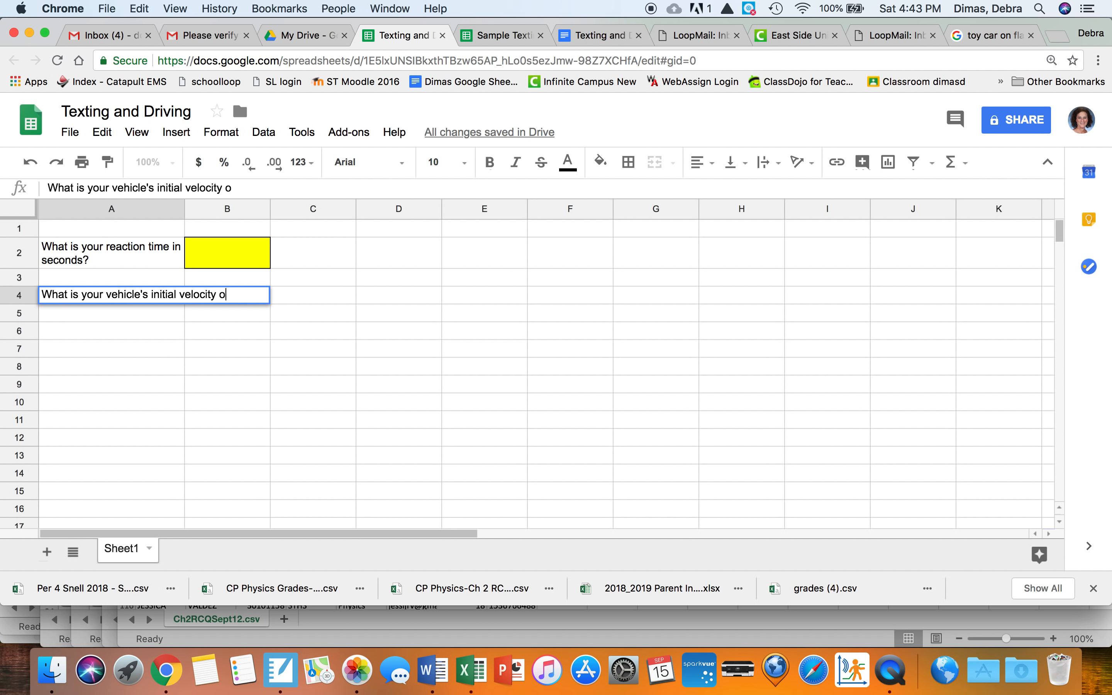
text(n the flat ho)
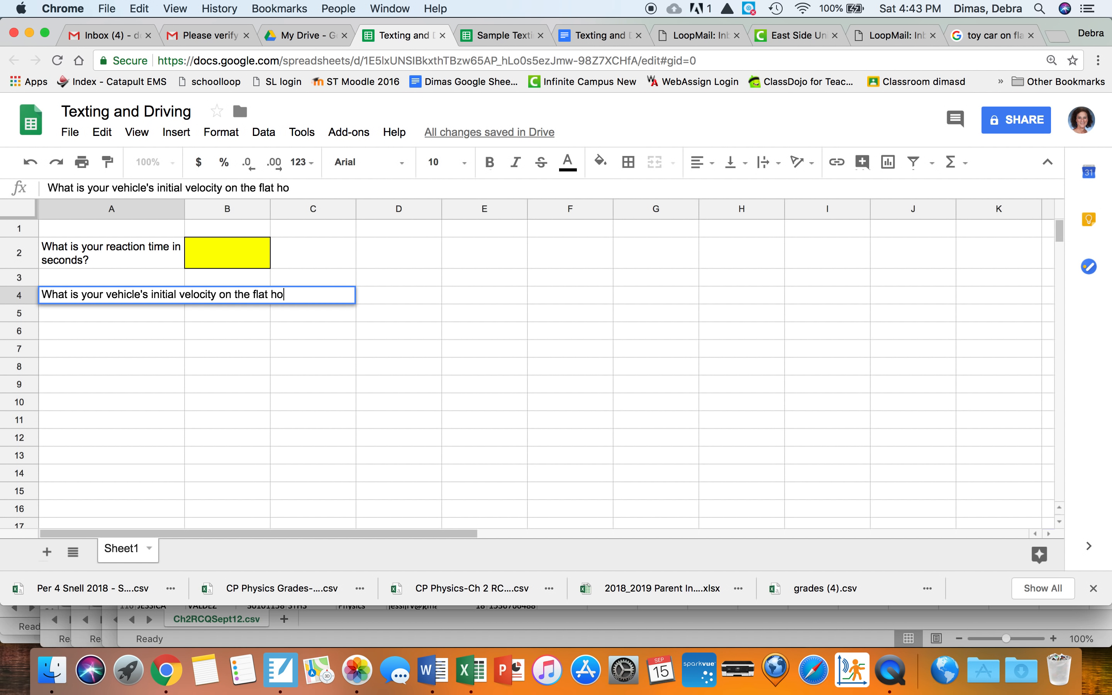
text(rizontal)
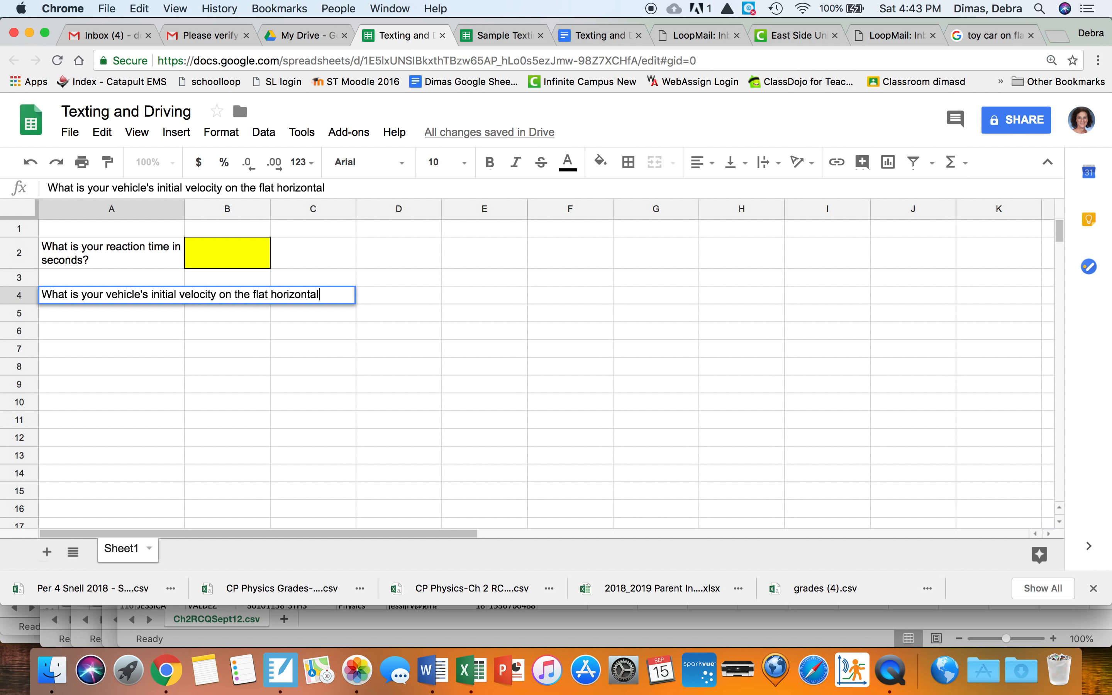
text(tile)
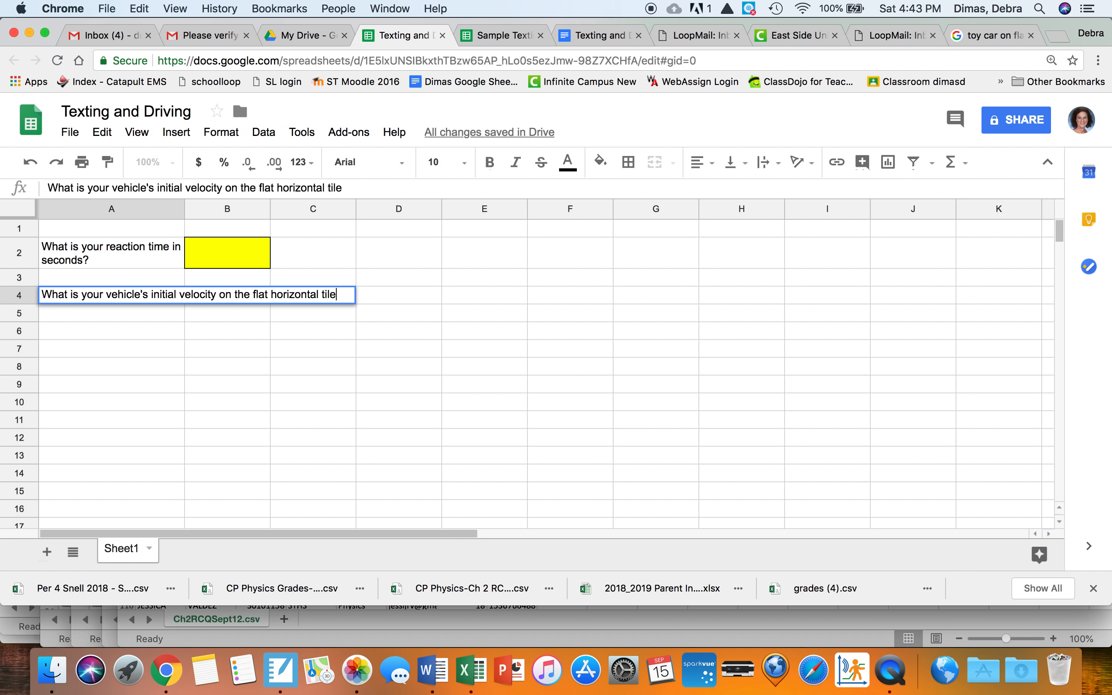
text(in m)
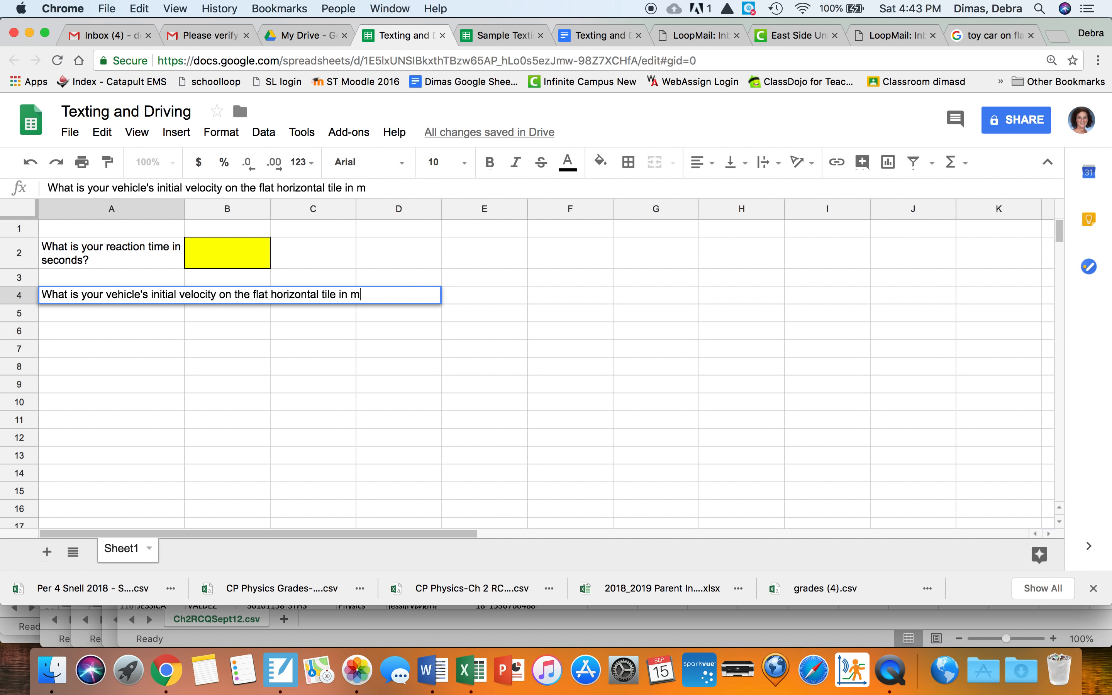
text(/s?)
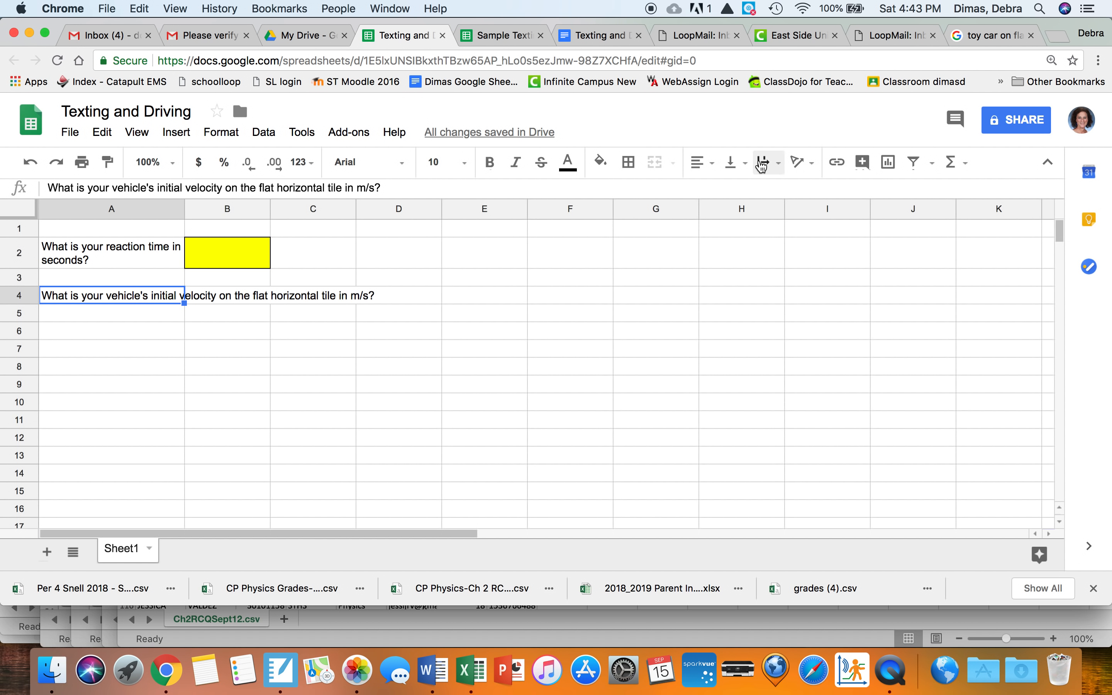
Step: Wrap the A4 question and make B4 a bordered yellow input cell
click(761, 162)
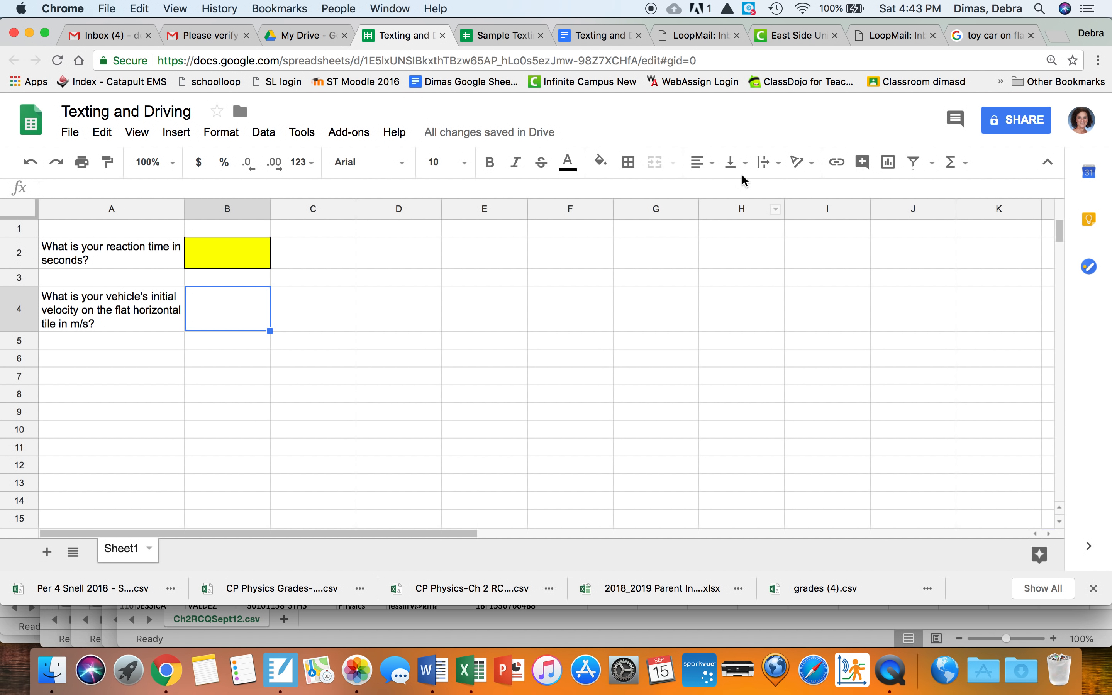
click(628, 162)
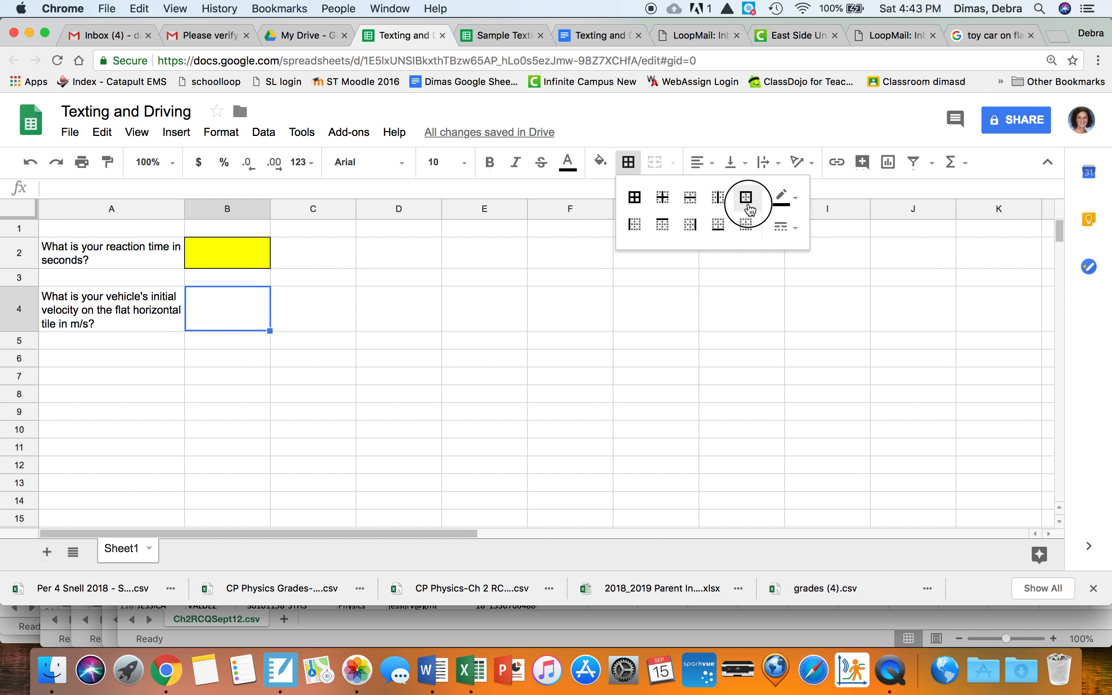
click(600, 161)
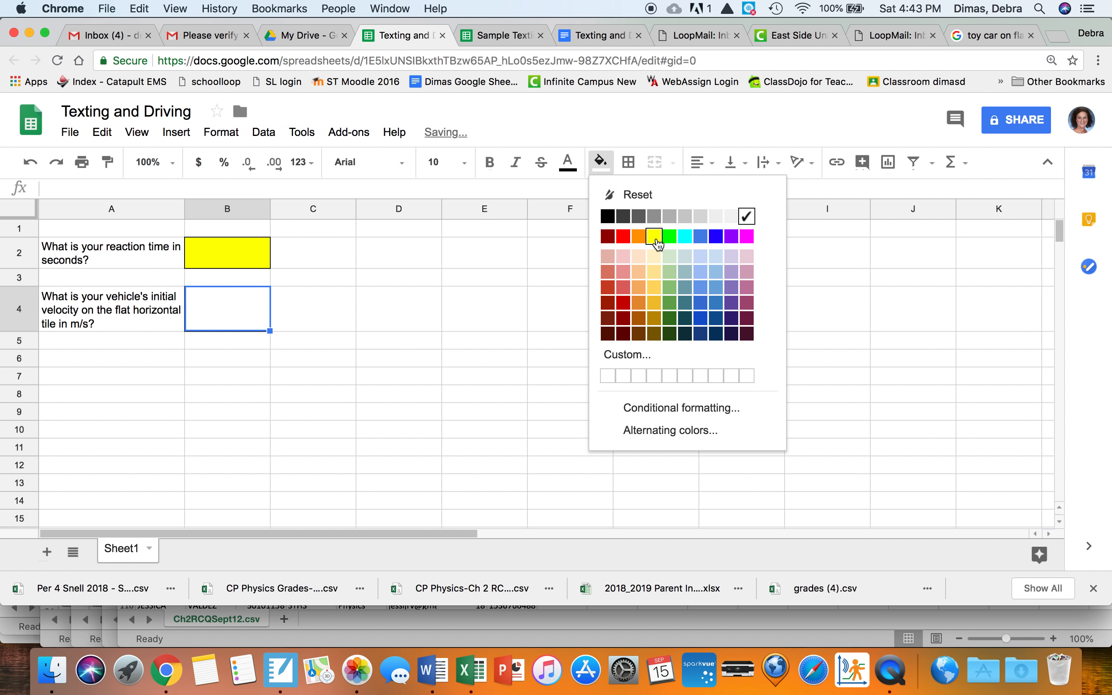
click(628, 162)
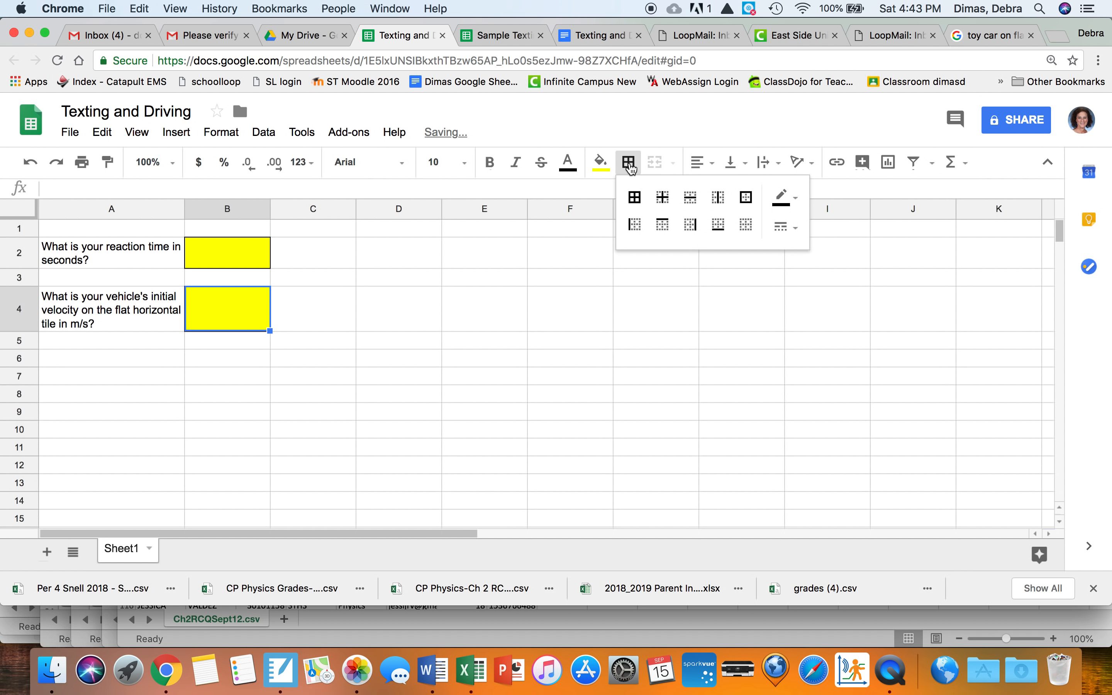
mouse_move(600, 161)
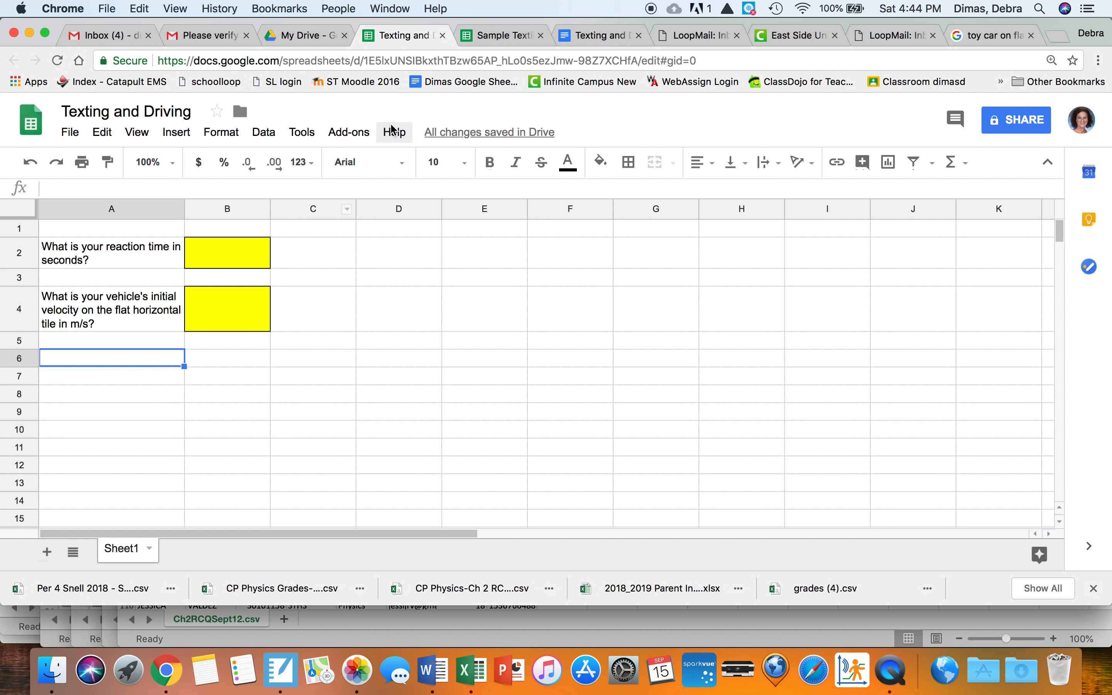
click(601, 34)
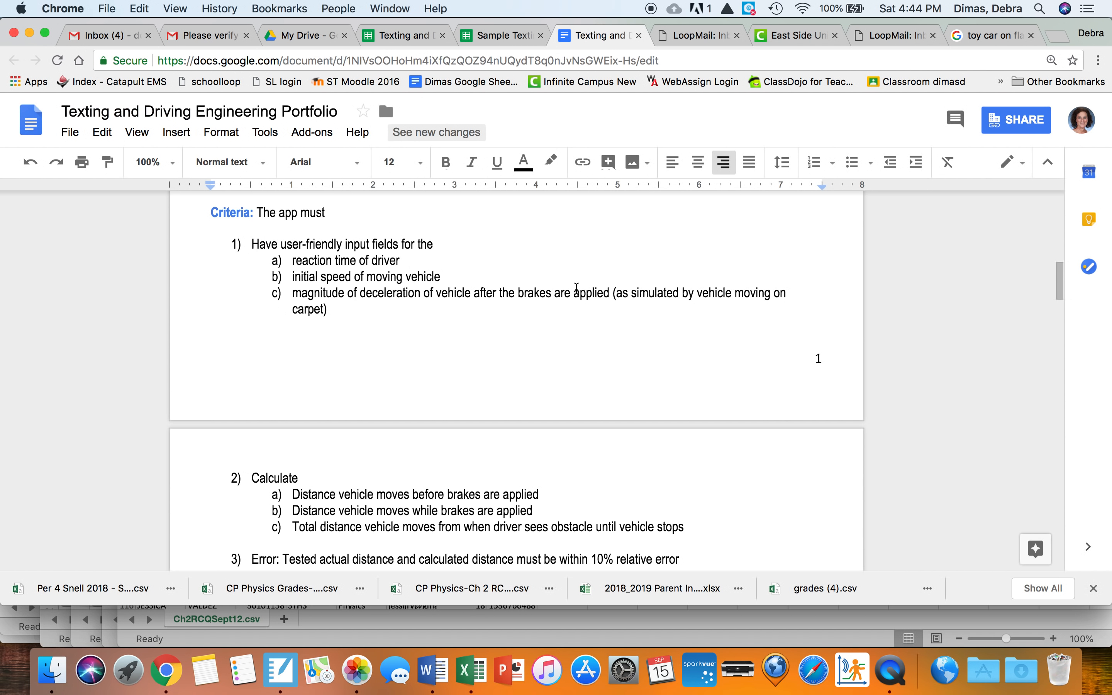
mouse_move(388, 313)
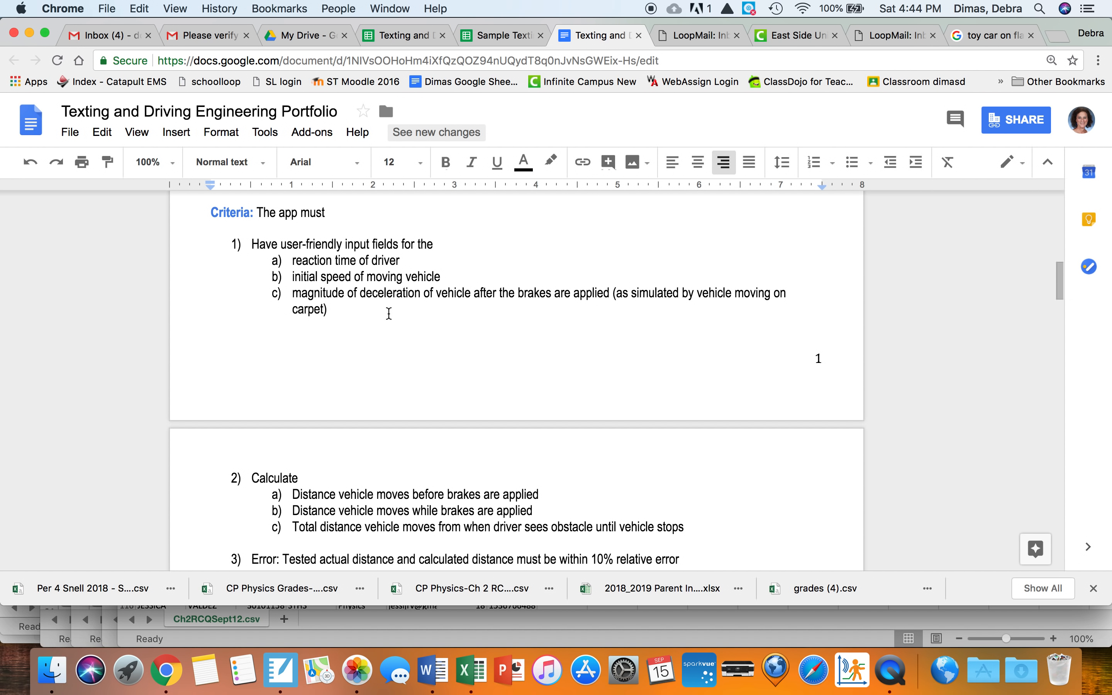
click(405, 34)
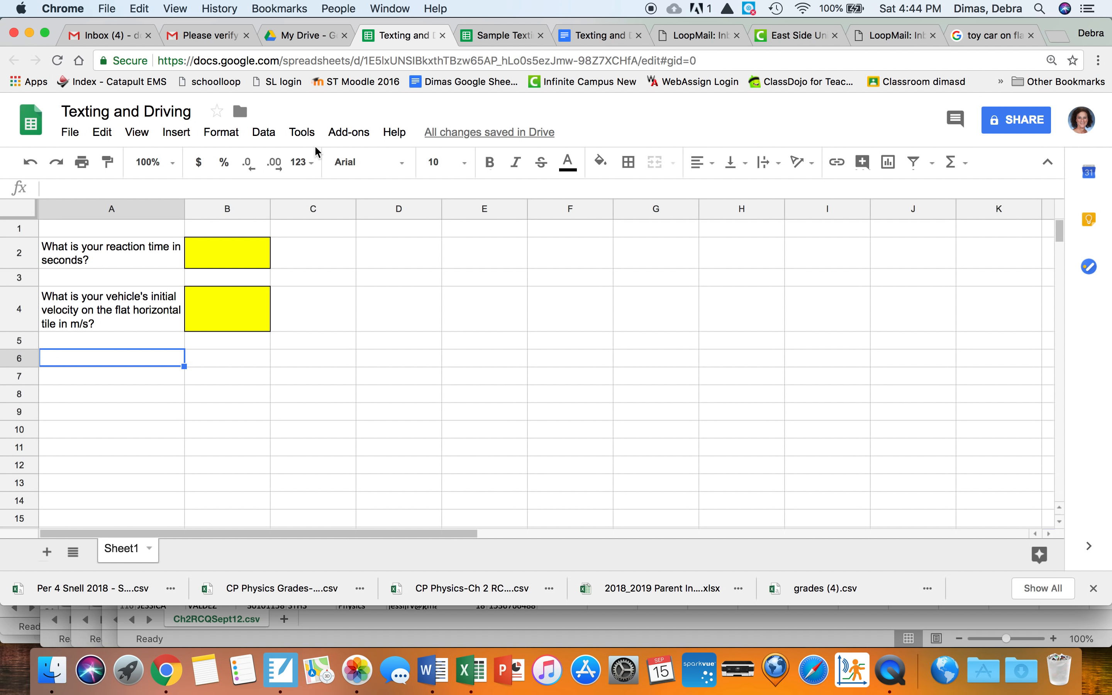
mouse_move(114, 367)
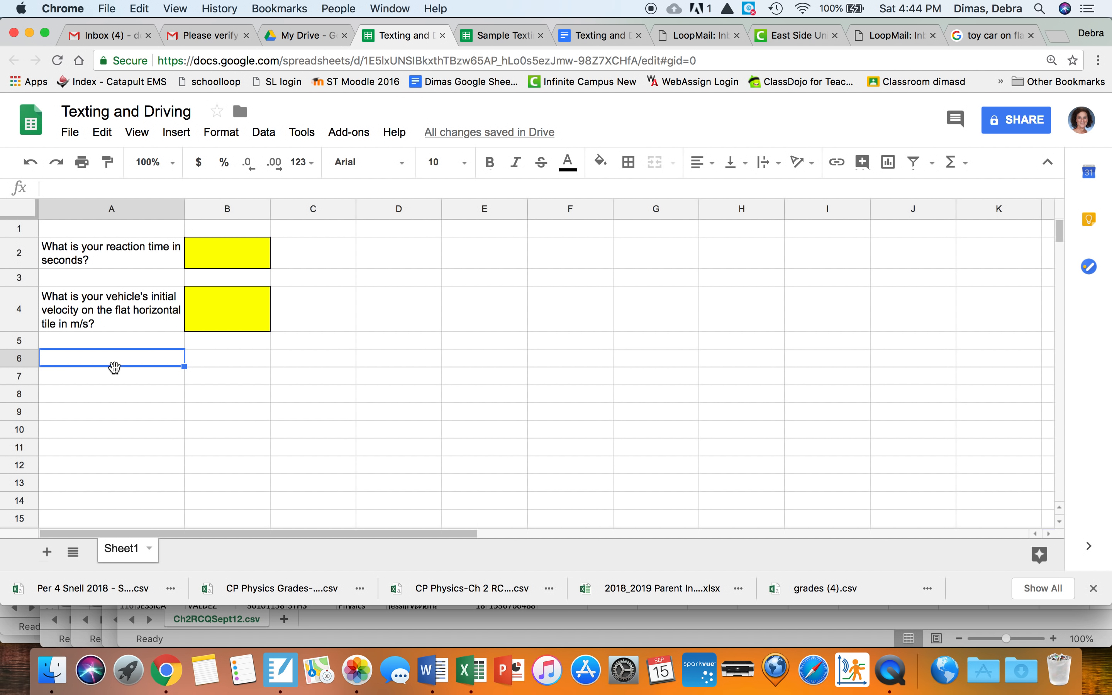
Step: Enter the carpet acceleration-rate question '(this should be negative)?' into A6
text(What is your ve)
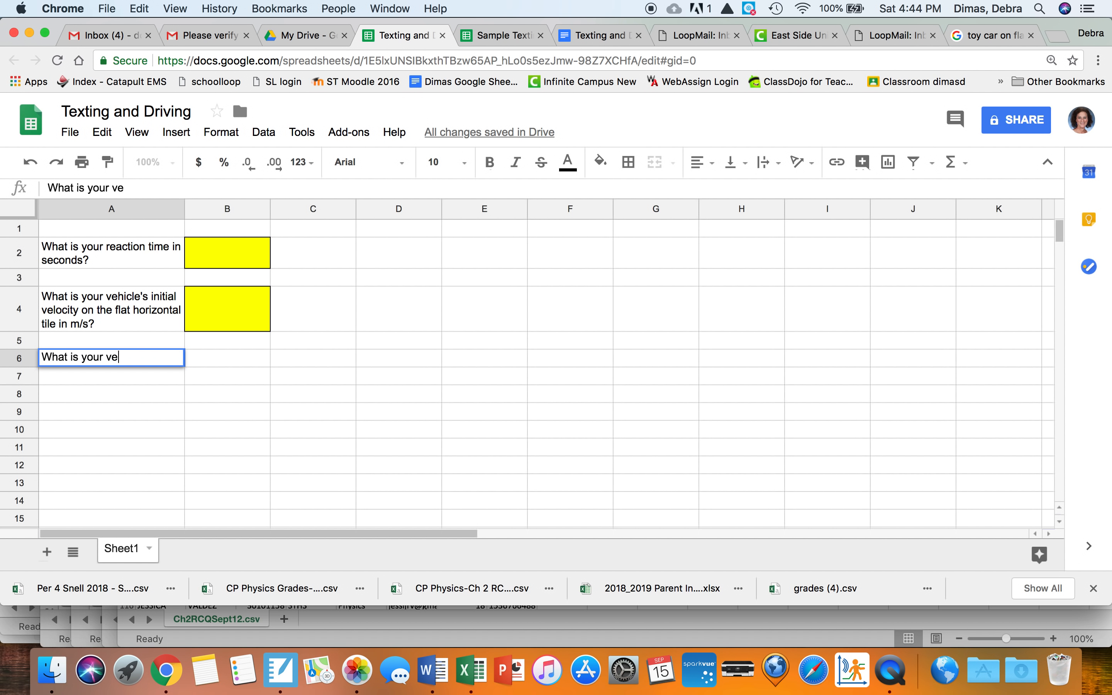
text(hicle's acc)
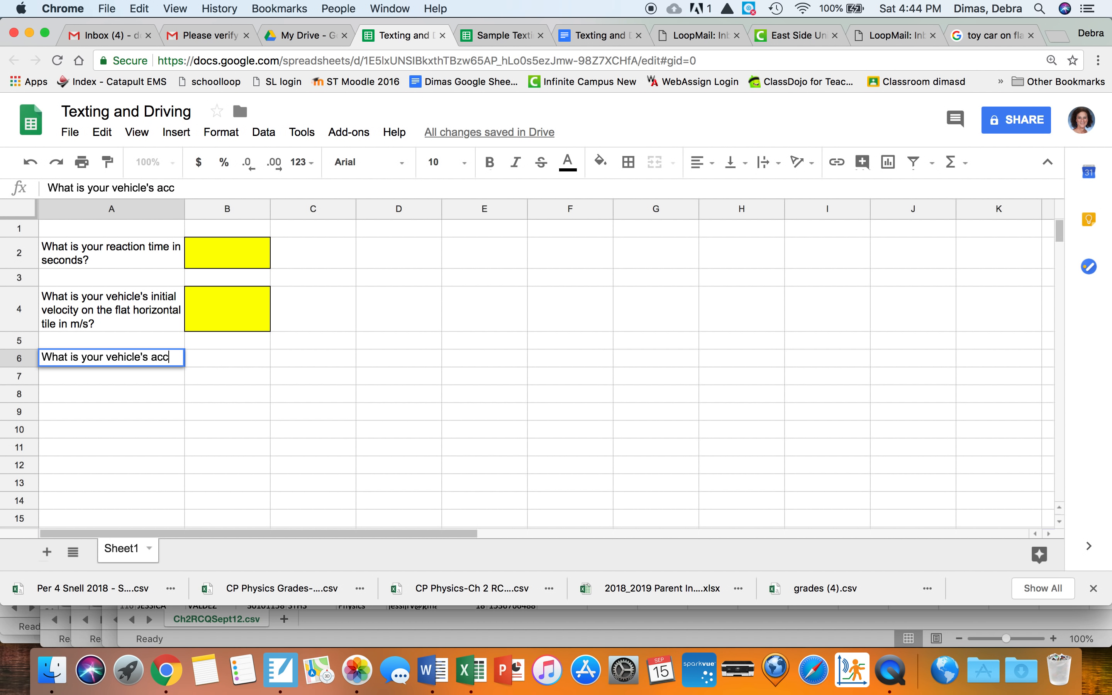
text(eleration ra)
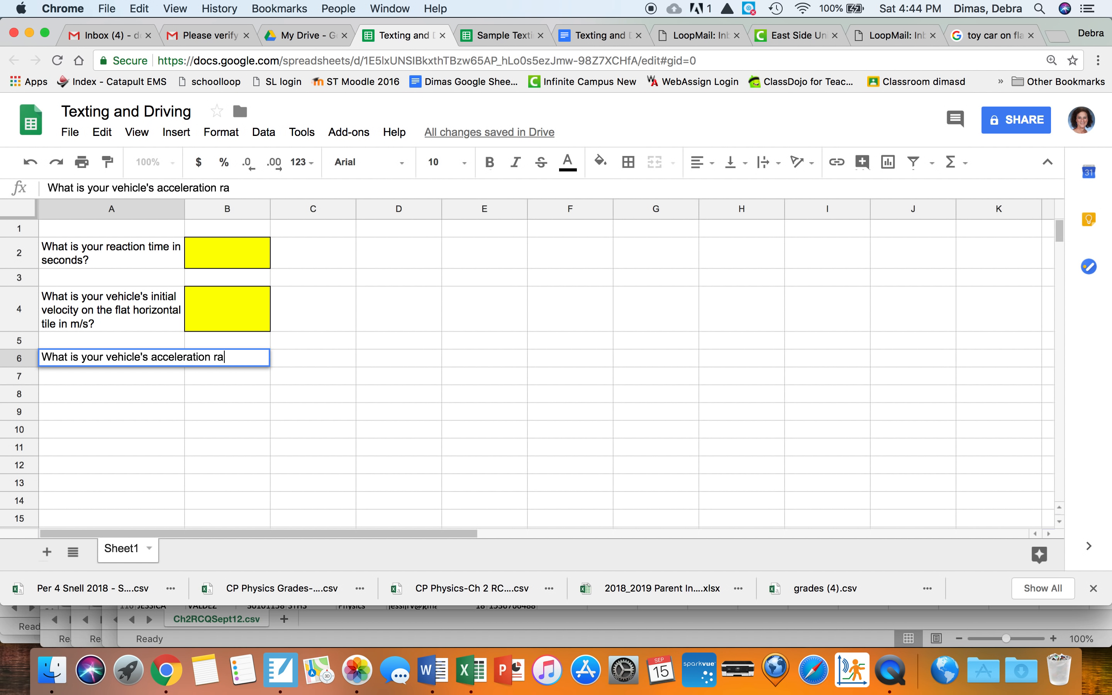
text(te)
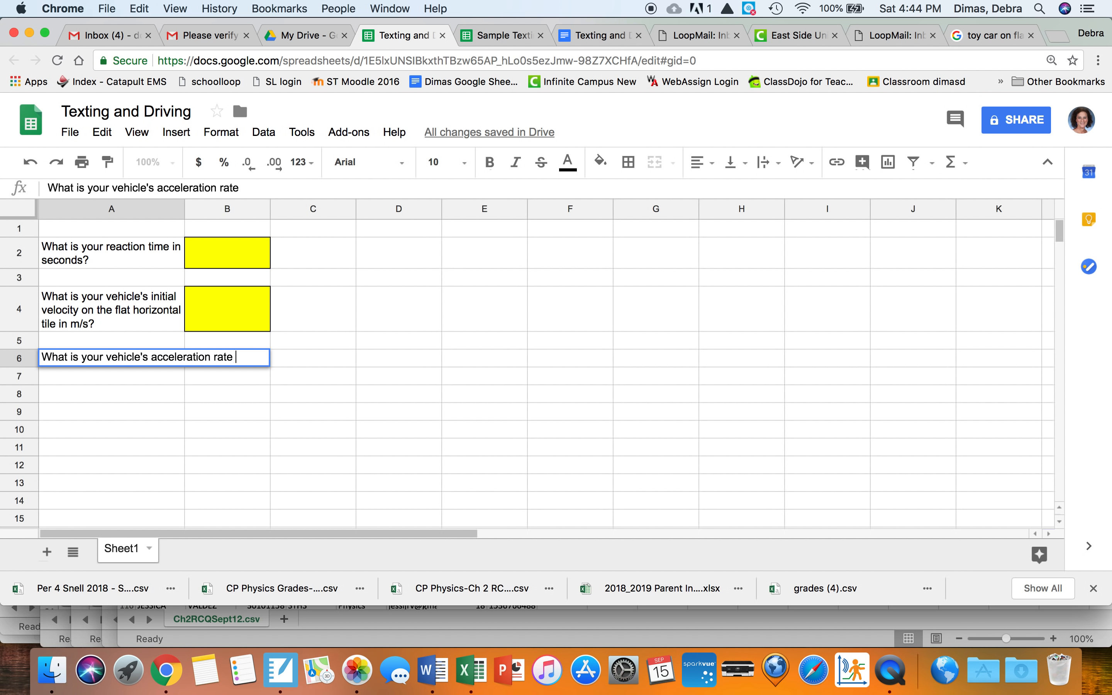
text(on the carpet ()
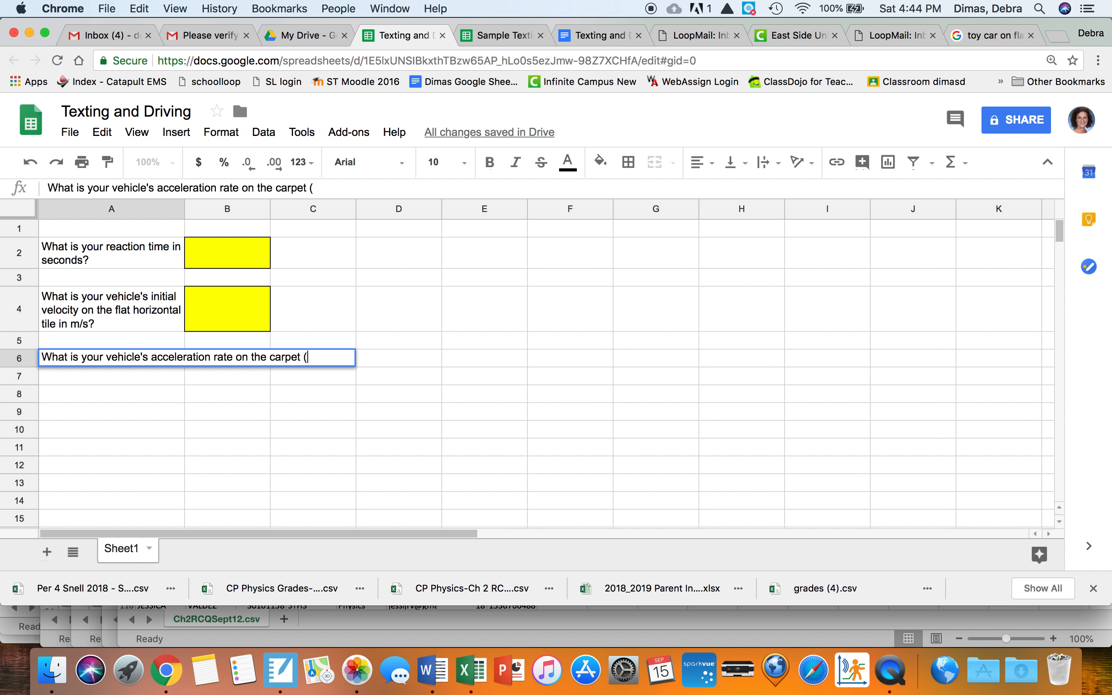
text(this should)
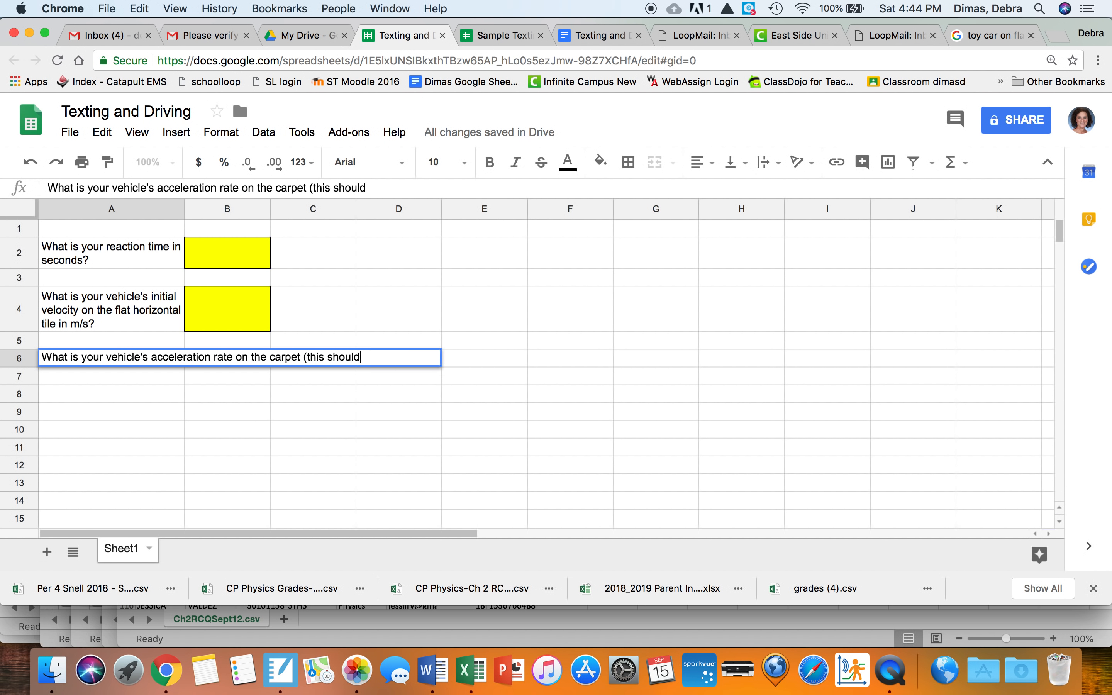
text(be negativ)
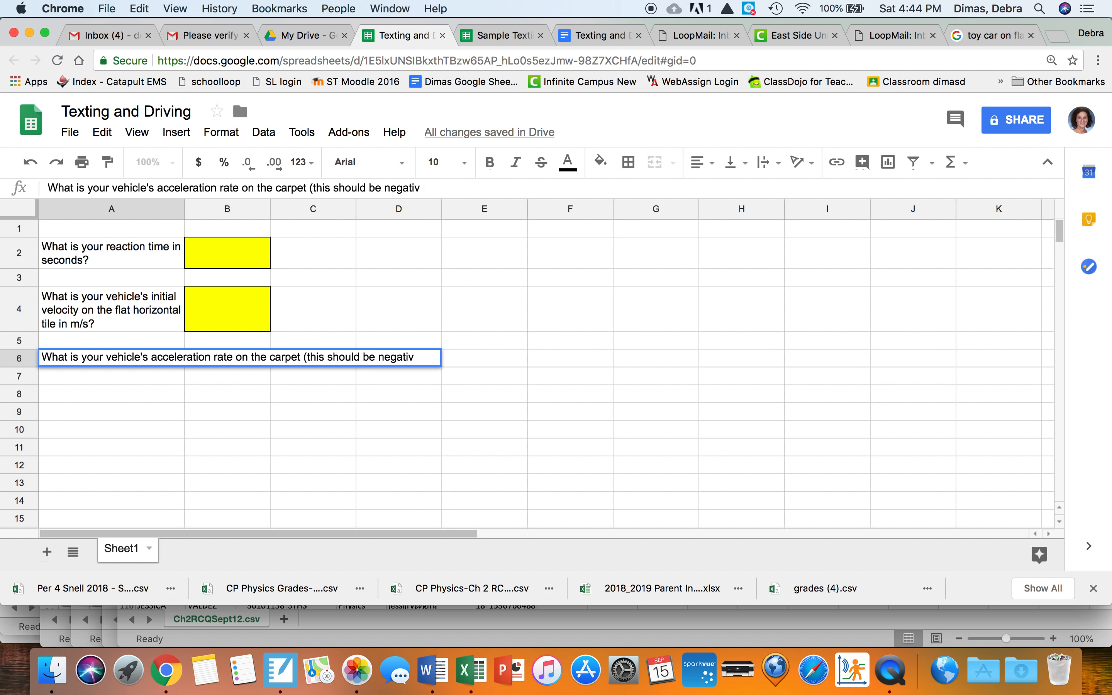
text(e)?)
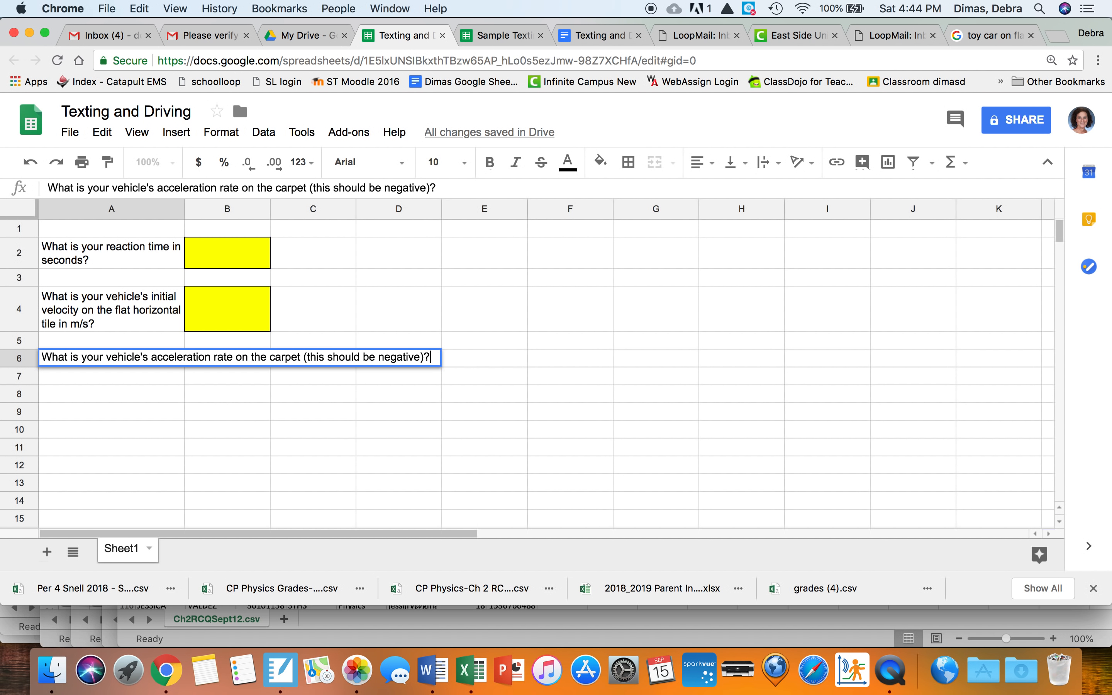
mouse_move(232, 306)
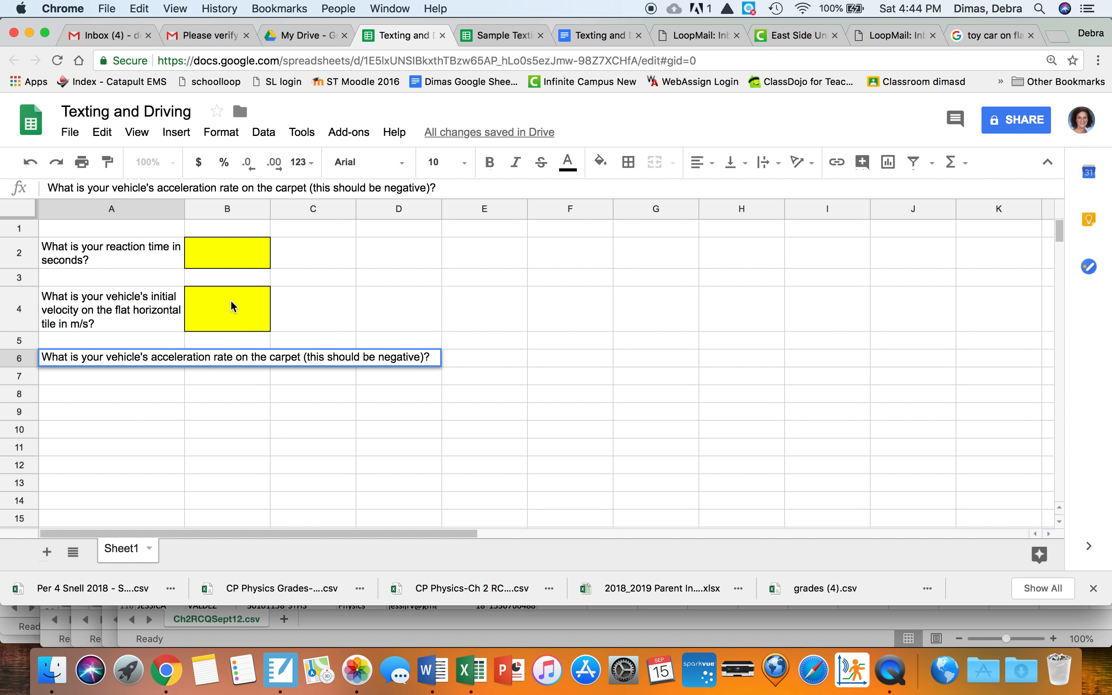
Step: Wrap the A6 question, make B6 a bordered yellow input cell, and widen column A
click(767, 162)
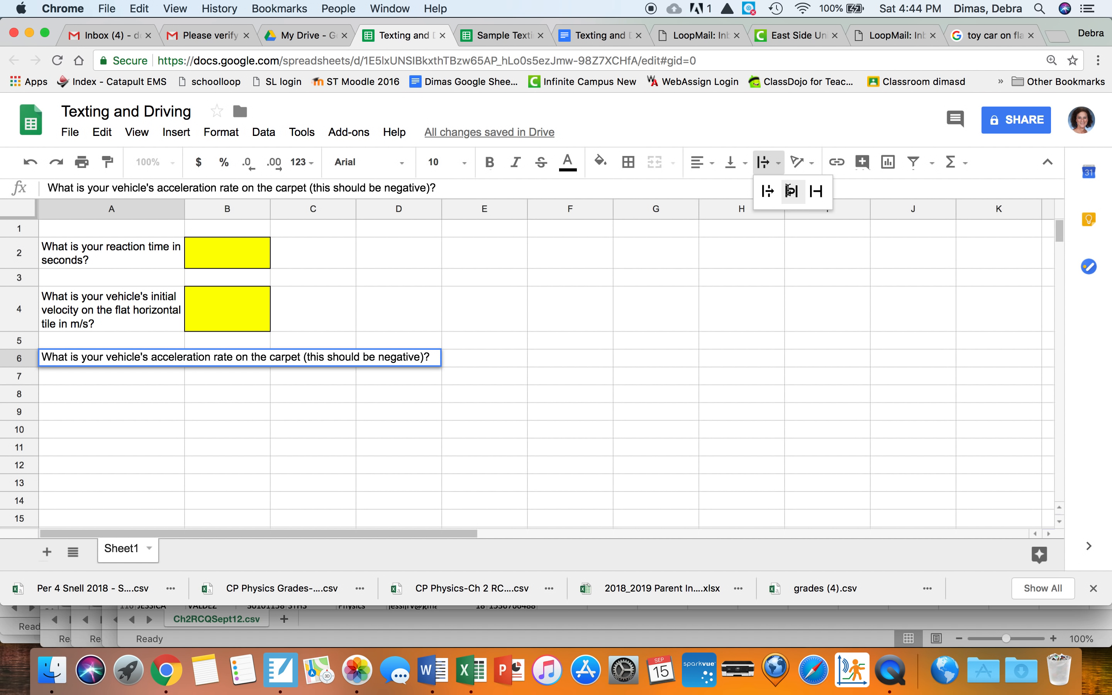
click(628, 161)
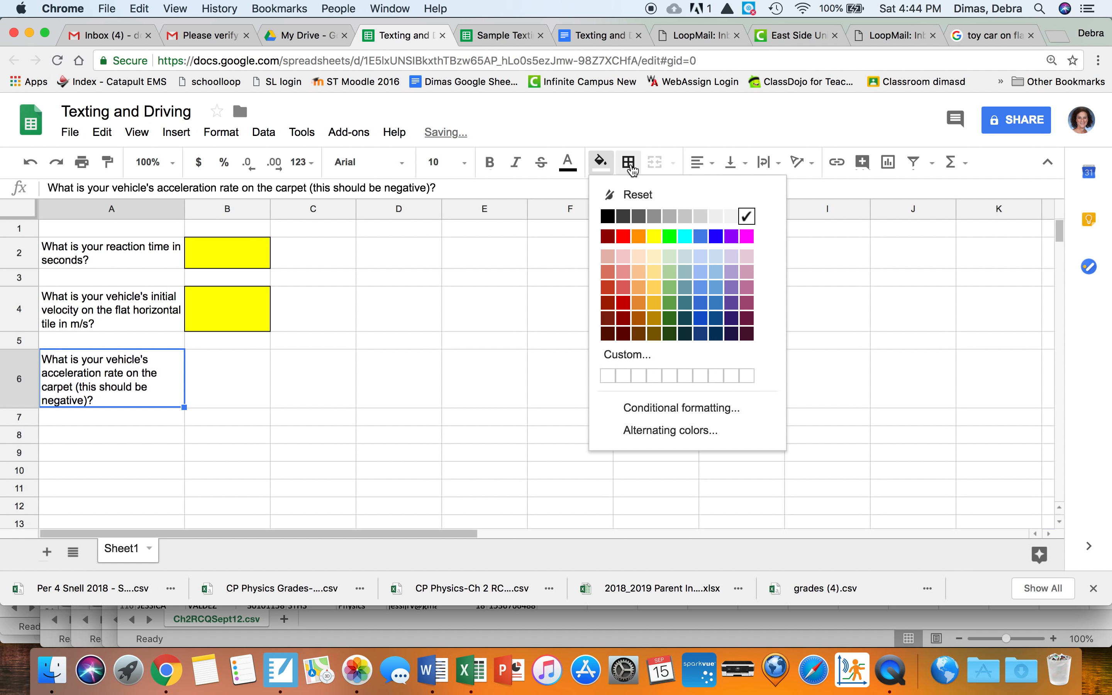
click(745, 216)
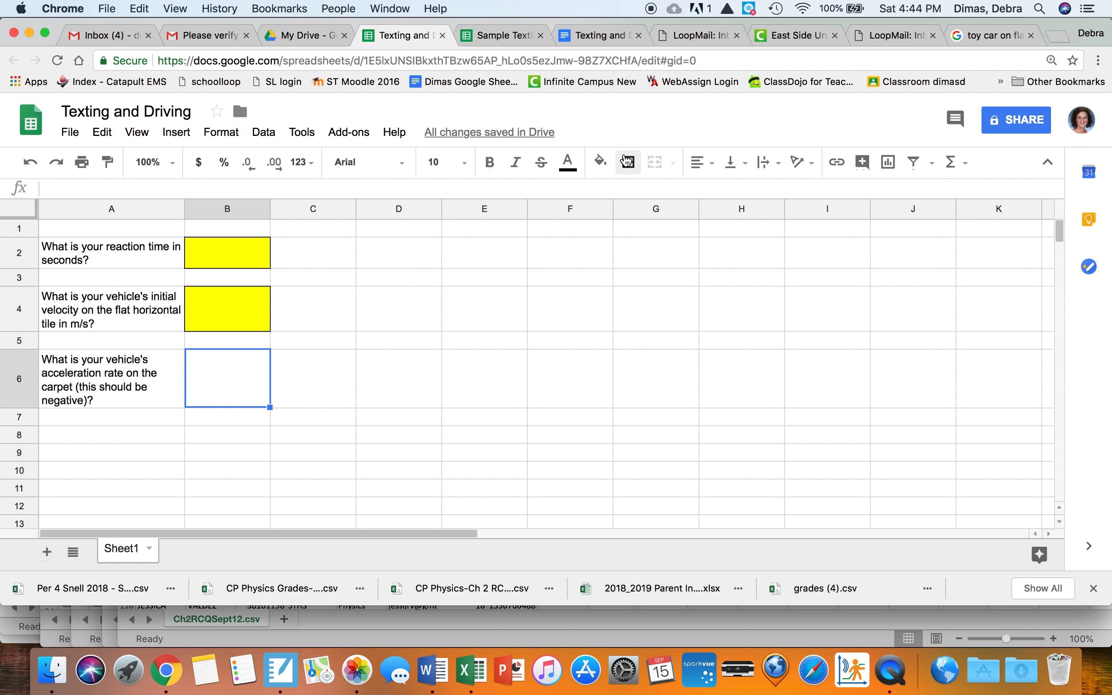
click(600, 162)
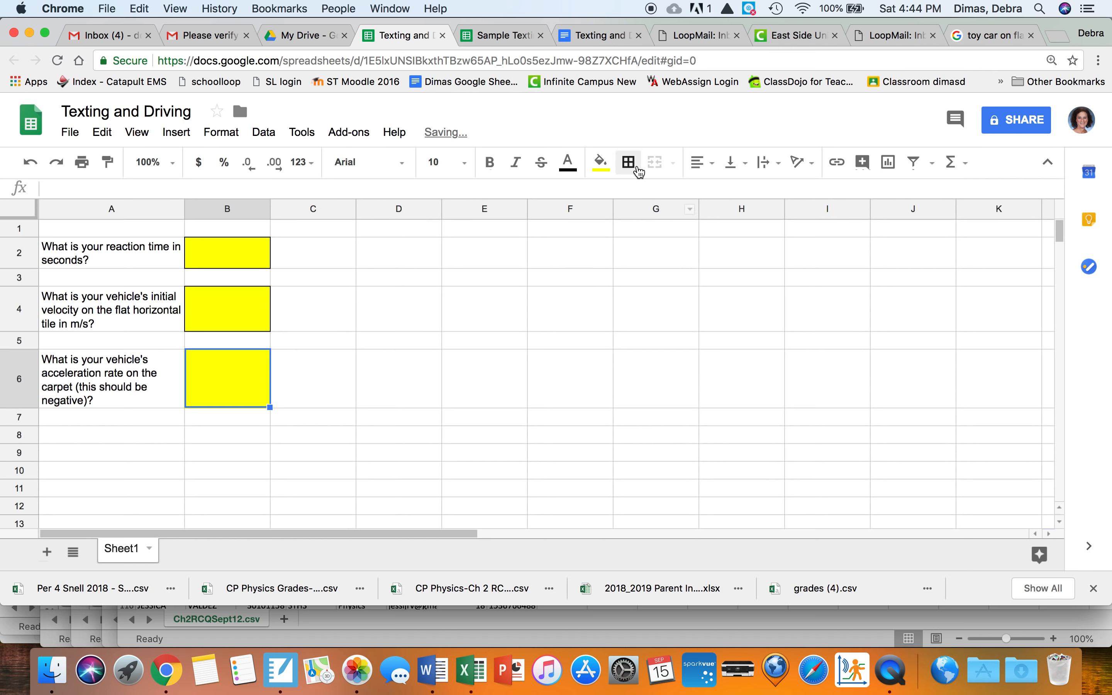
click(627, 162)
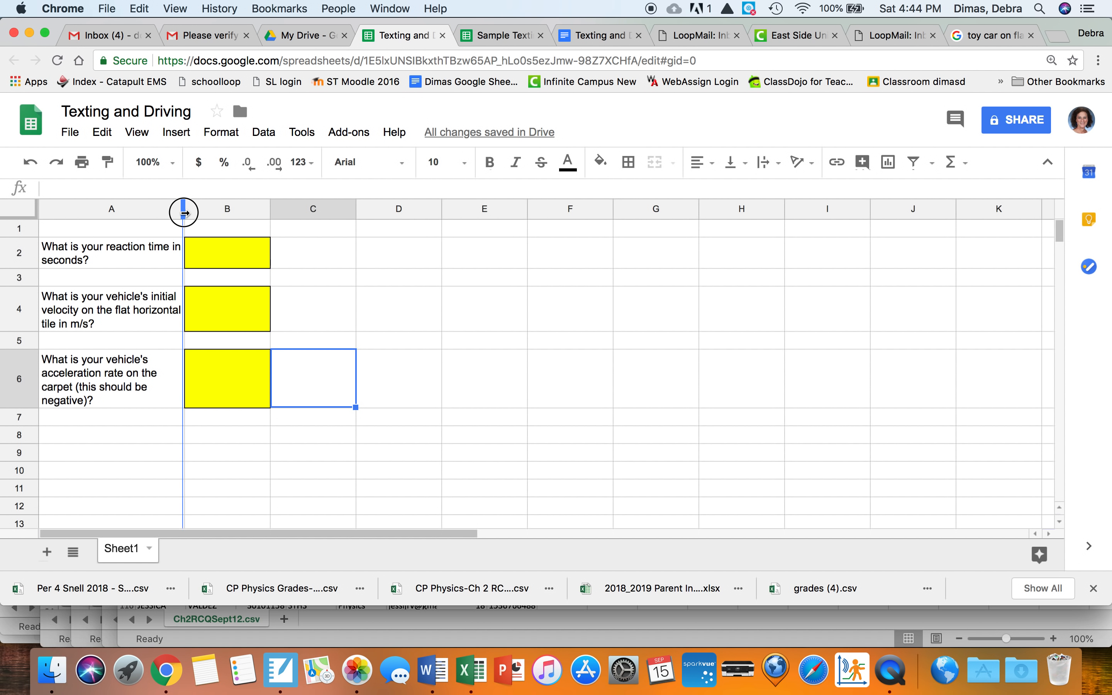
drag(183, 209, 128, 208)
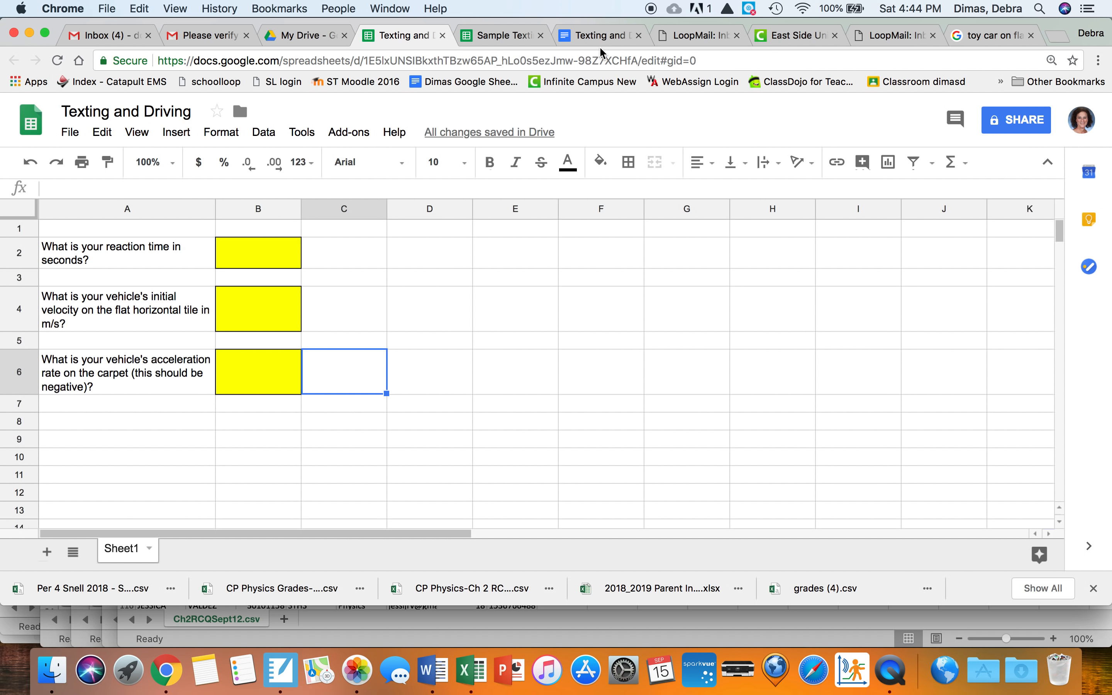
click(600, 35)
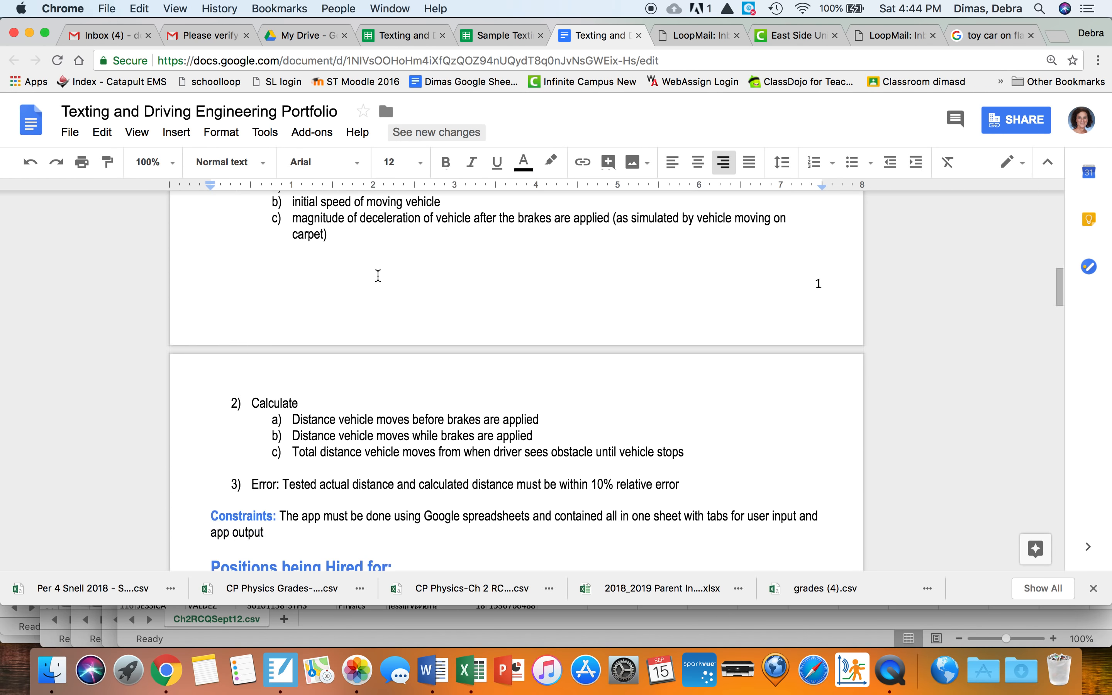
scroll(down, 3)
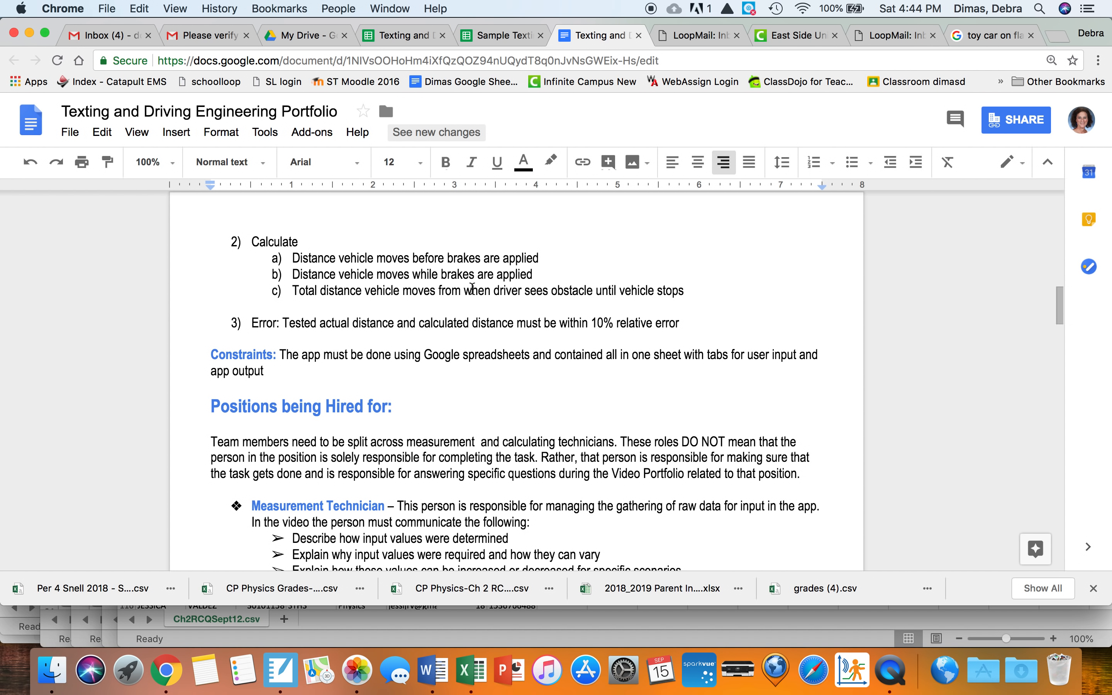
mouse_move(434, 314)
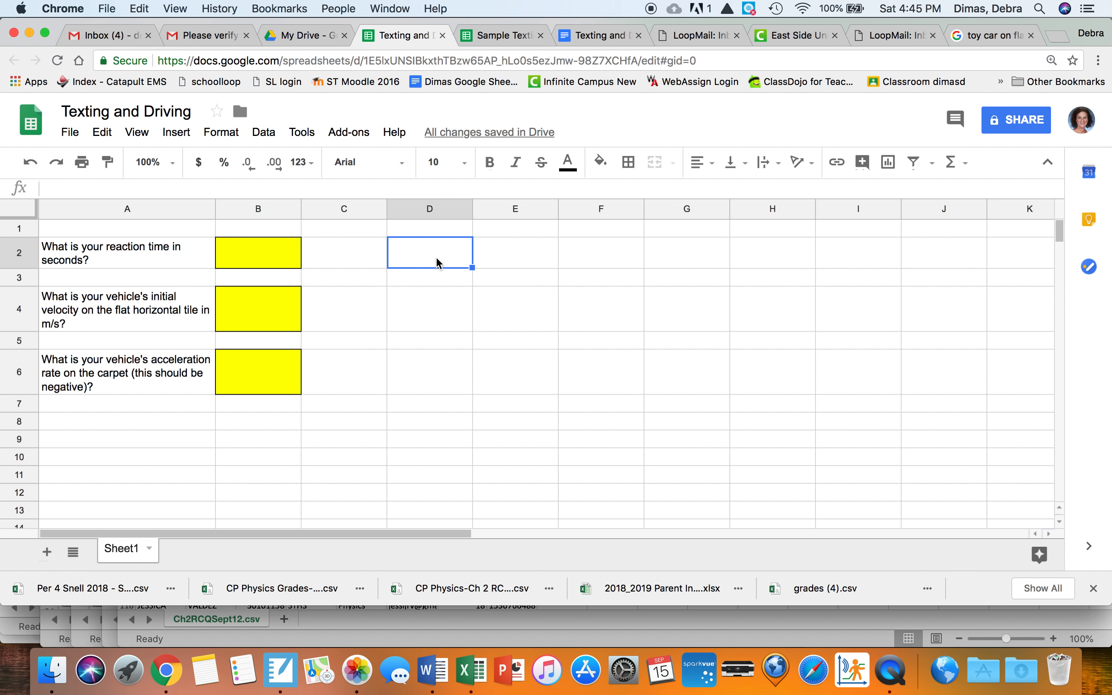
Step: Begin the D2 label: the vehicle will move this many meters on tile based on reaction rate
text(The vehi)
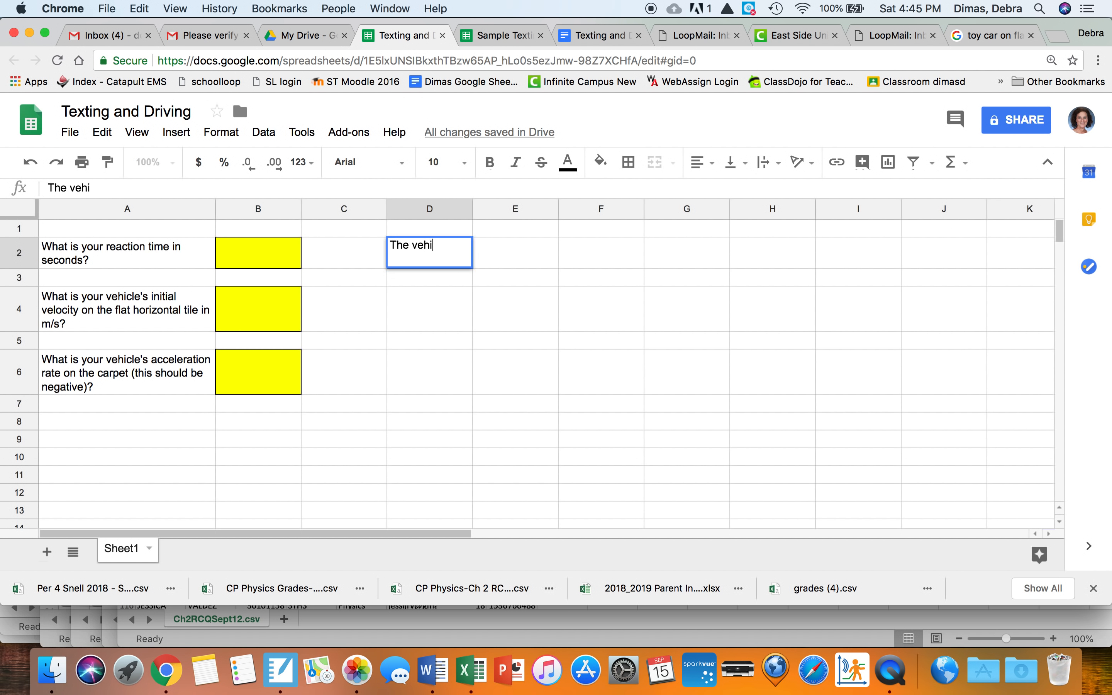
text(cle will)
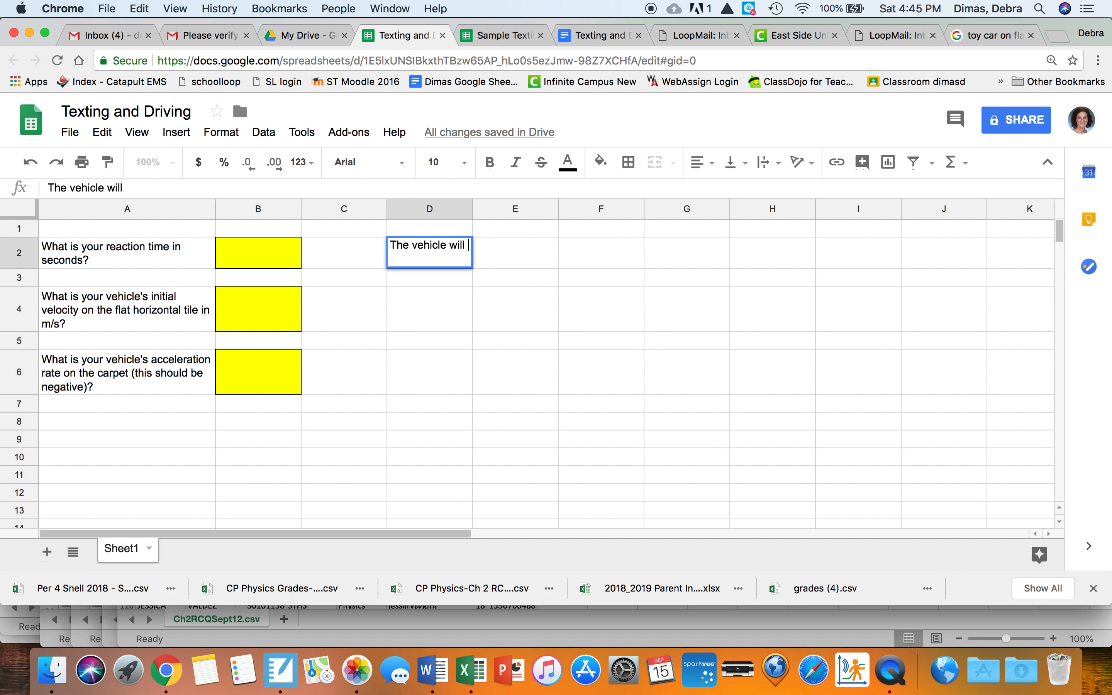
text(move this many meters o)
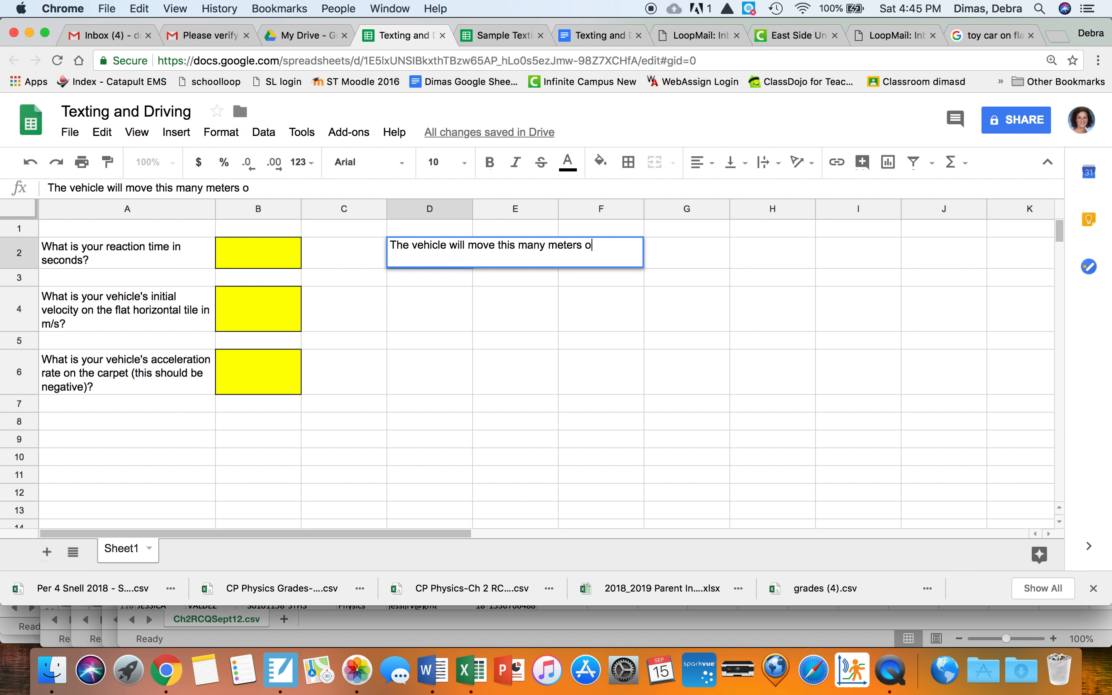
text(n the tile based o)
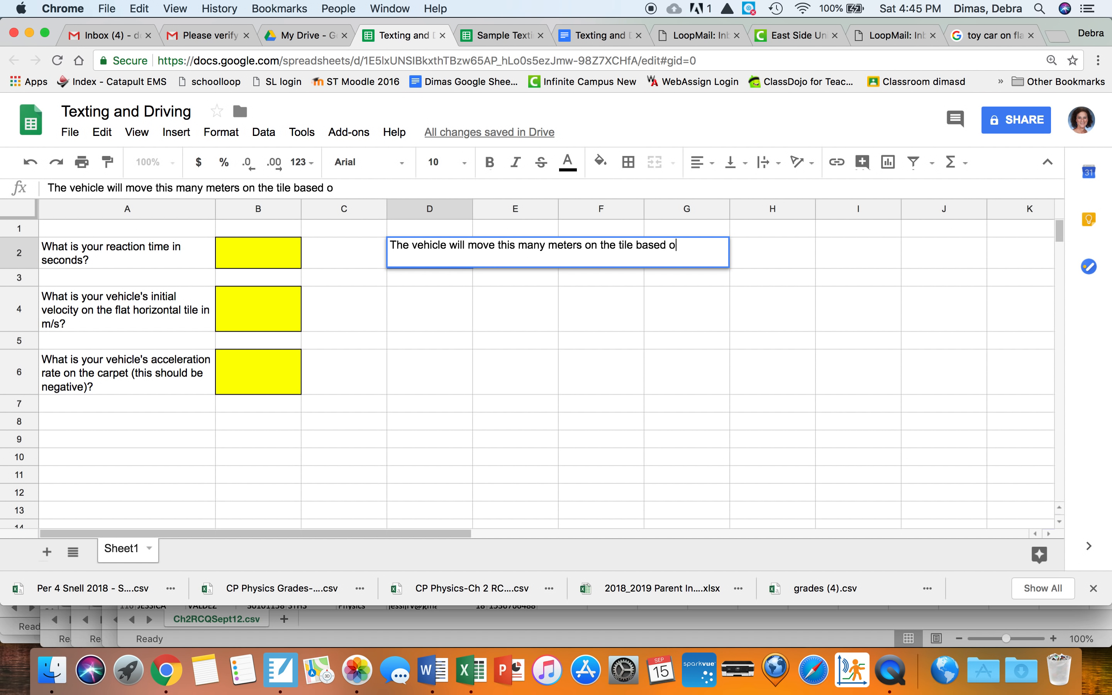
text(n your)
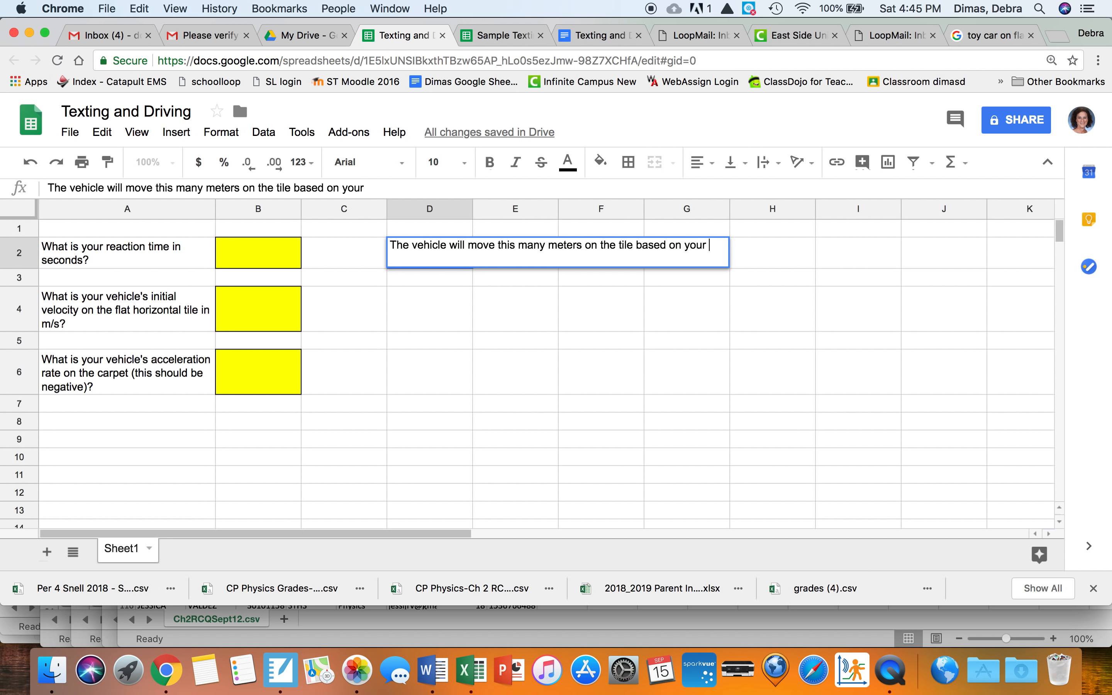
text(reaction rate)
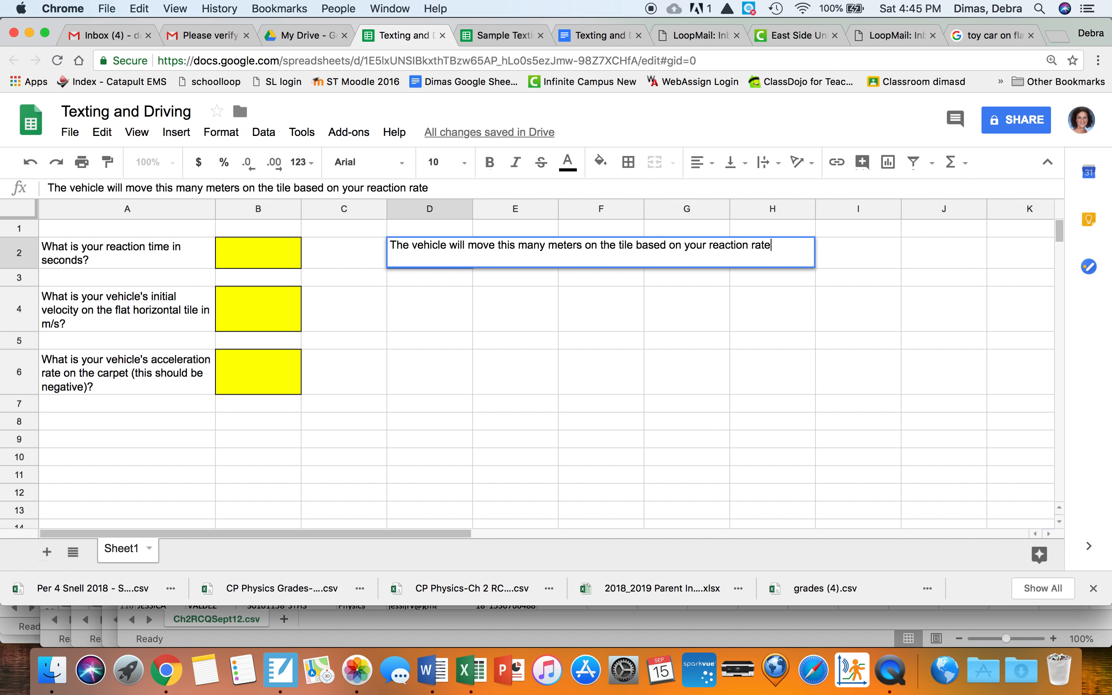
text(before)
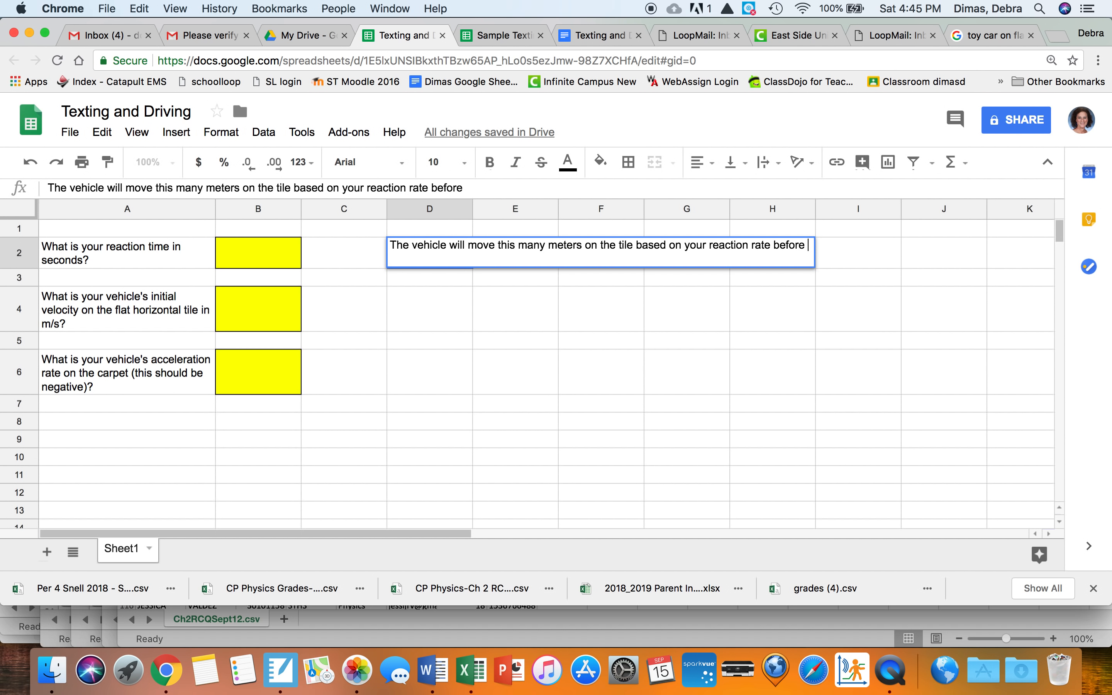
Step: Finish the label 'before the brakes are applied (before it reaches the carpet)', commit it, and select E2
text(the br)
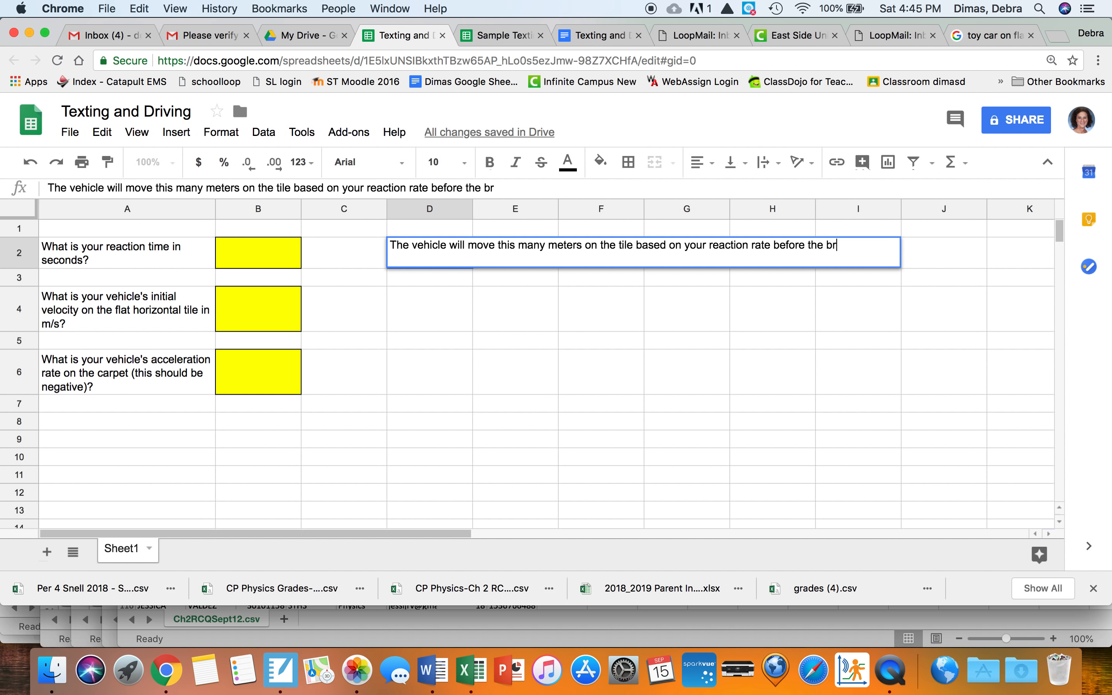
text(akes are app)
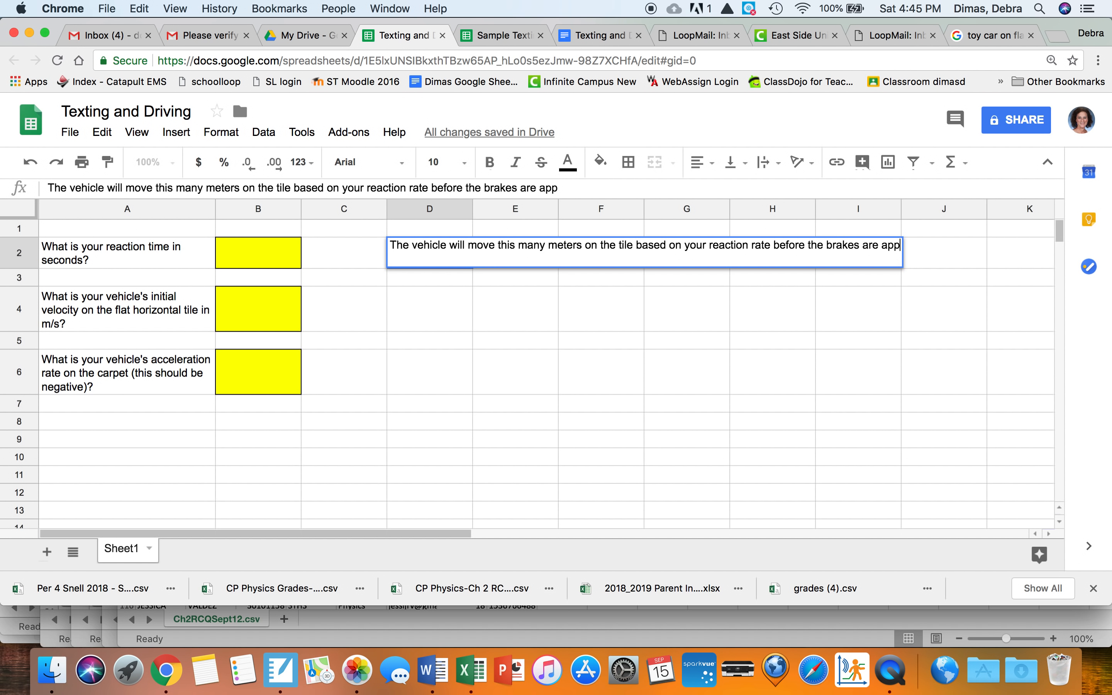
text(lied)
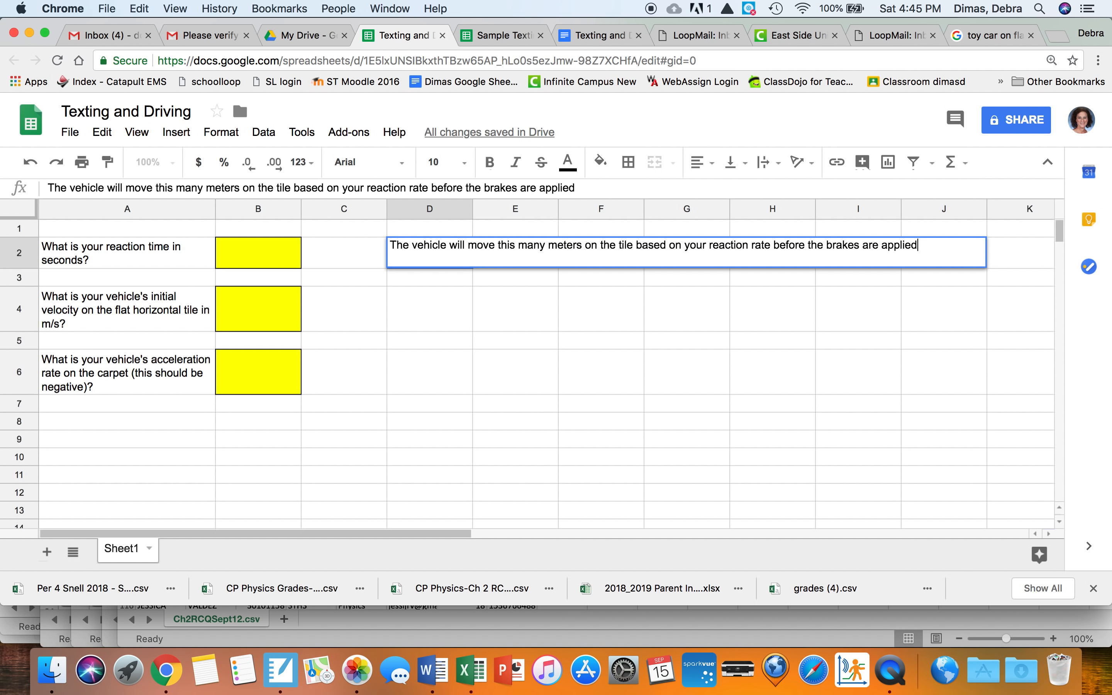
text(()
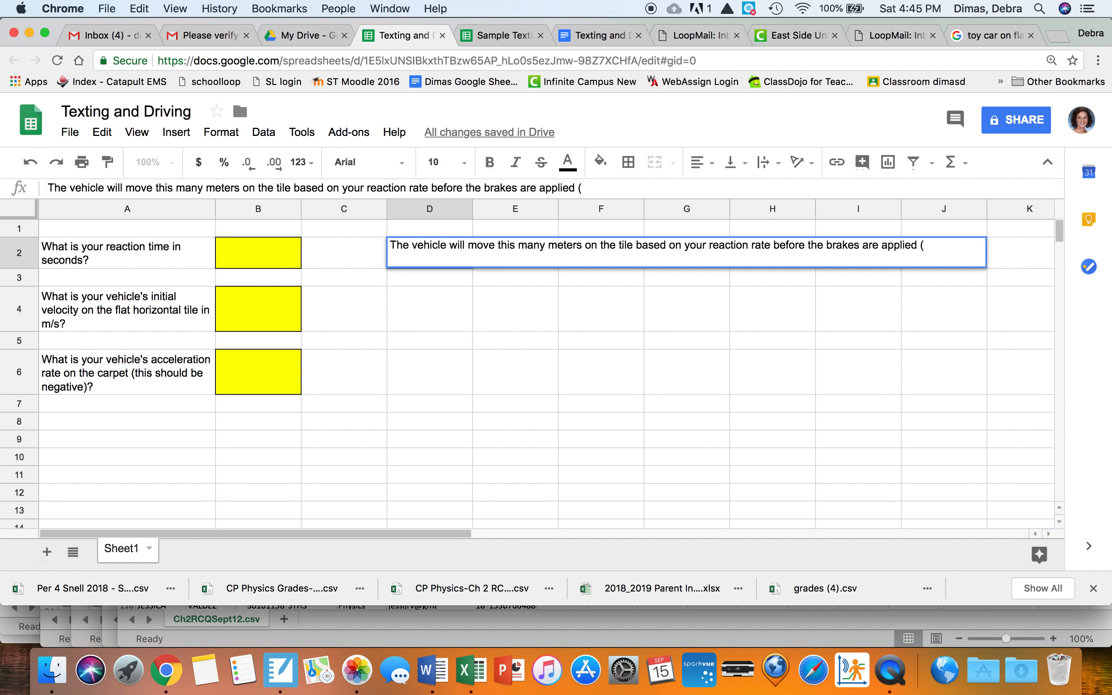
text(before i)
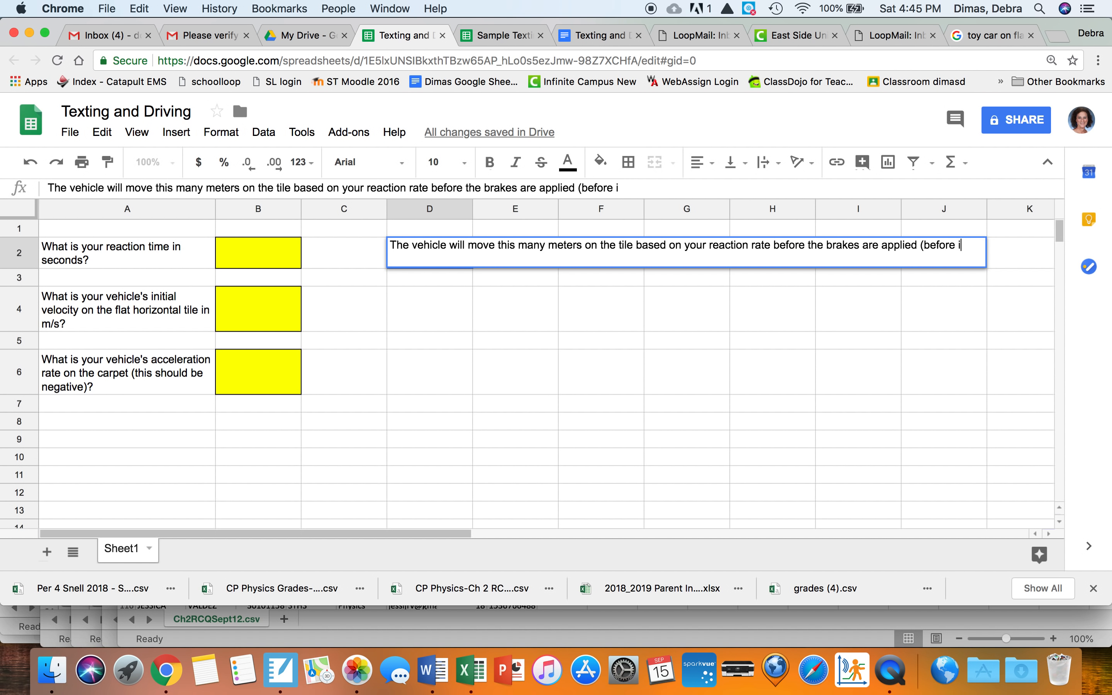
text(t reaches the carpet)
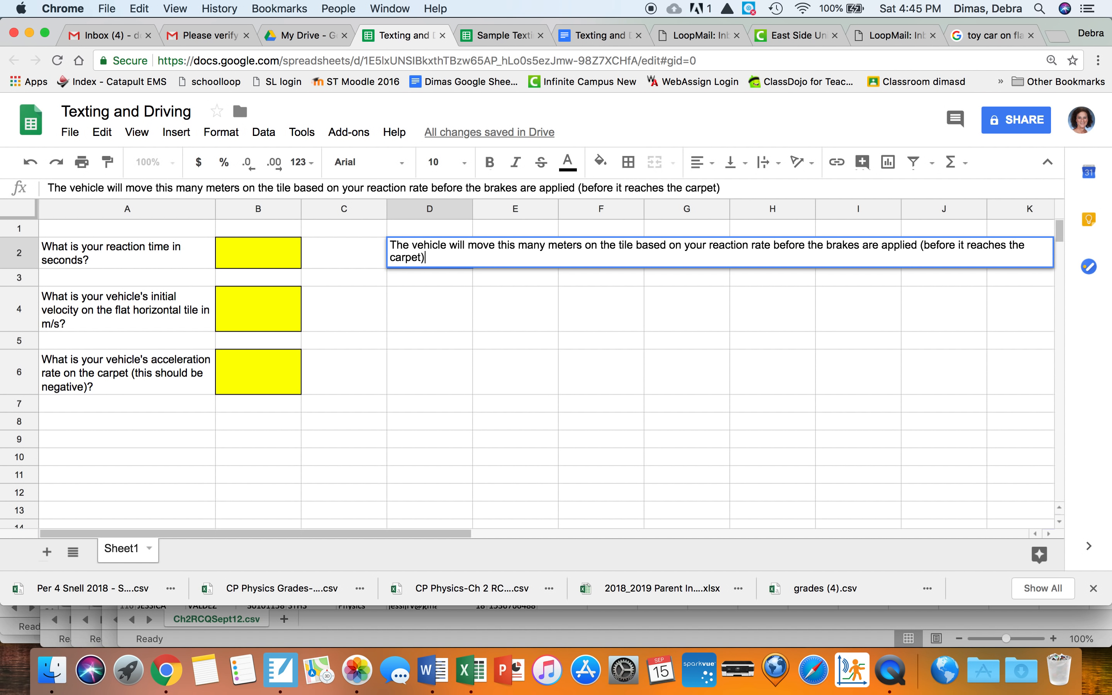
text(.)
key(enter)
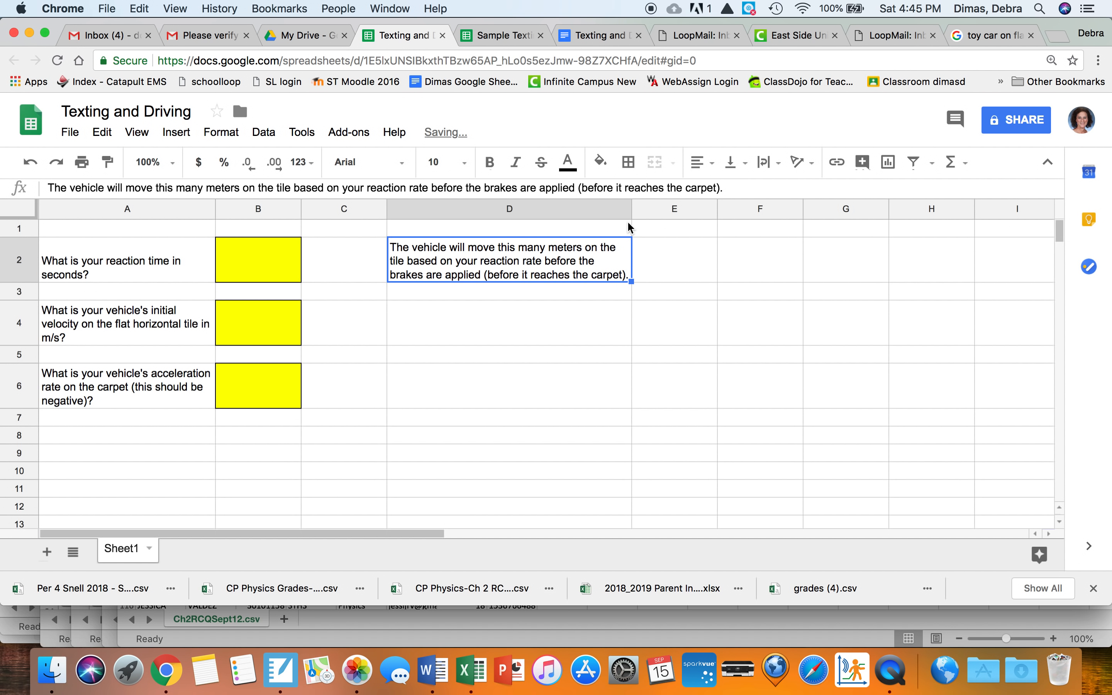
mouse_move(665, 263)
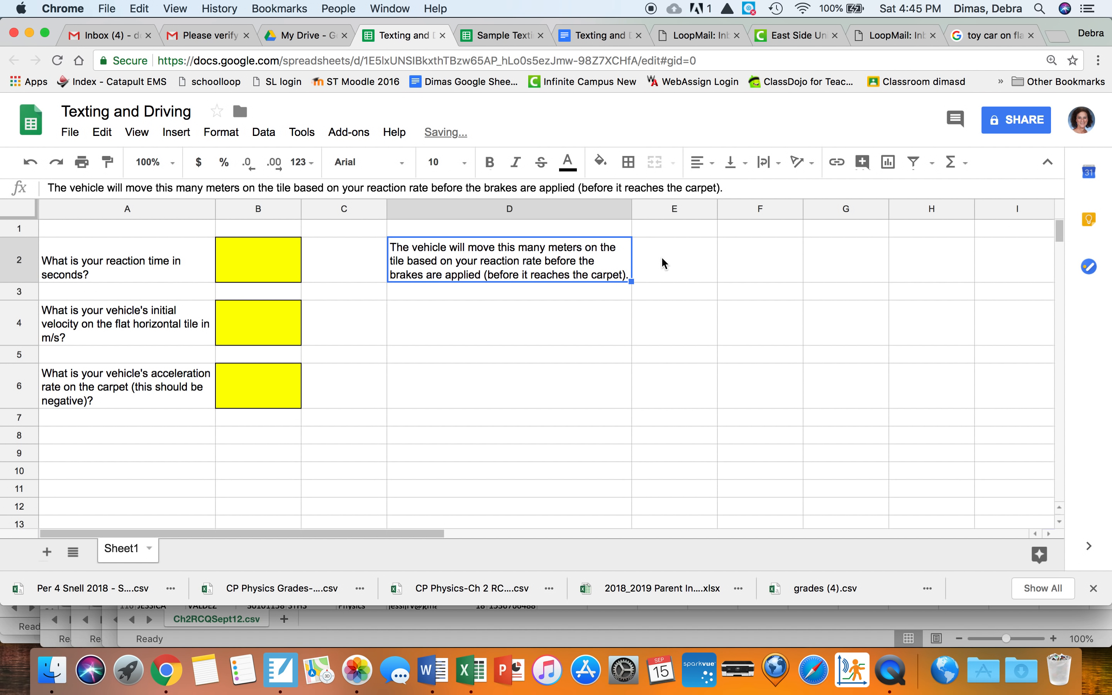
click(673, 259)
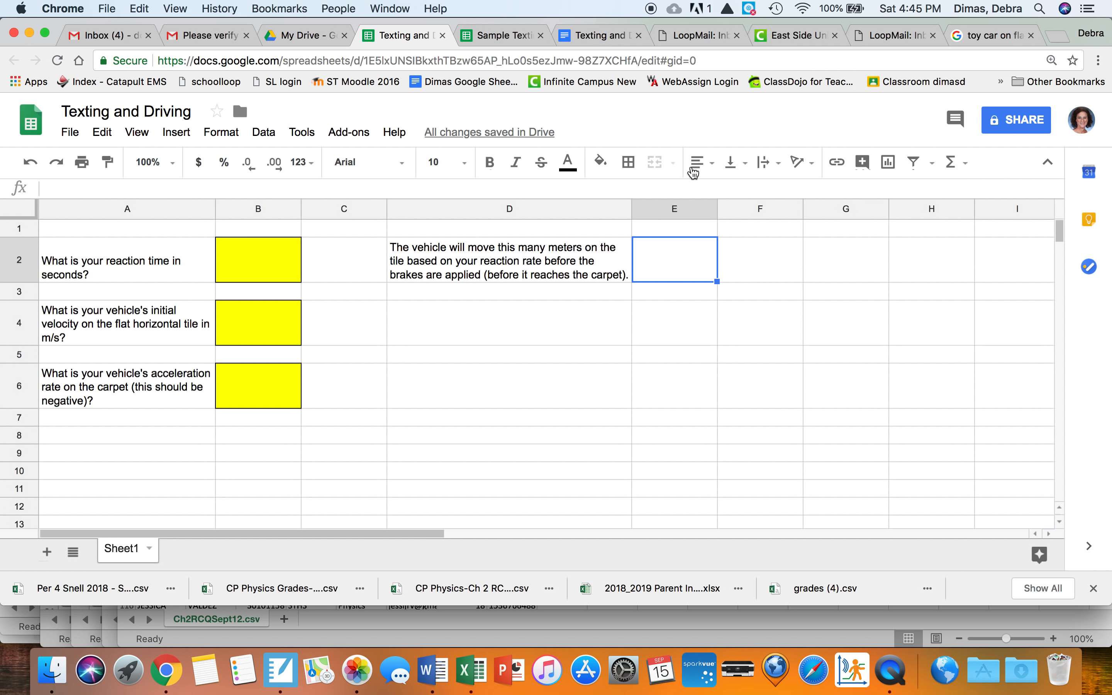
Step: Fill cell E2 bright green as the first output box, then select D4 for the next label
click(627, 162)
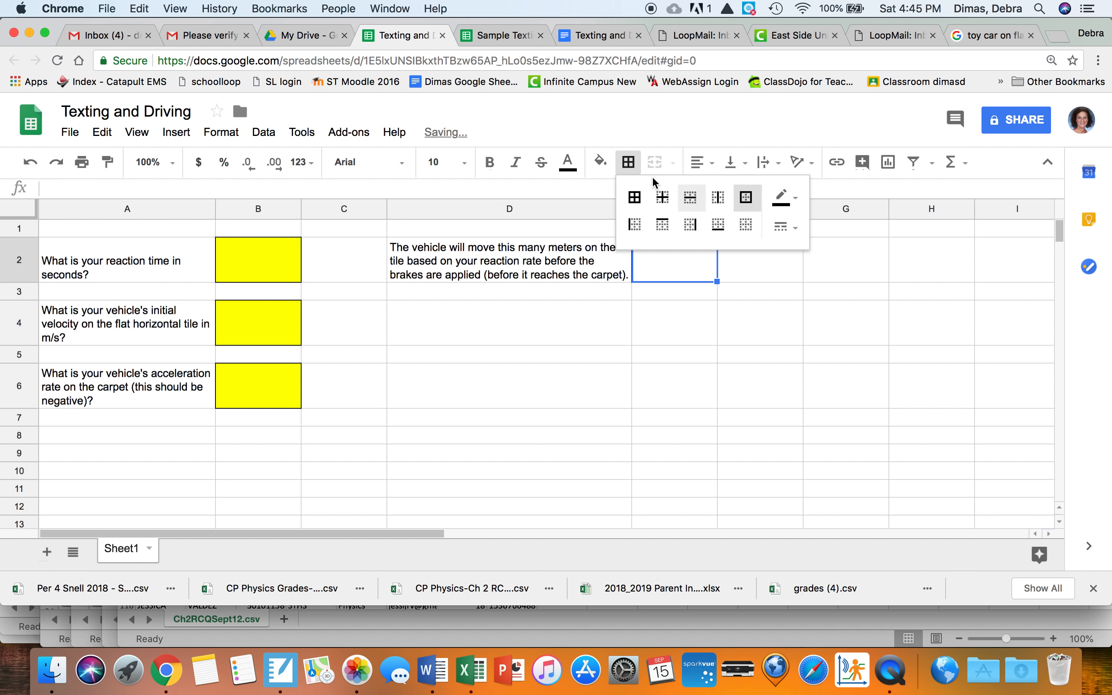
click(600, 163)
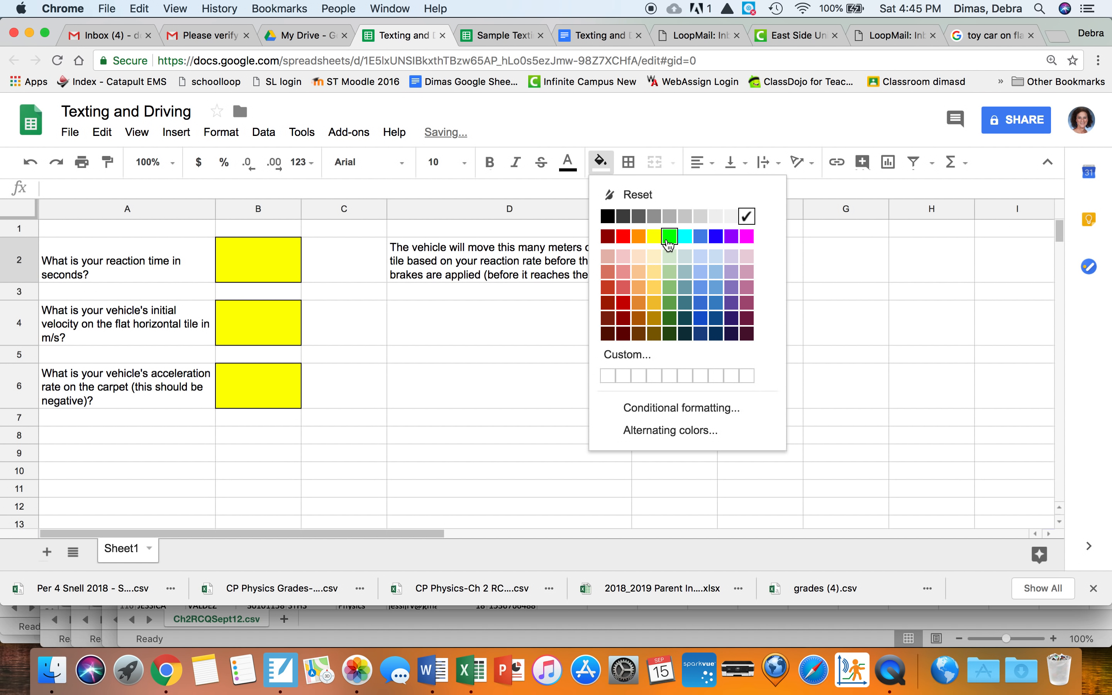
click(666, 237)
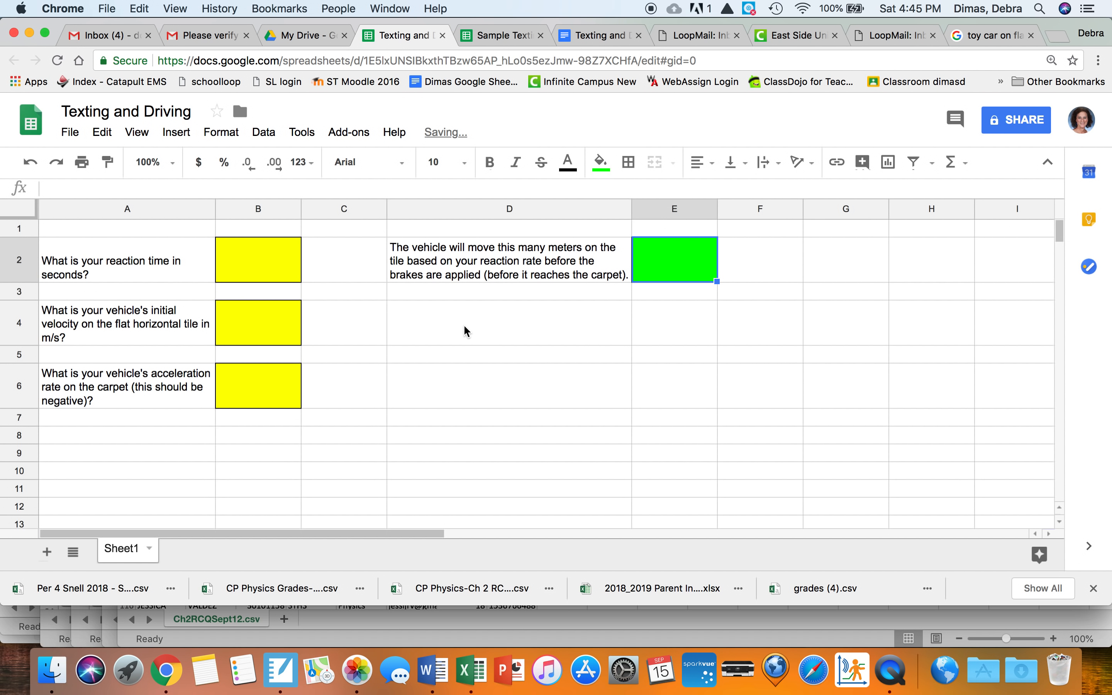
click(508, 322)
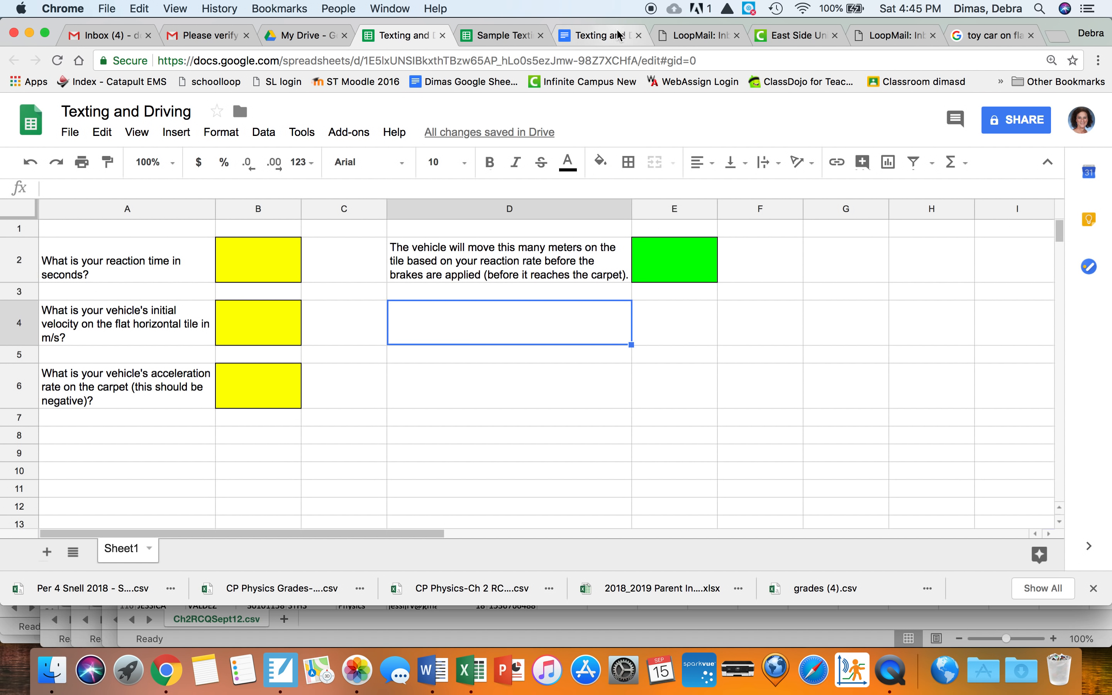
Step: Check the engineering portfolio document and return to the Texting and Driving sheet
click(598, 35)
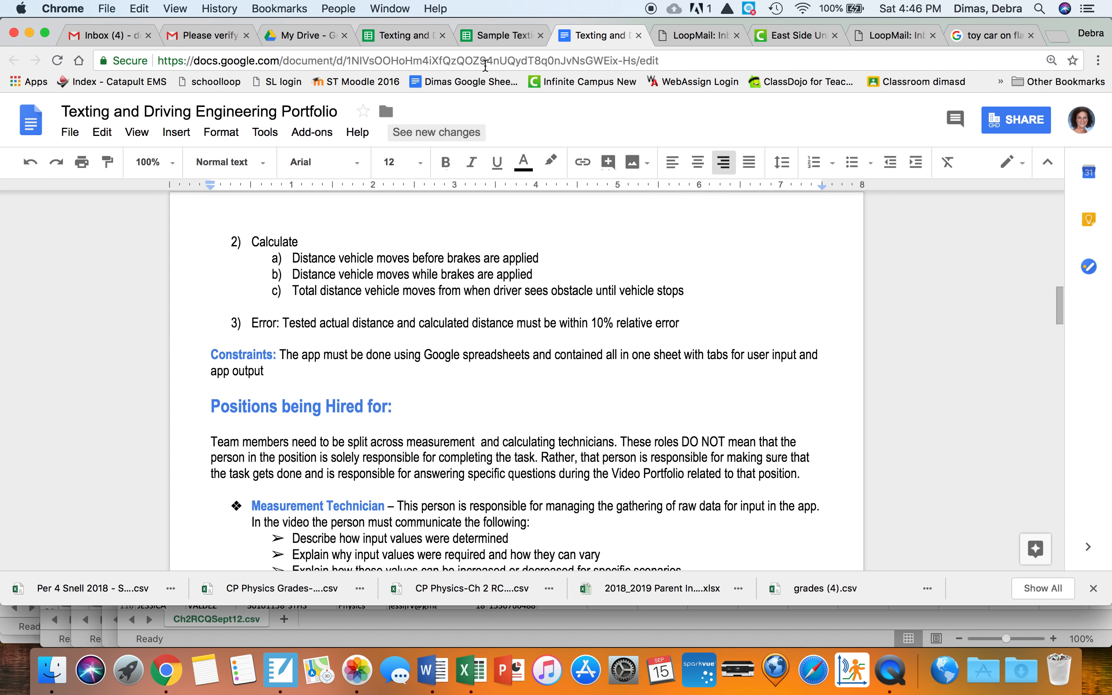
click(404, 35)
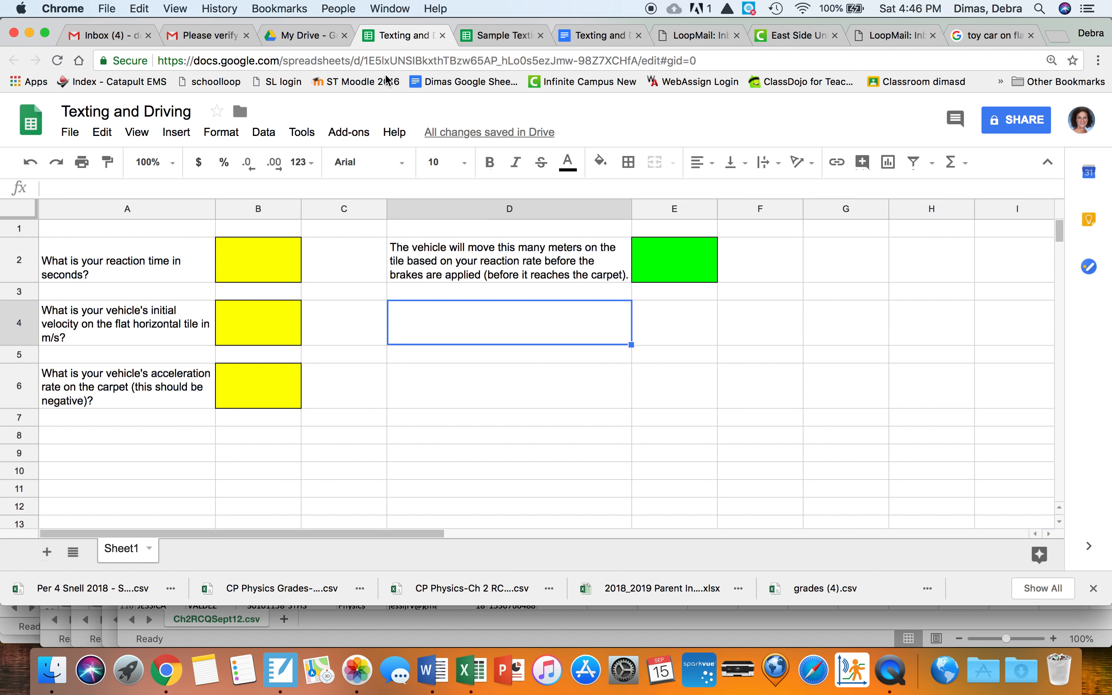
Step: Enter the label 'Distance vehicle moves while the brakes are applied in meters.' in D4
click(509, 322)
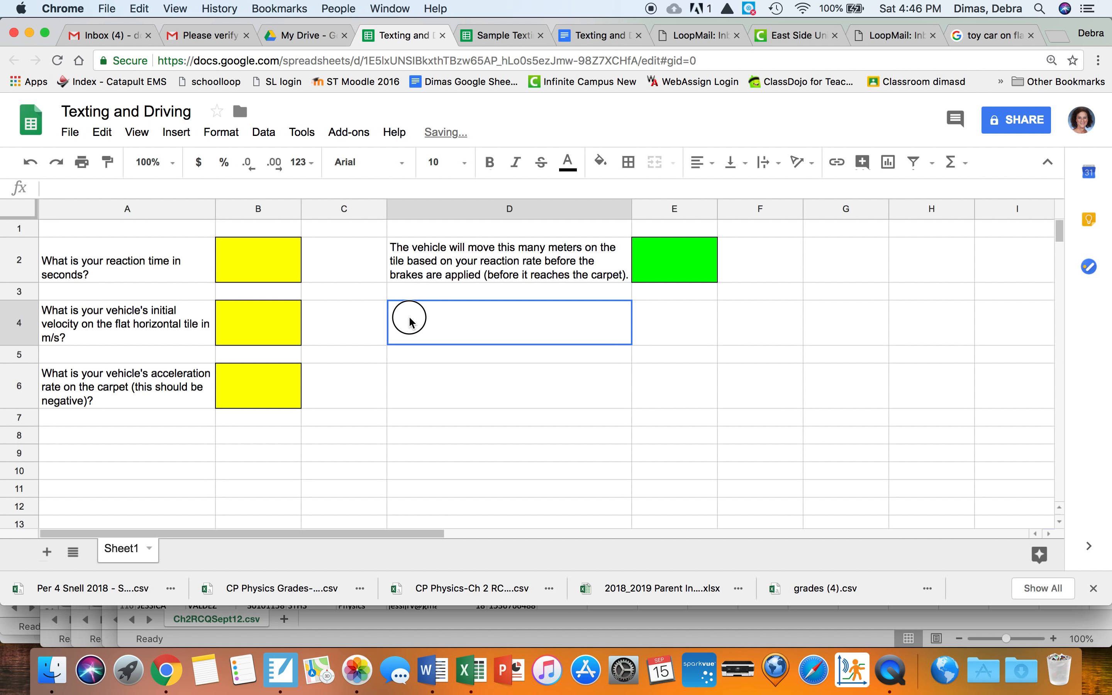
text(Distance)
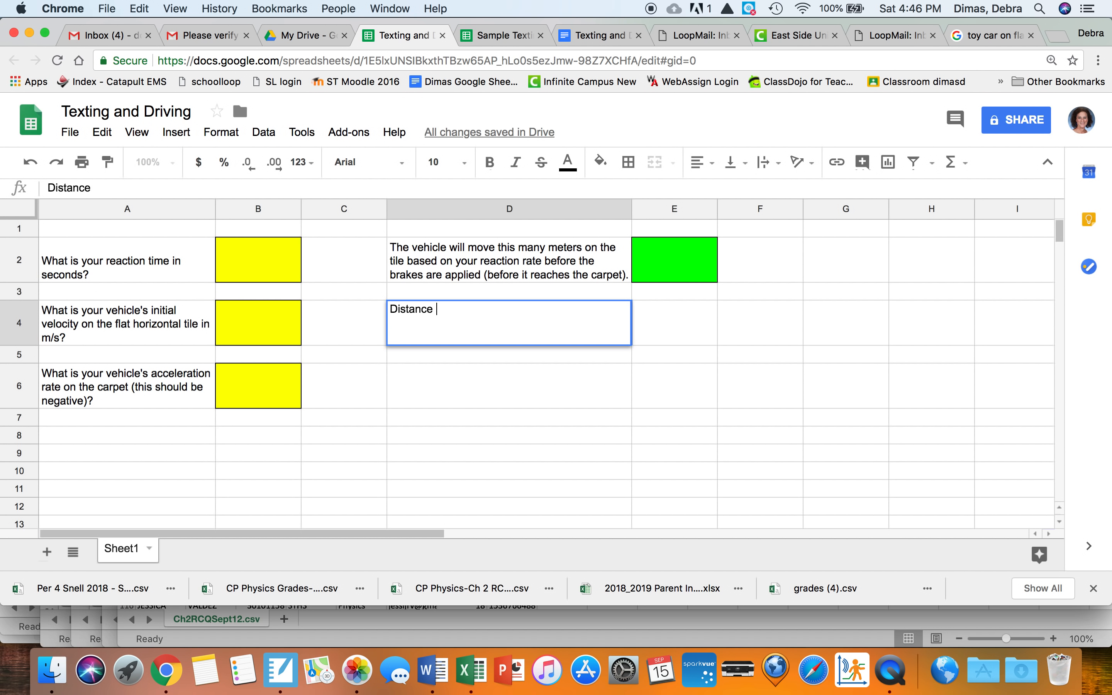
text(vehicle movew)
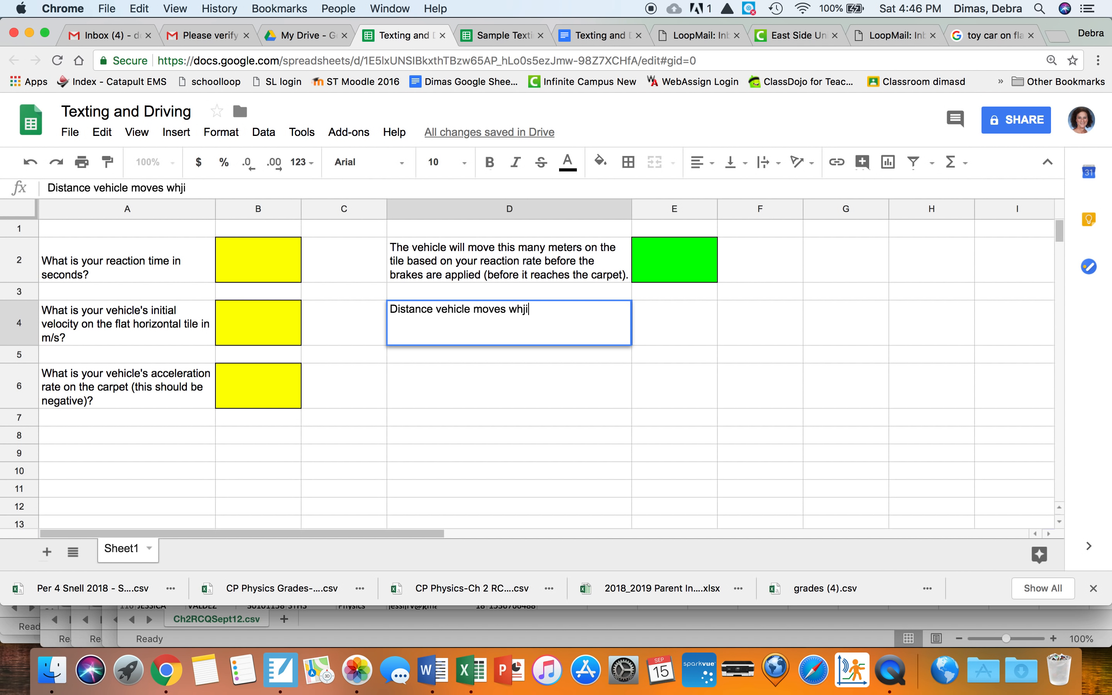
key(backspace)
text(le the brakes)
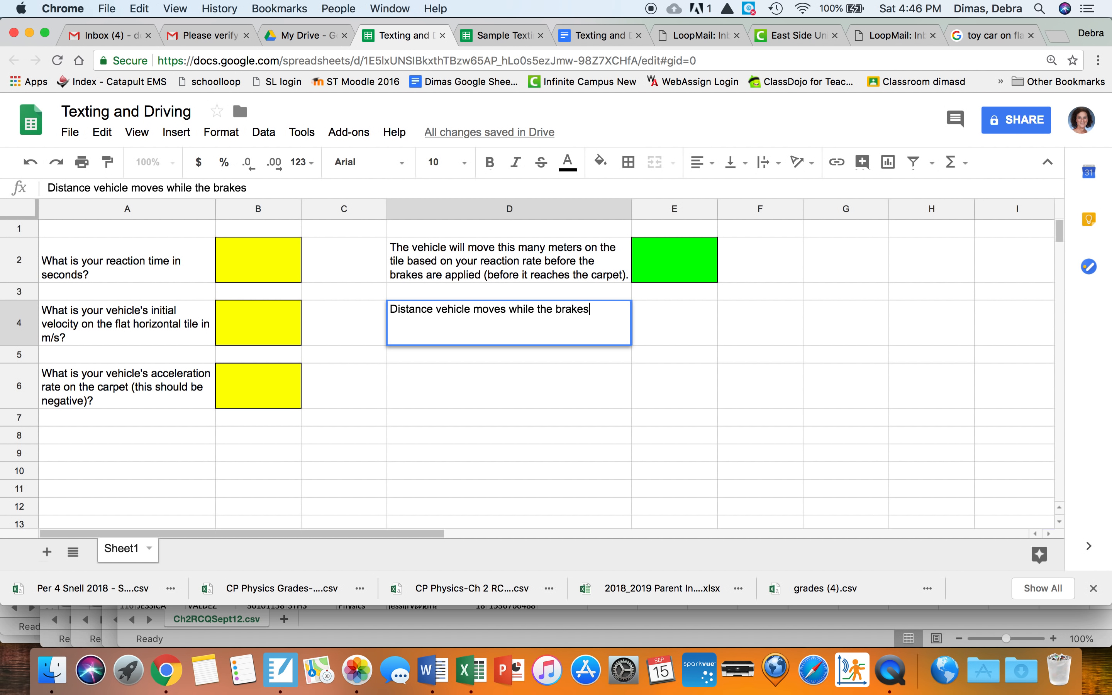
text(are applied in meters)
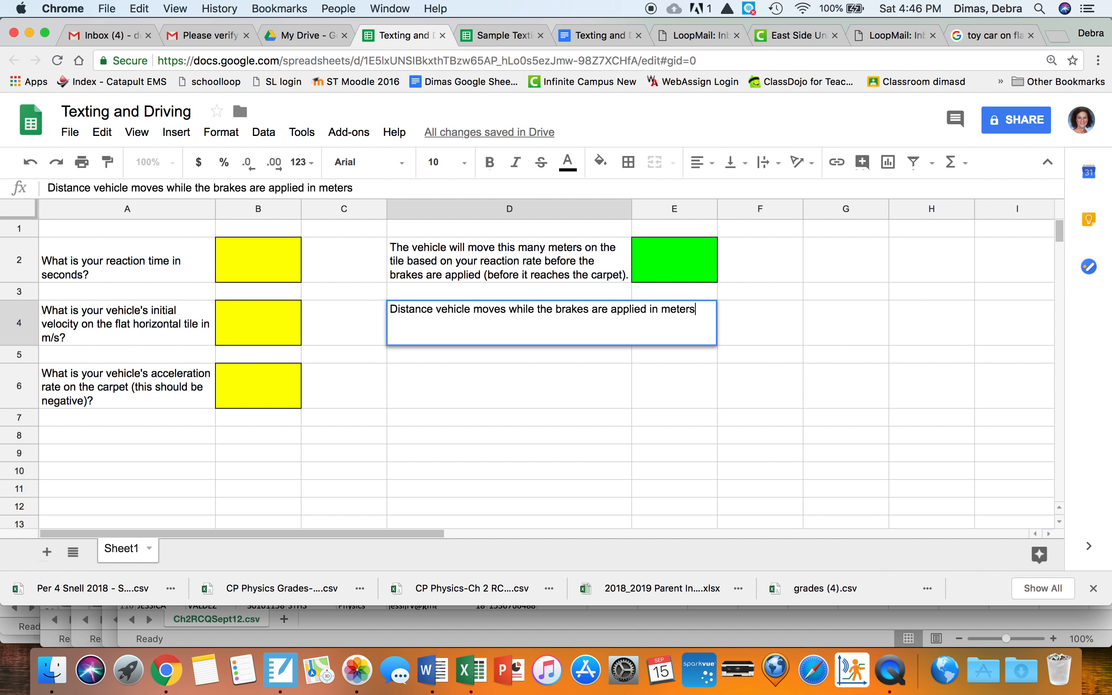
text(.)
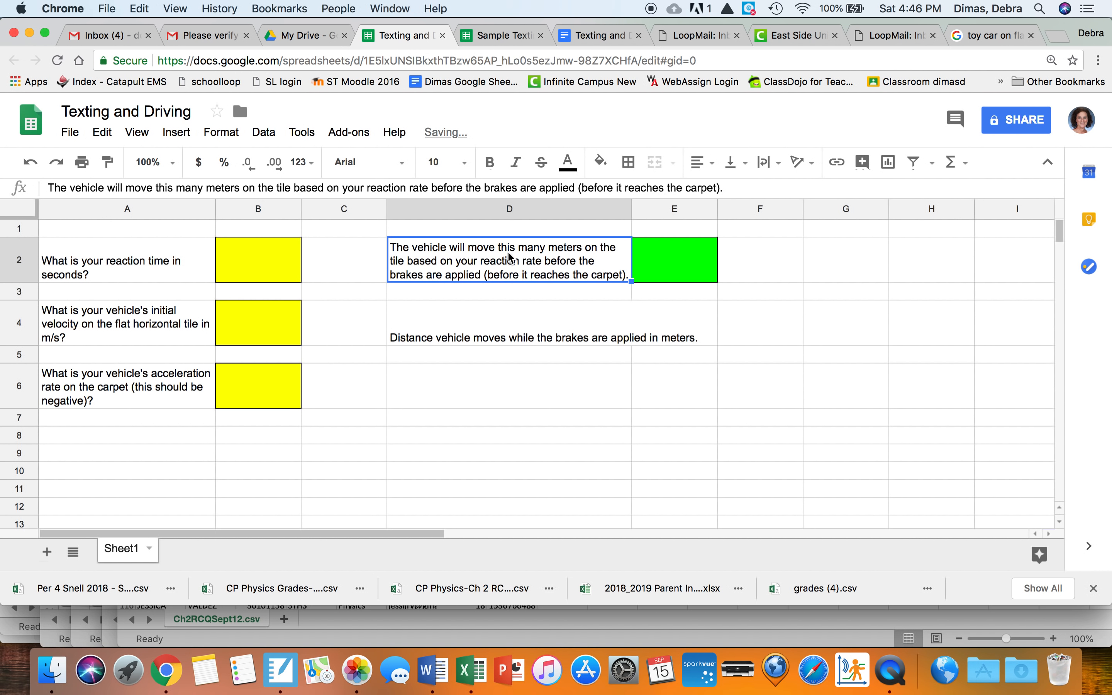
Step: Wrap the D4 label inside its cell and fill E4 green as its output box
click(508, 323)
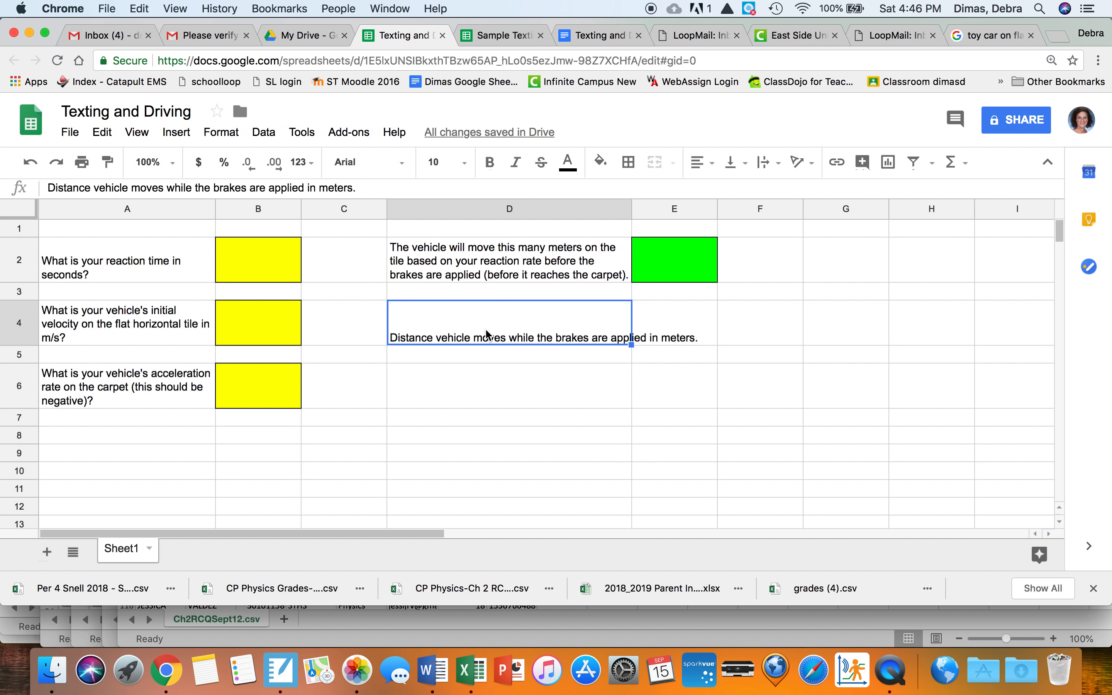
click(763, 162)
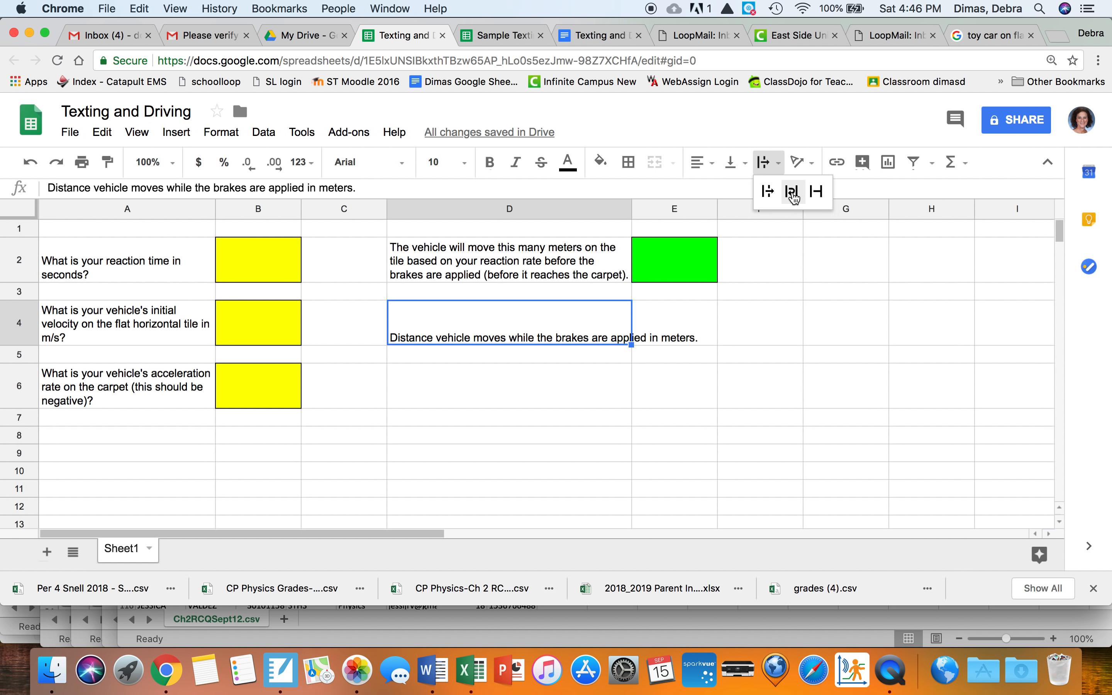
click(790, 191)
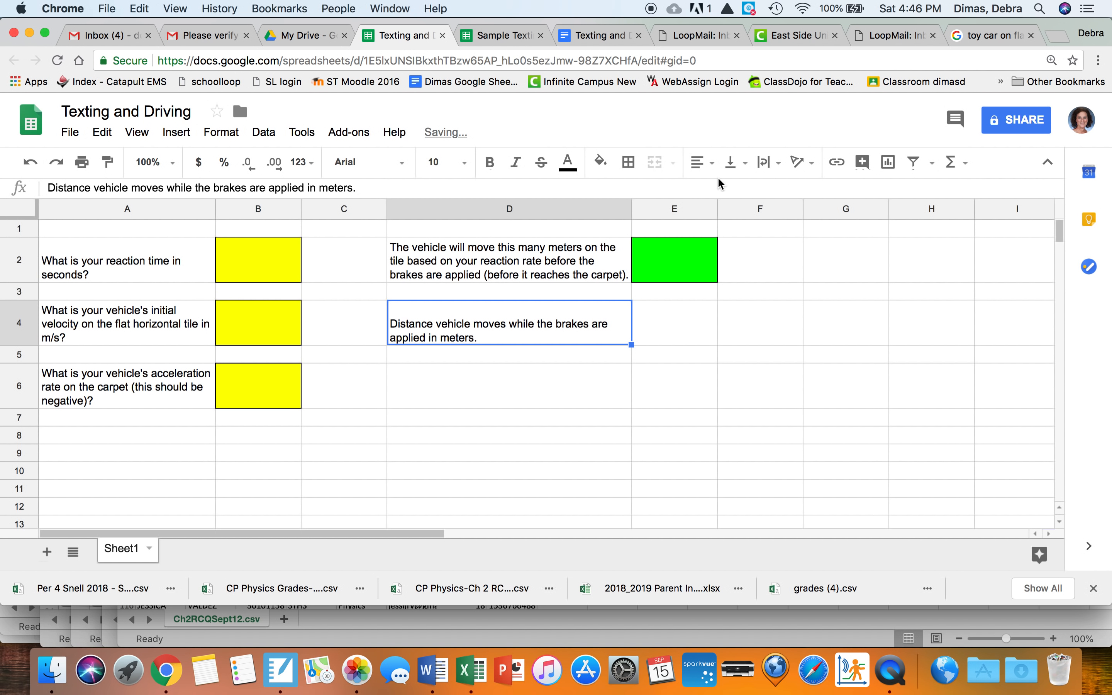
mouse_move(676, 336)
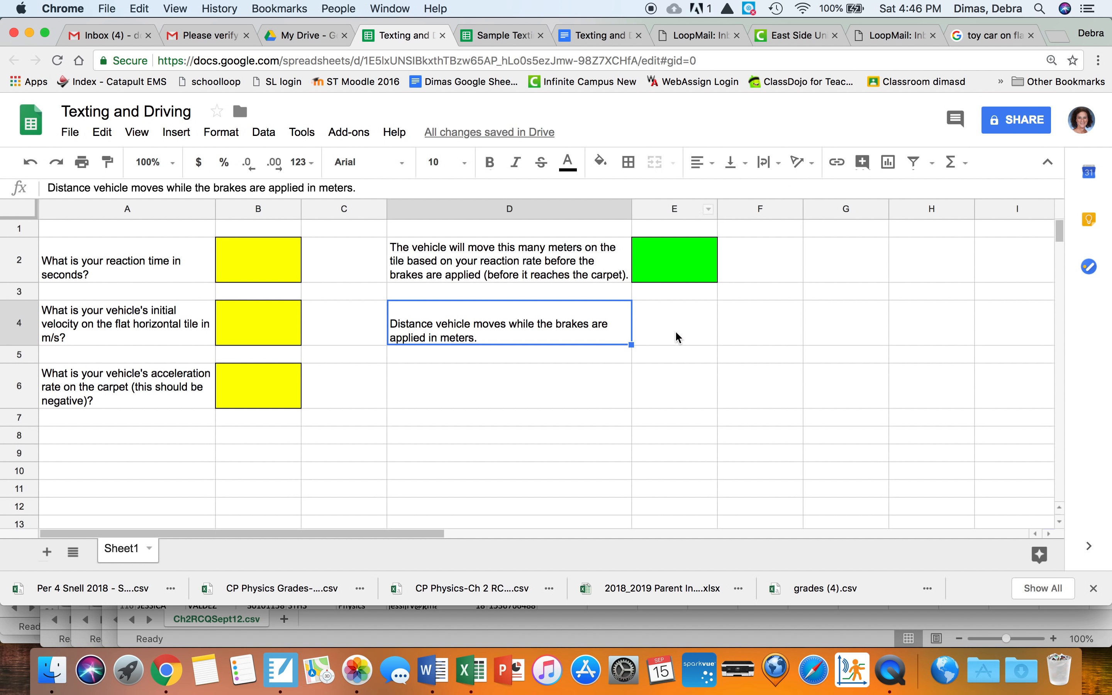
click(600, 162)
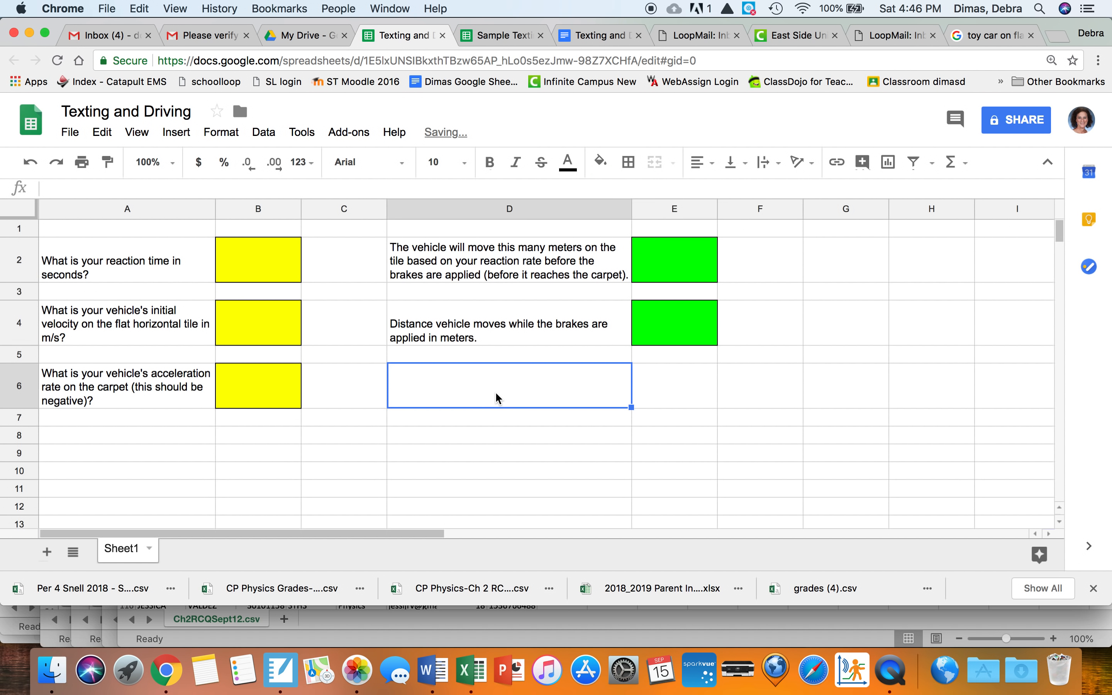
Step: Check the engineering portfolio document and return to the Texting and Driving sheet
click(597, 35)
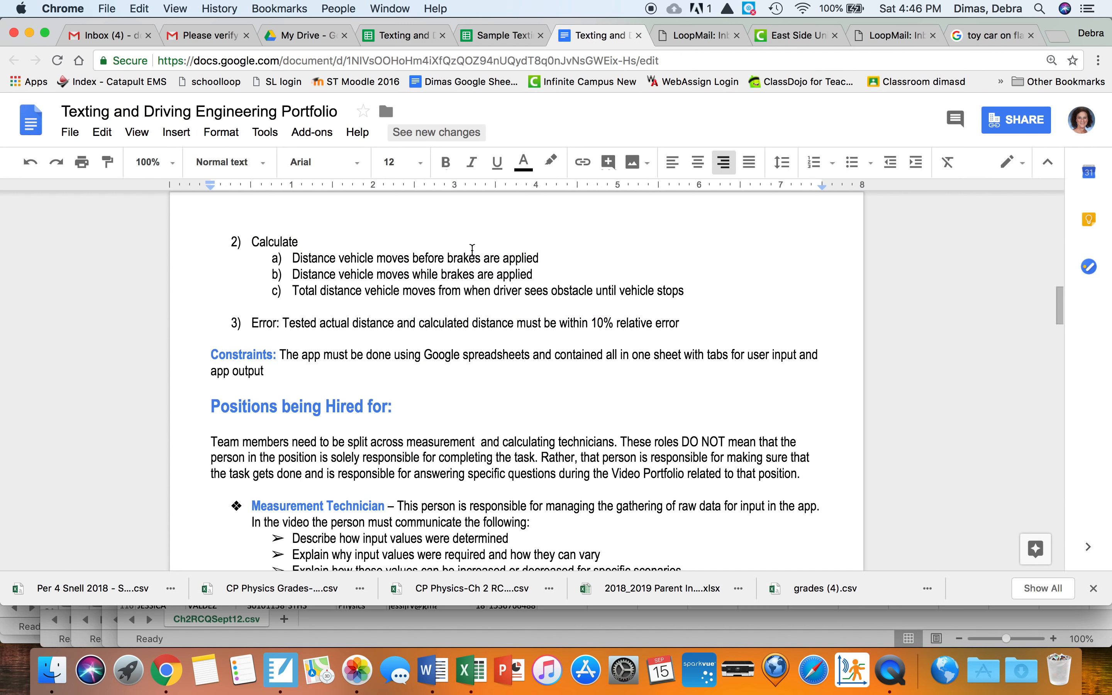
mouse_move(363, 300)
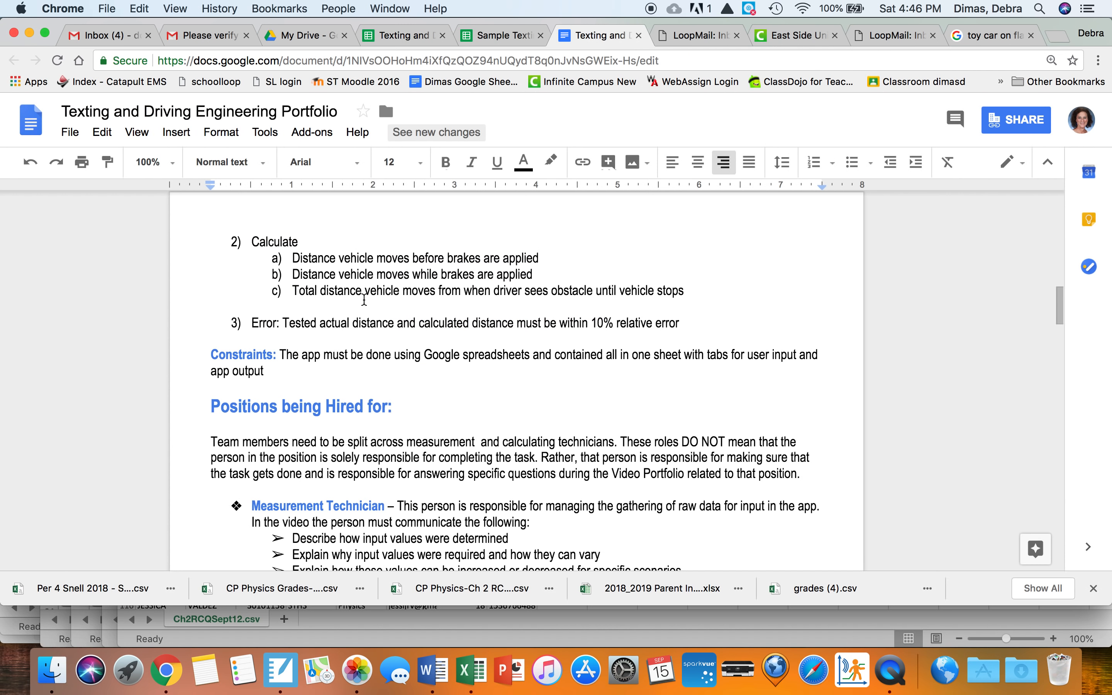
mouse_move(544, 128)
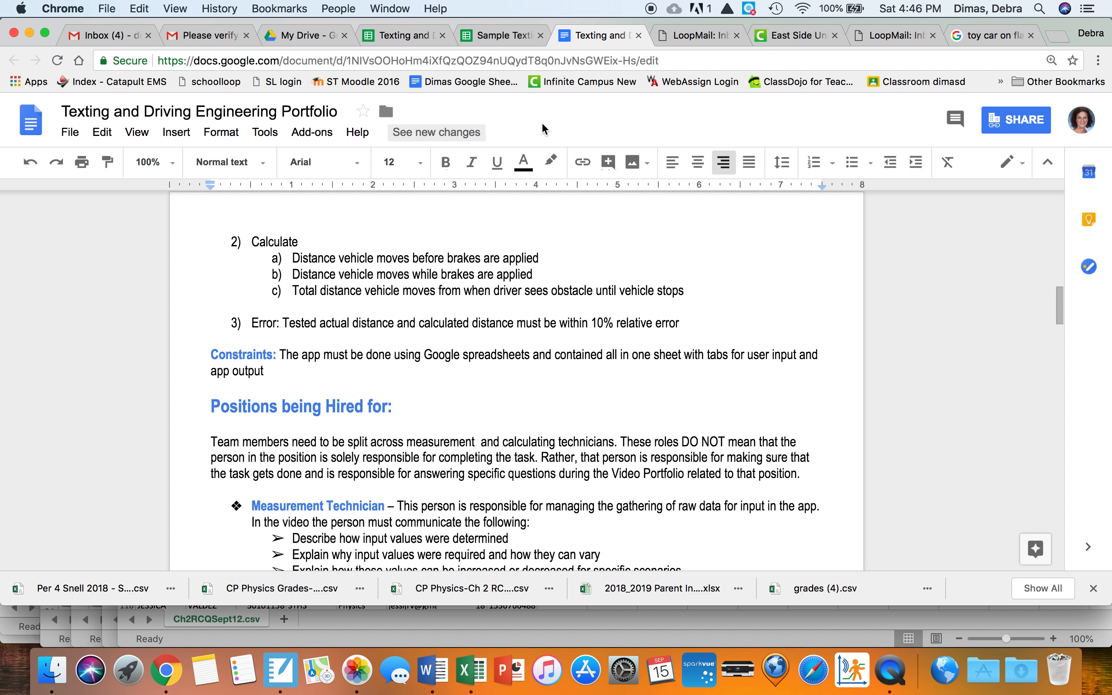
click(397, 35)
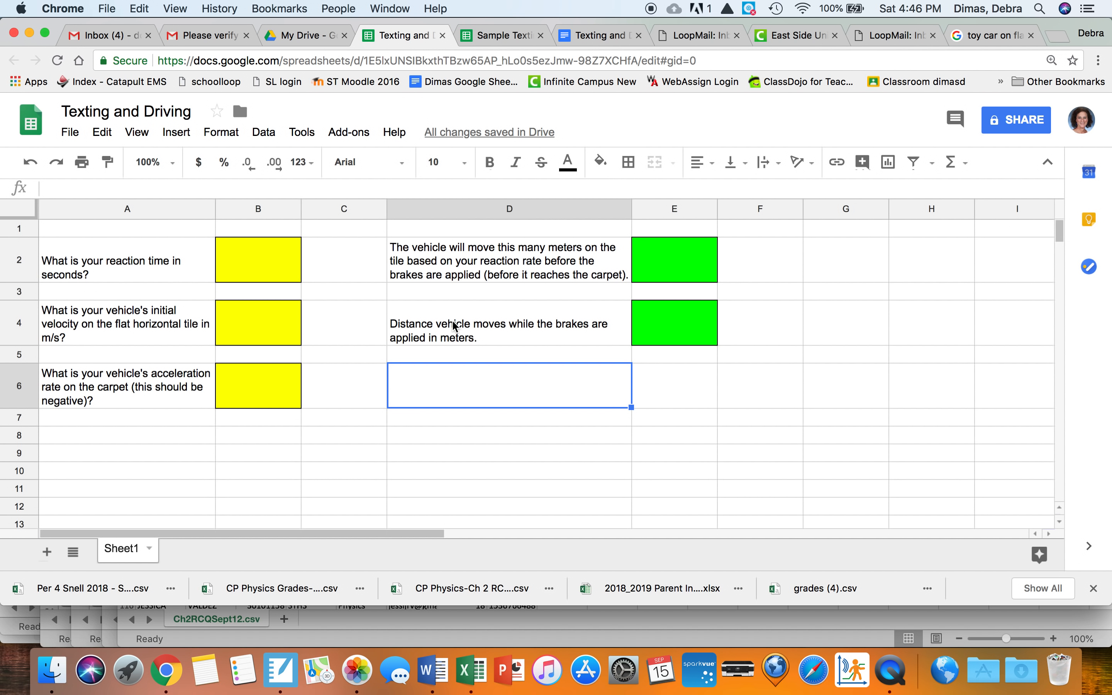
Step: Enter the total-distance-after-stopping label in meters in D6
text(Total distance vehicle mov)
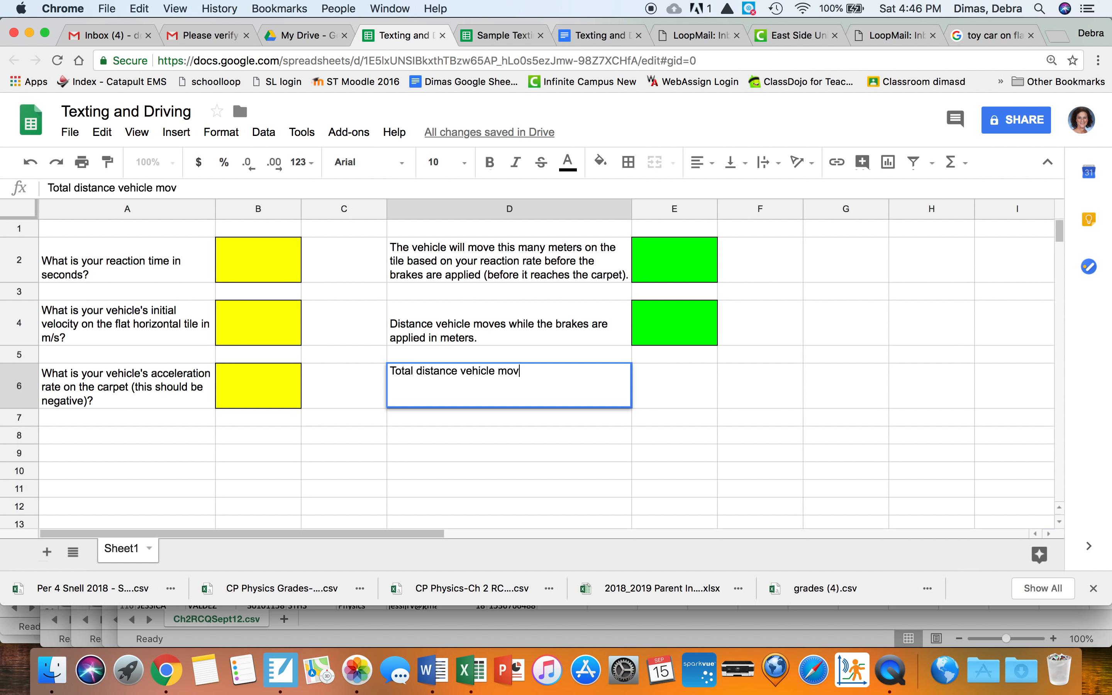
text(s afte seeing object and)
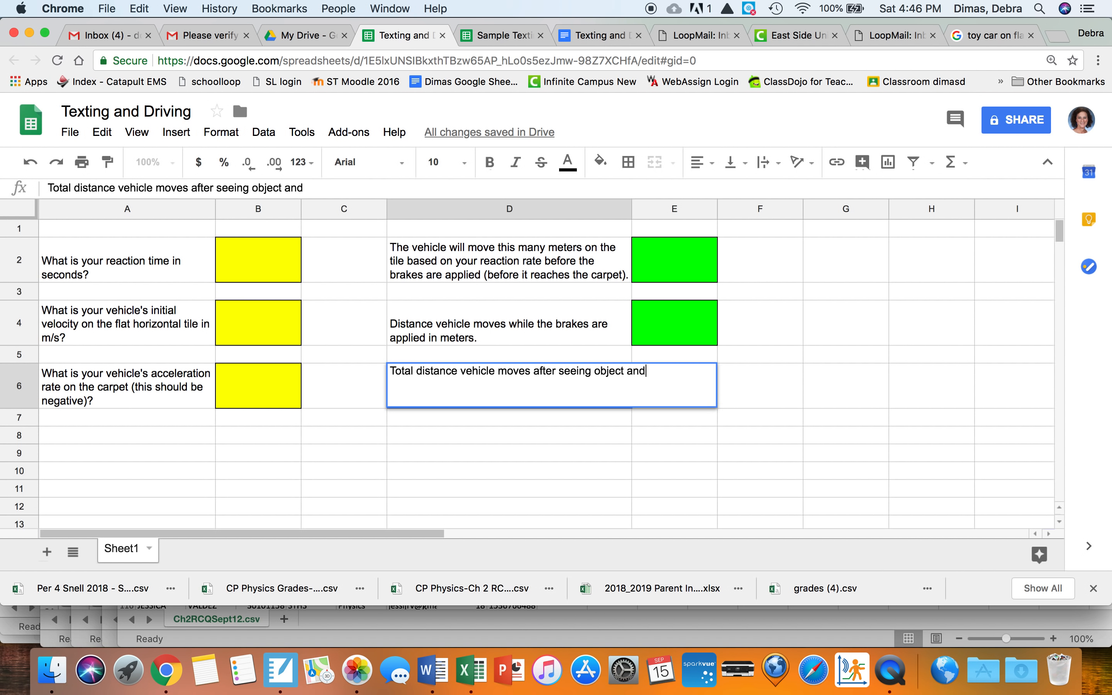
text(stoppoing in meters.)
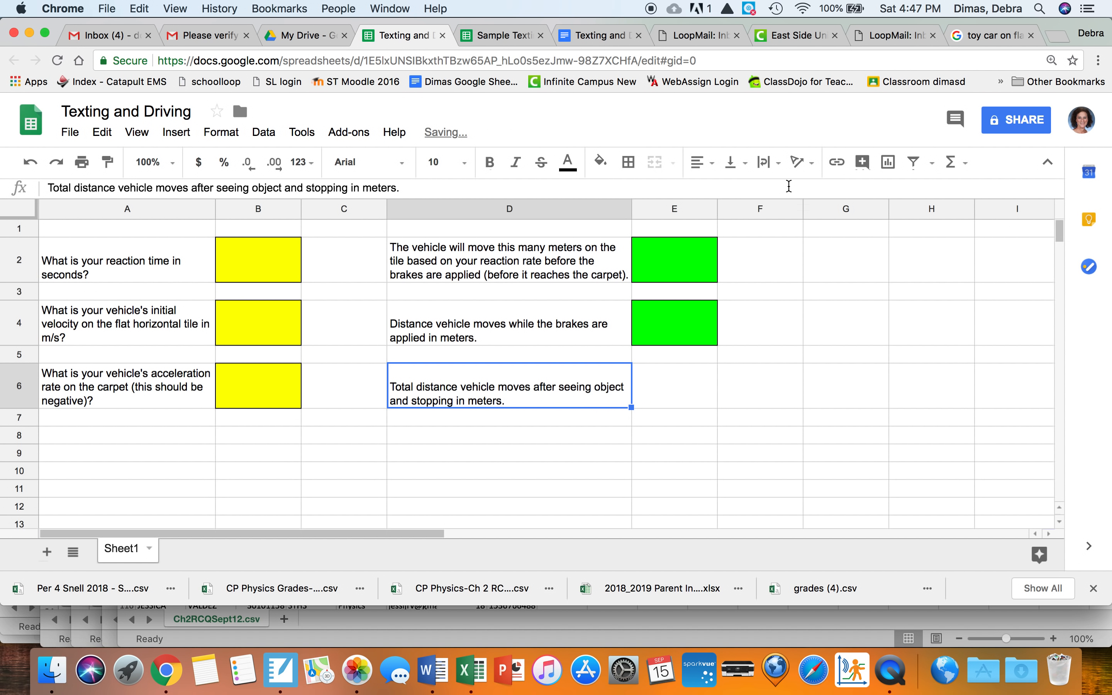
Step: Fill E6 green as the third output box, then switch to the Sample Texting And Driving Workbook
click(627, 162)
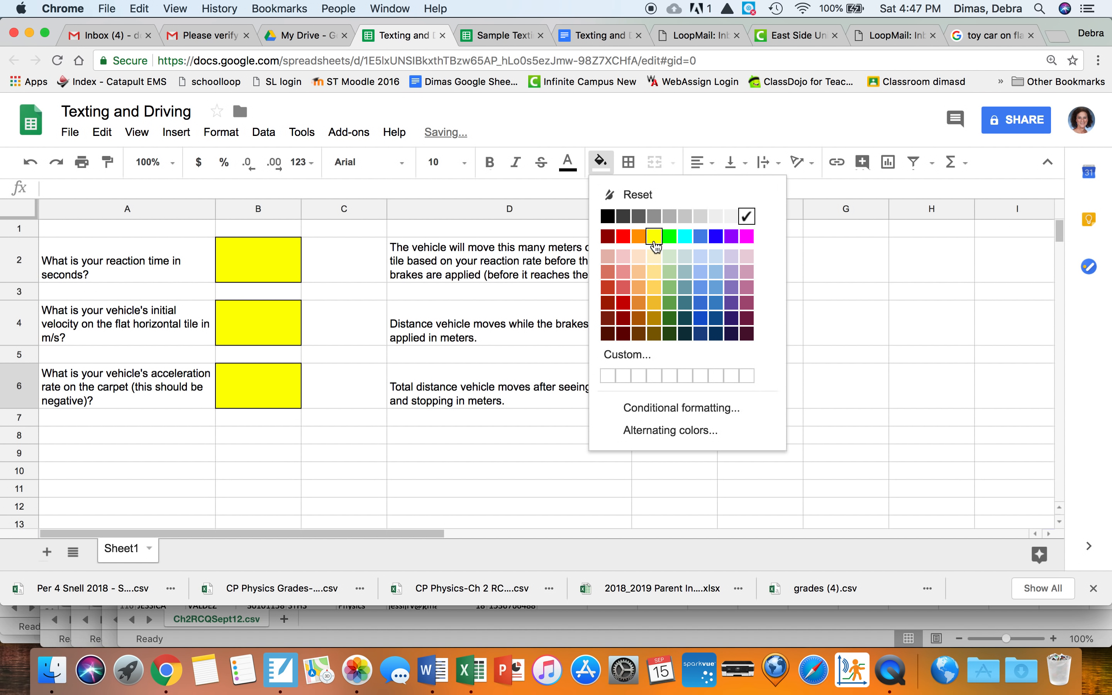
click(665, 237)
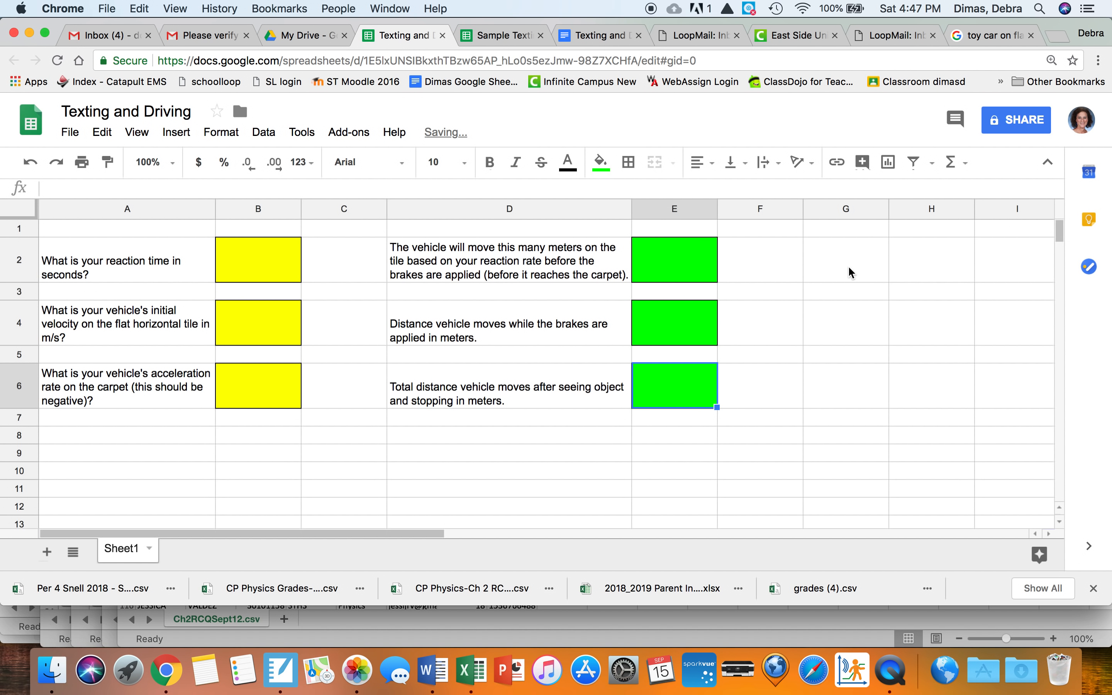
click(497, 34)
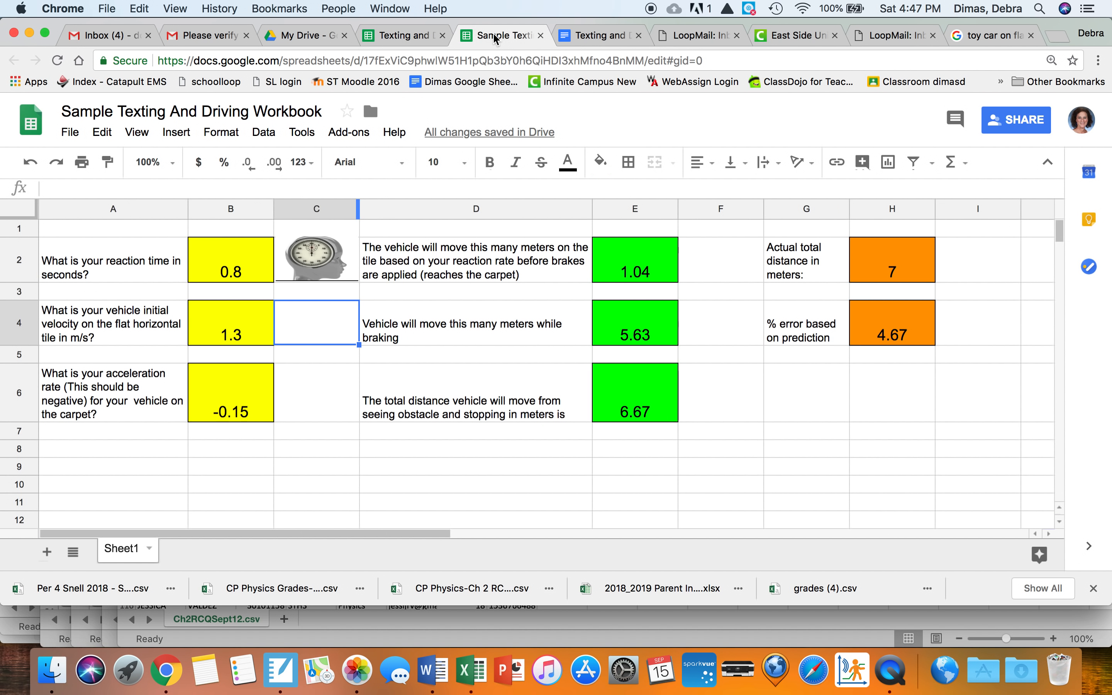
Step: Review the portfolio's Calculate and Error requirements in Docs and return to the sheet
click(599, 35)
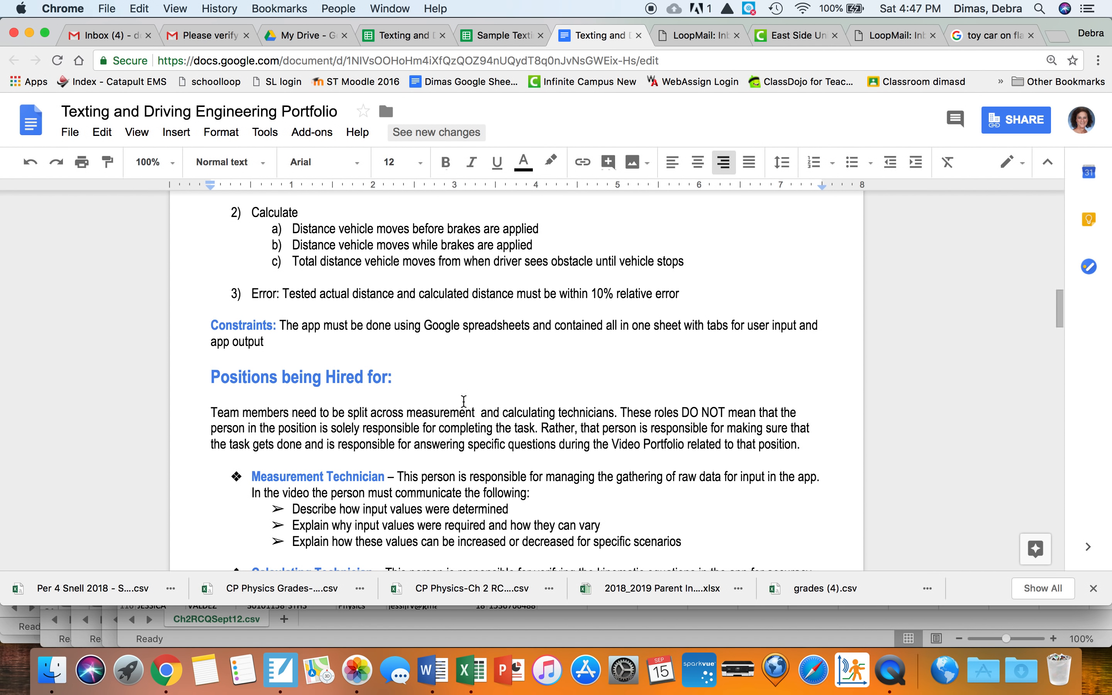
mouse_move(679, 275)
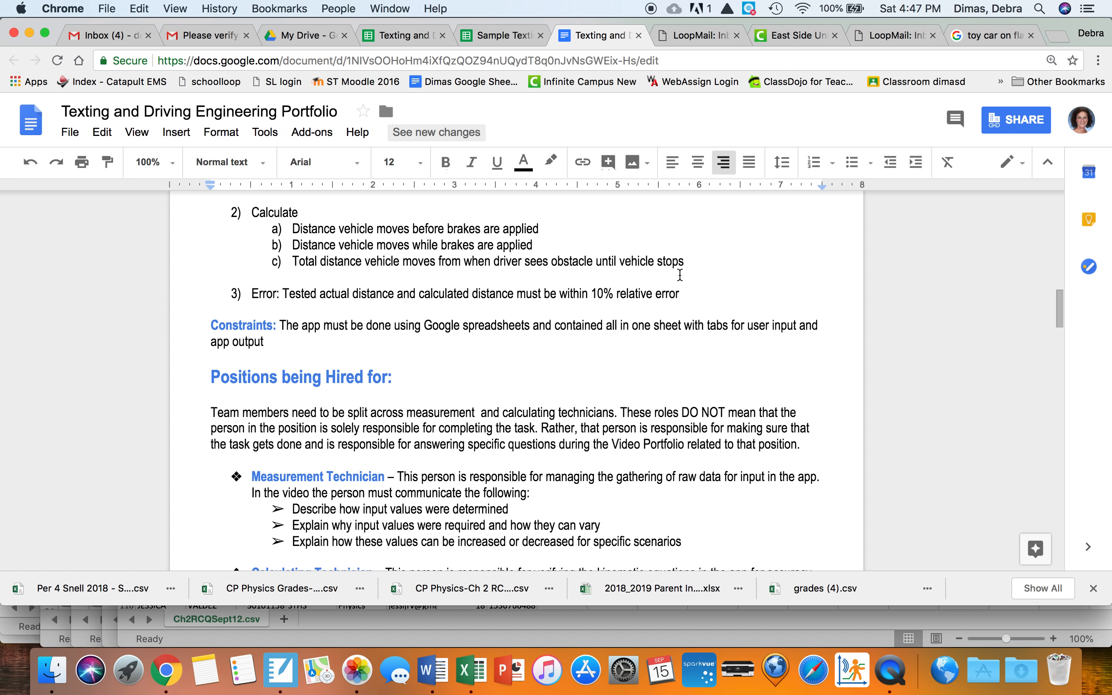
click(404, 35)
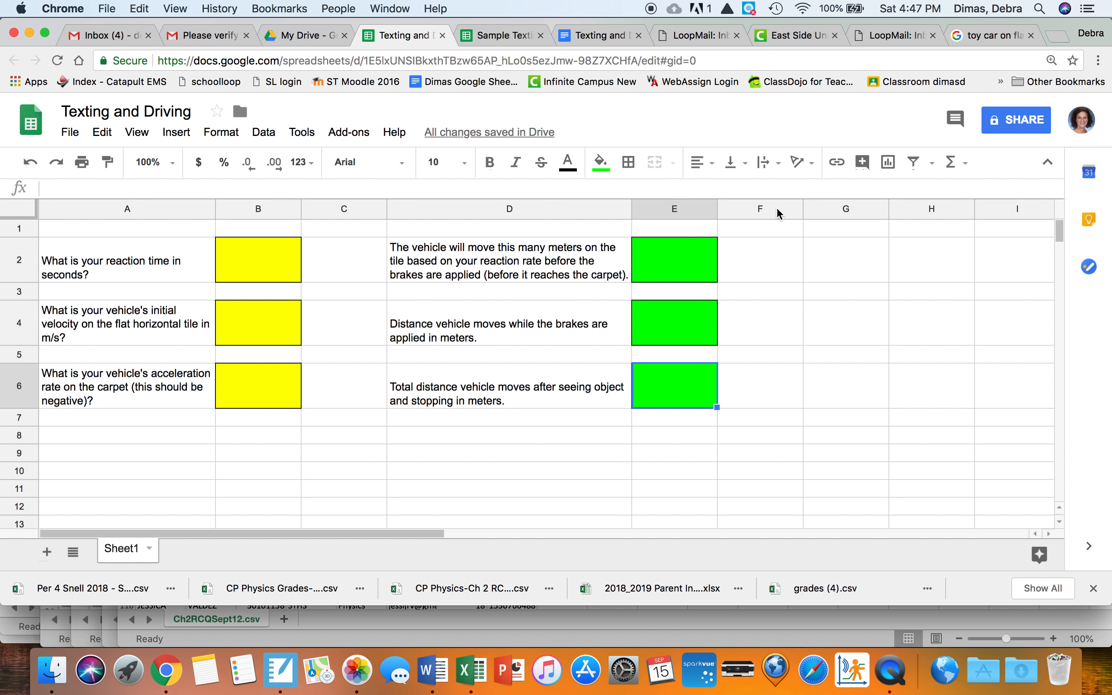
Step: Enter and wrap 'Actual total distance in meters:' in G2 and fill H2 orange
click(846, 259)
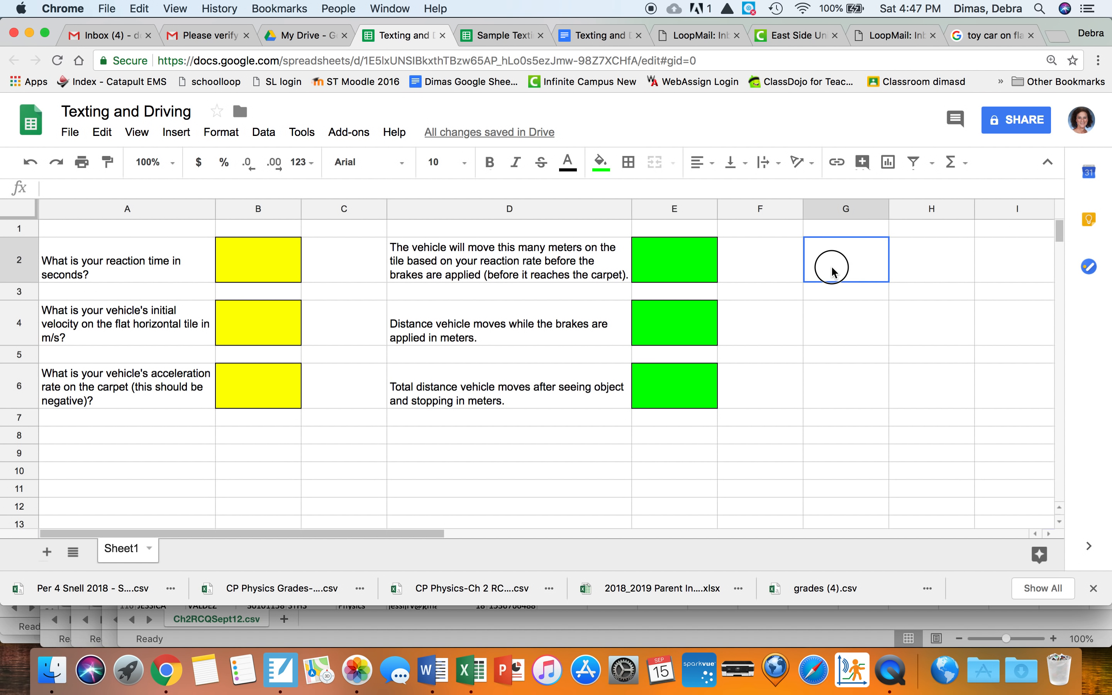
text(Actiual)
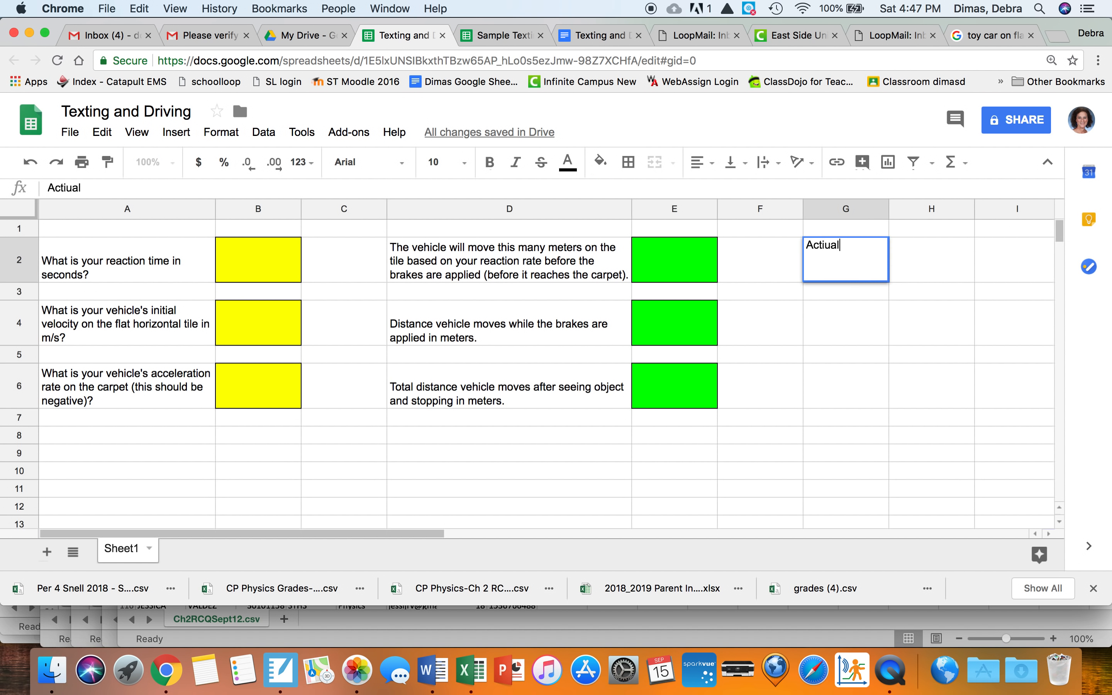
key(Backspace)
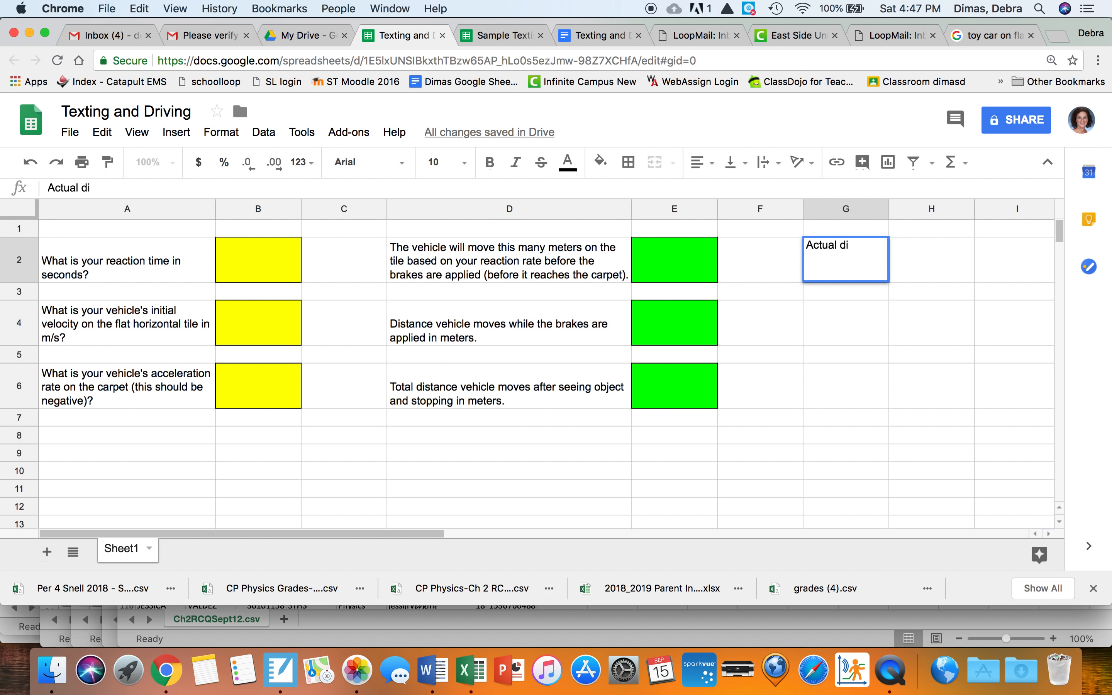
text(total distance in meters:)
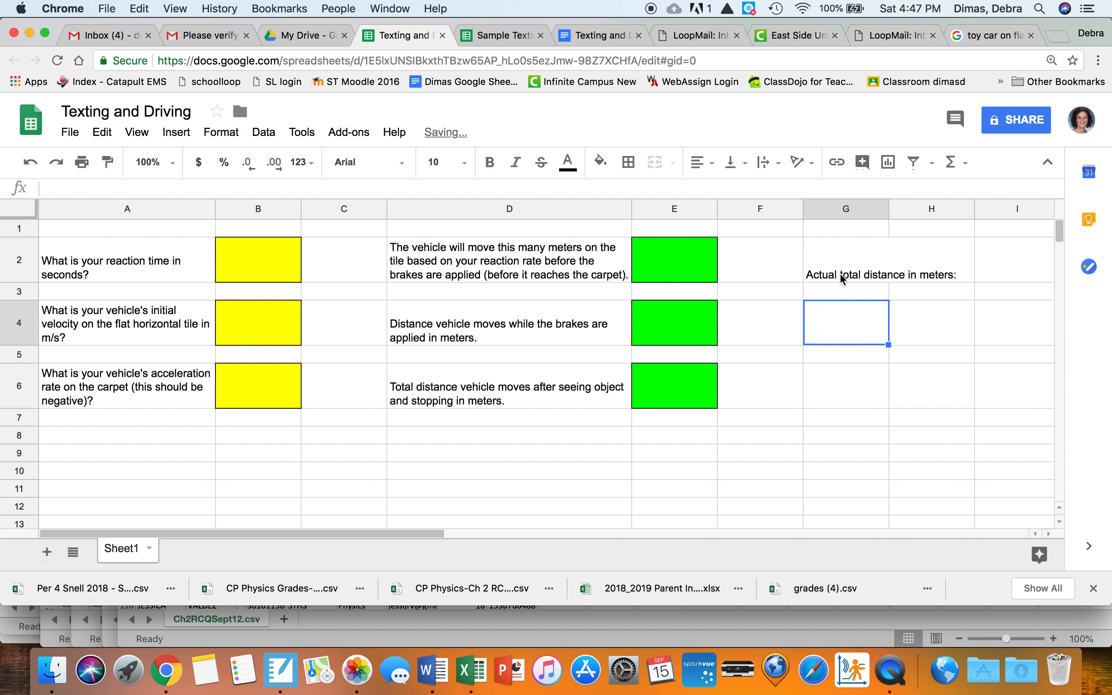
click(767, 162)
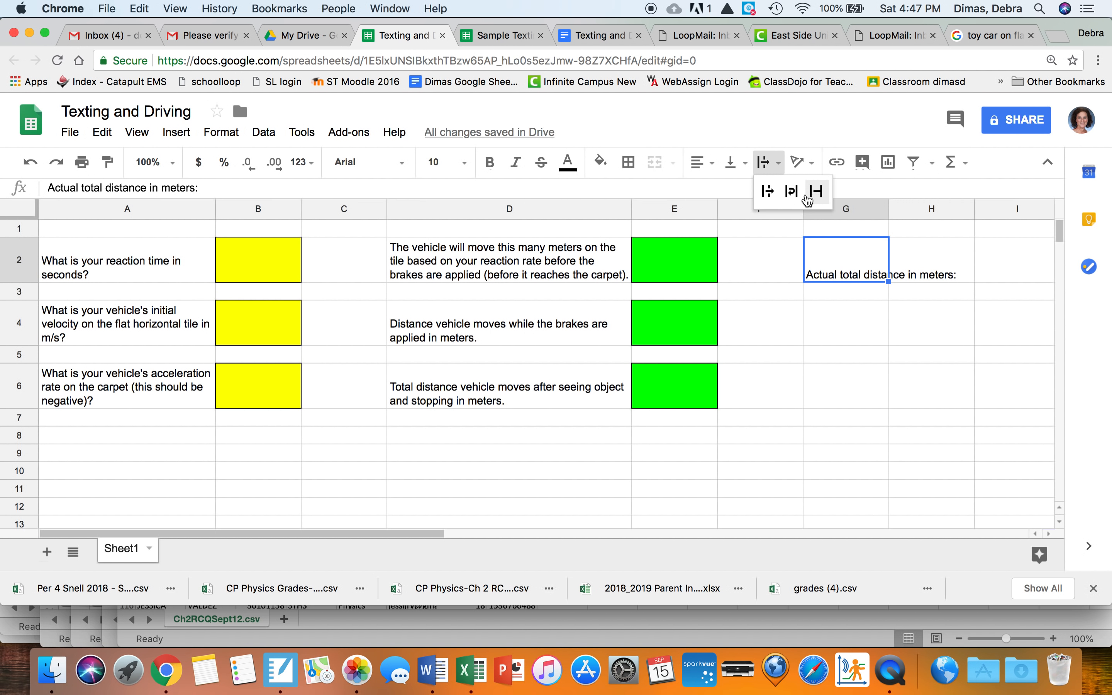
click(818, 192)
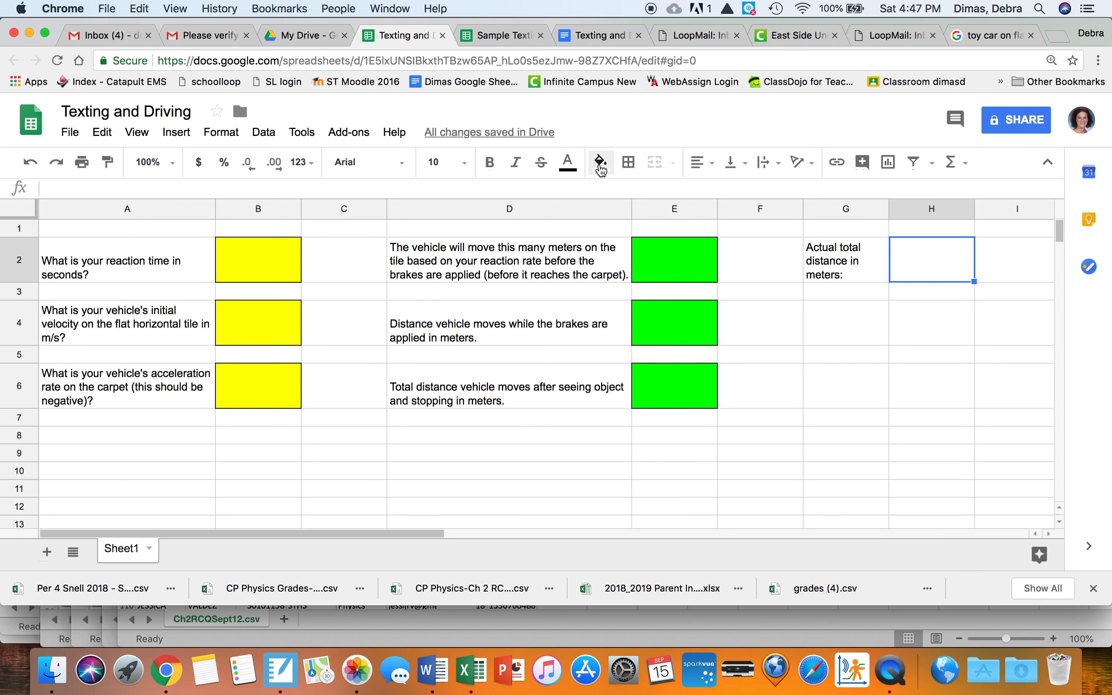
click(599, 162)
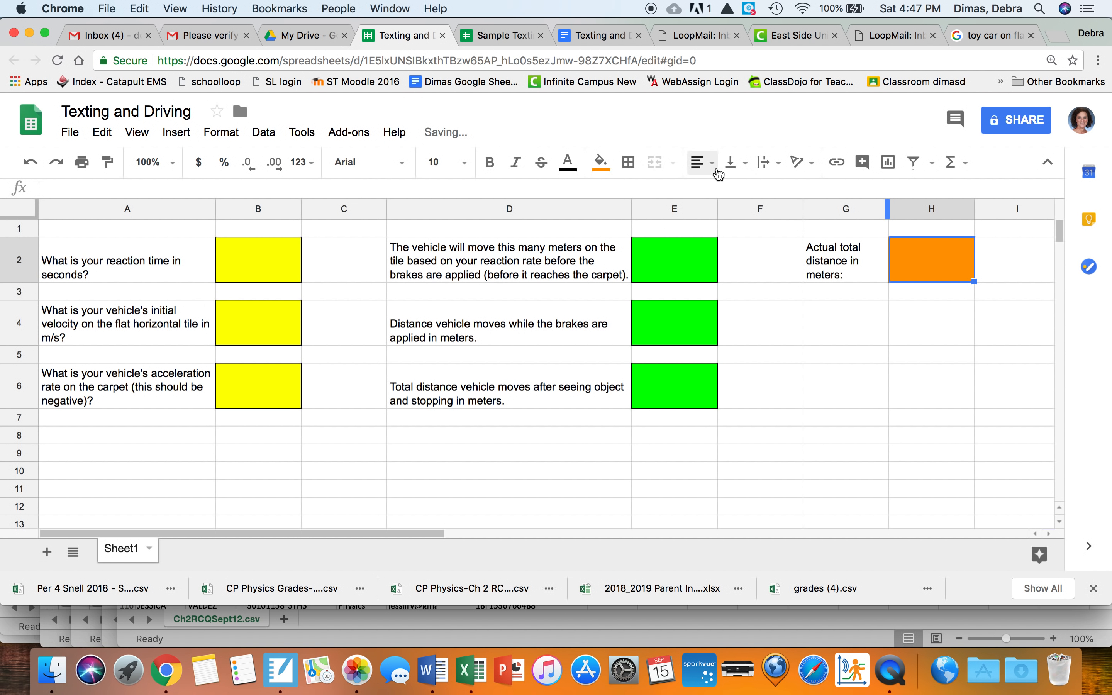
Step: Enter and wrap 'Percent error (should be less than 10%)' in G4
click(627, 162)
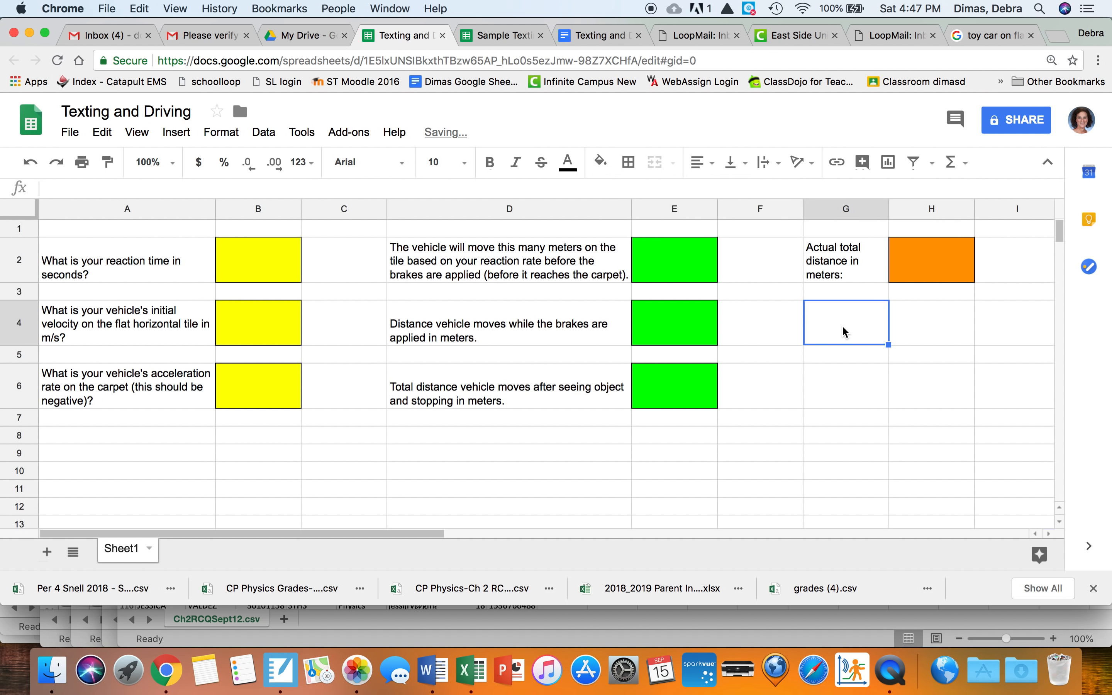
text(Percent error)
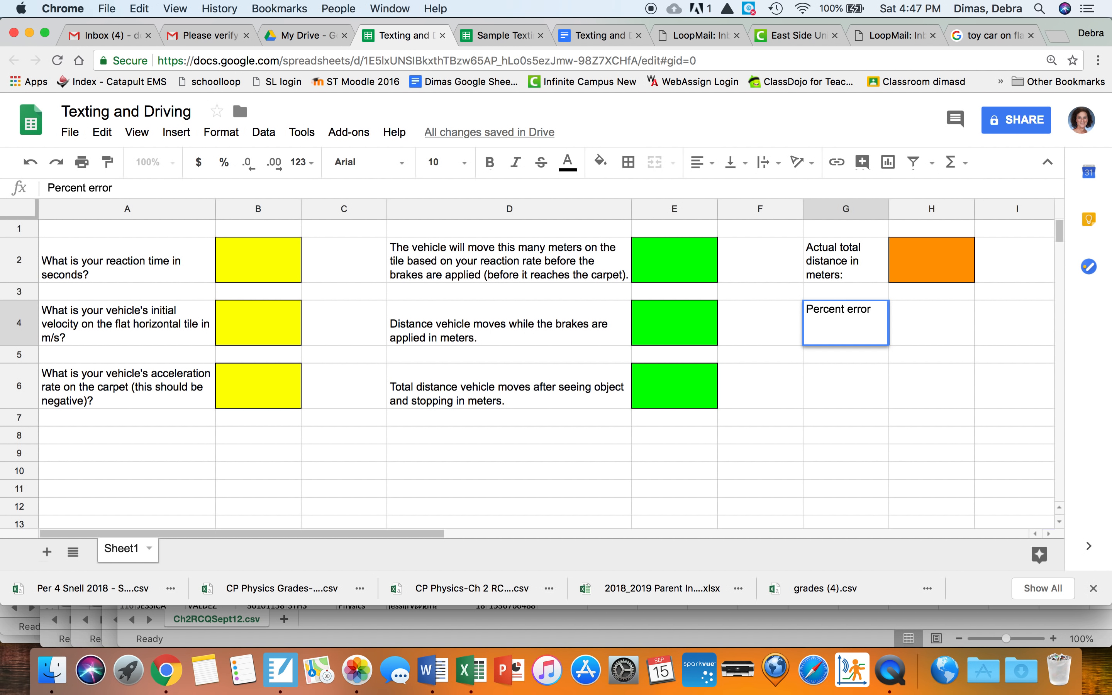
text((shoould b)
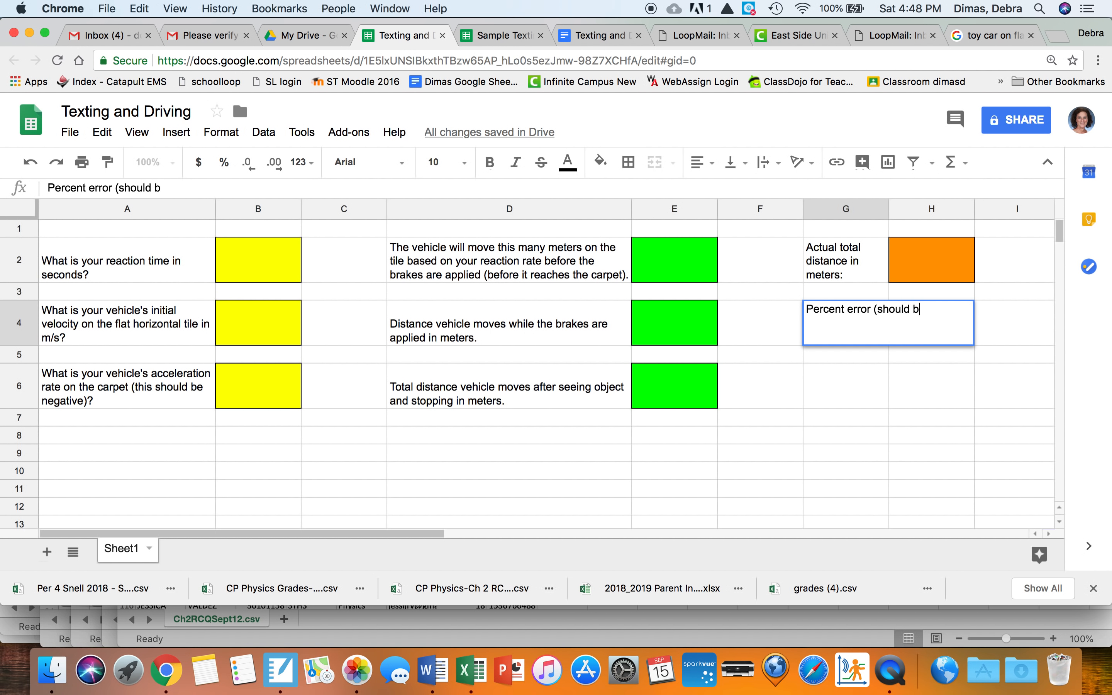
text(e less than)
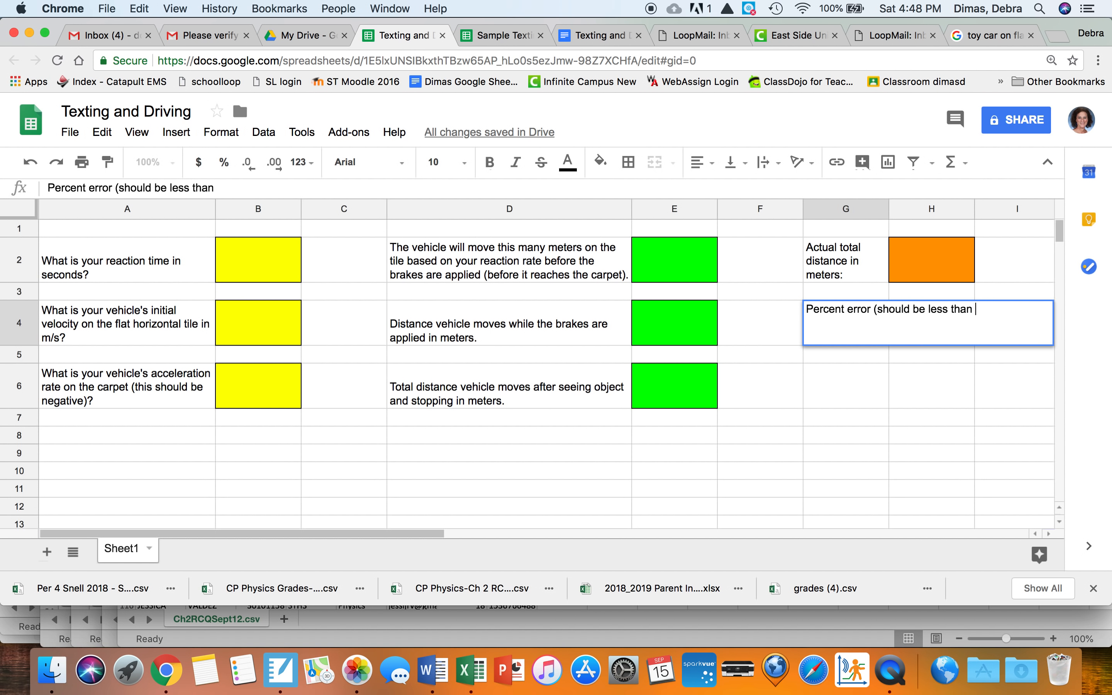
text(10%))
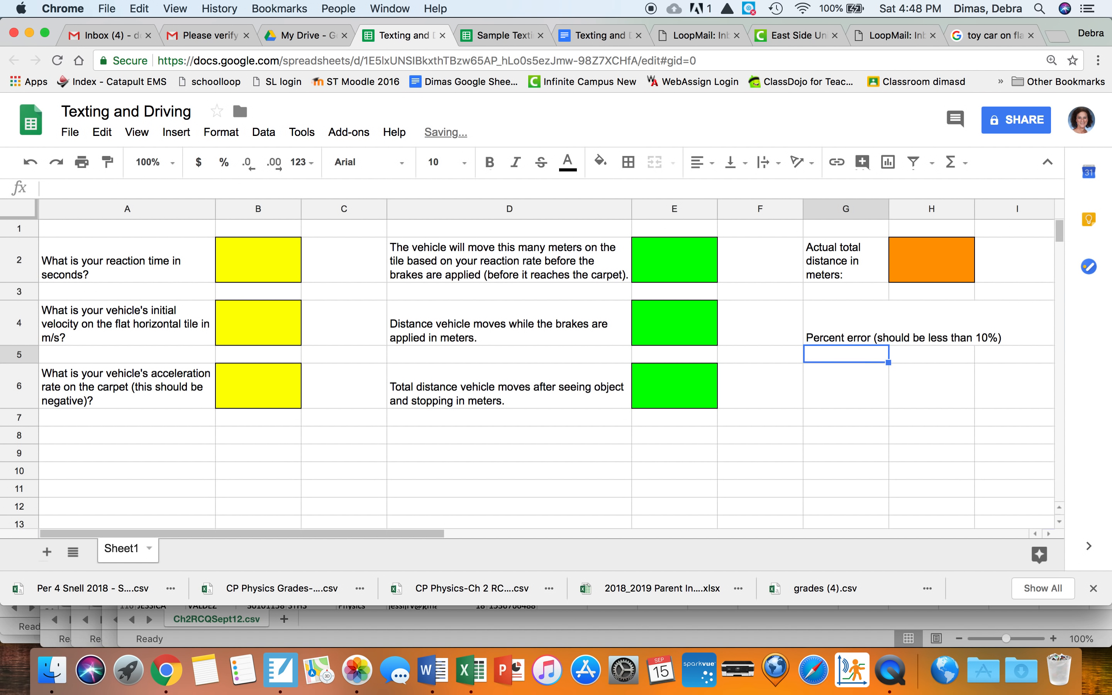
click(845, 322)
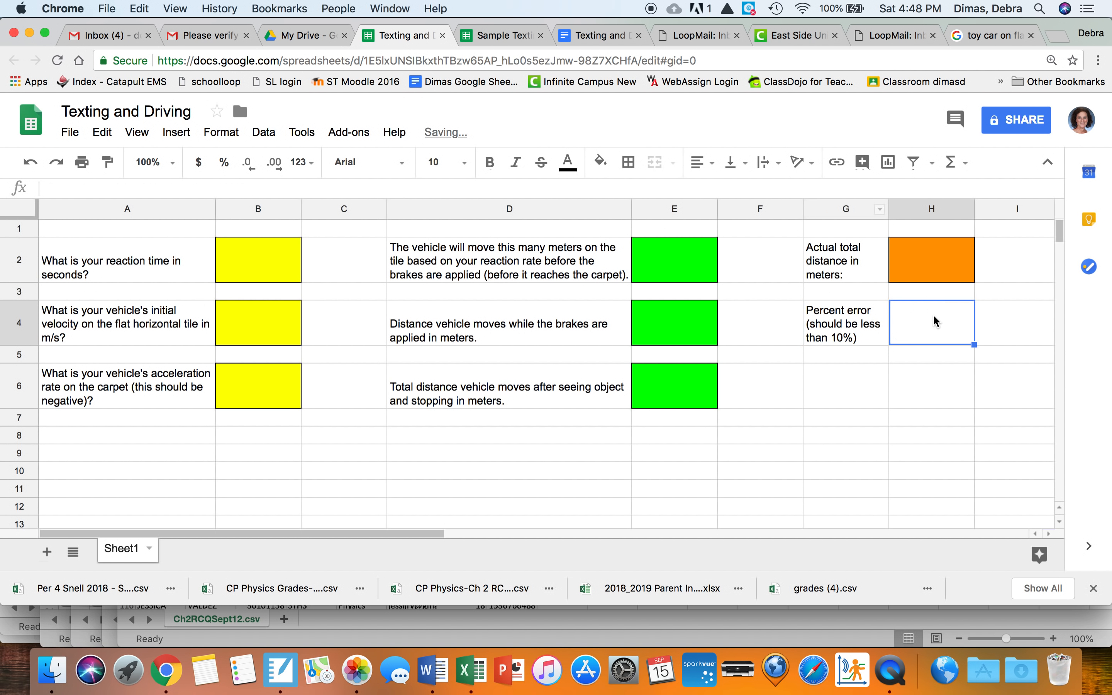
Step: Fill H4 orange to match H2, then move to the first green result cell E2
click(627, 162)
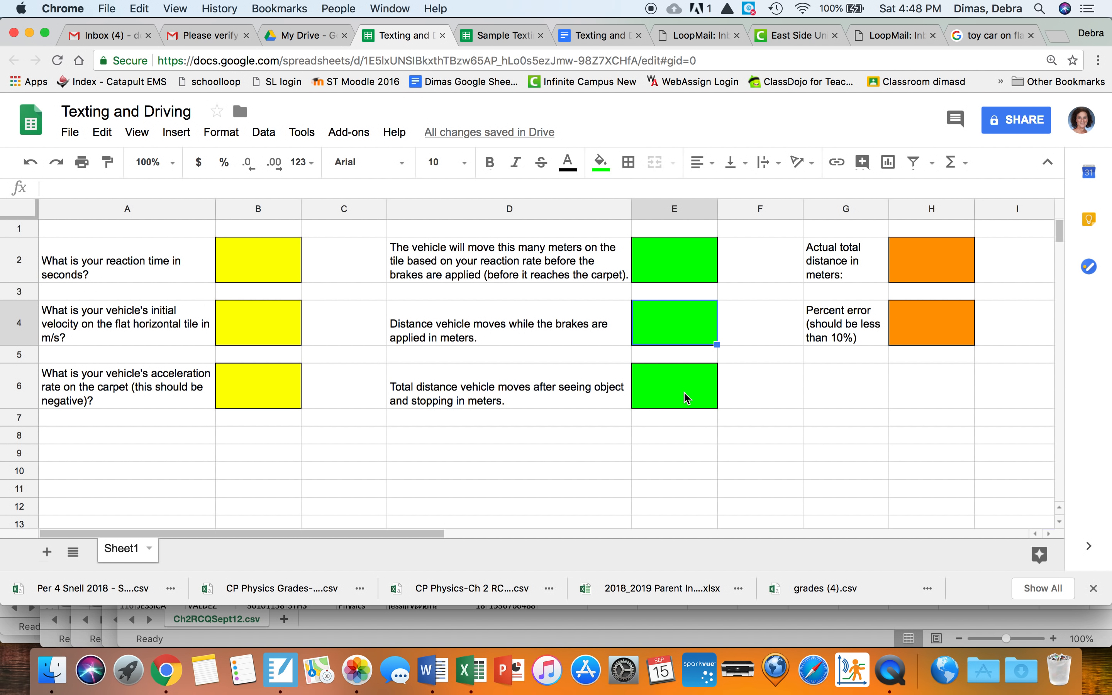
click(931, 323)
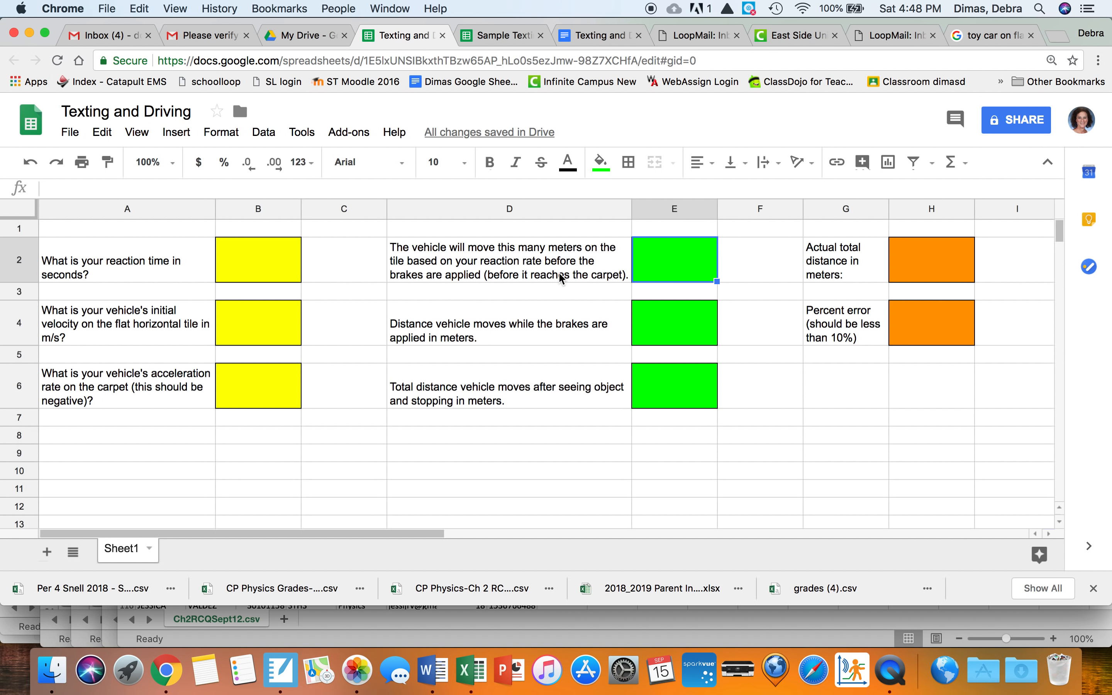
mouse_move(506, 254)
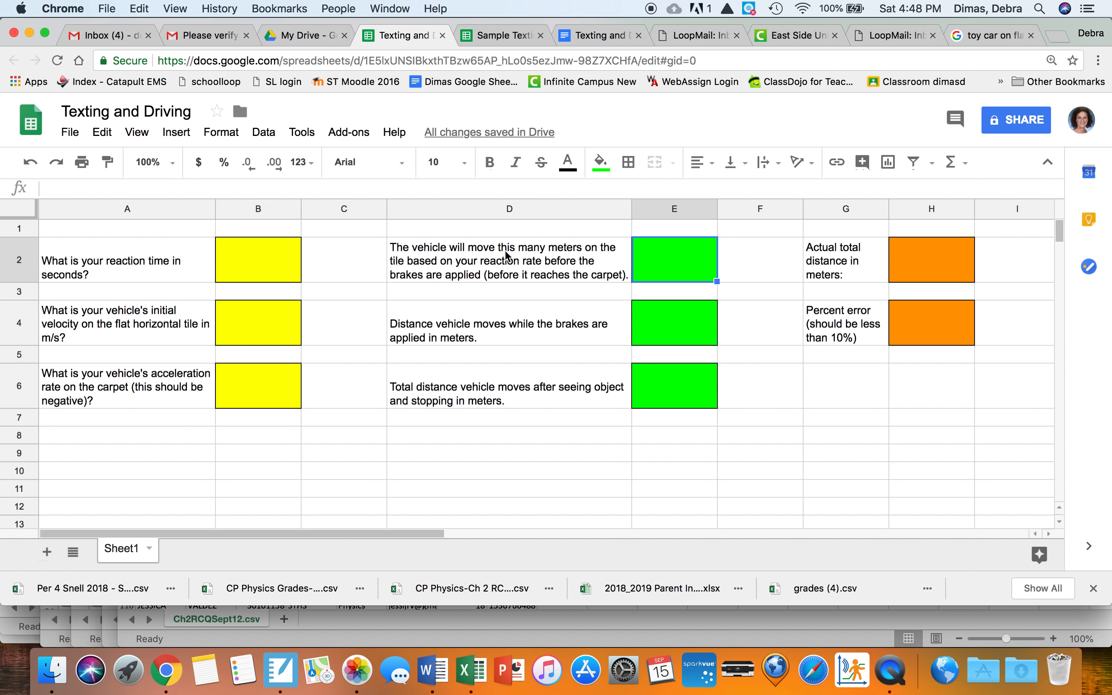
mouse_move(672, 283)
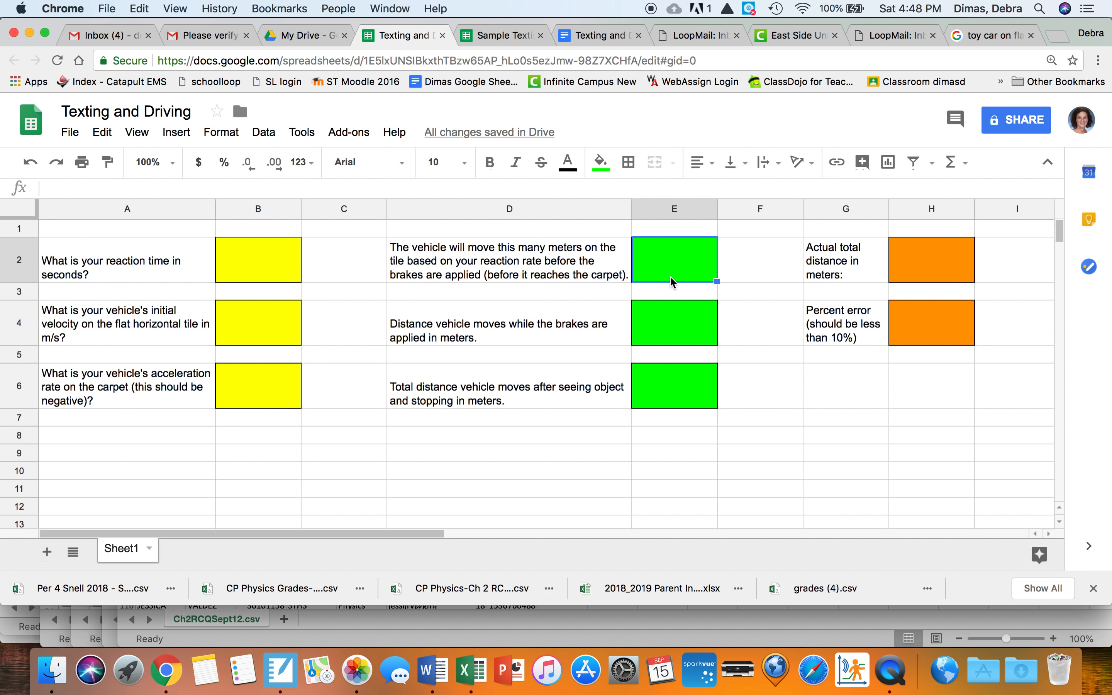
mouse_move(675, 276)
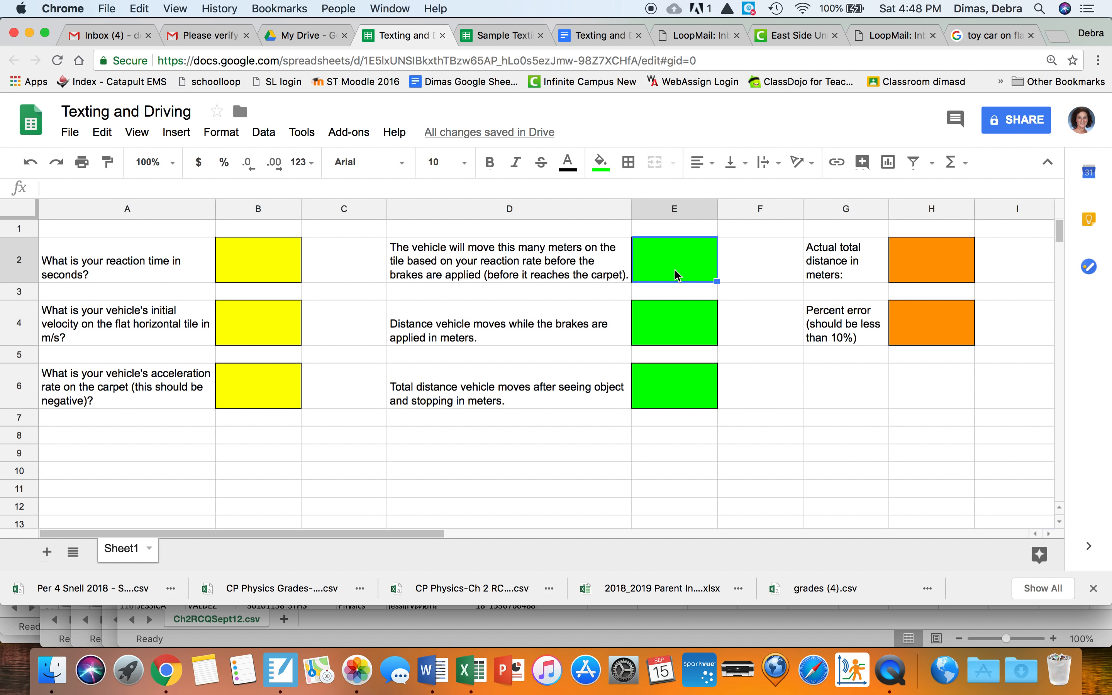
mouse_move(256, 286)
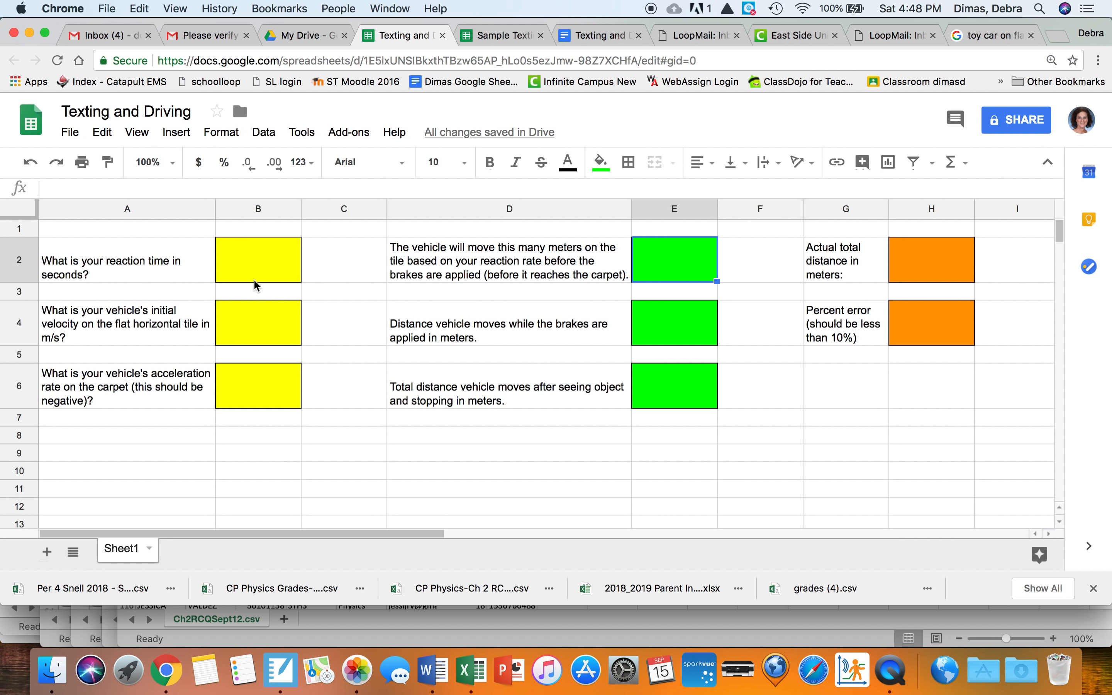
Step: Enter 0.8, 1.3 and -0.015 in B2, B4 and B6 and centre them in larger 14-point text
click(257, 259)
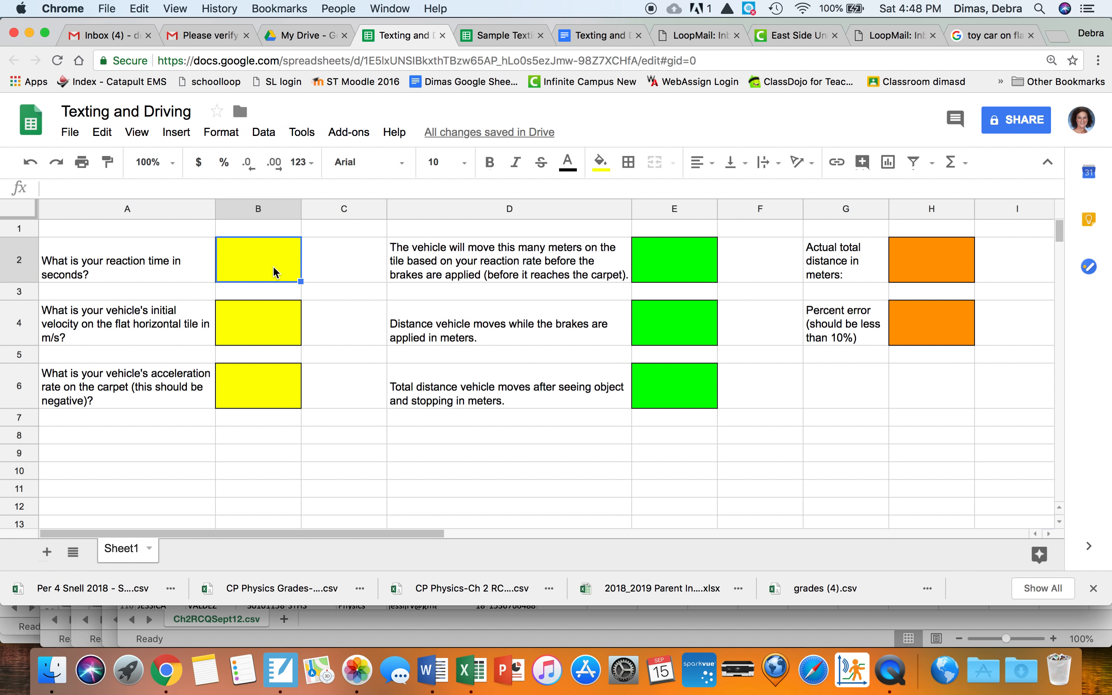
text(.8)
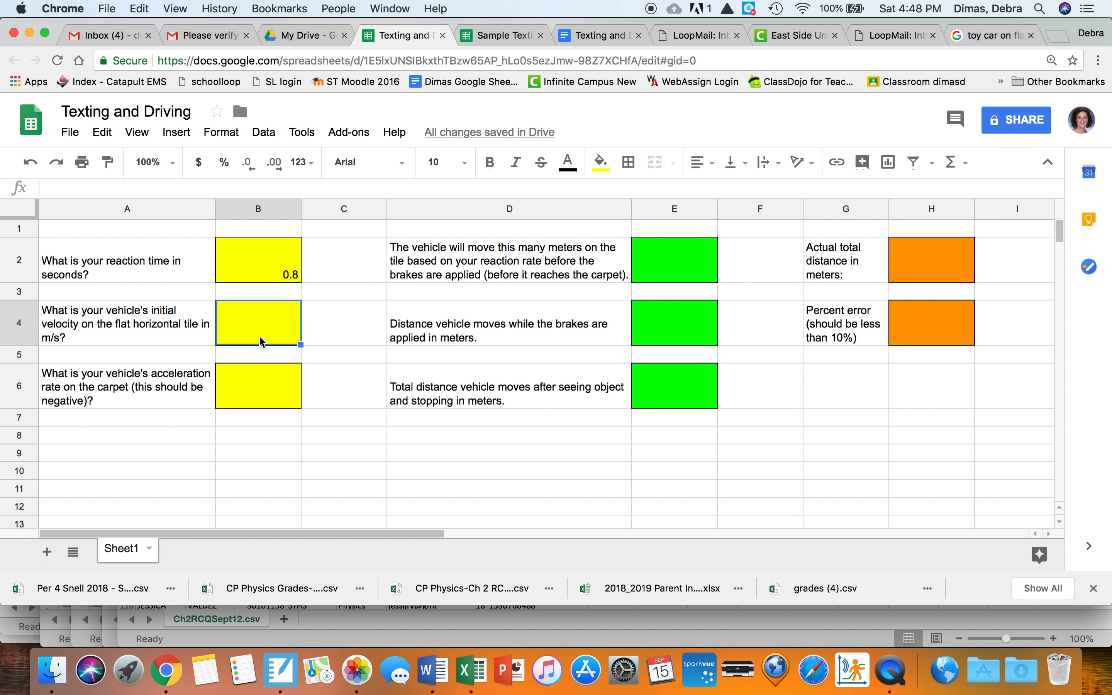
text(1.3)
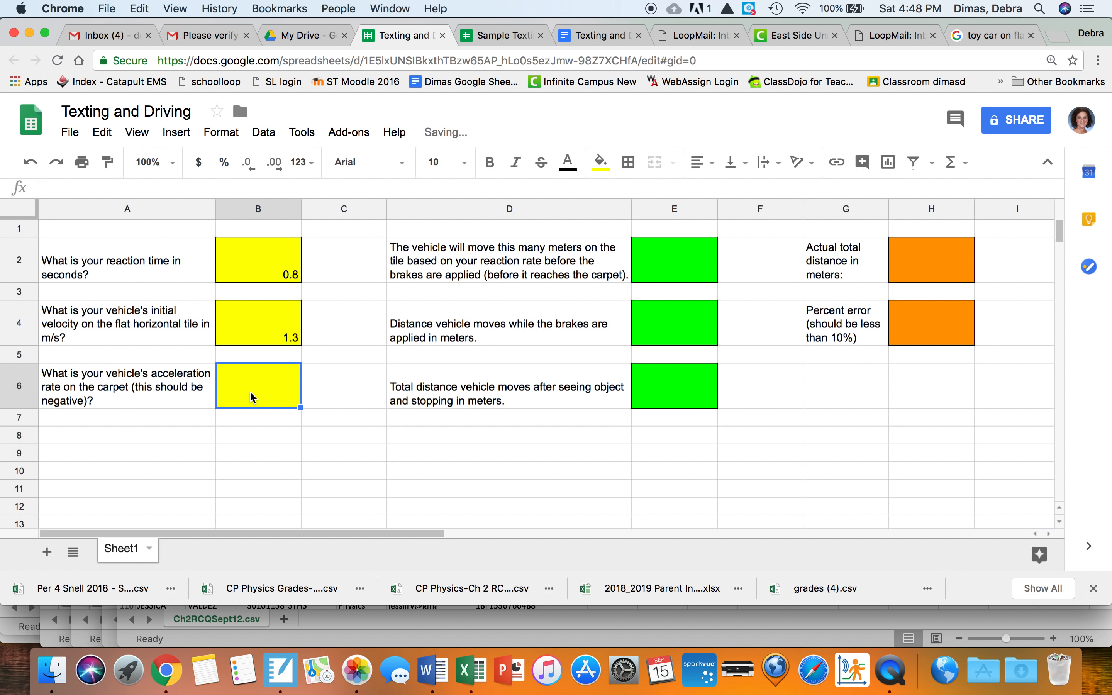
text(-.015)
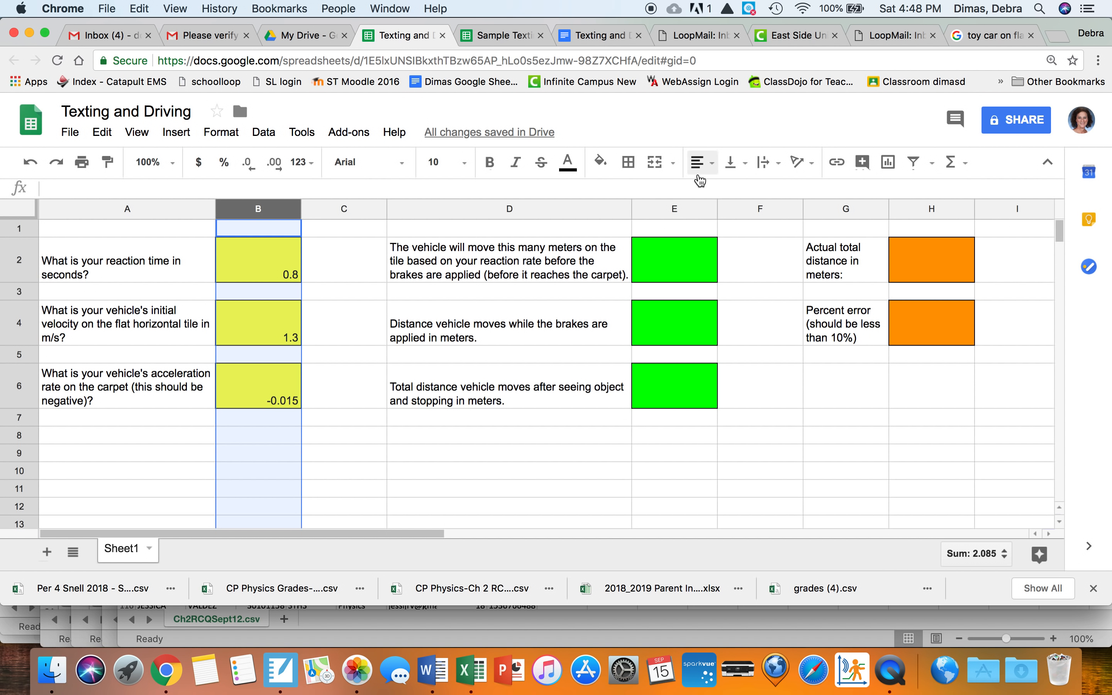
click(699, 161)
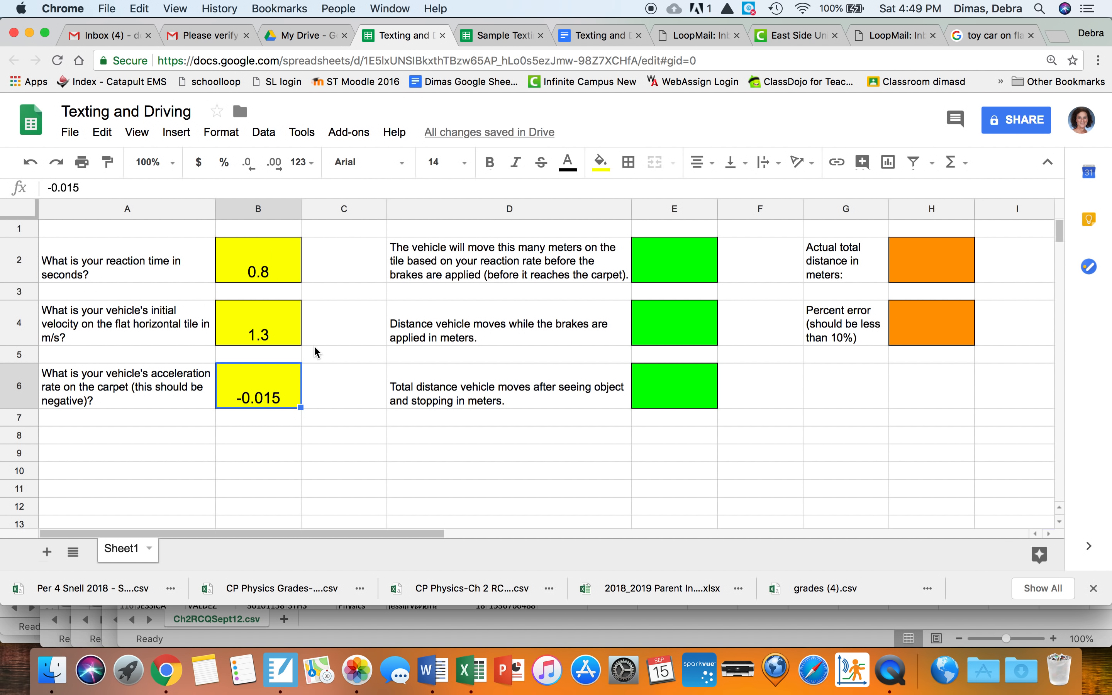
mouse_move(275, 346)
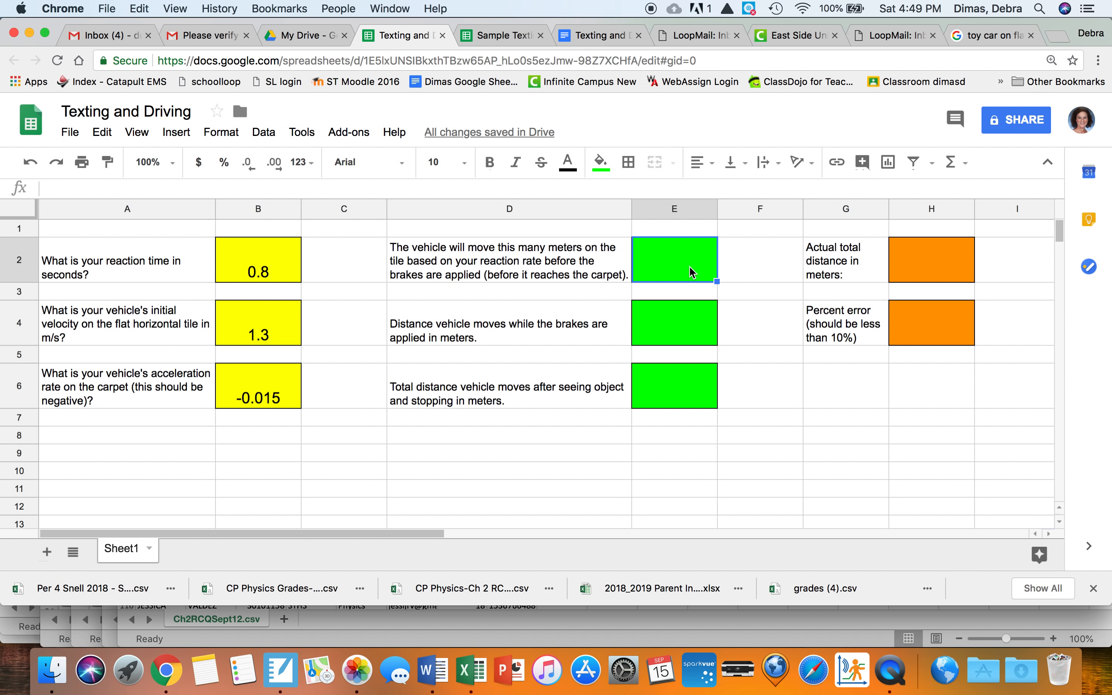
Step: Enter the reaction-distance formula =B4*B2 in E2, giving 1.04, then move to E4
text(=)
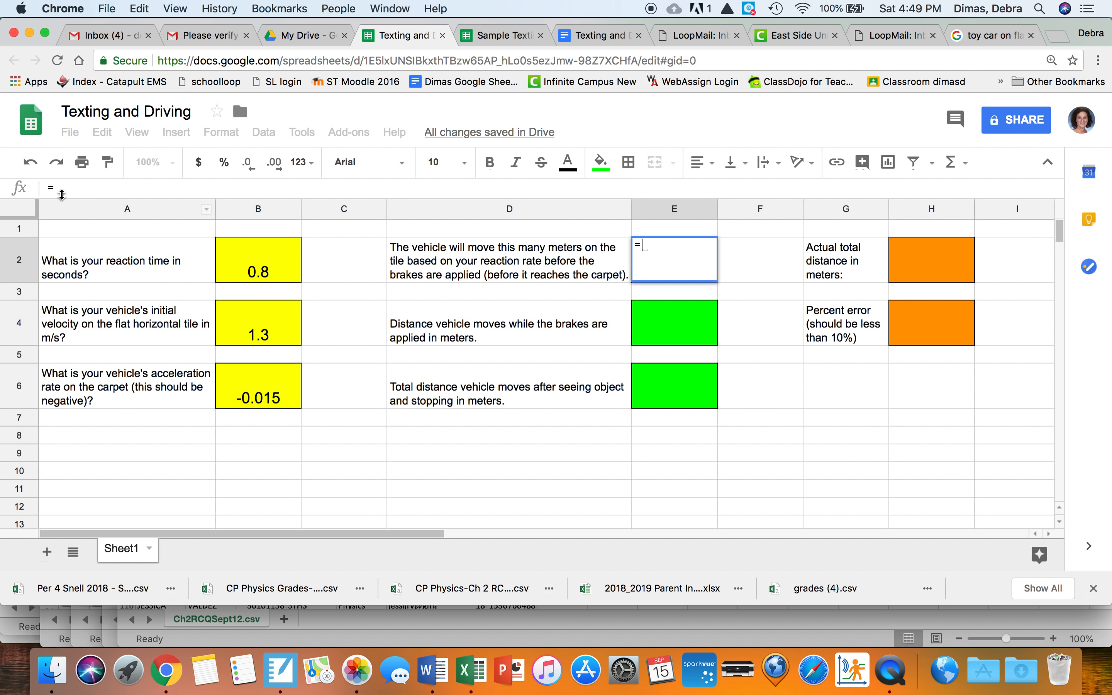
mouse_move(698, 273)
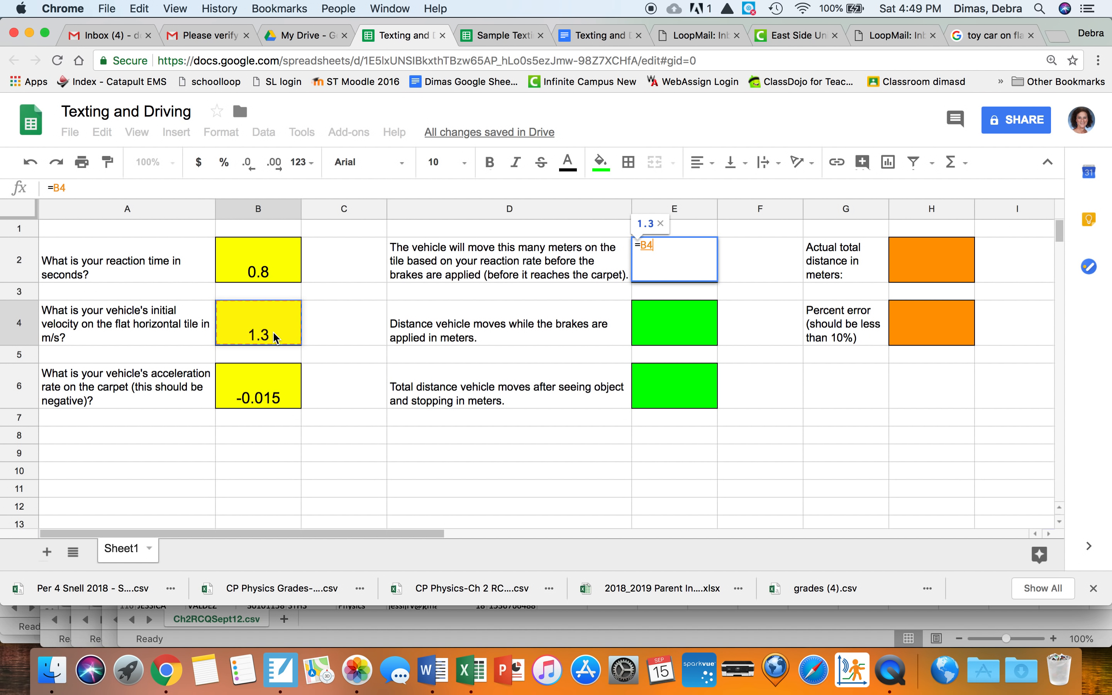
text(*)
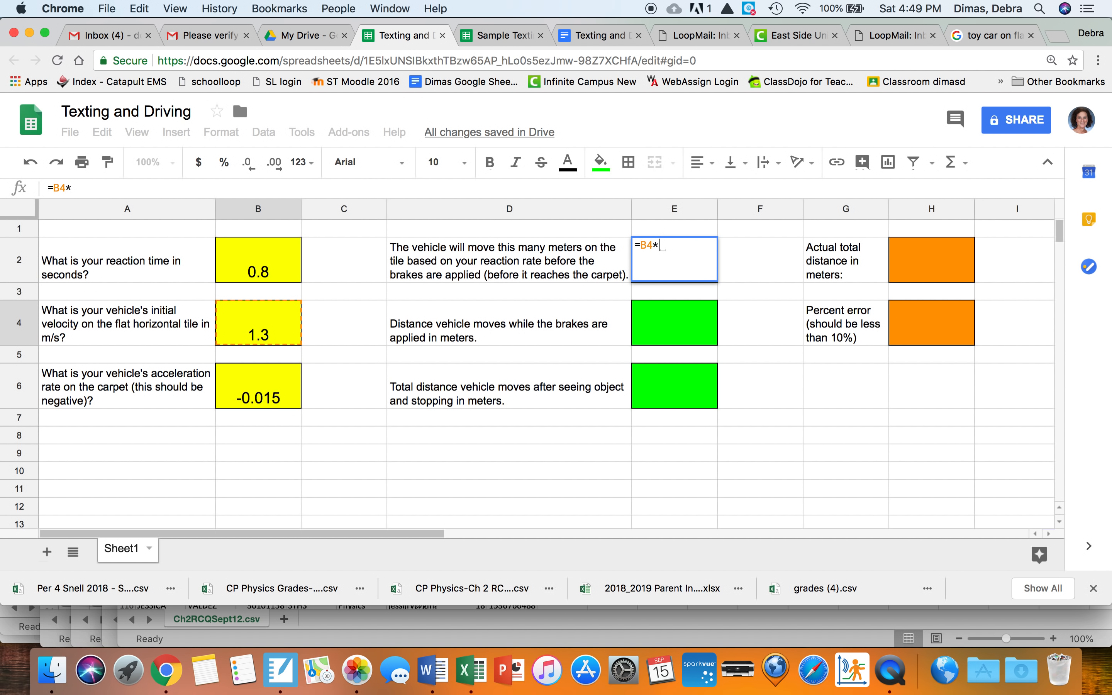
click(257, 260)
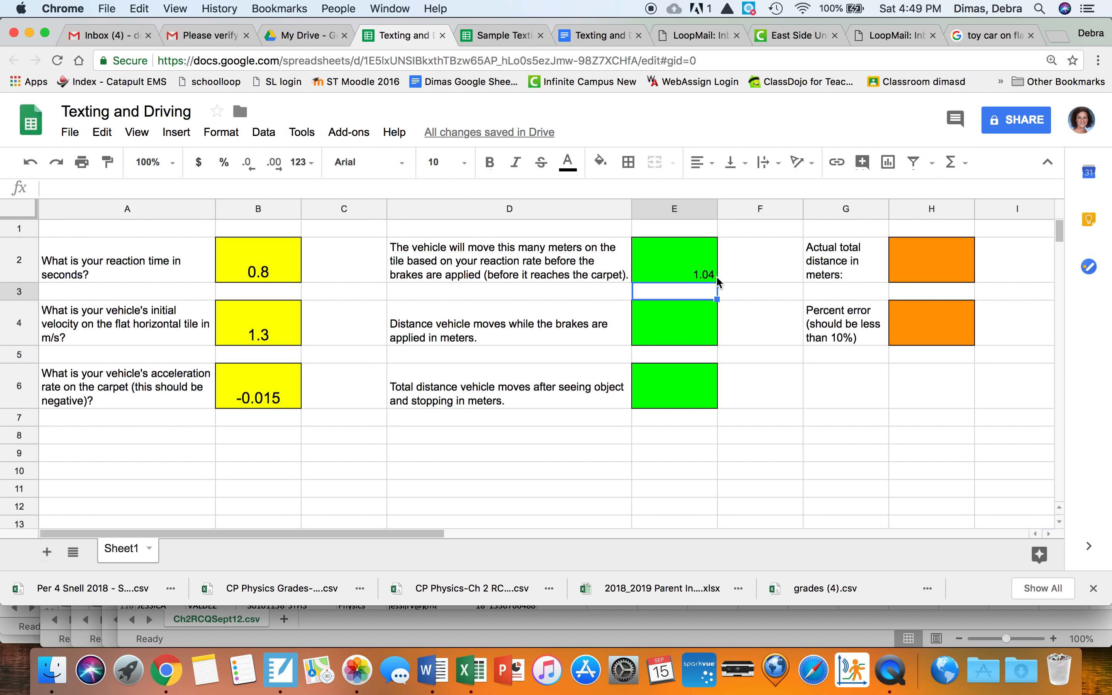
mouse_move(673, 332)
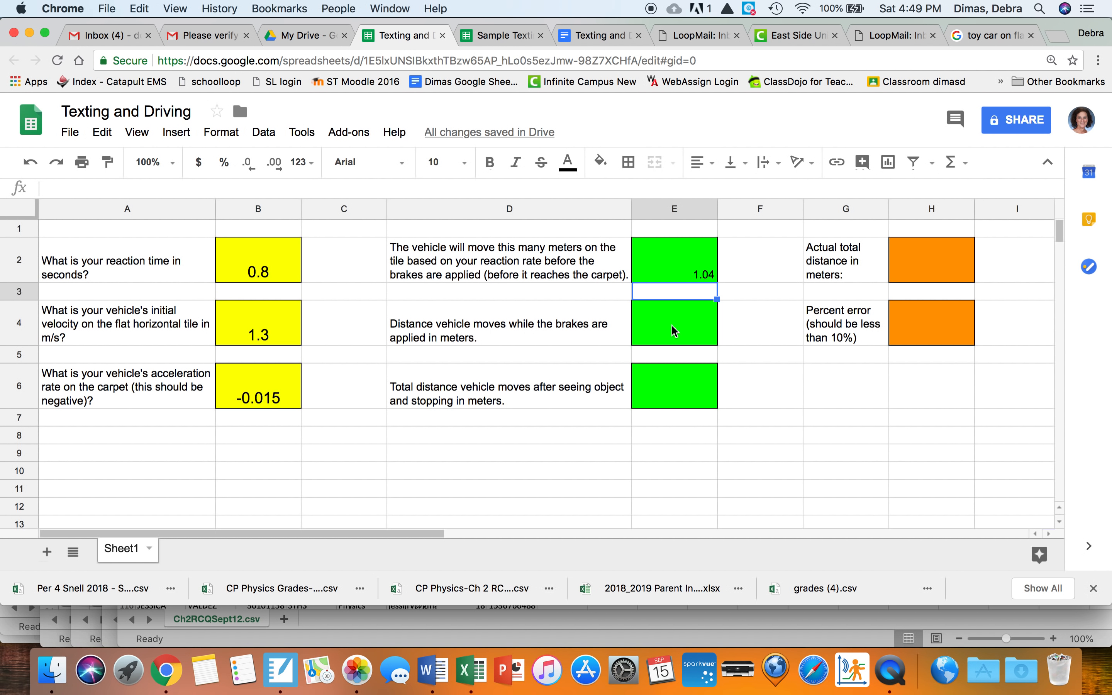
click(674, 322)
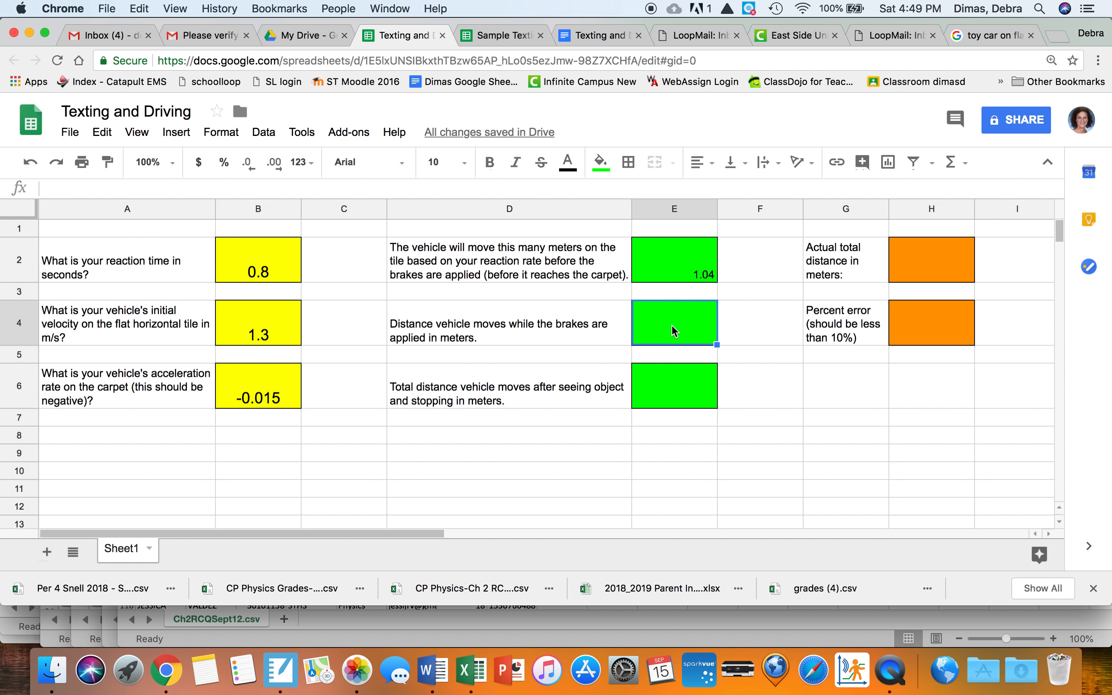
Step: Enter the braking-distance formula =-1*B4^2/(2*B6) in E4 using the B4 and B6 cells
text(=)
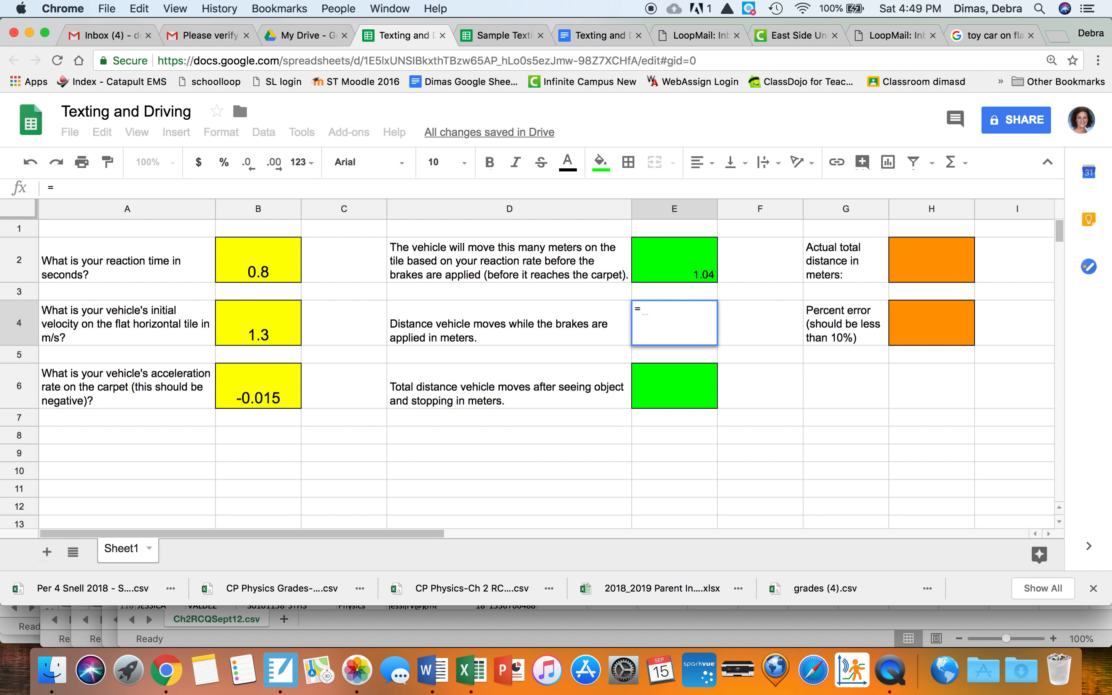
text(-1)
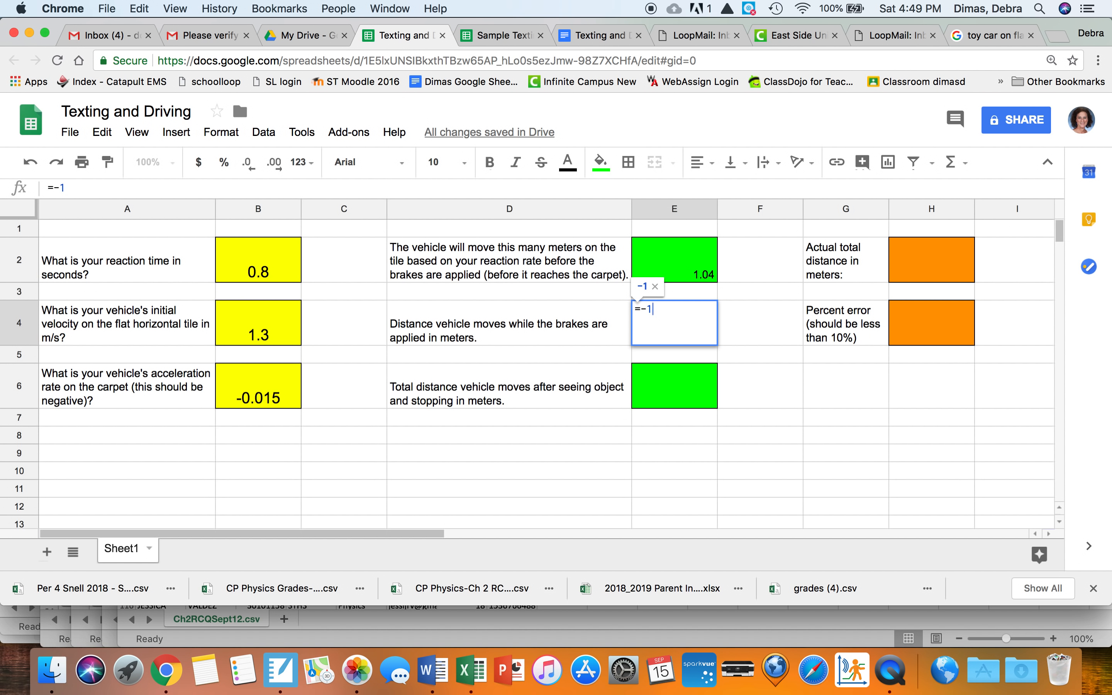
text(*)
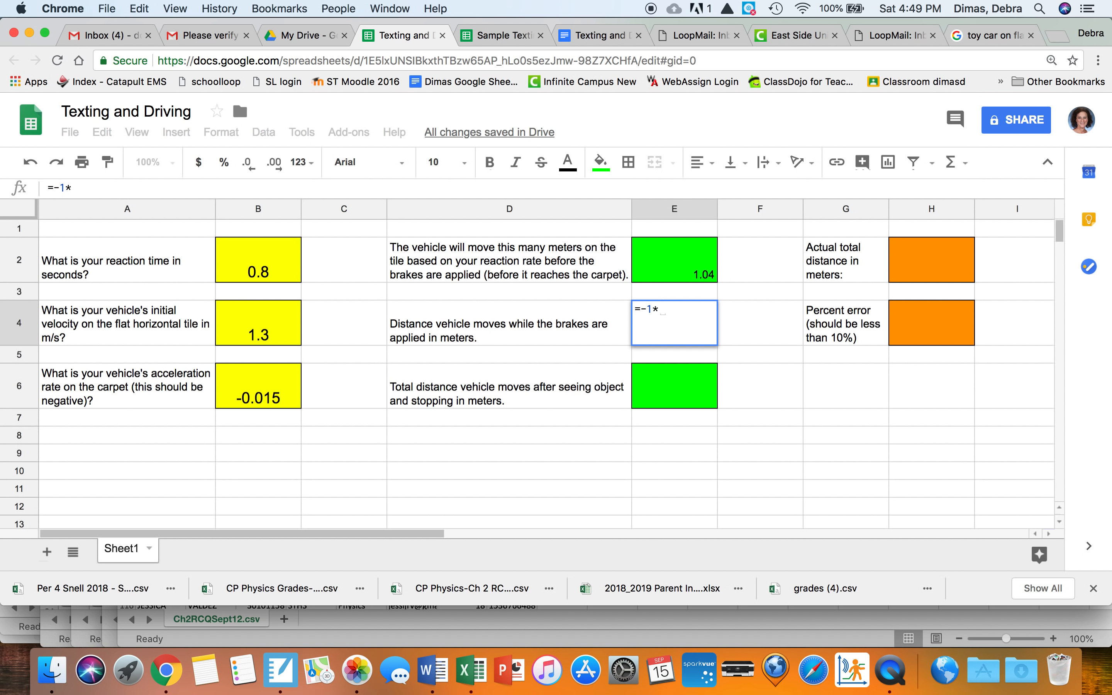
click(258, 322)
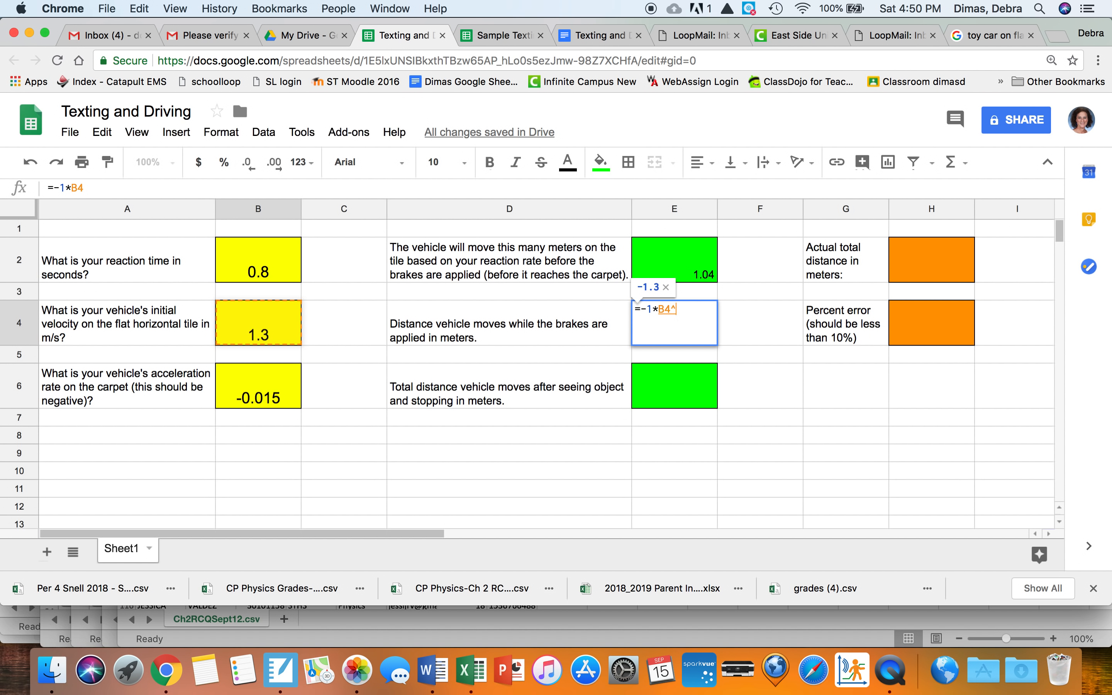
text(2)
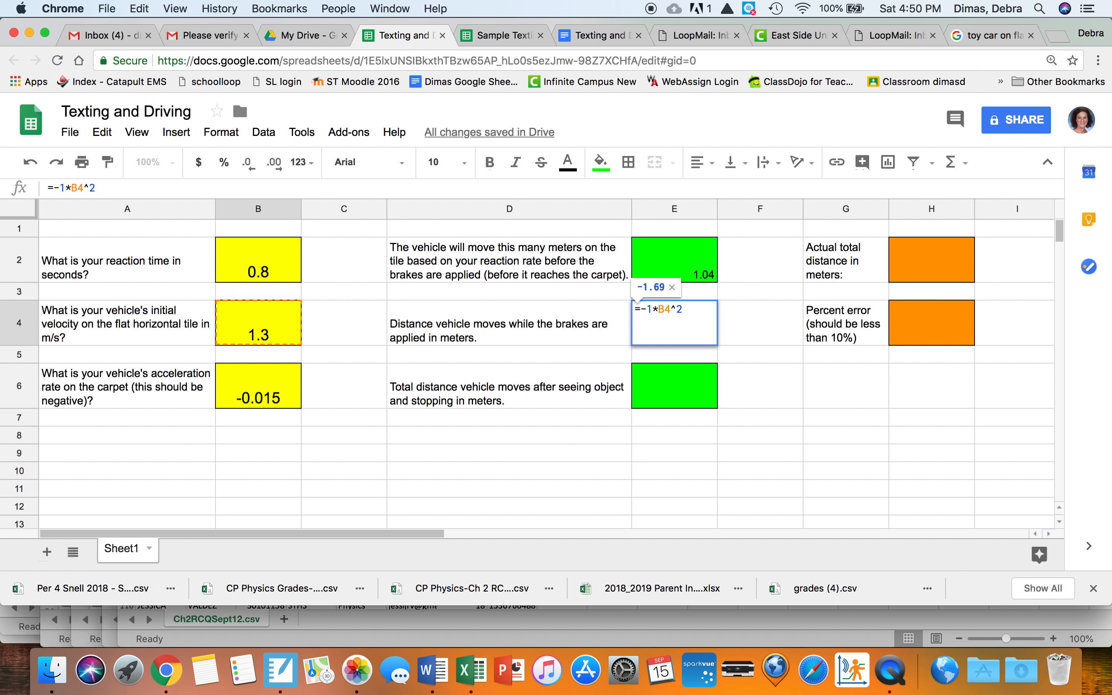
text(/)
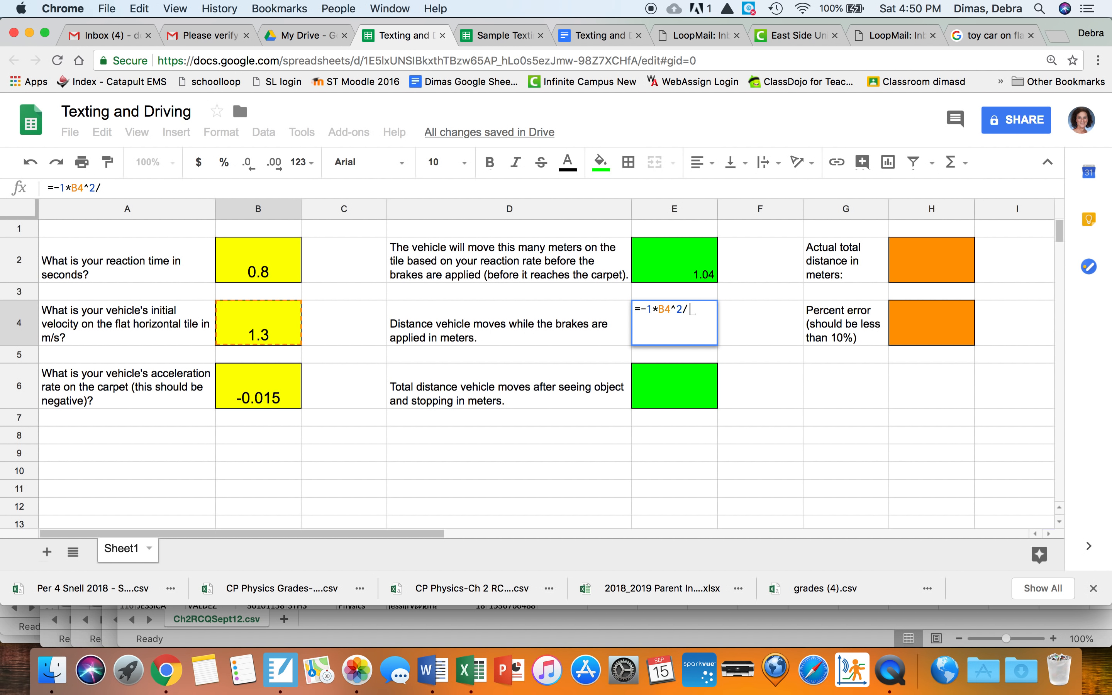
text(()
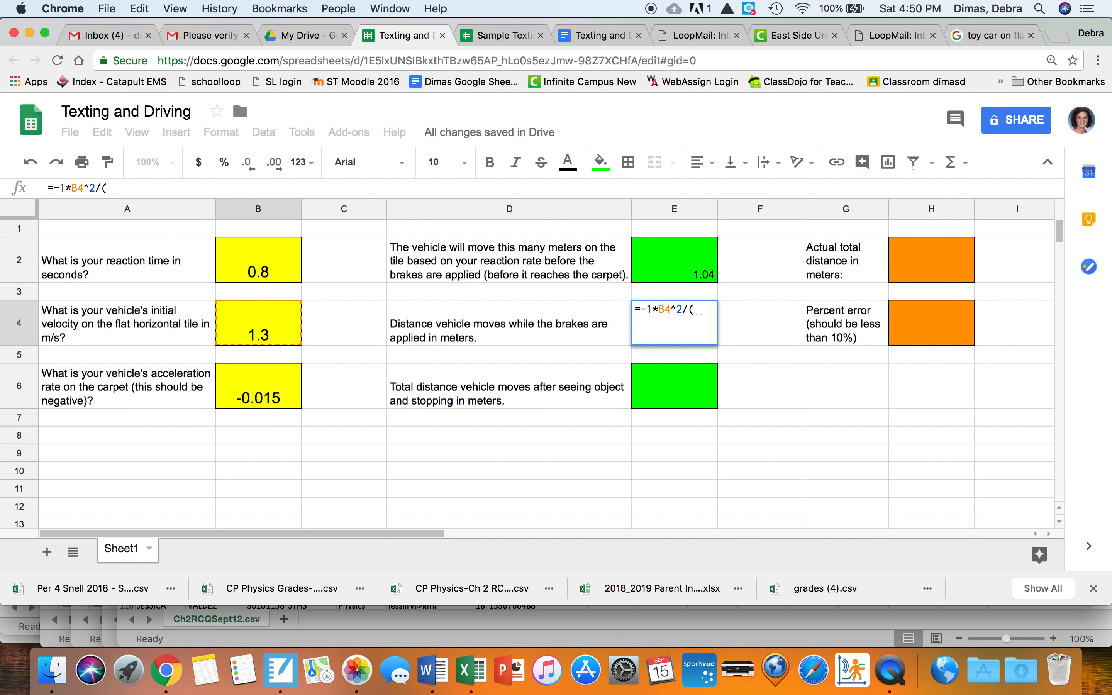
text(2*)
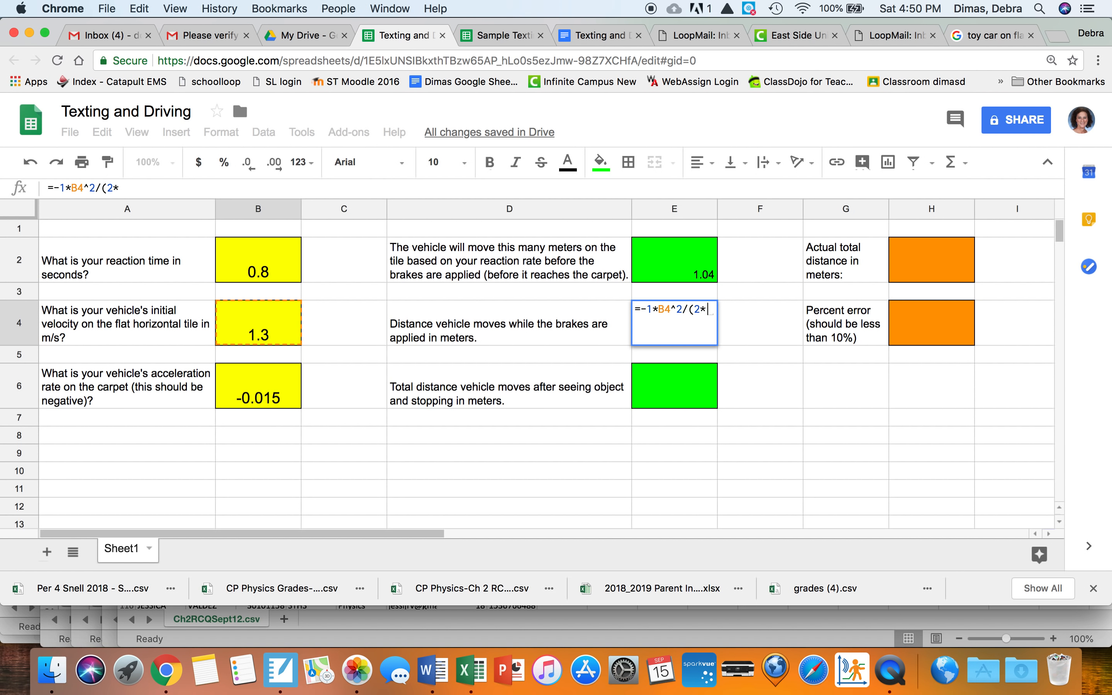
click(257, 385)
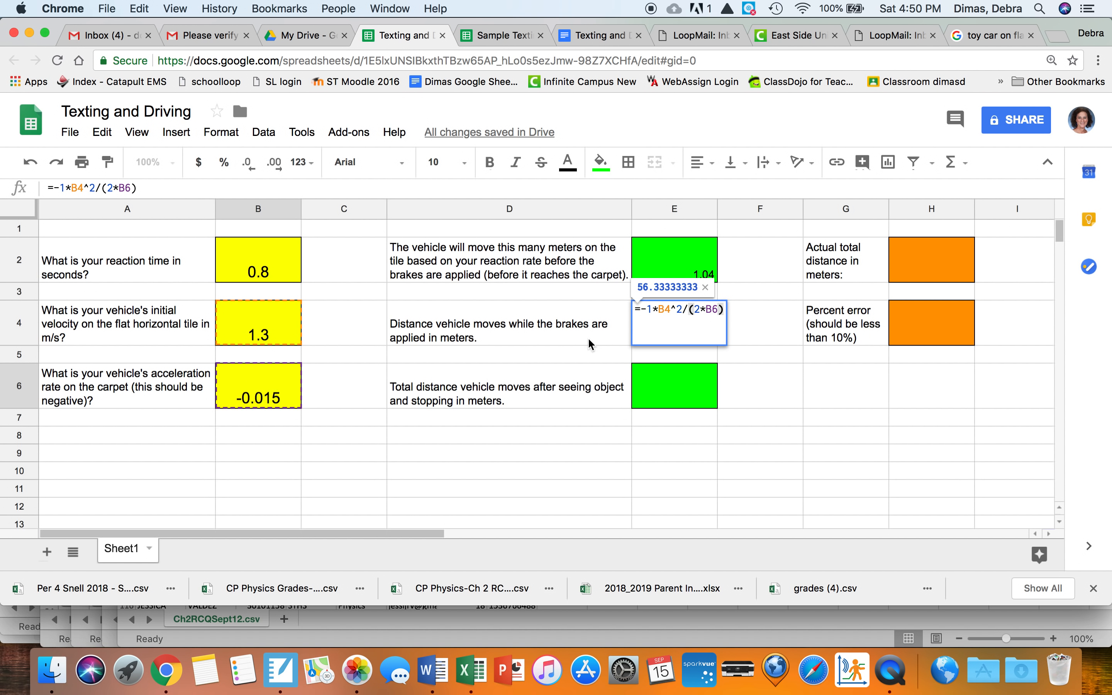
key(Enter)
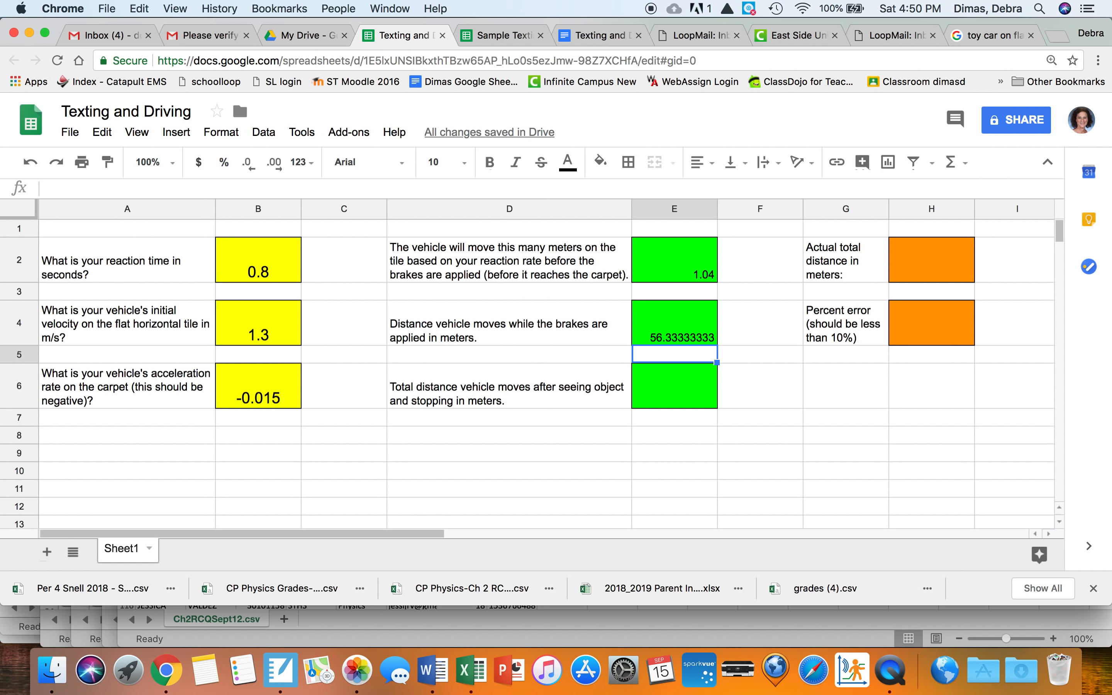
click(674, 322)
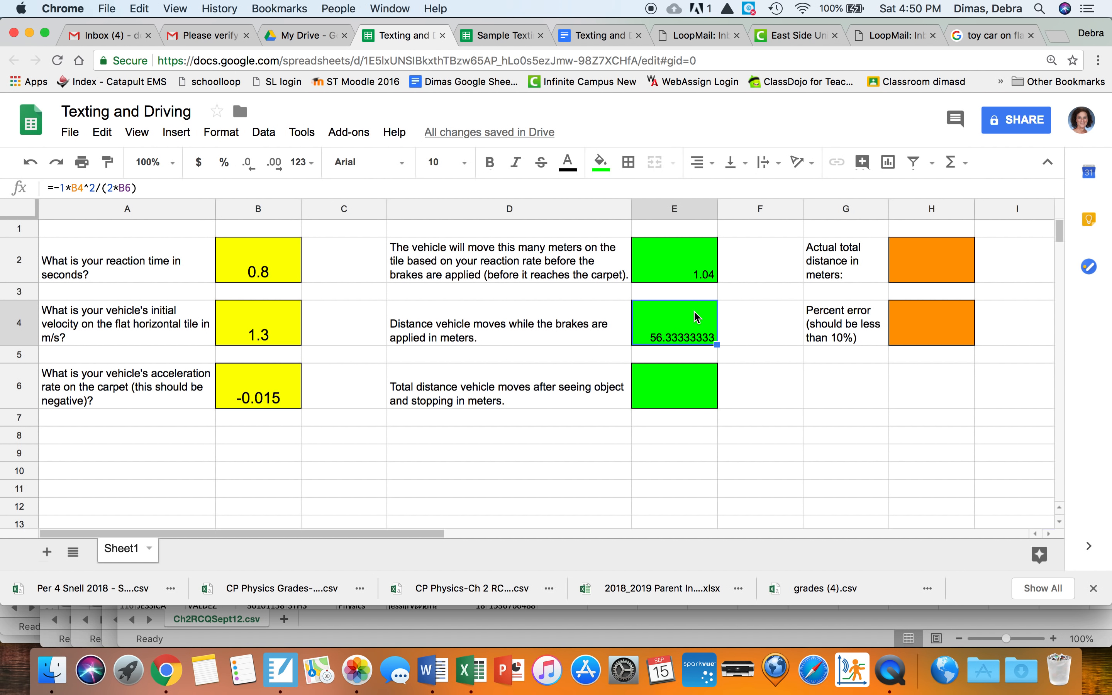
mouse_move(257, 319)
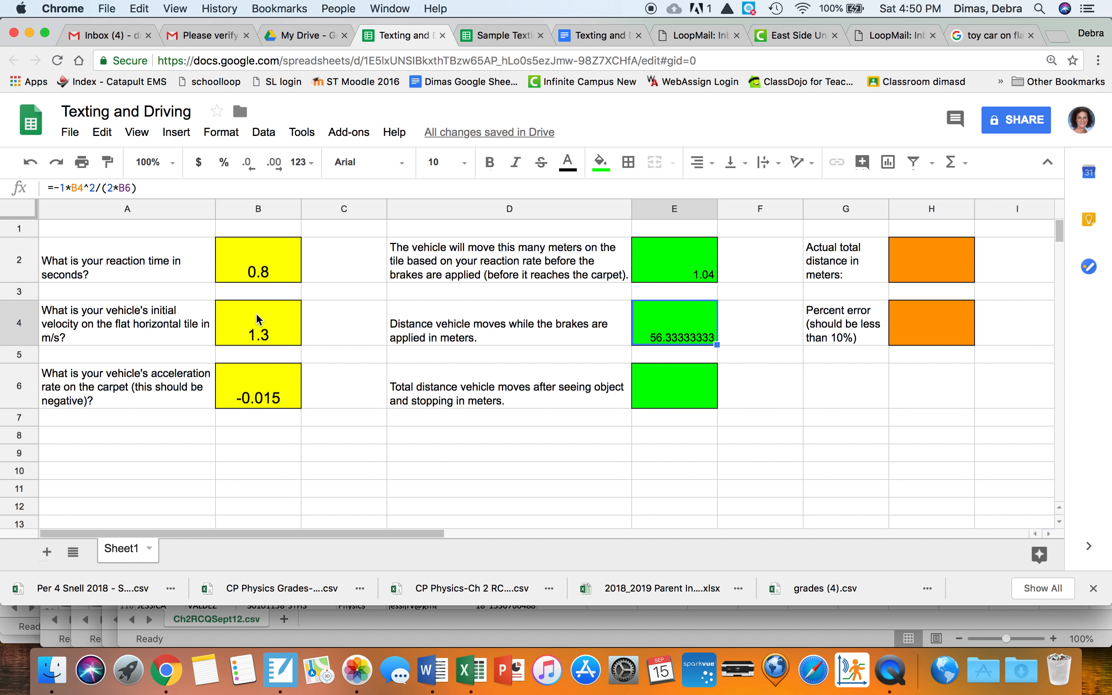
mouse_move(262, 391)
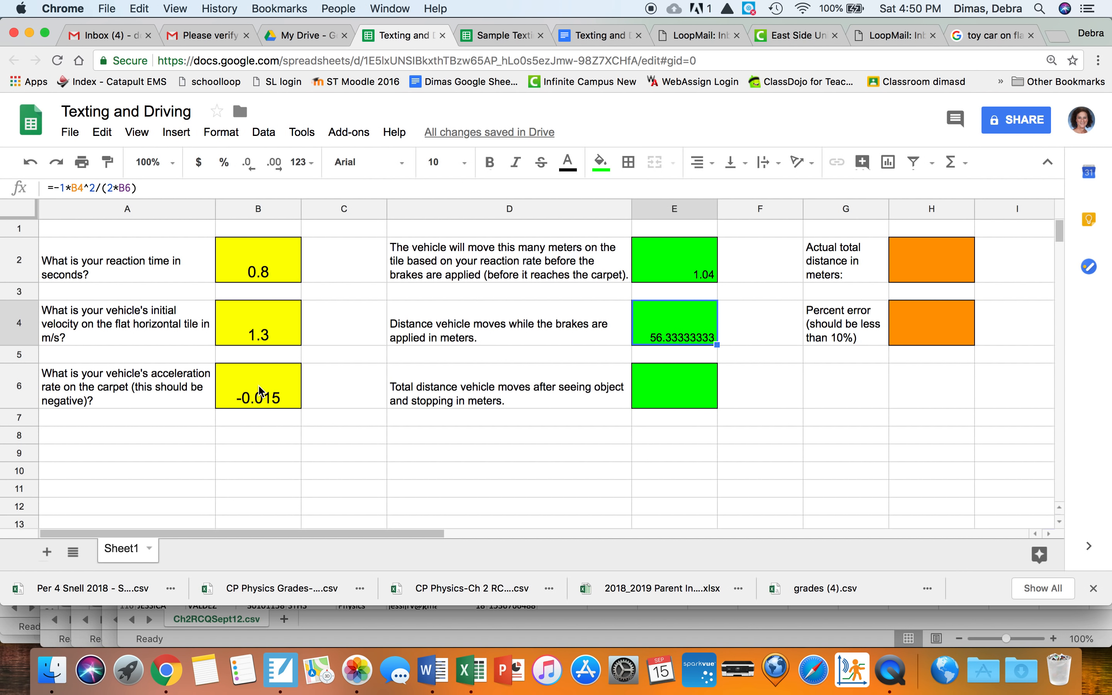
Step: Correct the acceleration in B6 to -0.15 so E4 reads 5.633333333, then move to E6
click(258, 386)
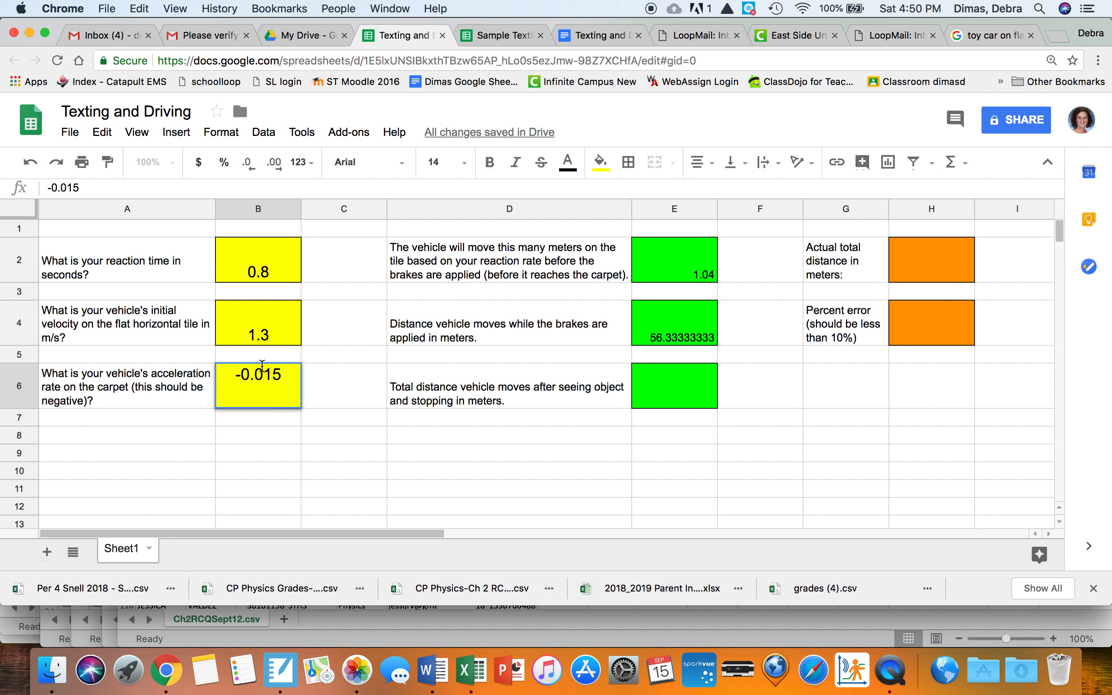
text(-0.15)
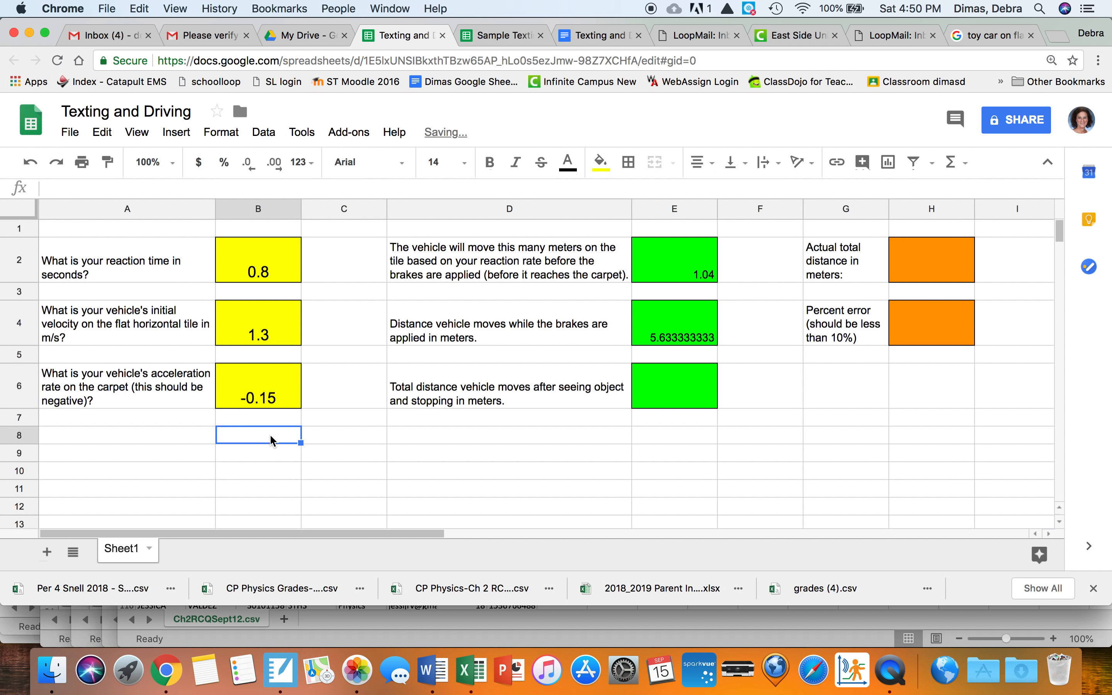
click(434, 162)
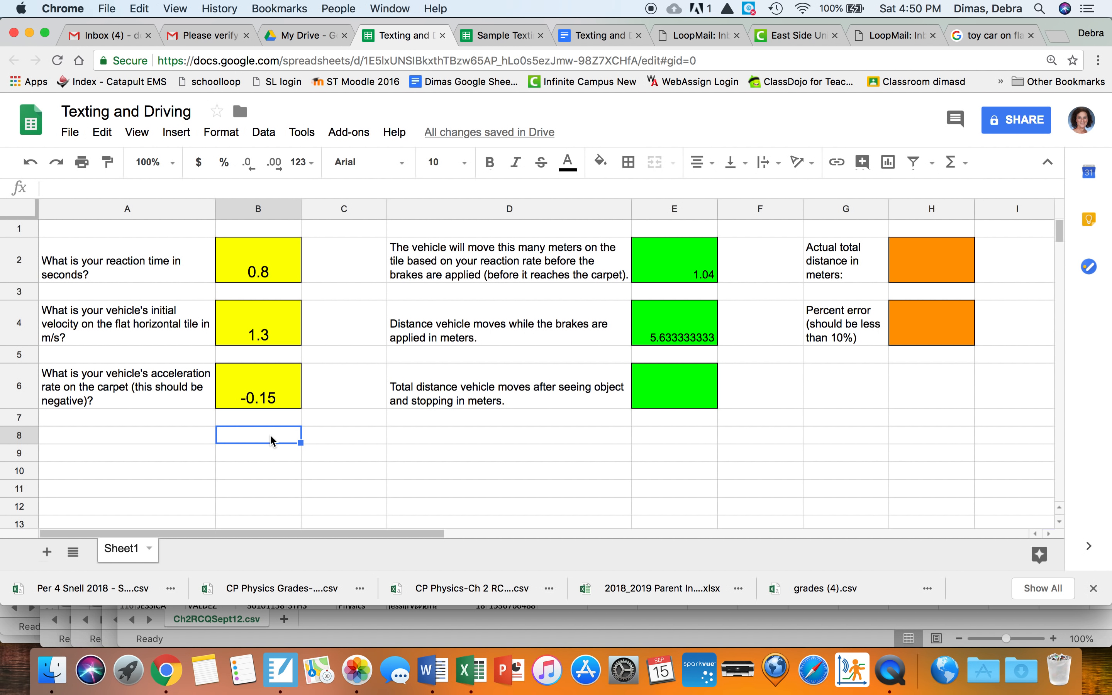
mouse_move(292, 400)
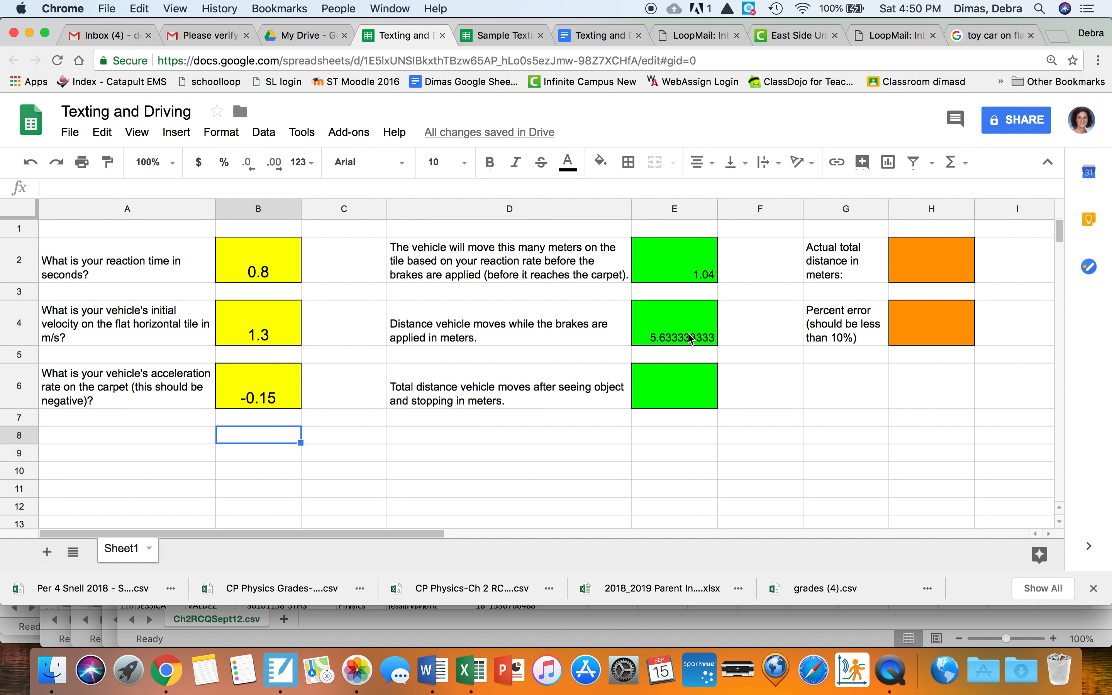
mouse_move(693, 344)
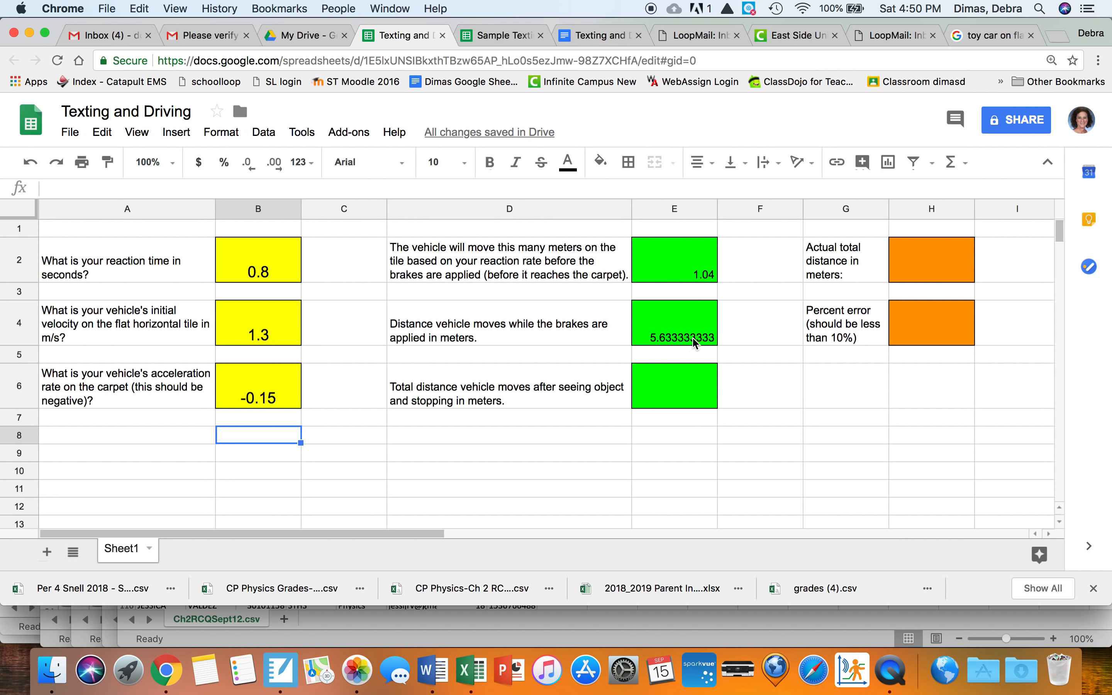
click(674, 386)
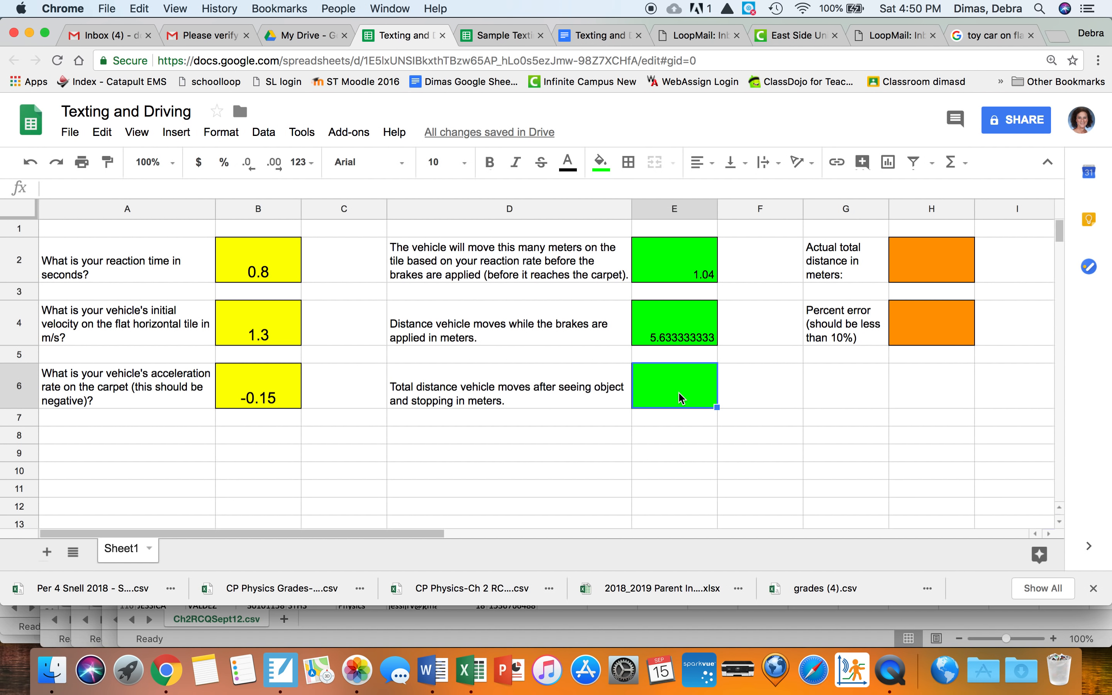
Step: Start the total-distance formula in E6 summing E2 and E4 for 6.673333333
text(=)
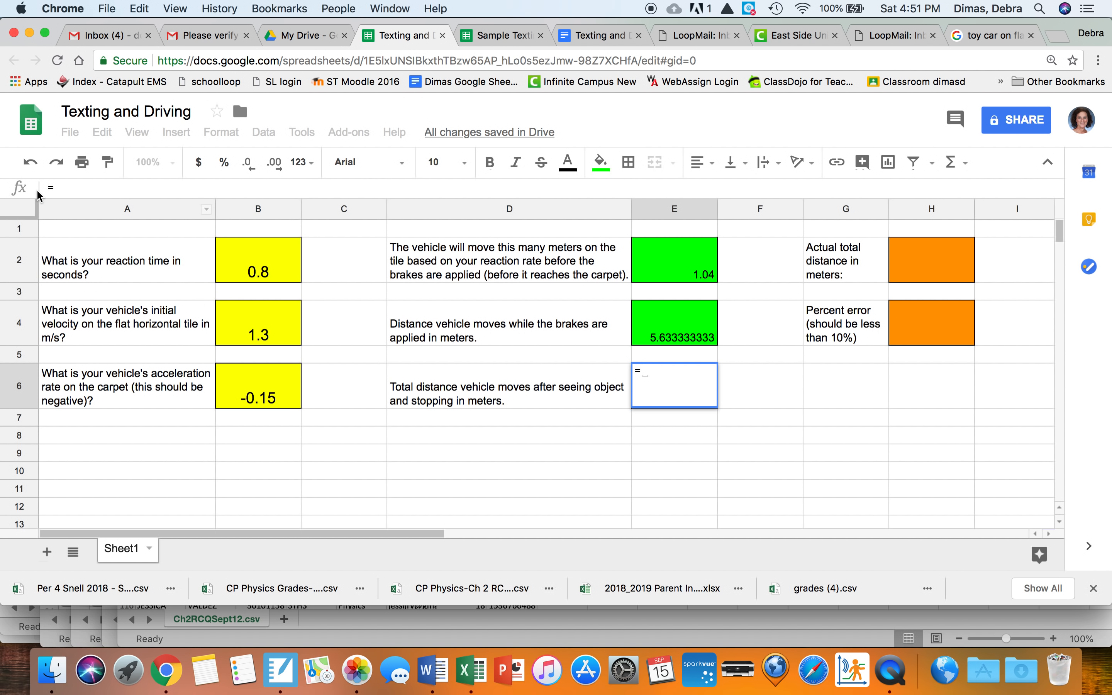
mouse_move(688, 274)
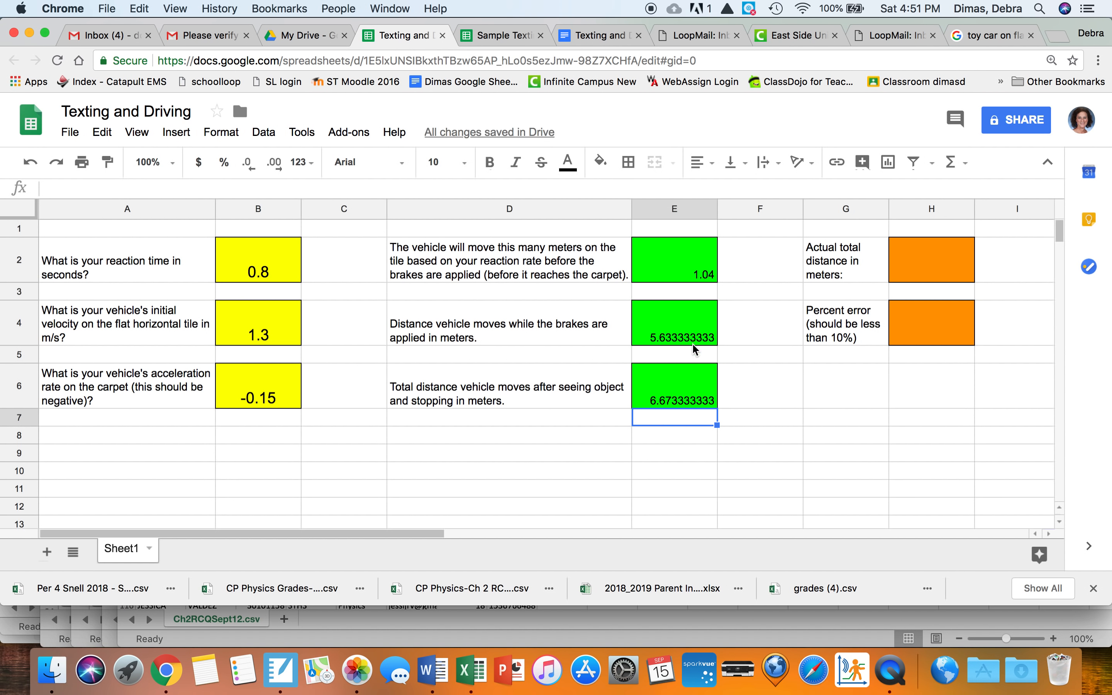
click(674, 260)
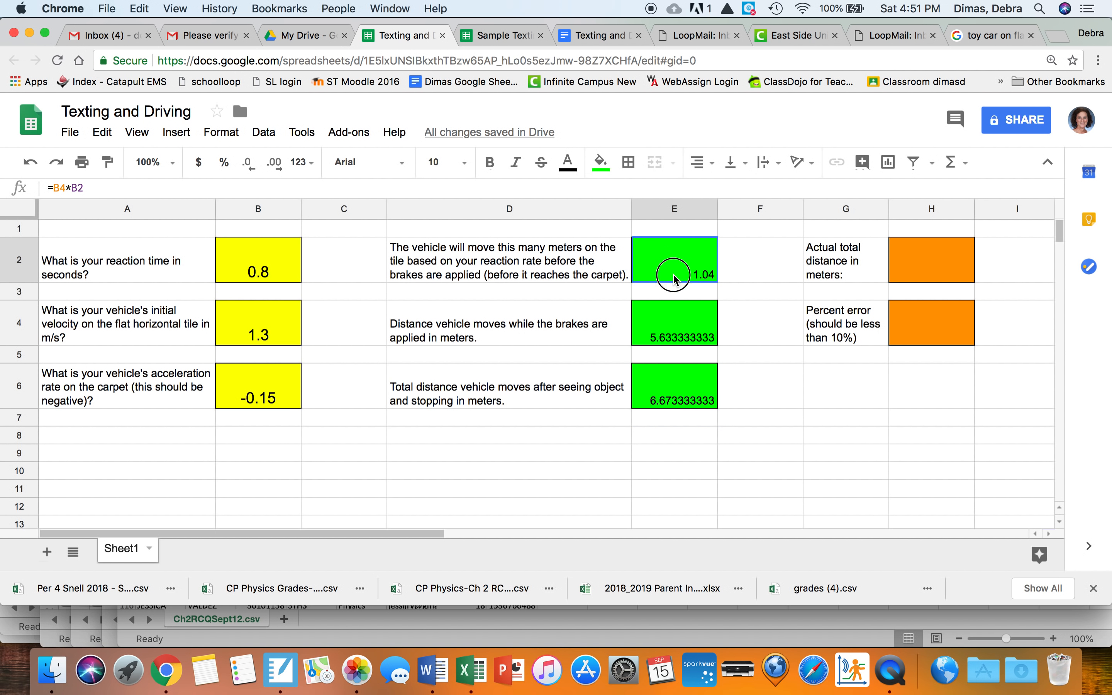
Step: Show the green results E2:E6 in size 14 text rounded to two decimals (1.04, 5.63, 6.67)
drag(673, 260, 673, 386)
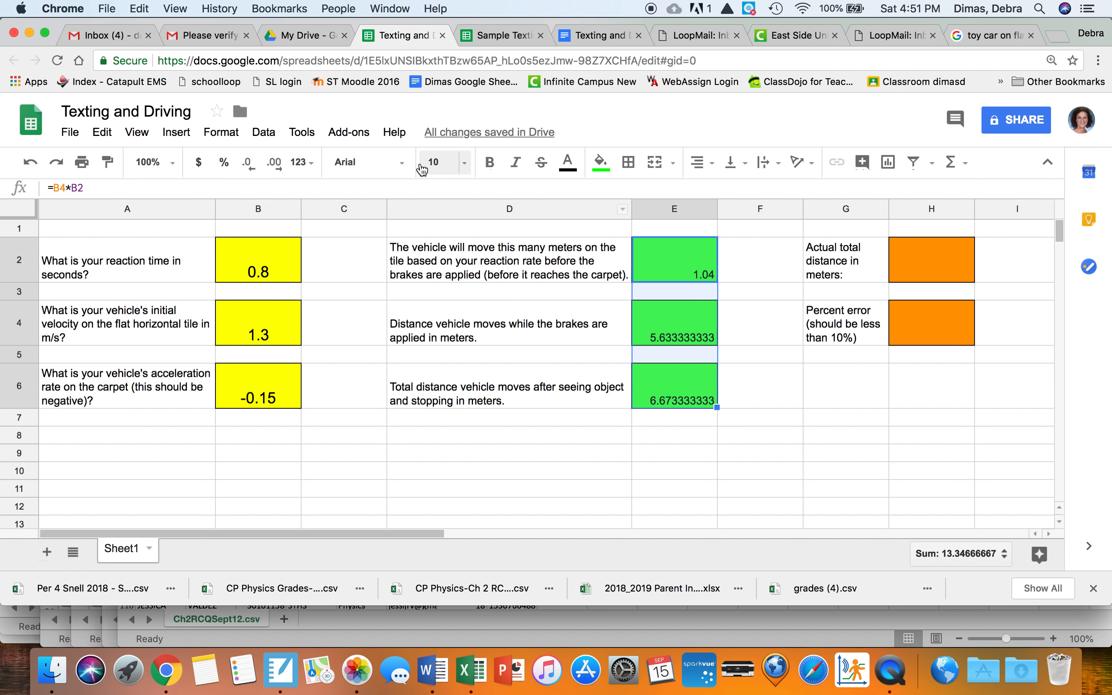
click(221, 132)
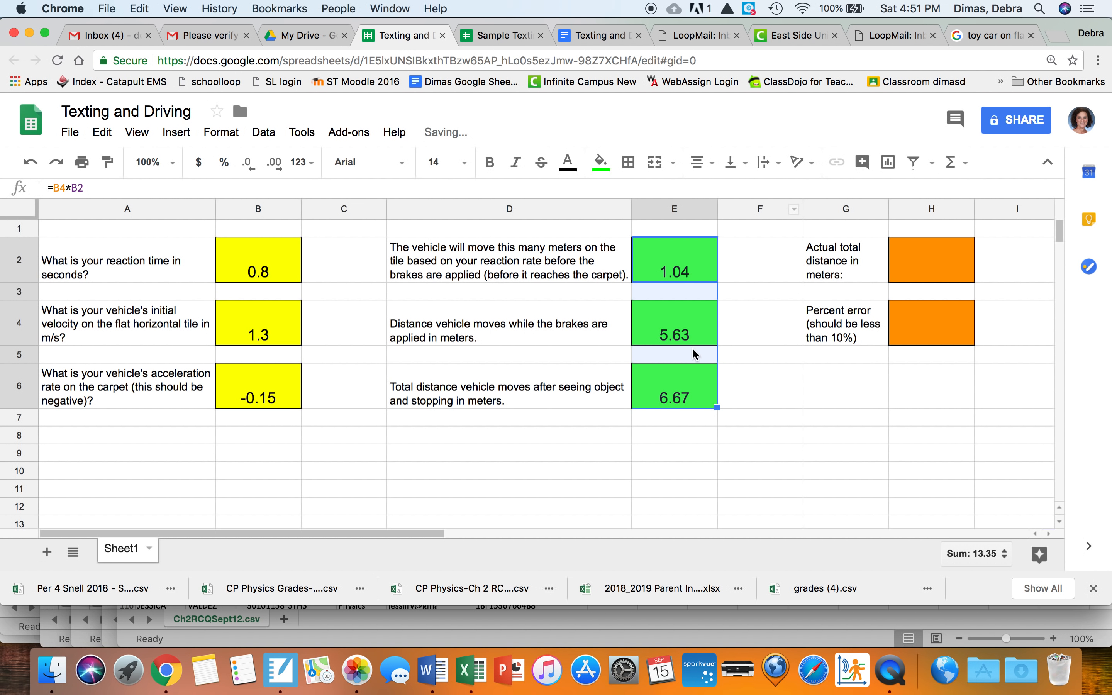
mouse_move(360, 305)
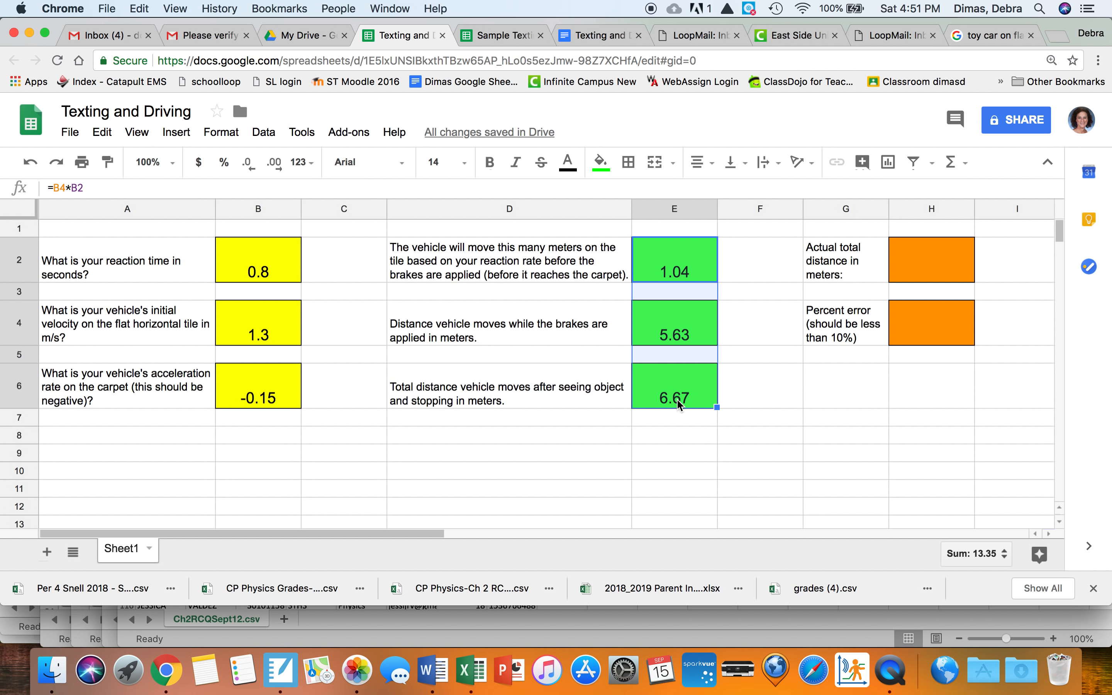
mouse_move(945, 260)
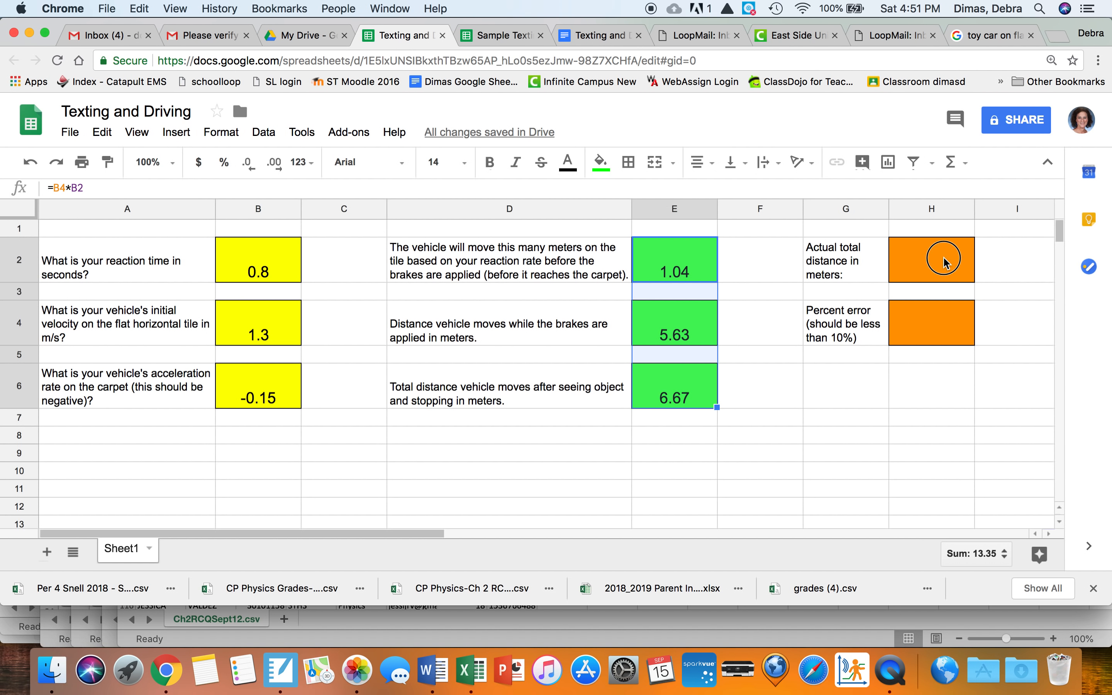
Step: Enter the measured total distance 7 in H2 and begin a formula in the percent-error cell H4
click(931, 259)
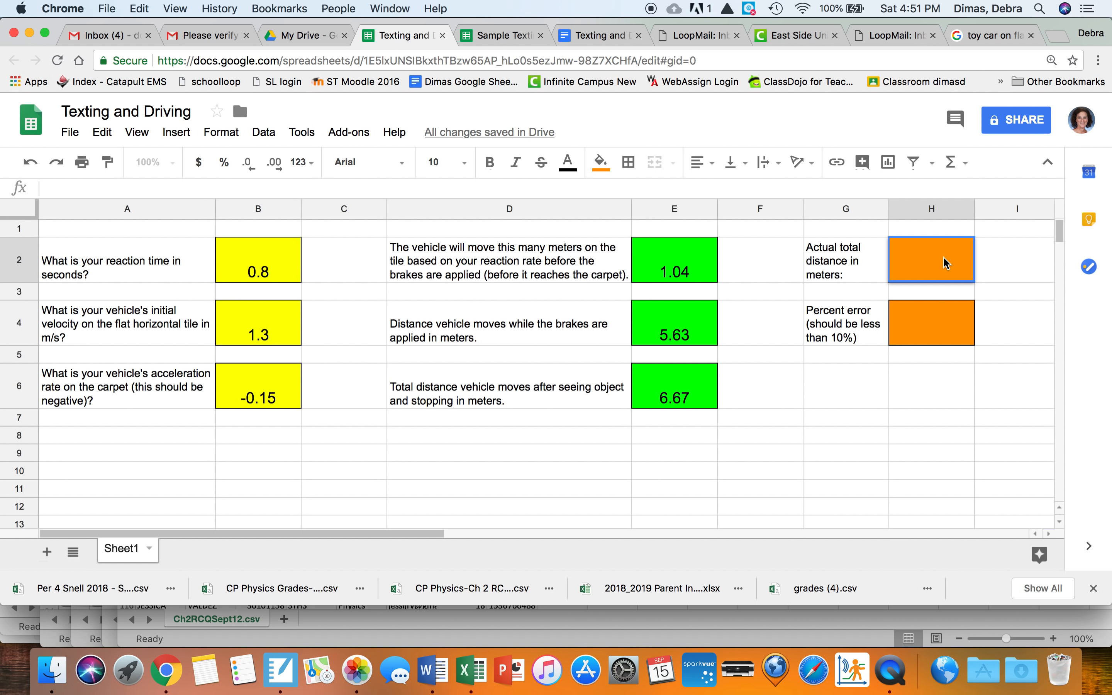
mouse_move(939, 268)
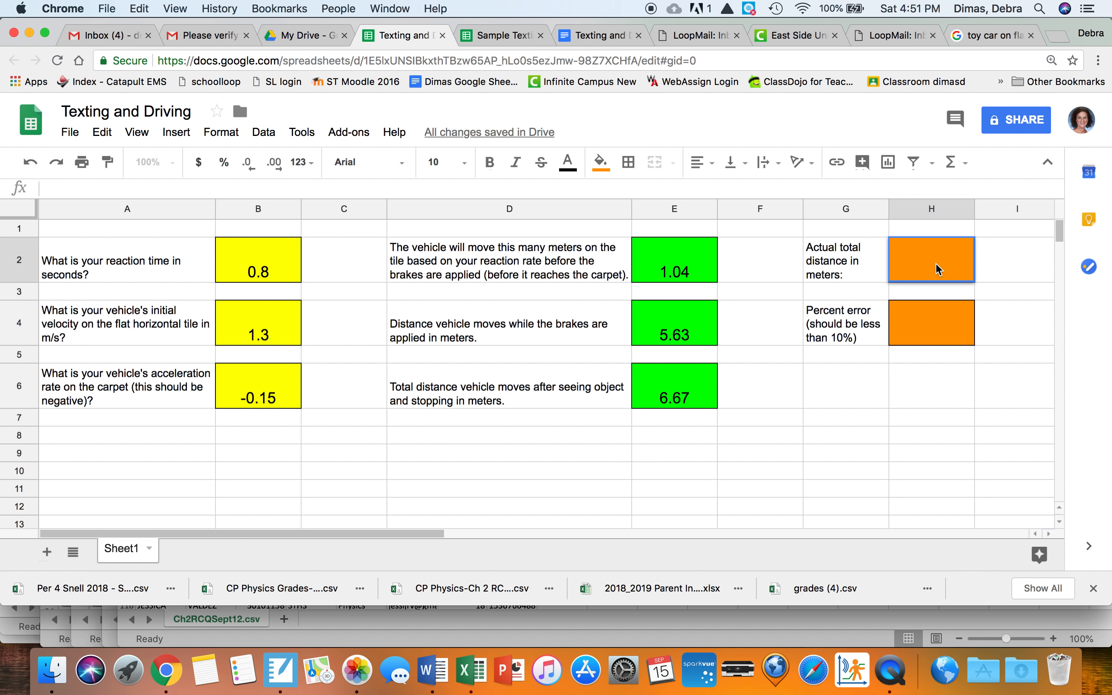
mouse_move(931, 268)
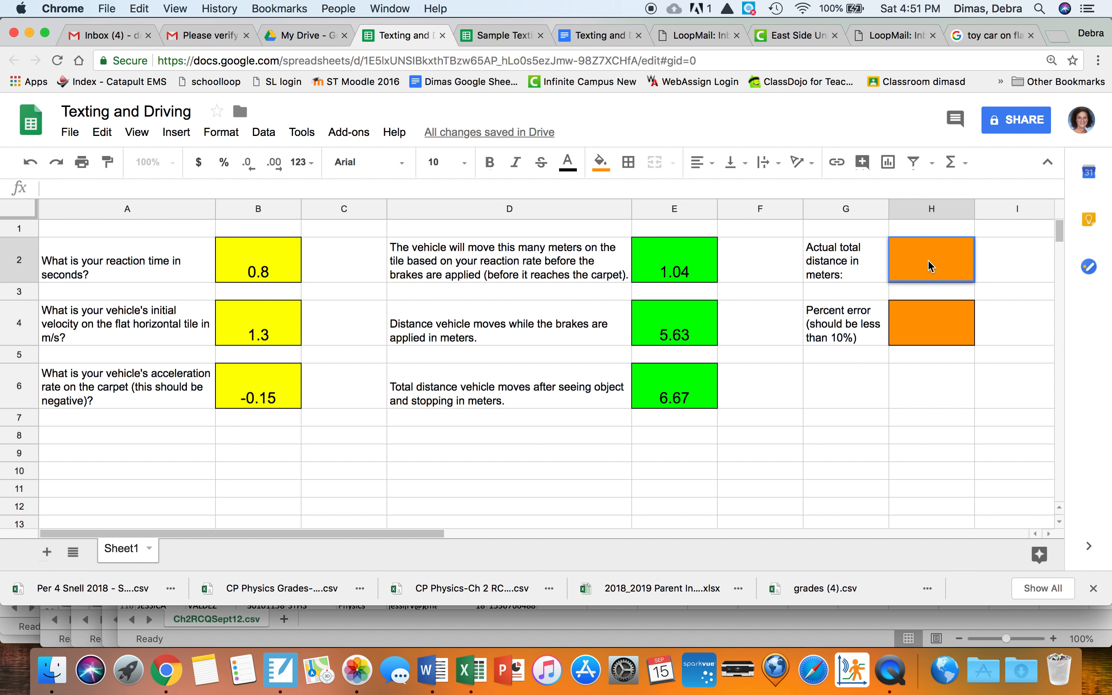
text(7)
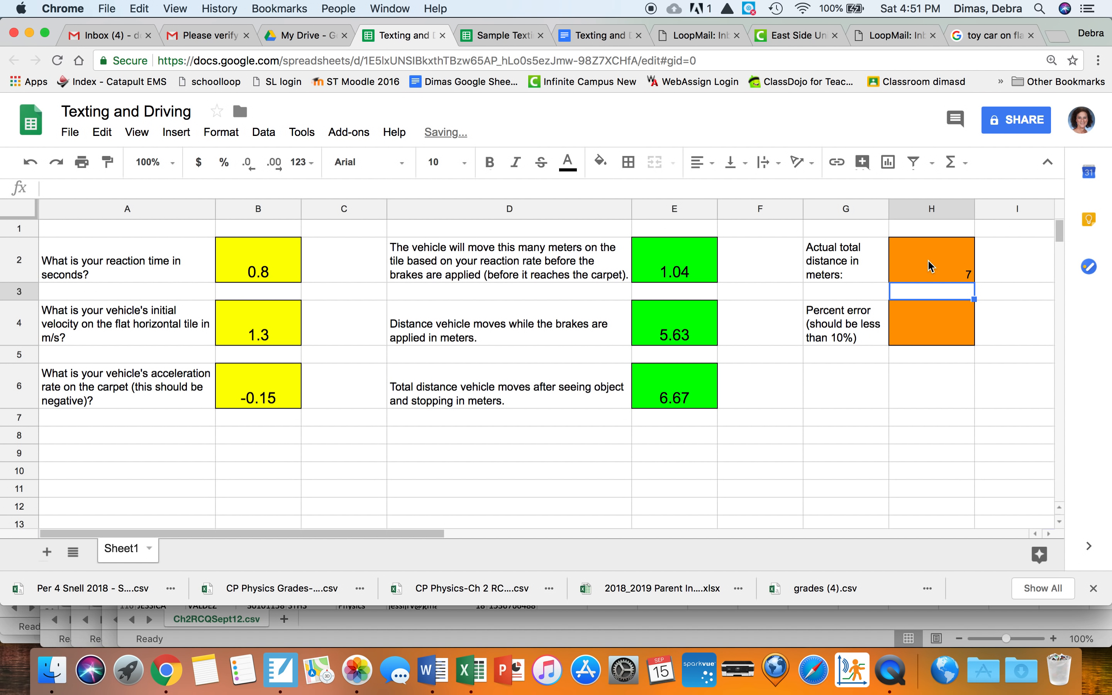
click(932, 323)
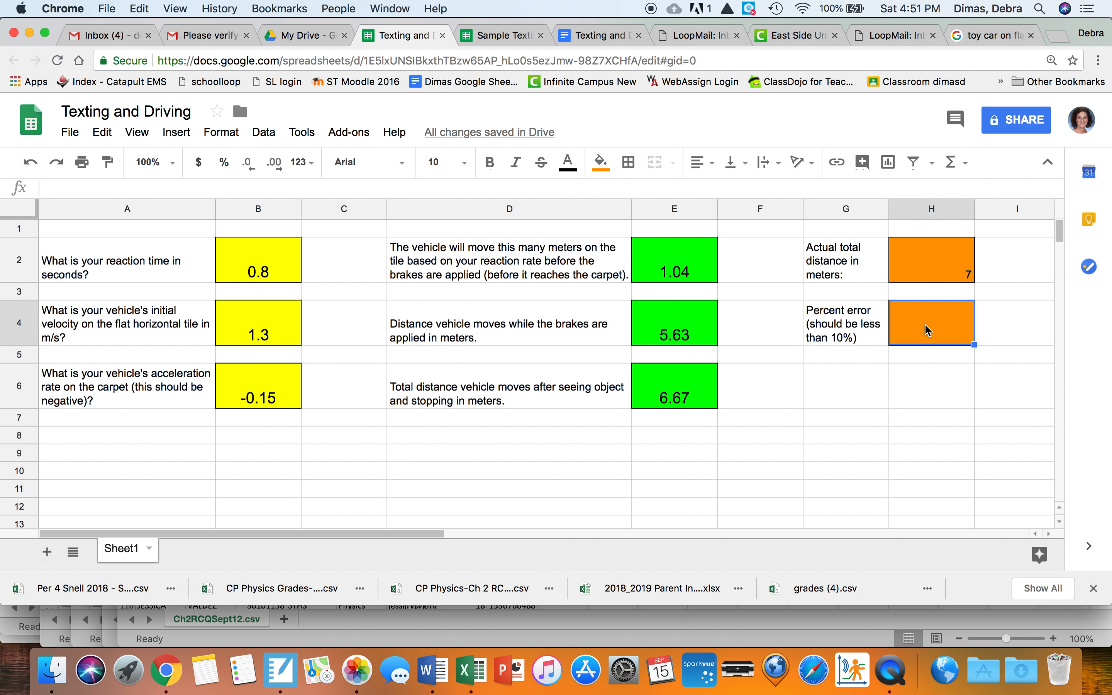
text(=)
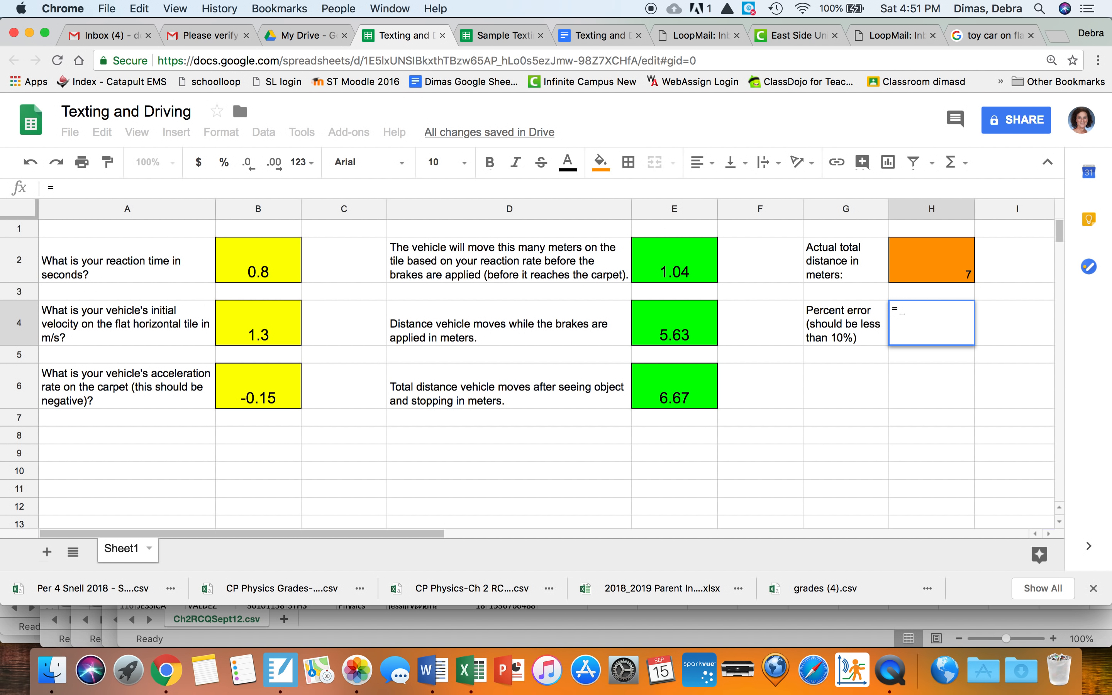
Step: Build the percent-error formula =100*(H2-E6)/H2 in H4, giving about 4.67
text(()
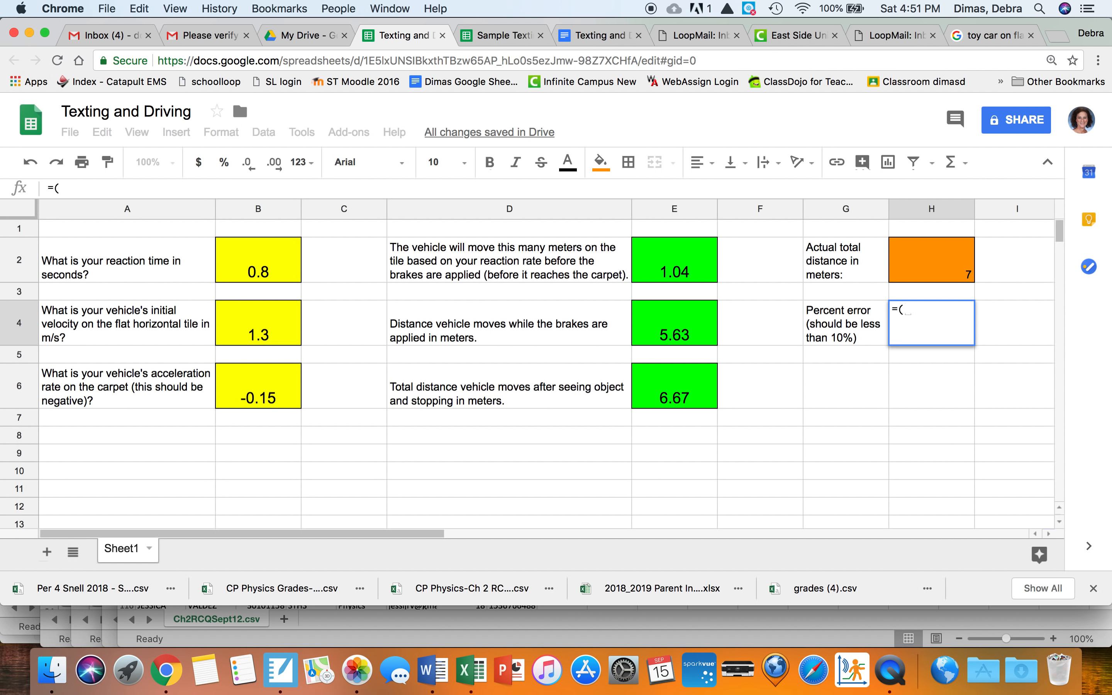
mouse_move(949, 274)
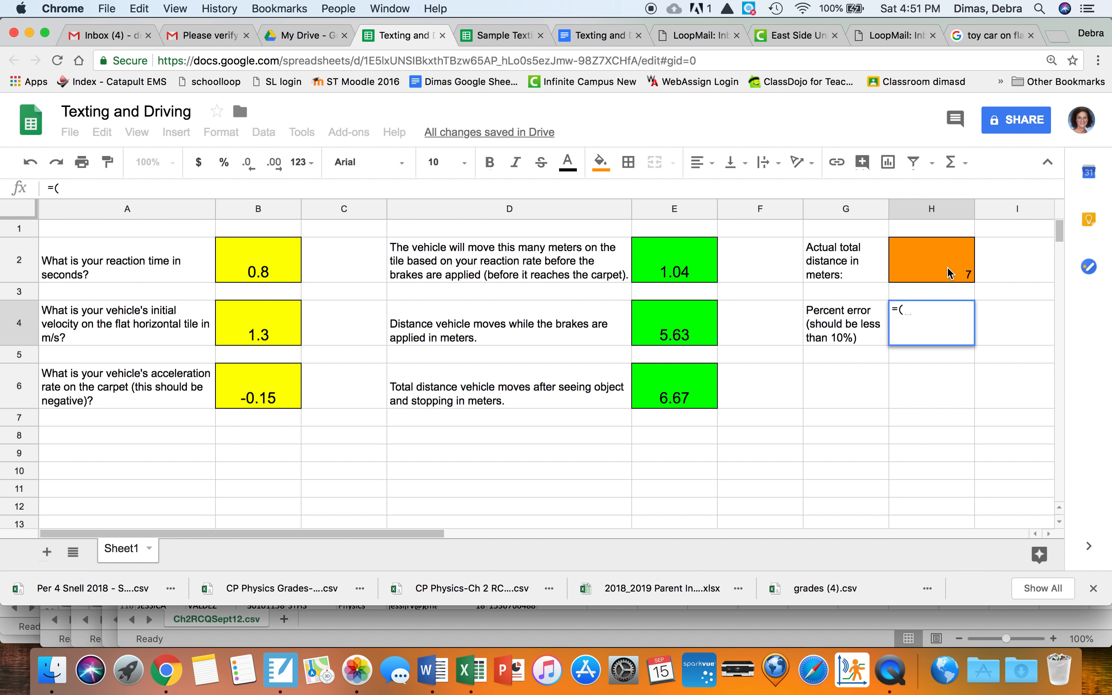
click(931, 259)
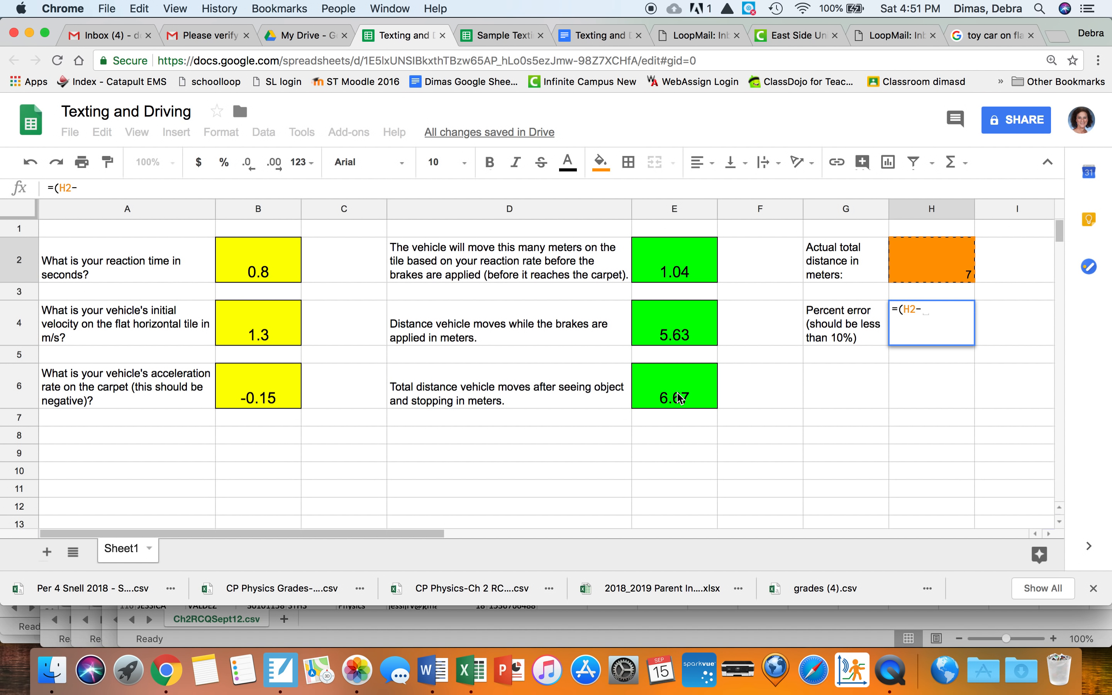
click(674, 385)
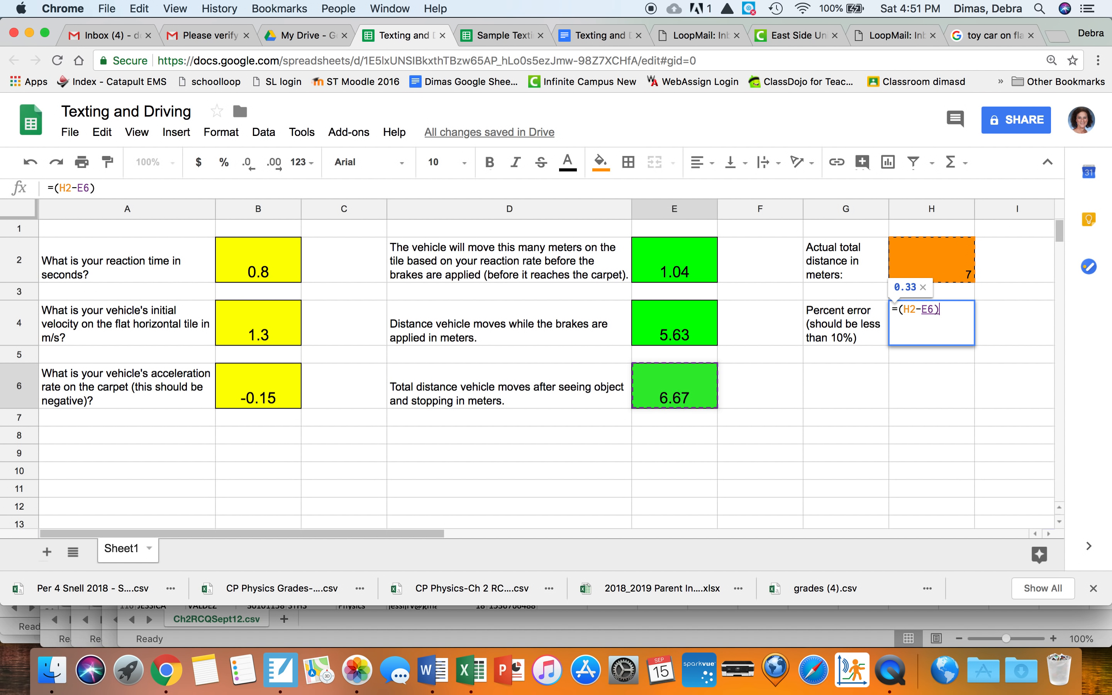
text(/)
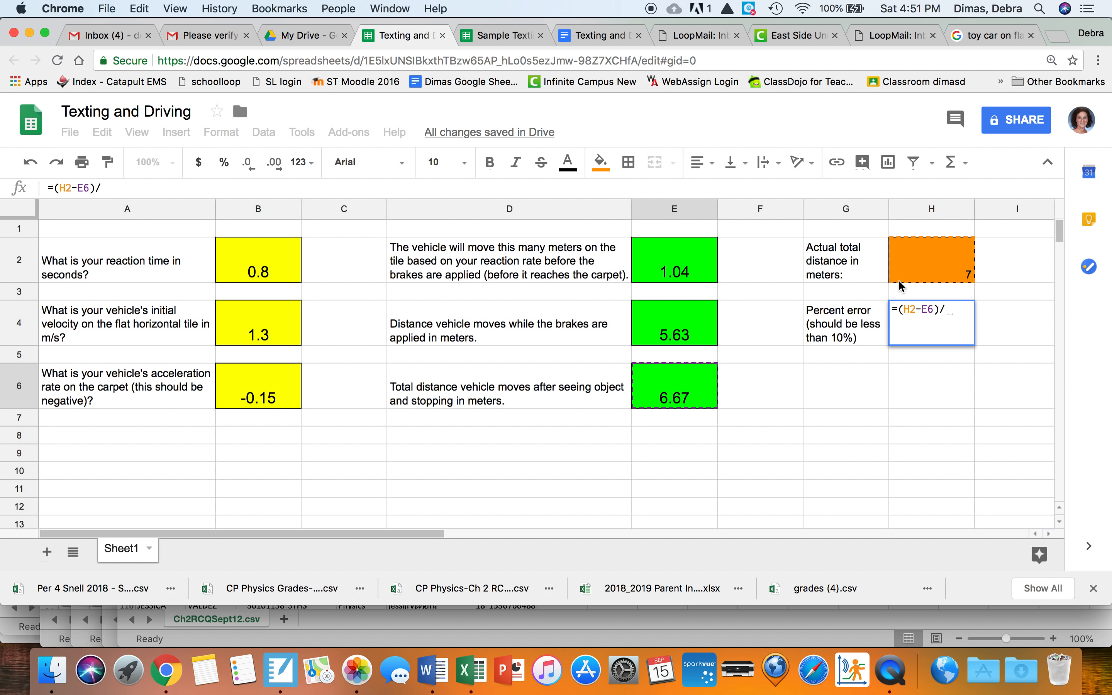
text(H2)
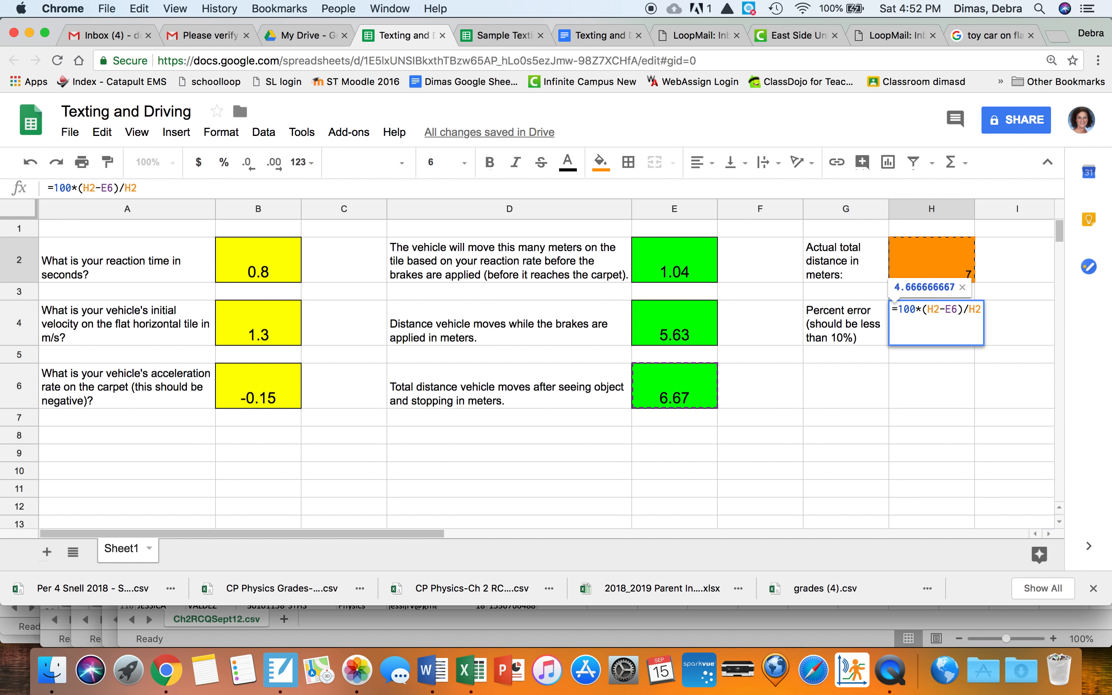
mouse_move(934, 288)
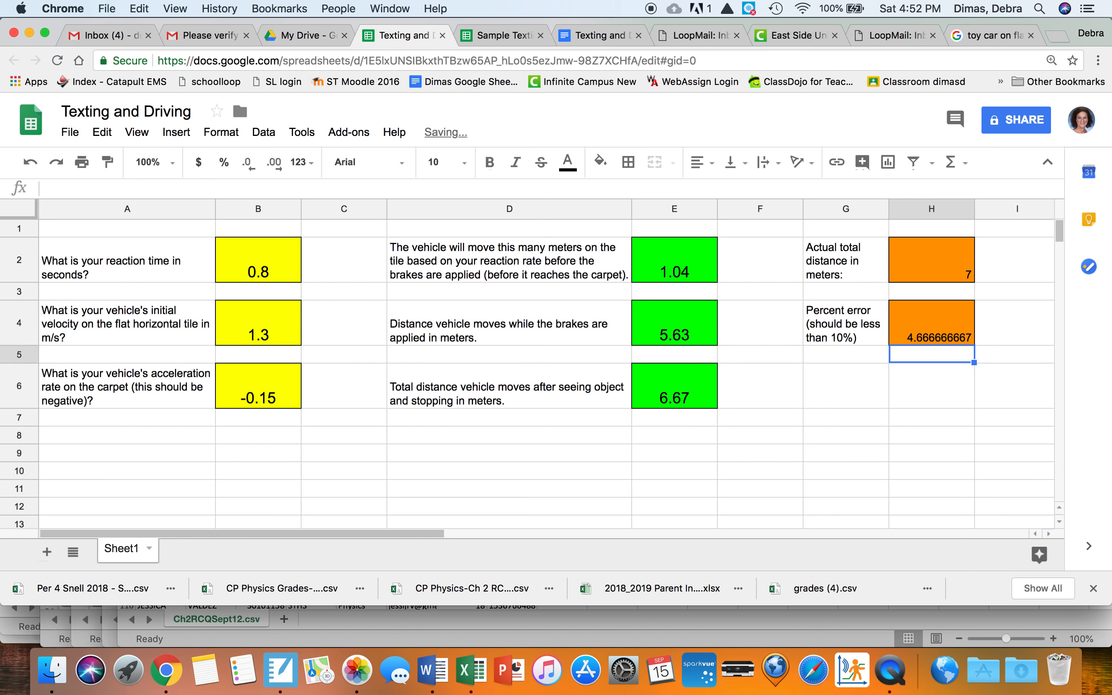
mouse_move(955, 319)
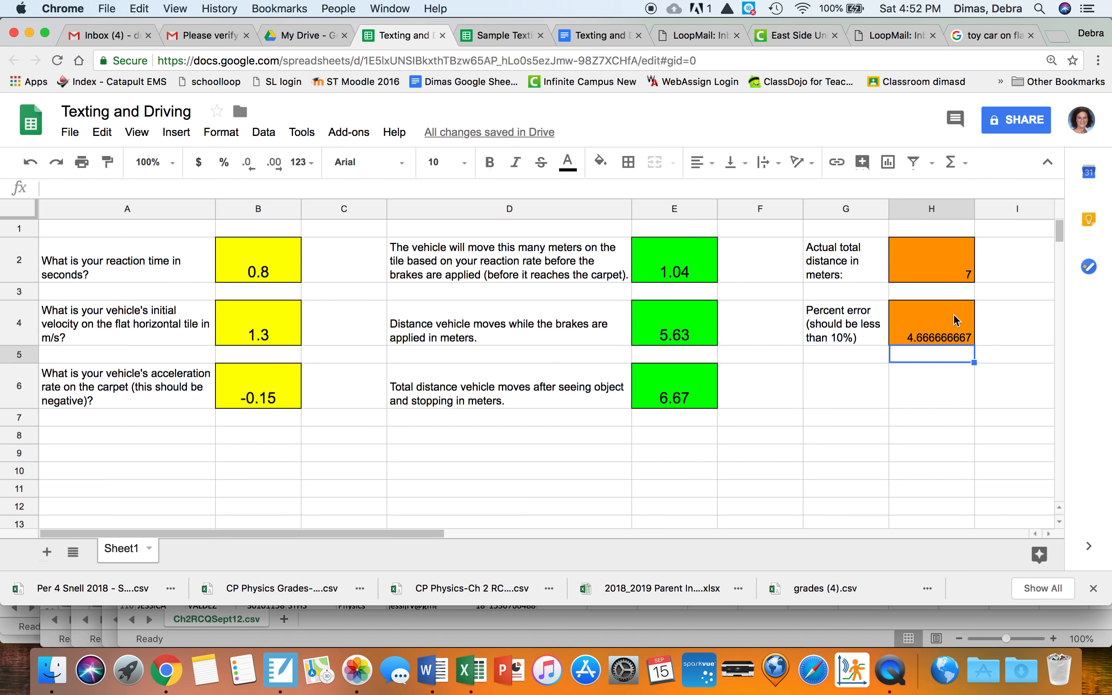
Step: Center H2:H4 at size 14 with two decimals, then update the actual distance to 7.12
click(932, 322)
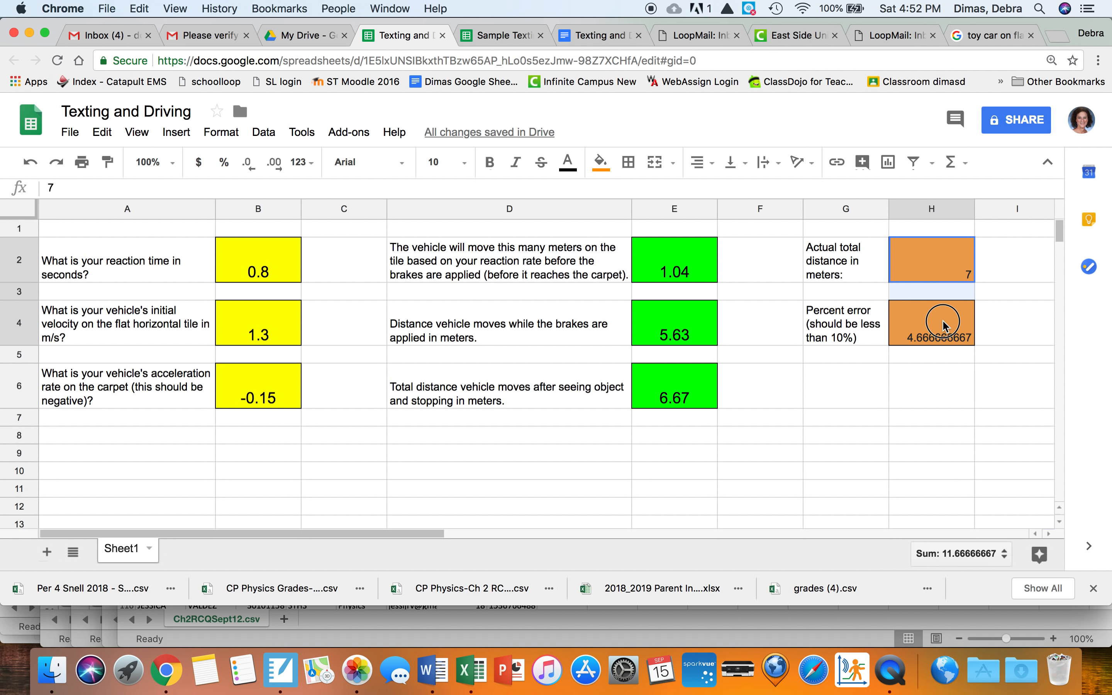
click(697, 162)
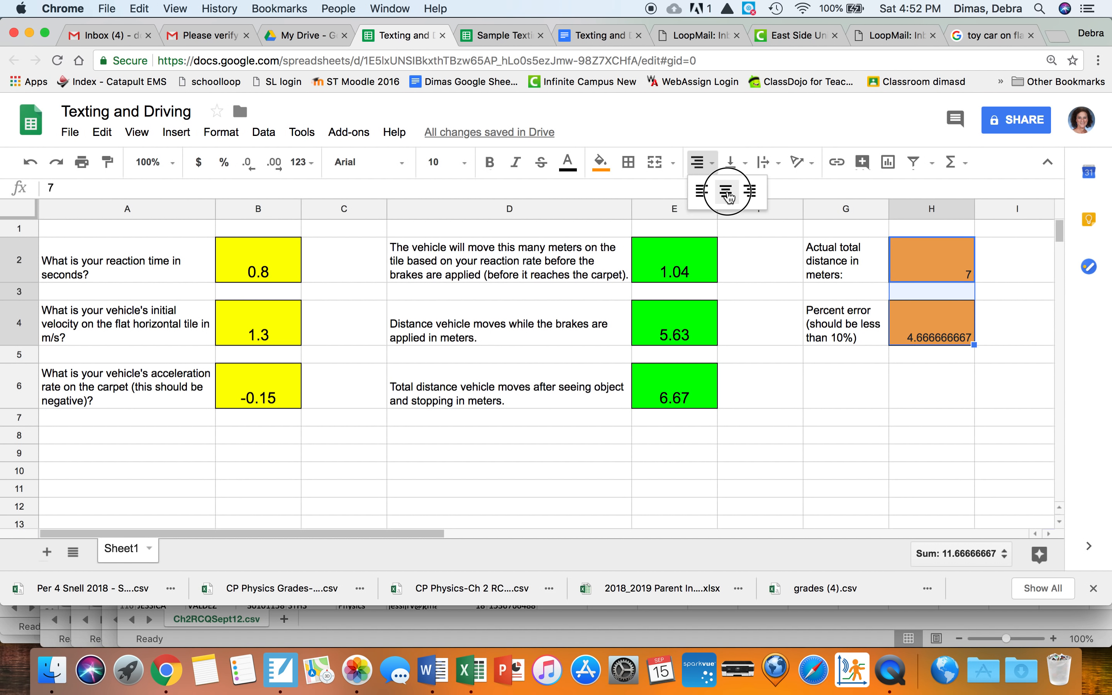
click(439, 162)
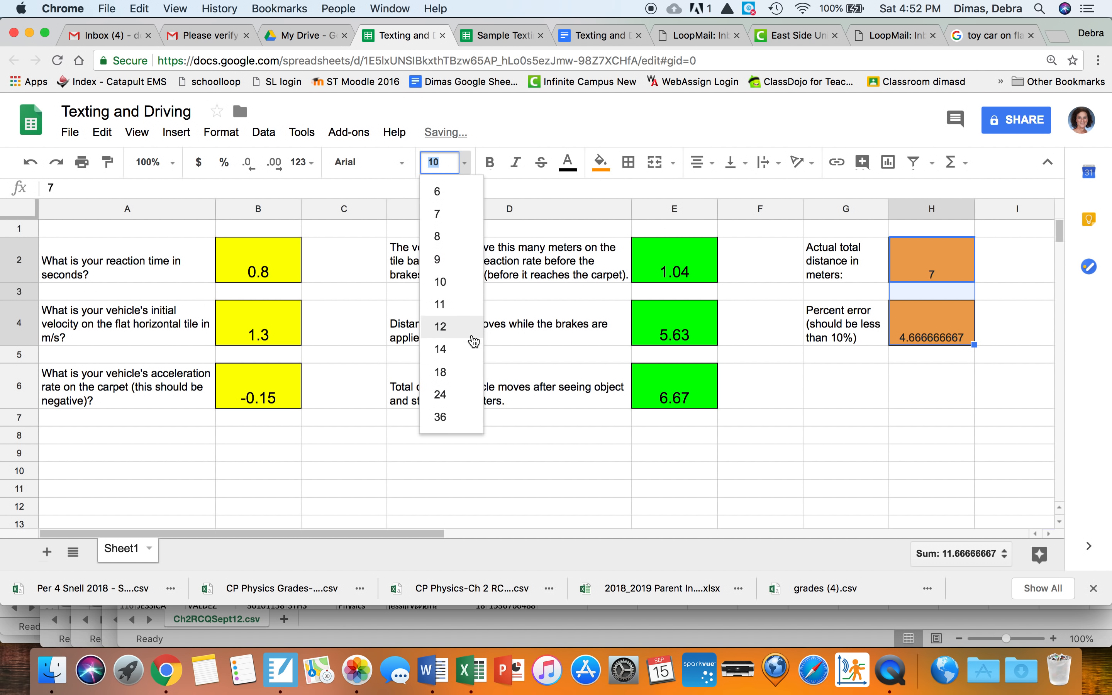
click(439, 348)
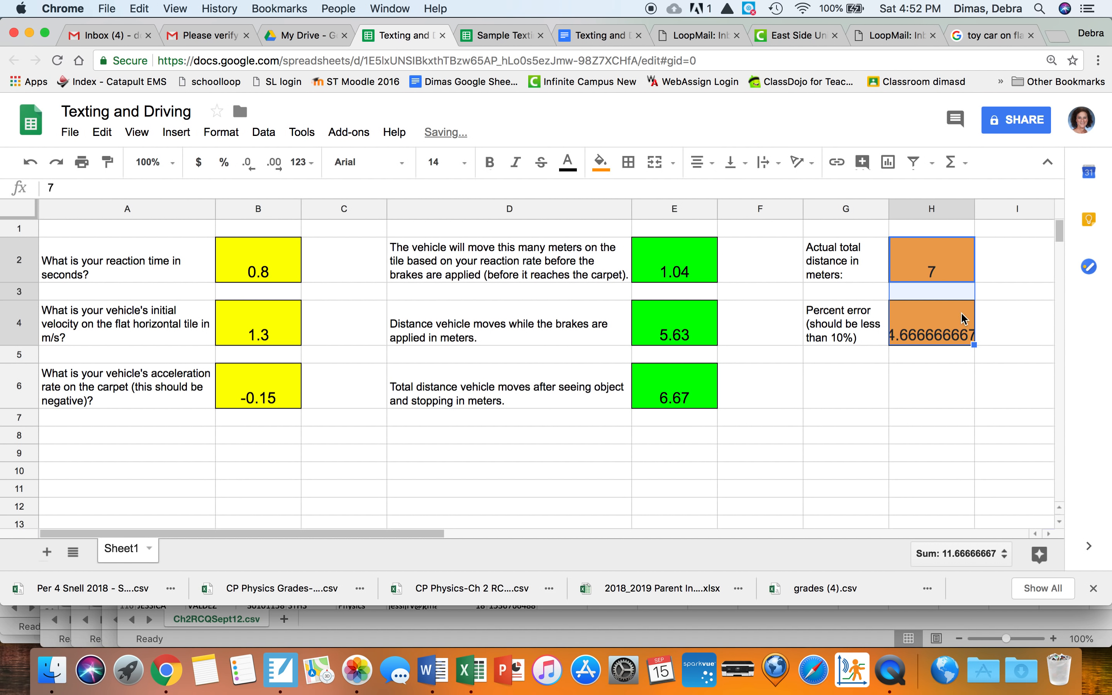
click(225, 132)
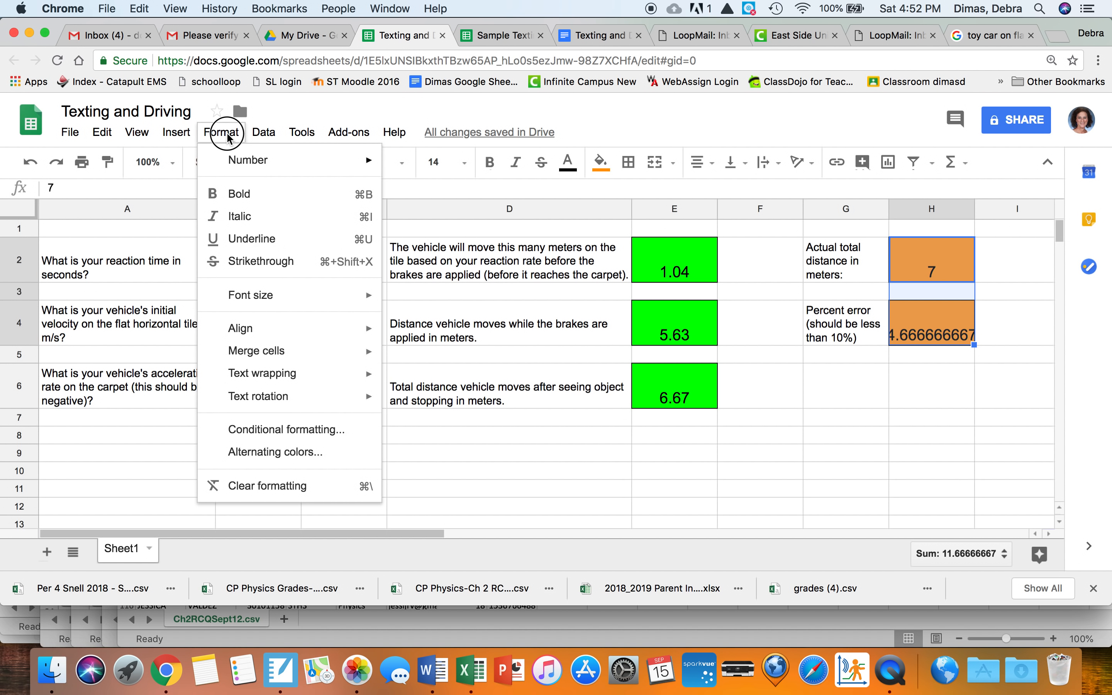
mouse_move(291, 160)
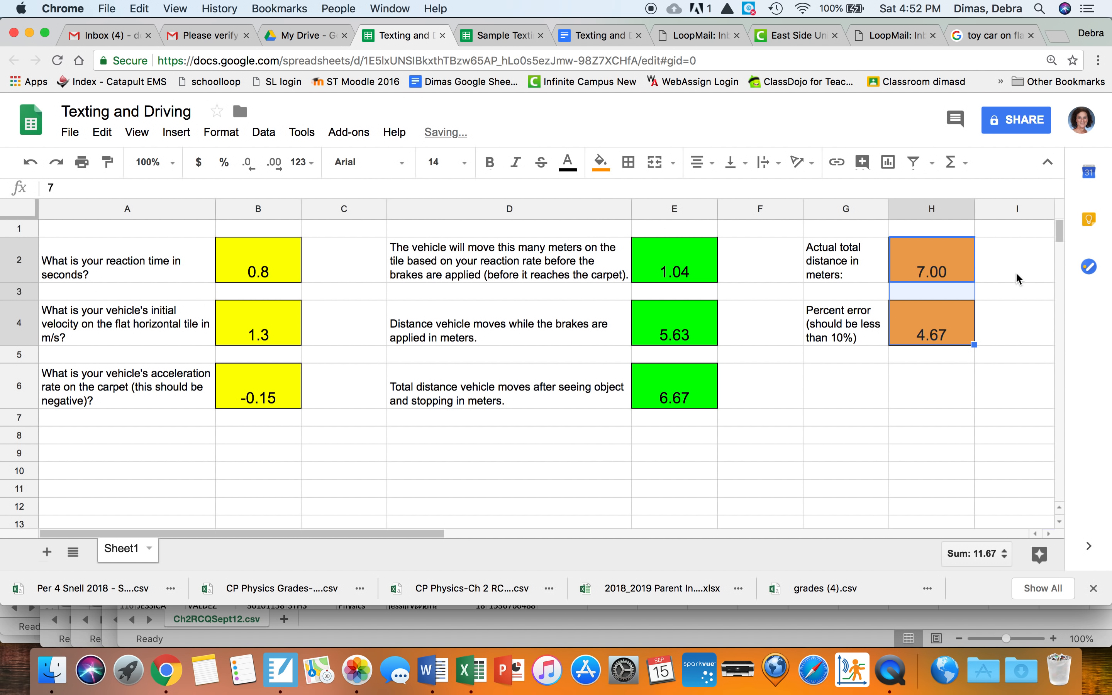
mouse_move(955, 277)
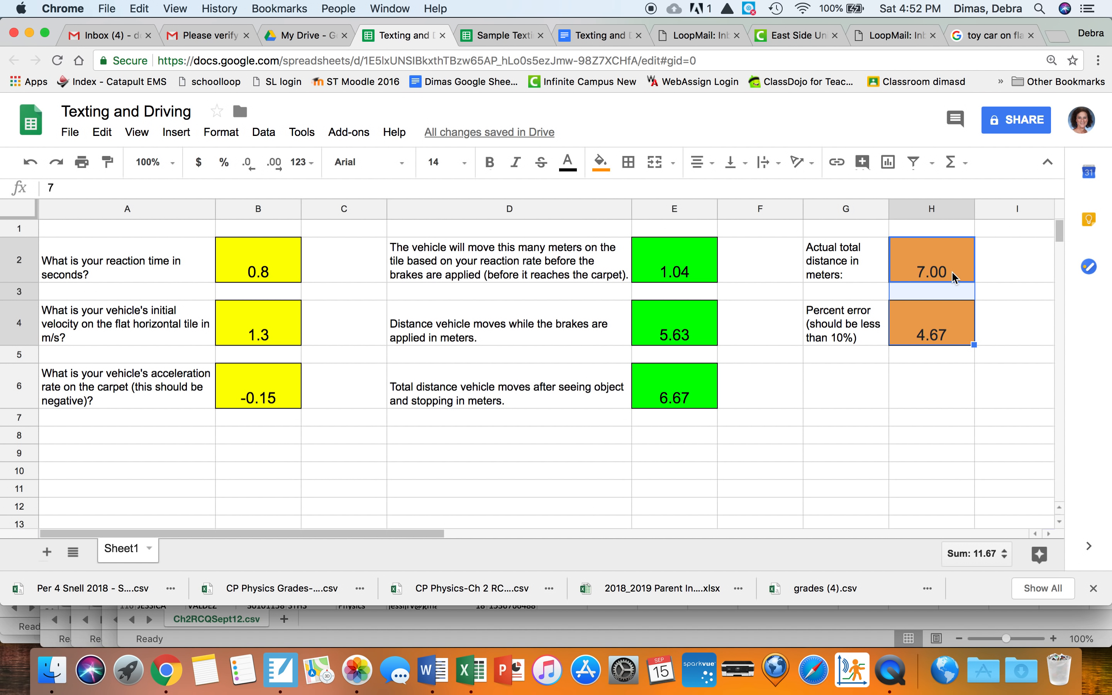
text(7.)
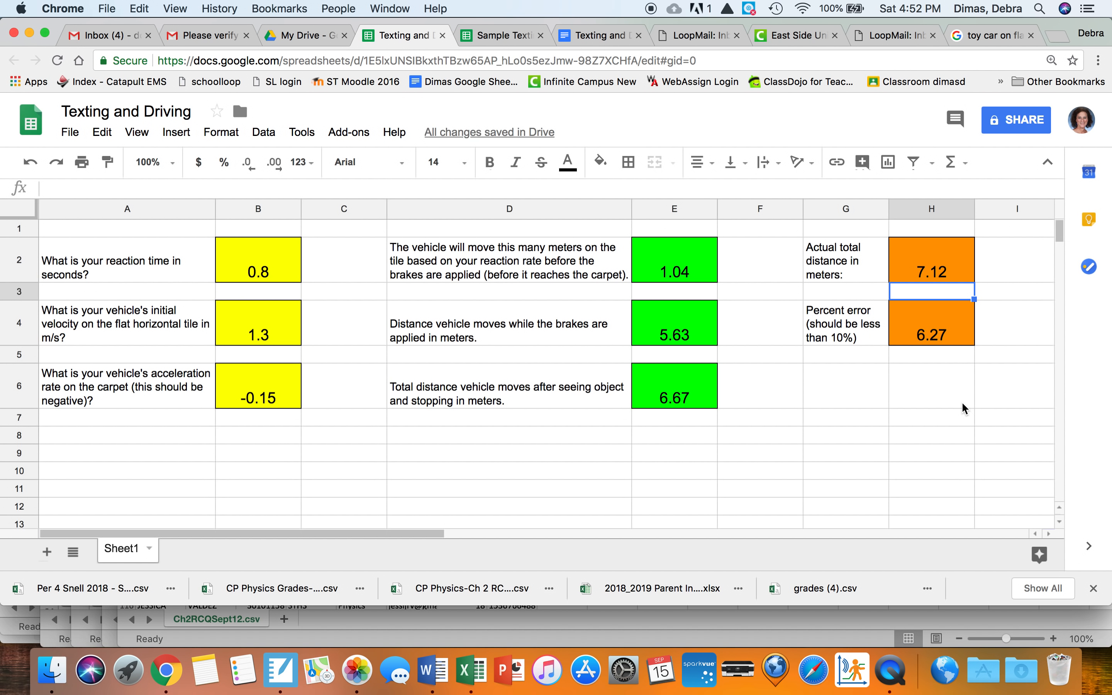
mouse_move(735, 162)
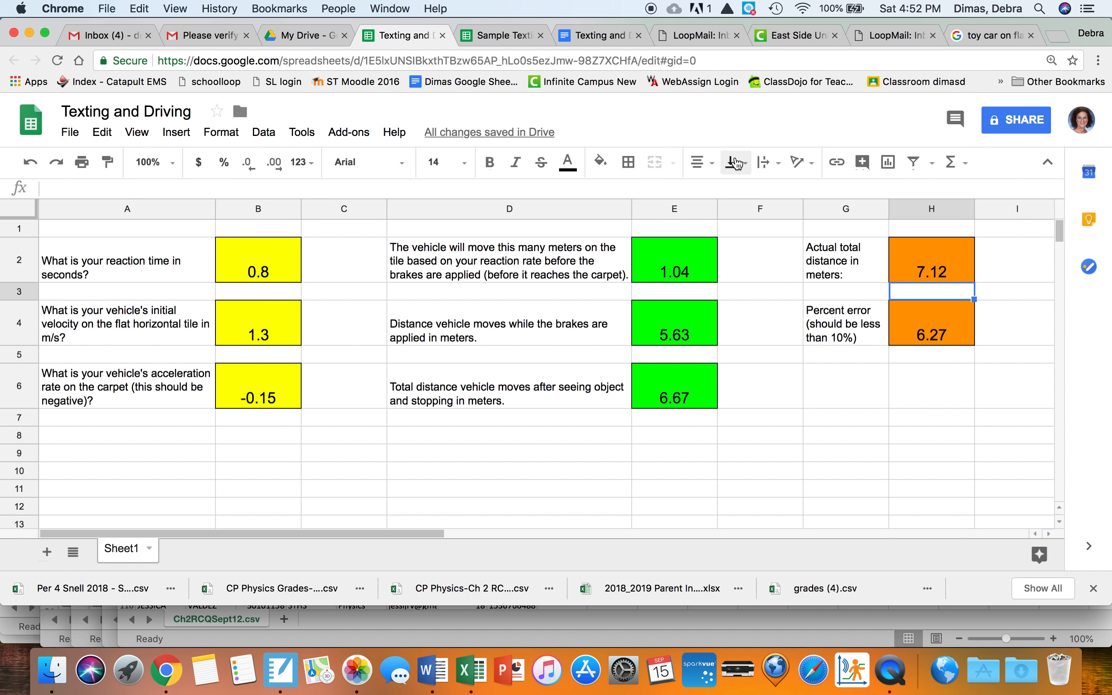